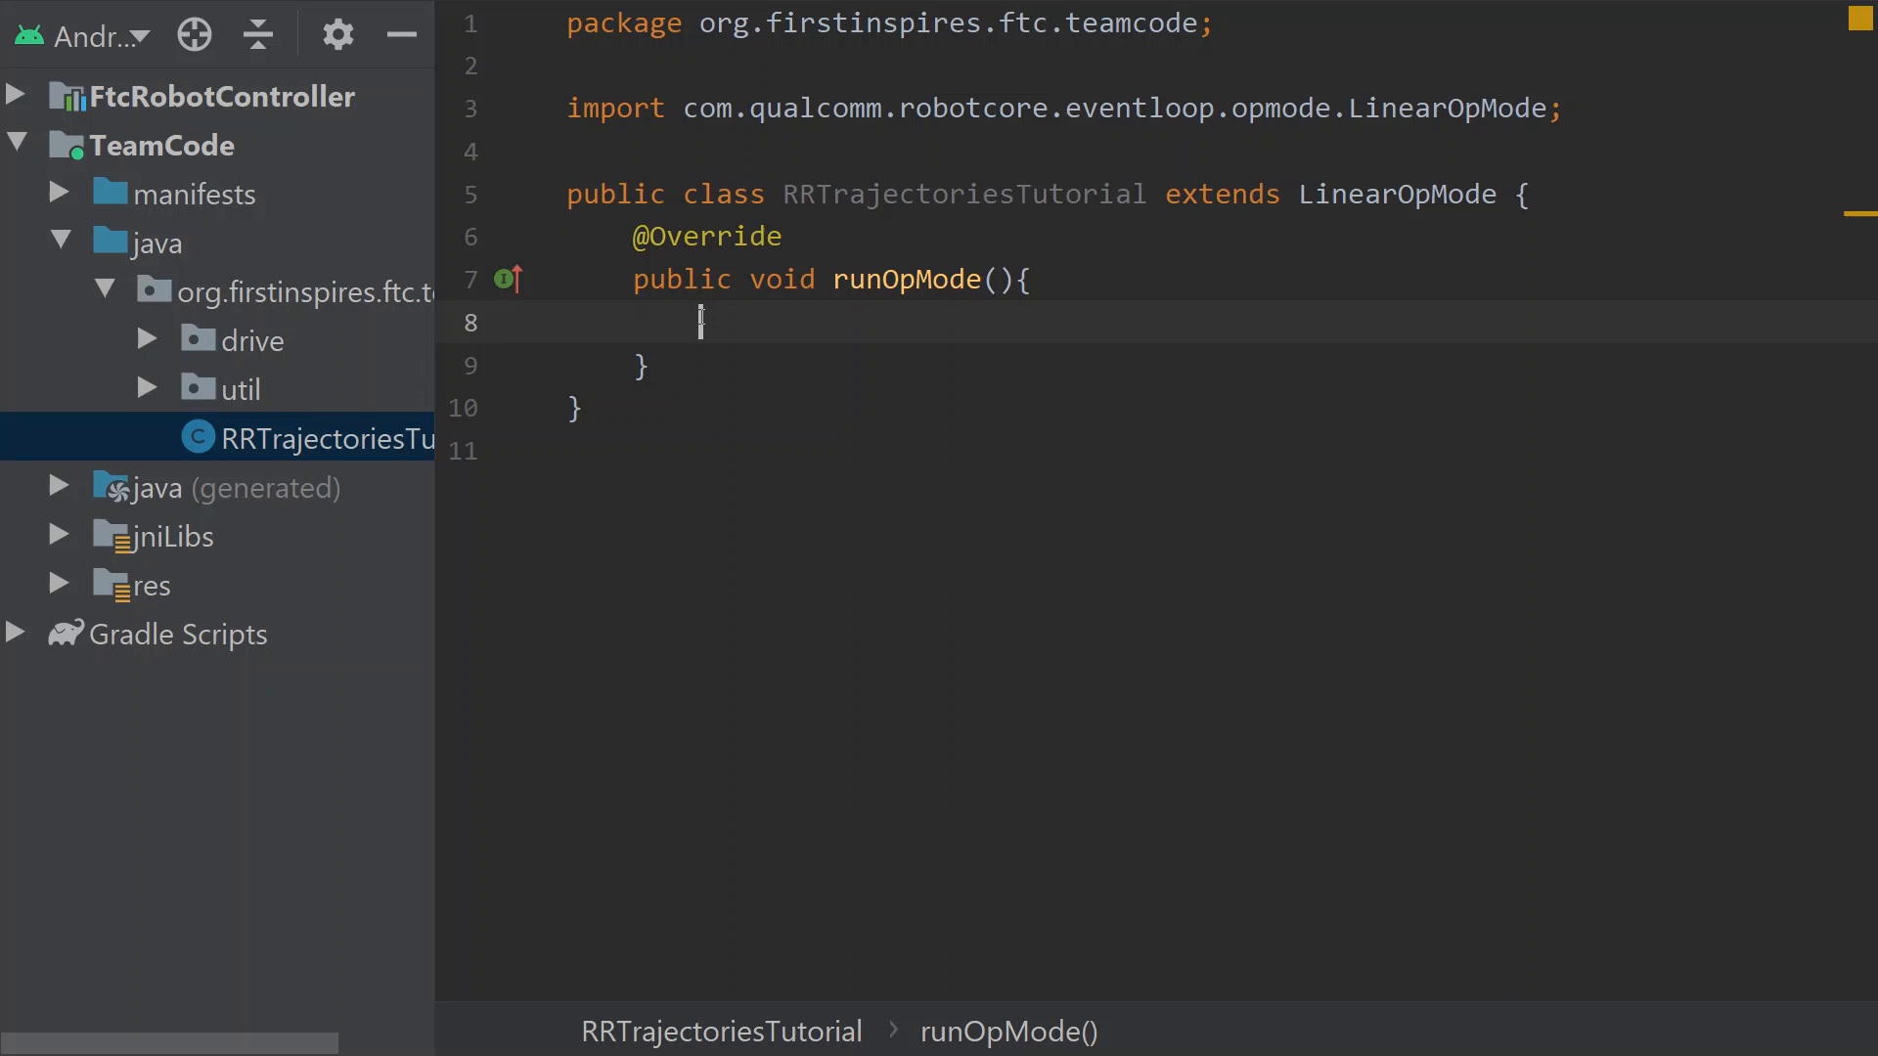
pyautogui.moveTo(712, 329)
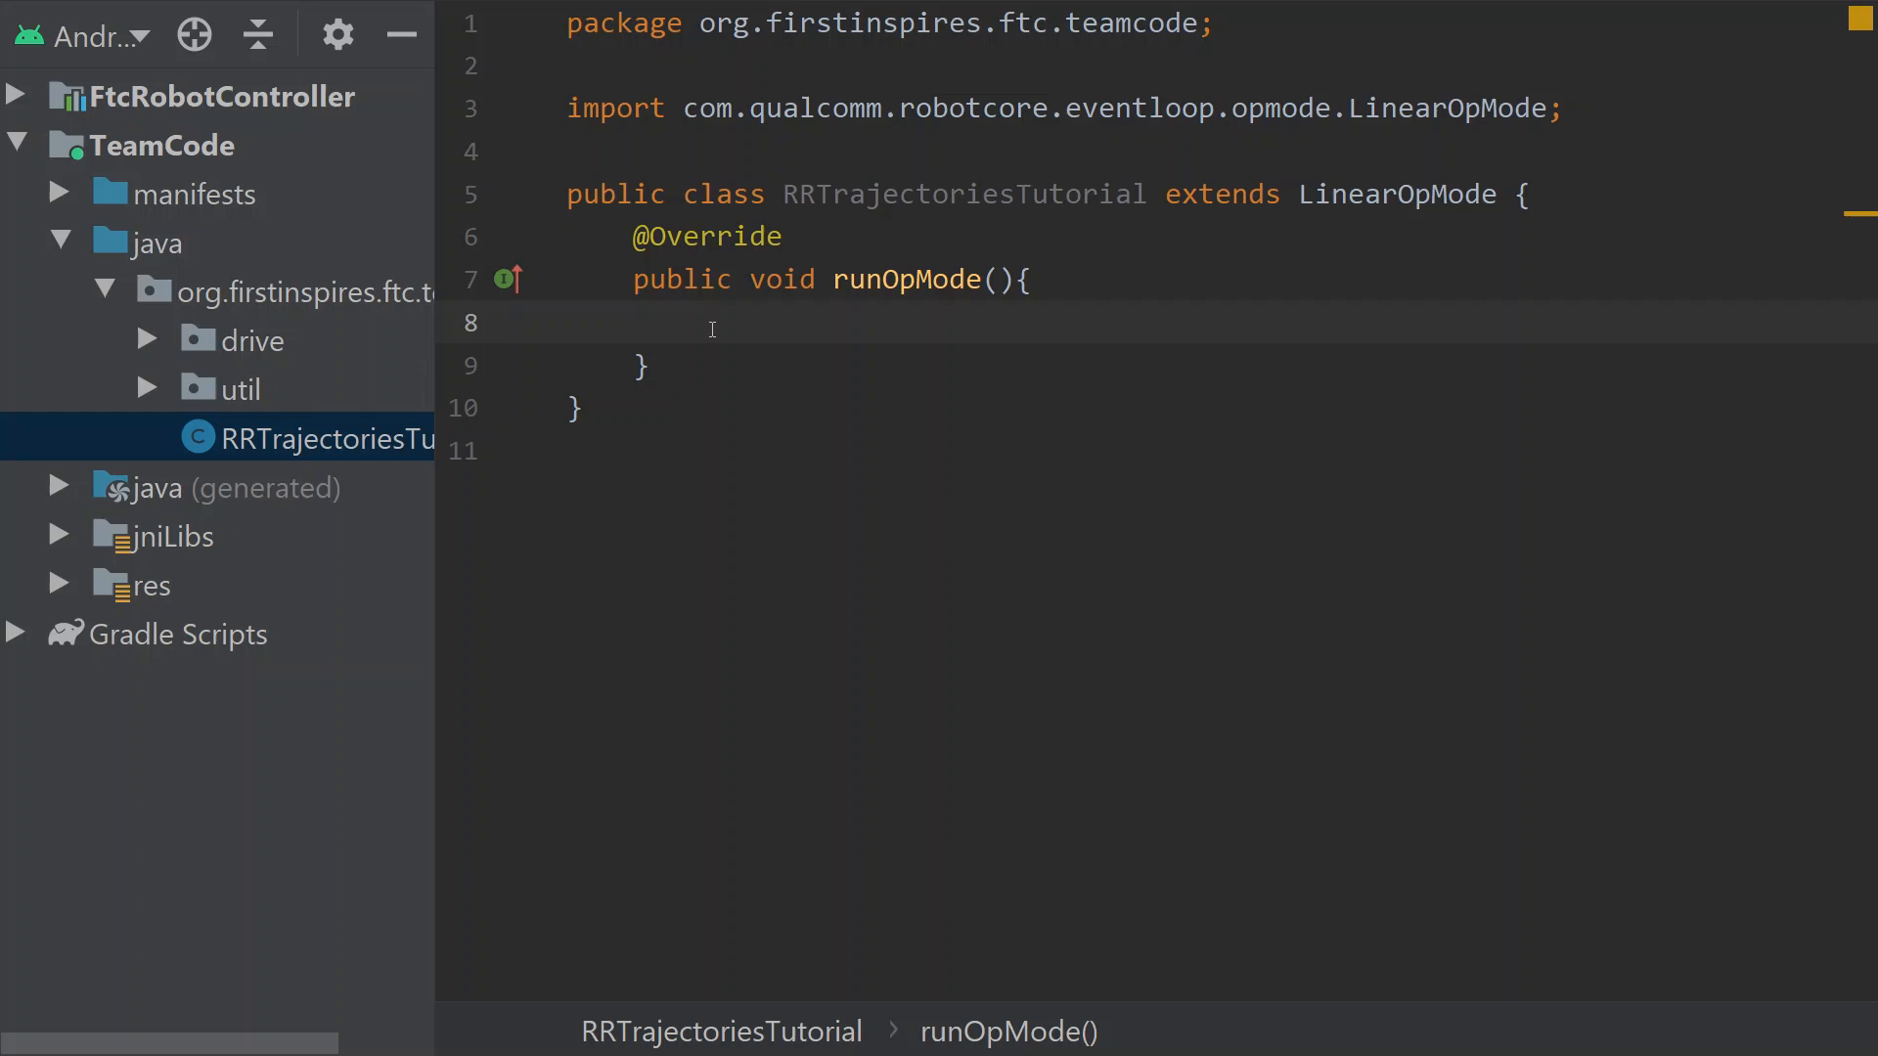
# Declare SampleMecanumDrive drivetrain = new SampleMecanumDrive(hardwareMap) in runOpMode
pyautogui.write('SampleMecanumDrive')
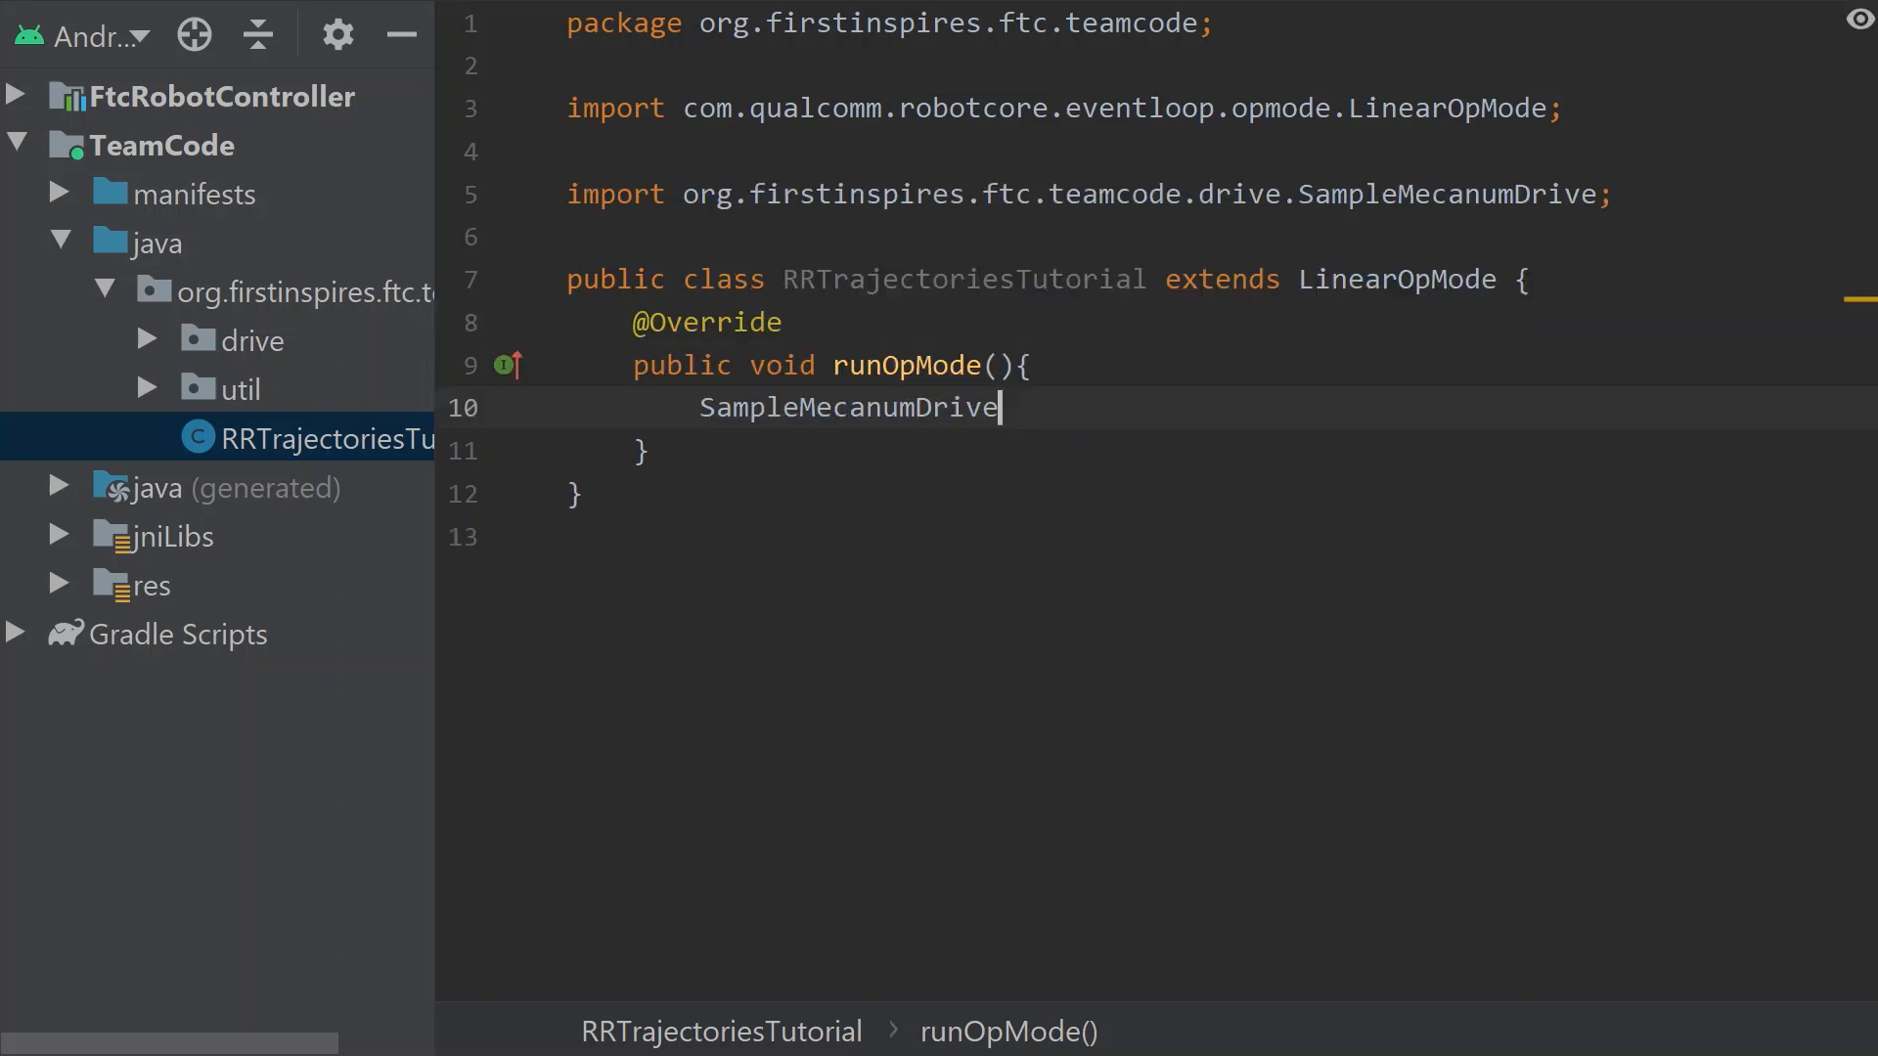
pyautogui.write('d')
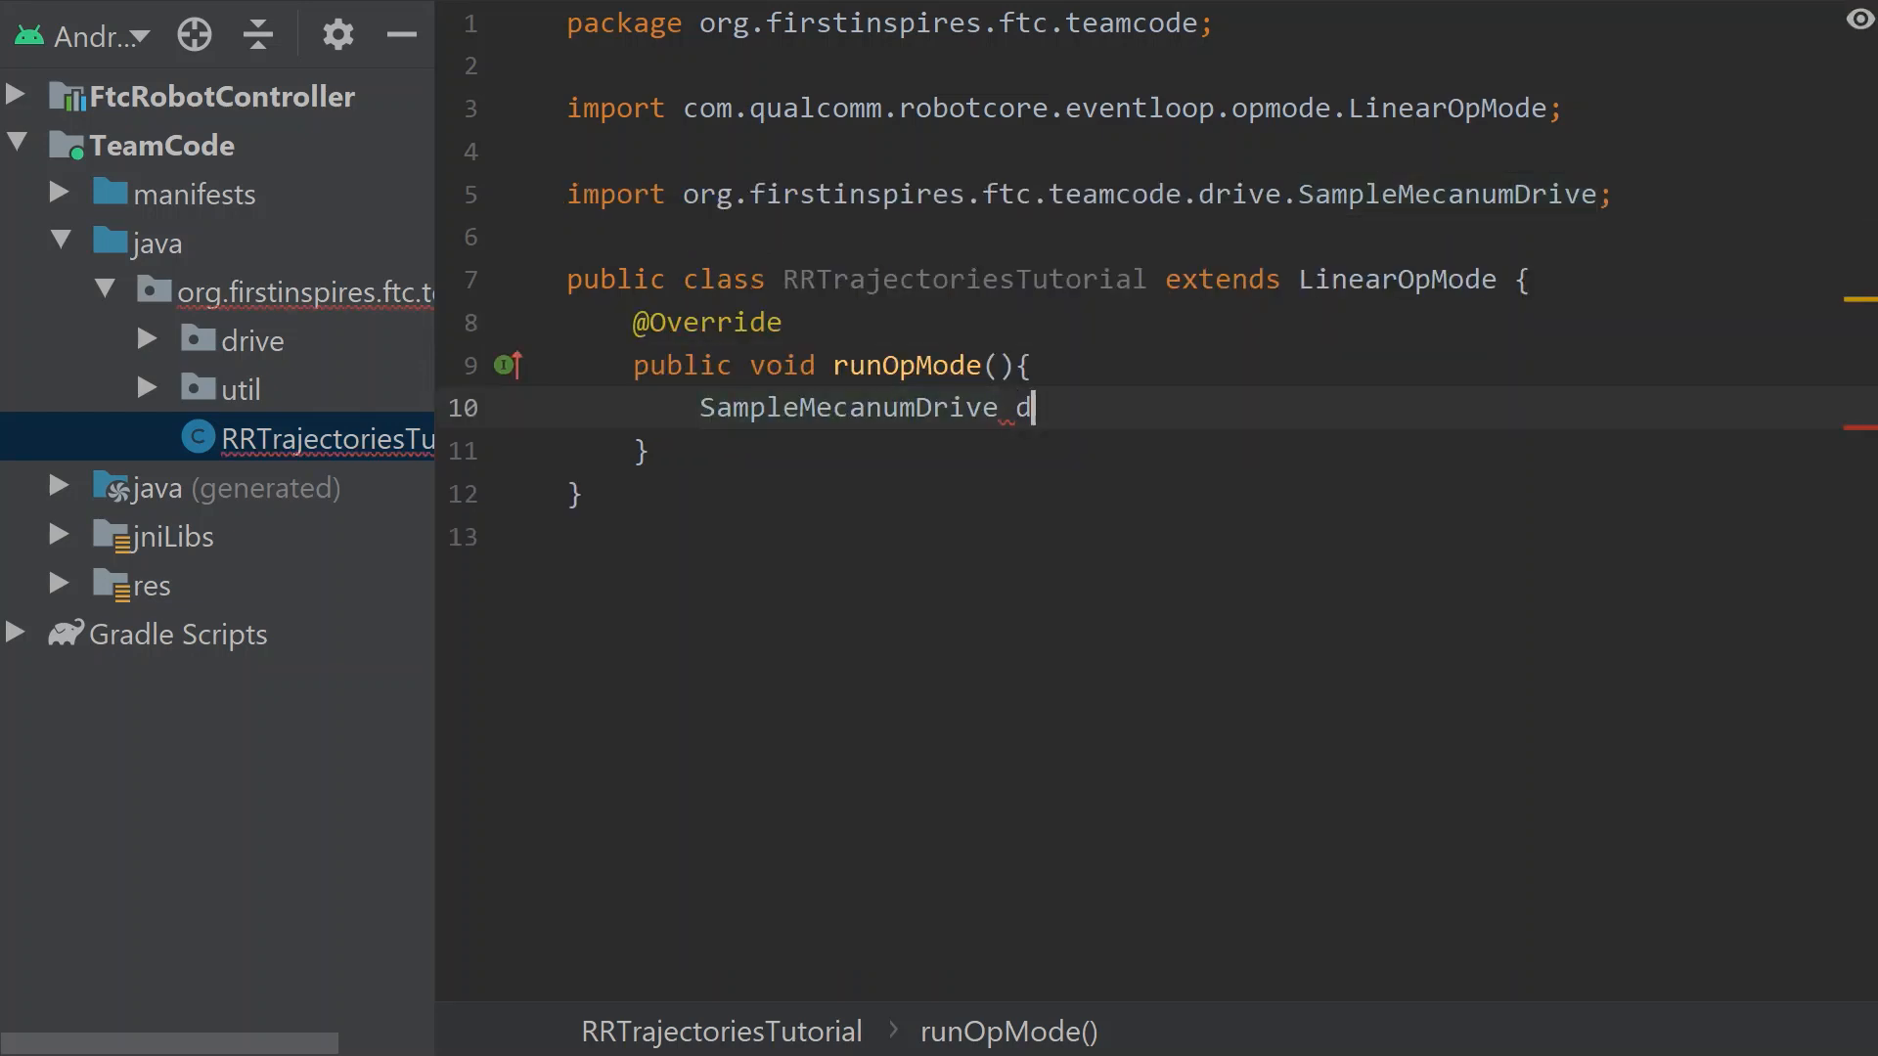
pyautogui.write('rivetrai')
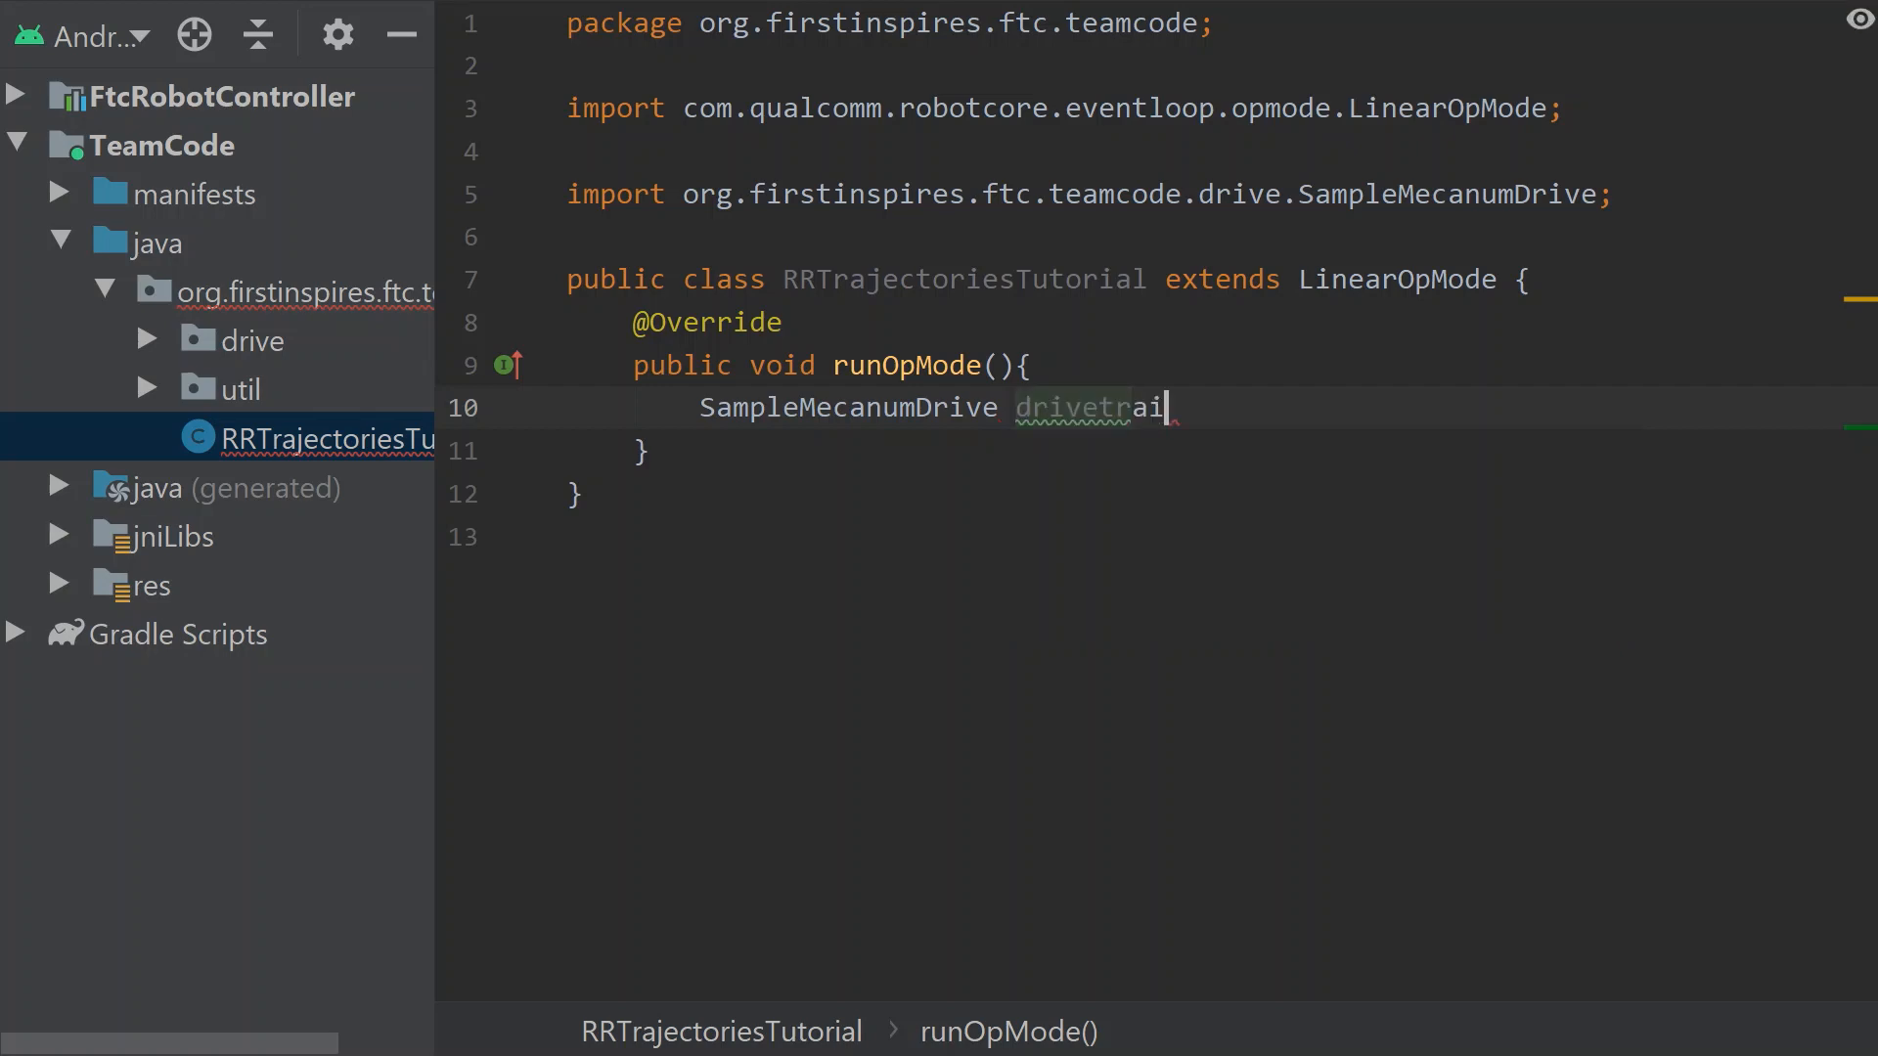
pyautogui.write('n =')
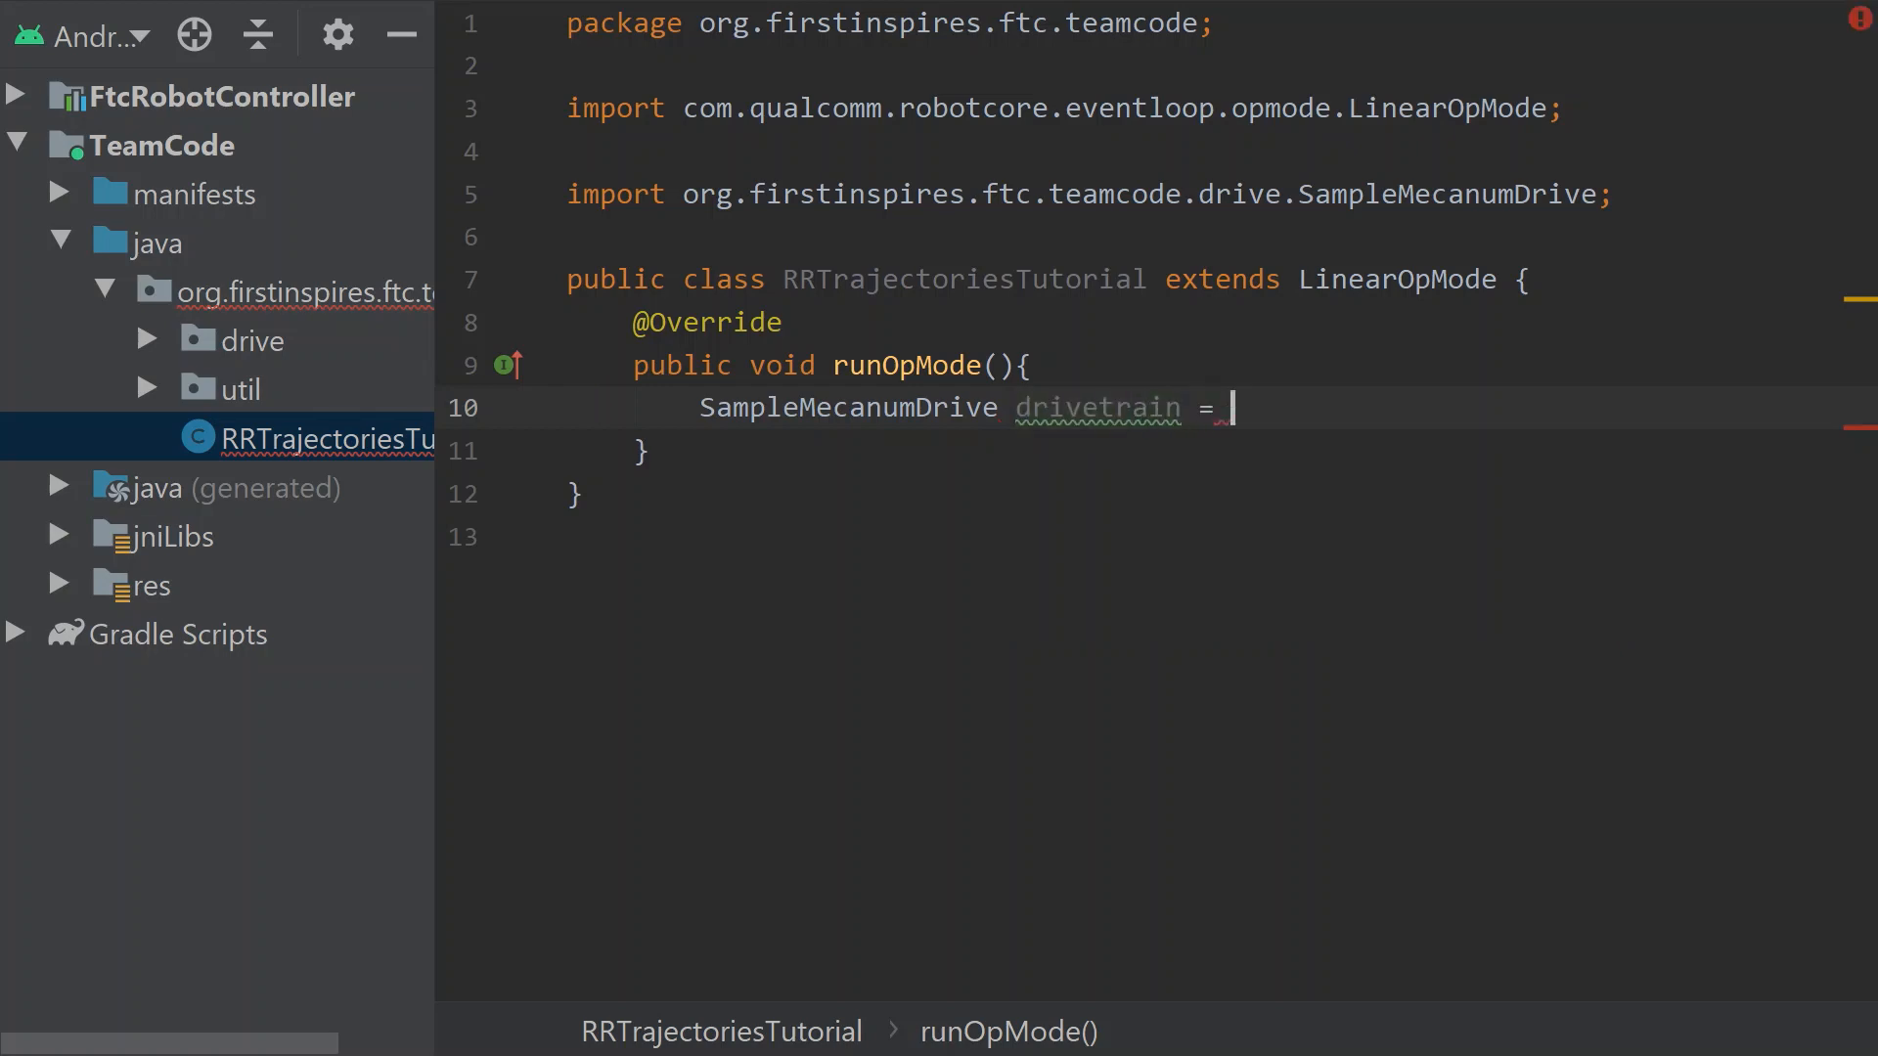
pyautogui.write('new SampleMecanumDrive(hardwareMap);')
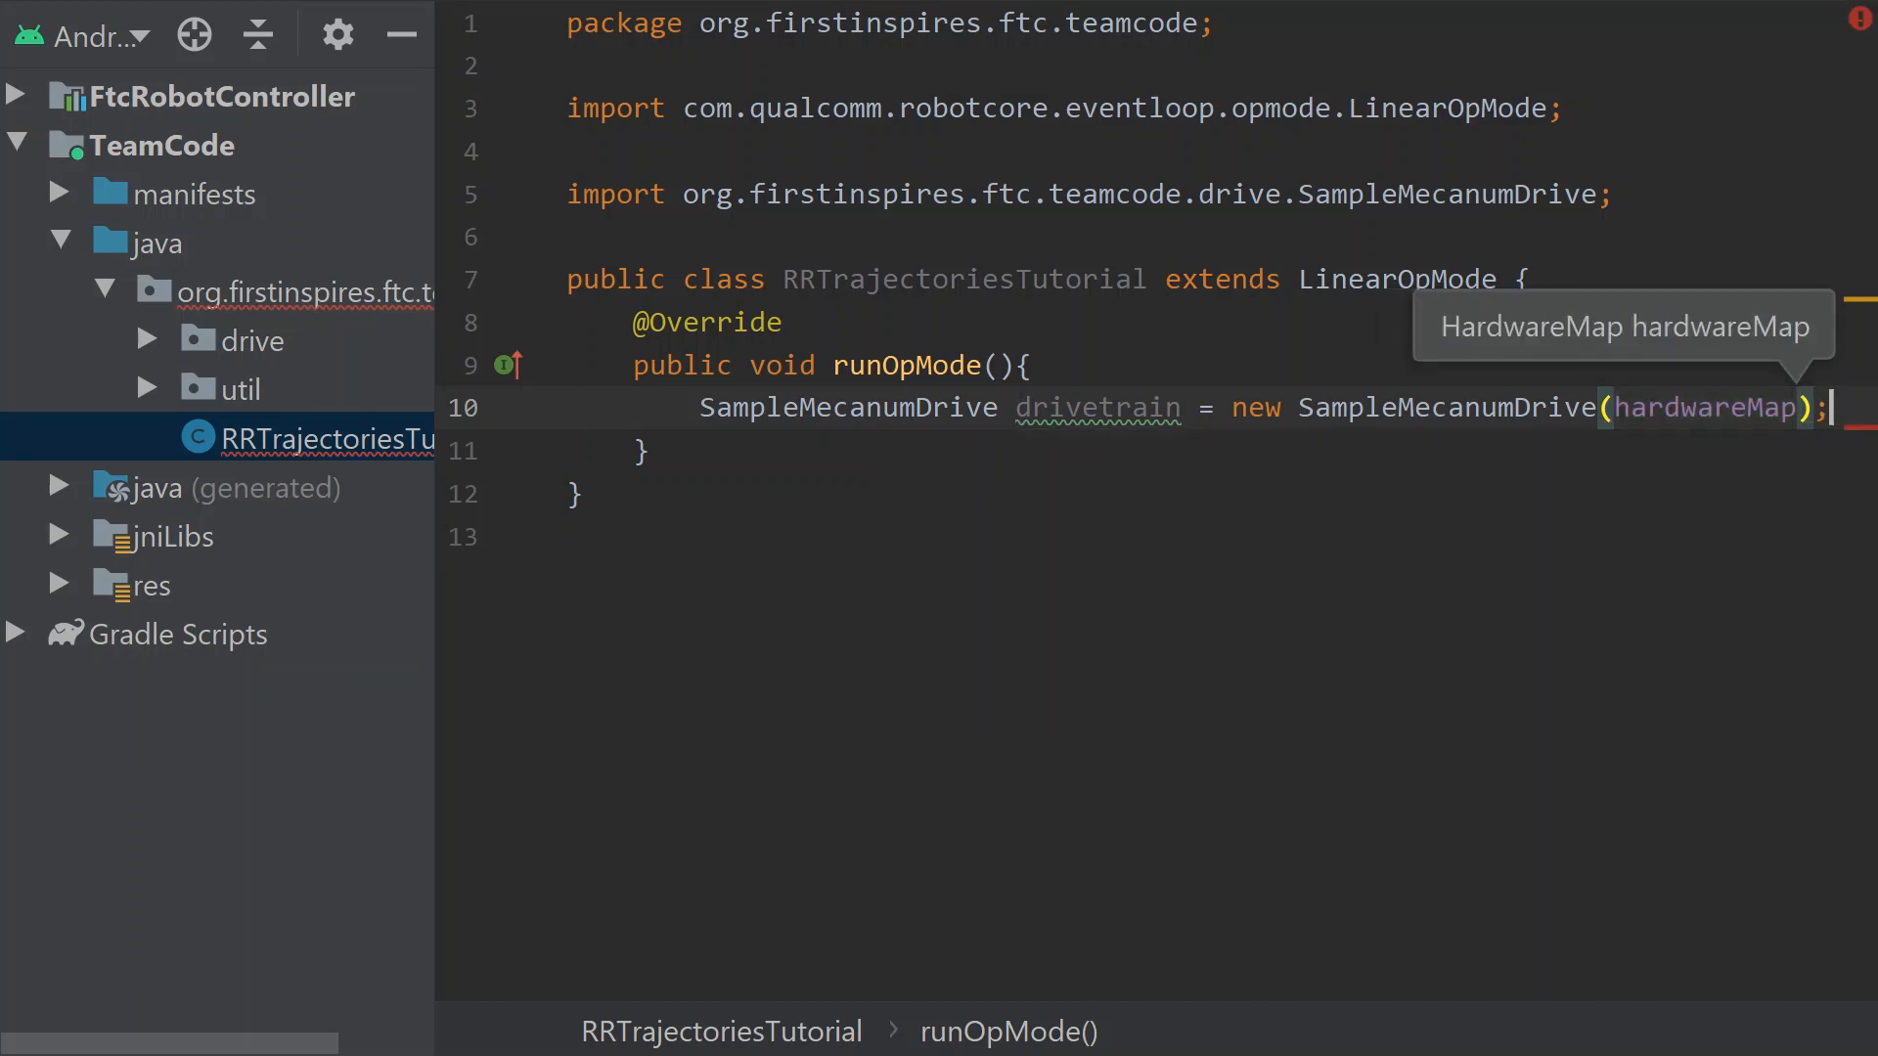
# Add waitForStart(); on a new line after the drivetrain declaration
pyautogui.press('Enter')
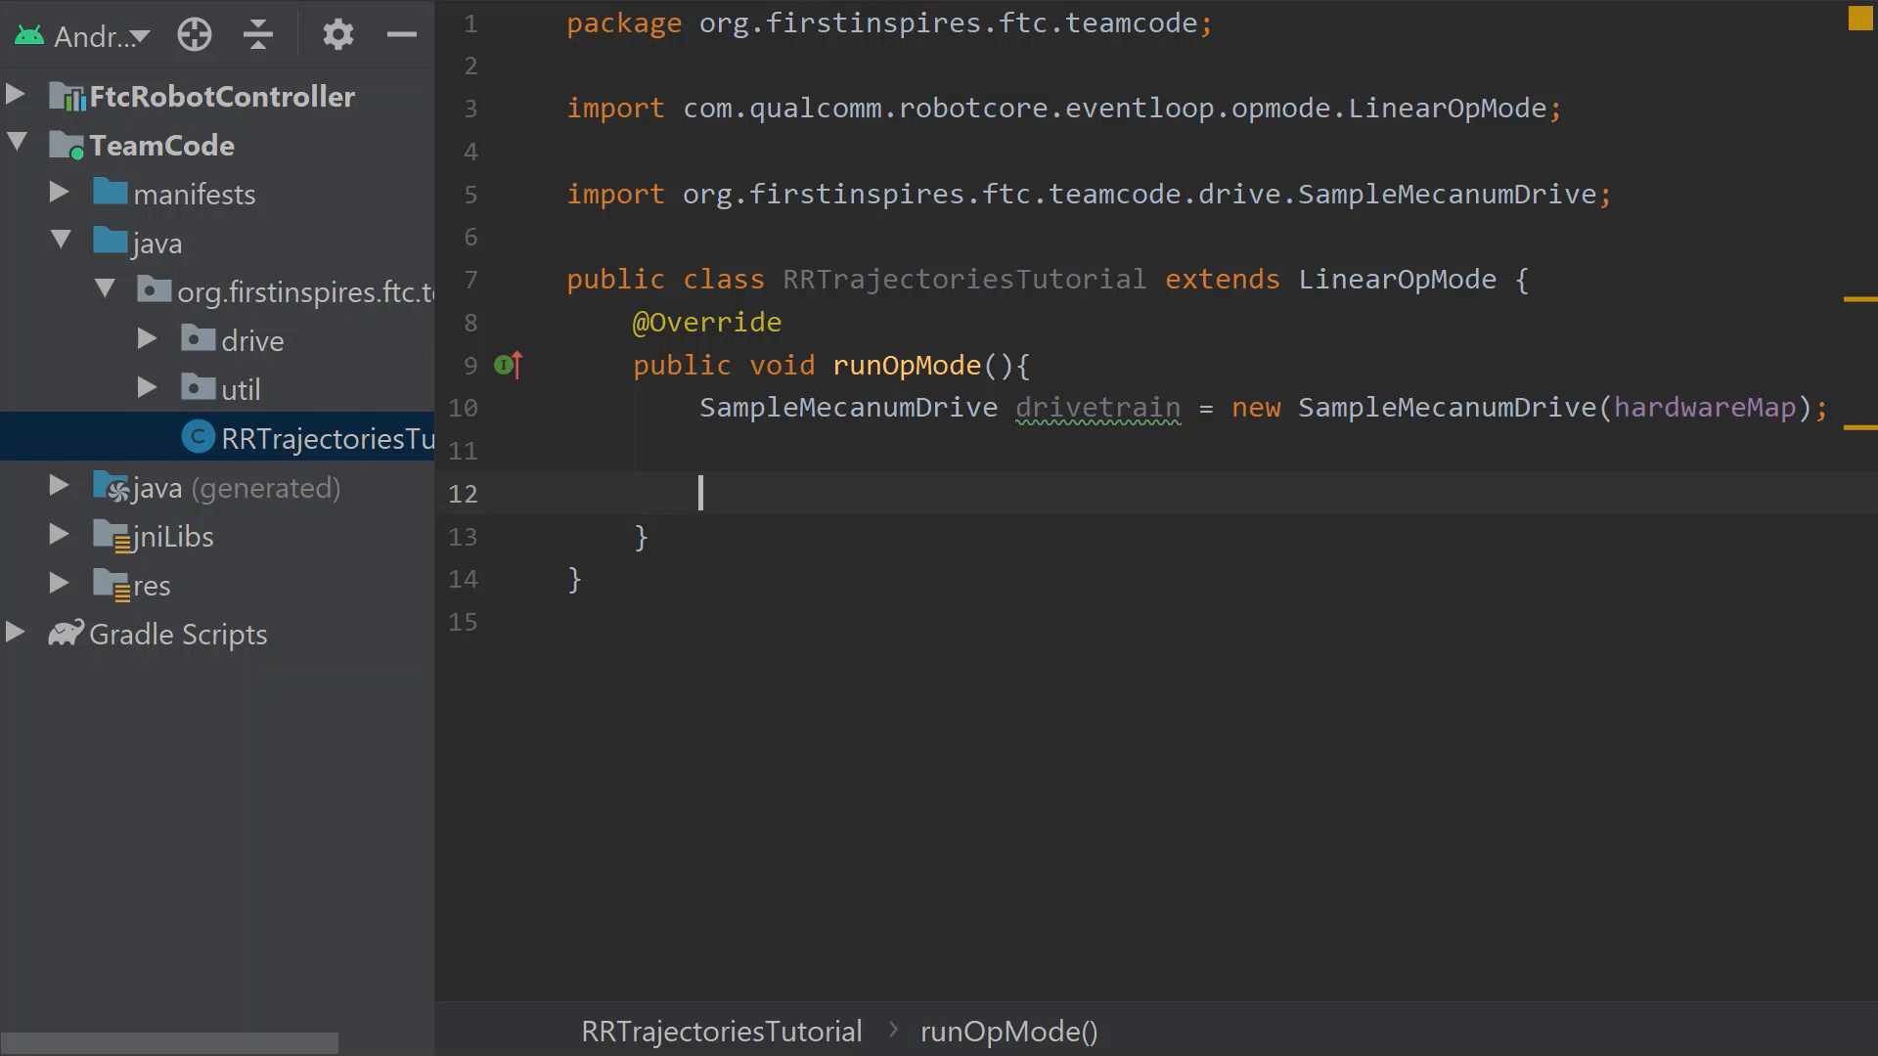
pyautogui.write('waitForStart();')
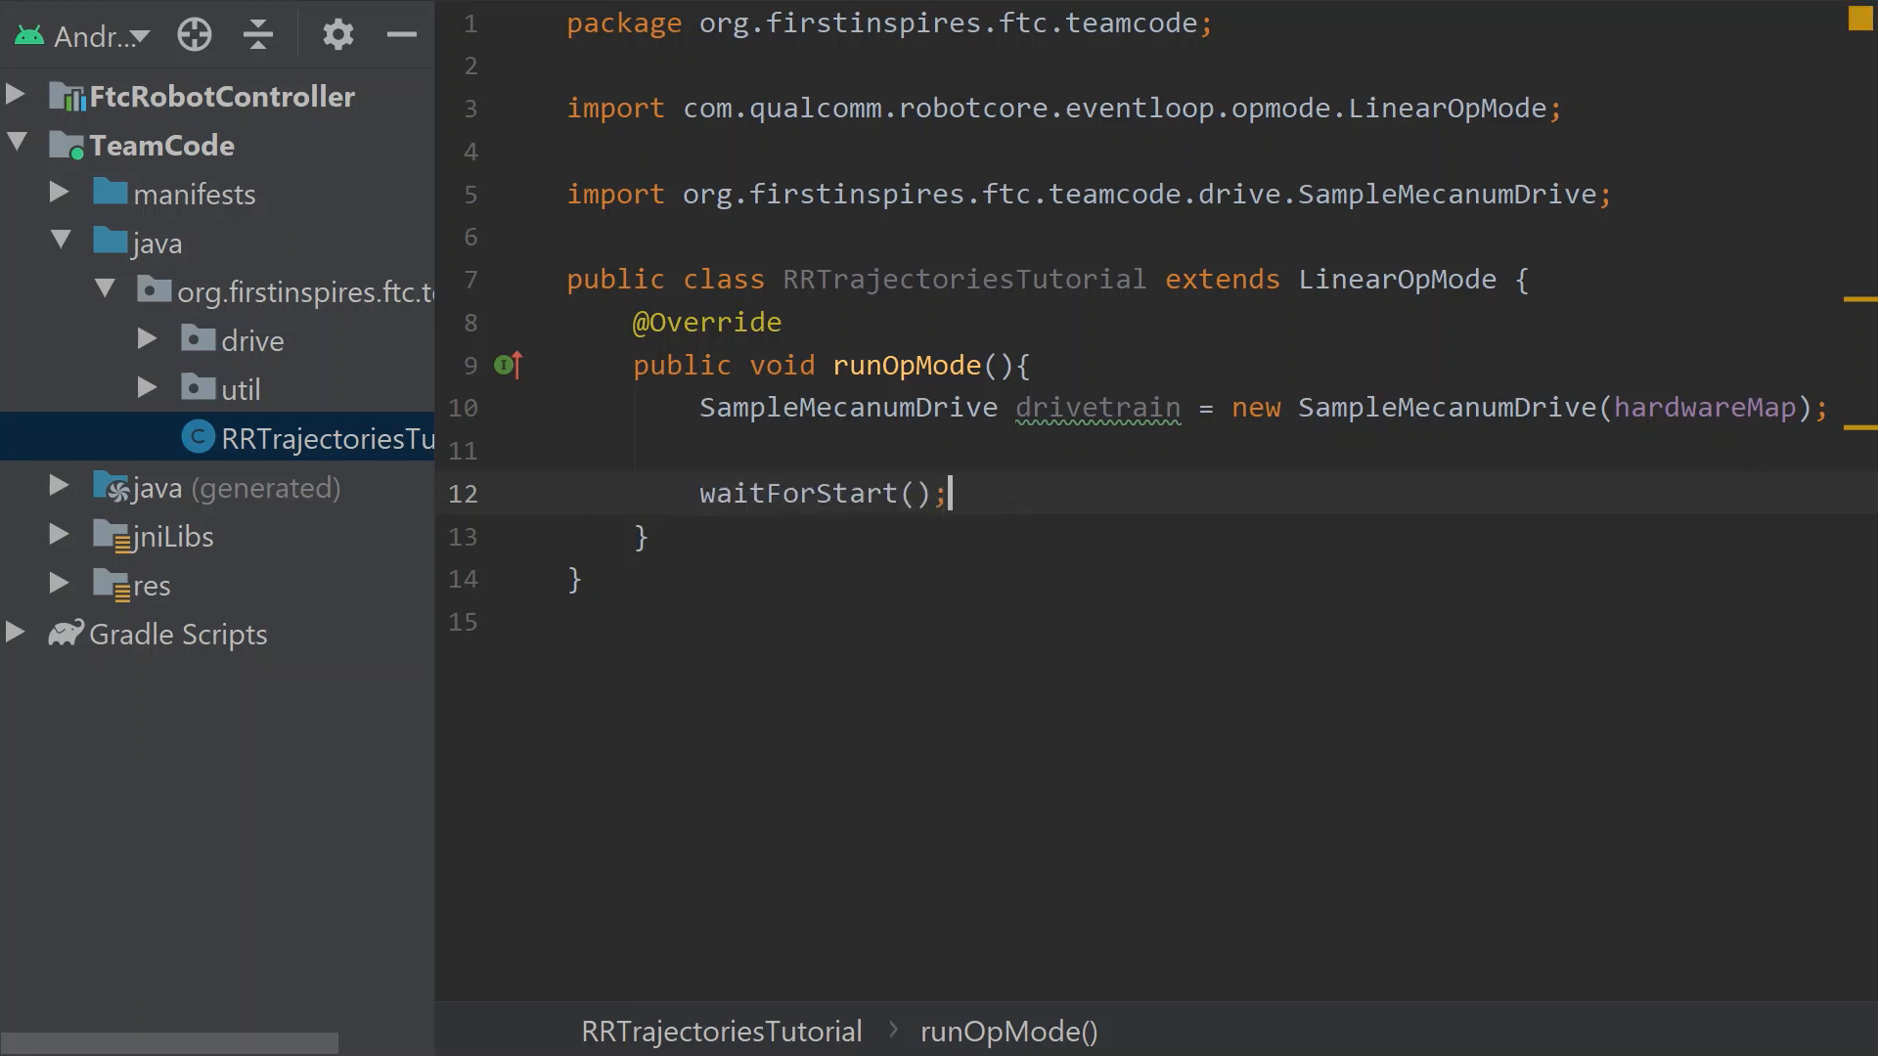
# Add a blank line after waitForStart() to make room for trajectory code
pyautogui.press('enter')
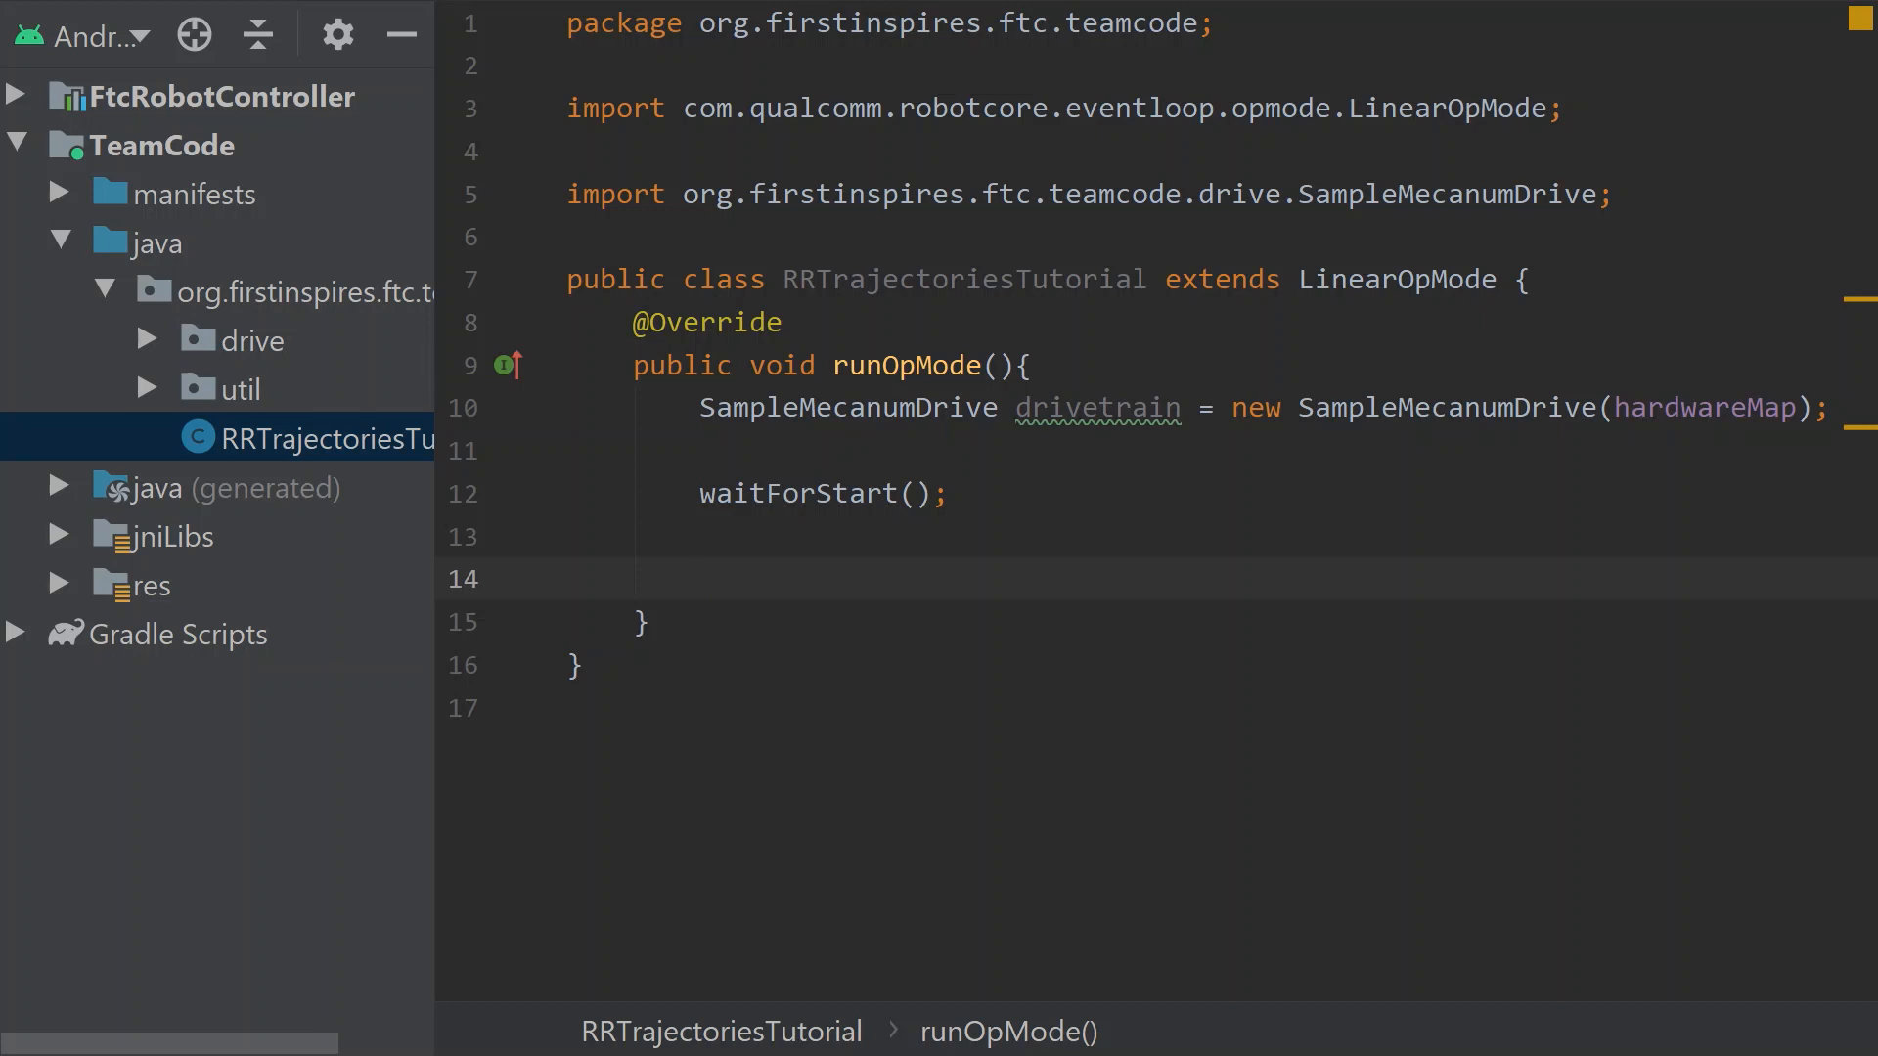
# Declare Trajectory goForward = drivetrain.trajectoryBuilder(), importing Trajectory
pyautogui.write('Tr')
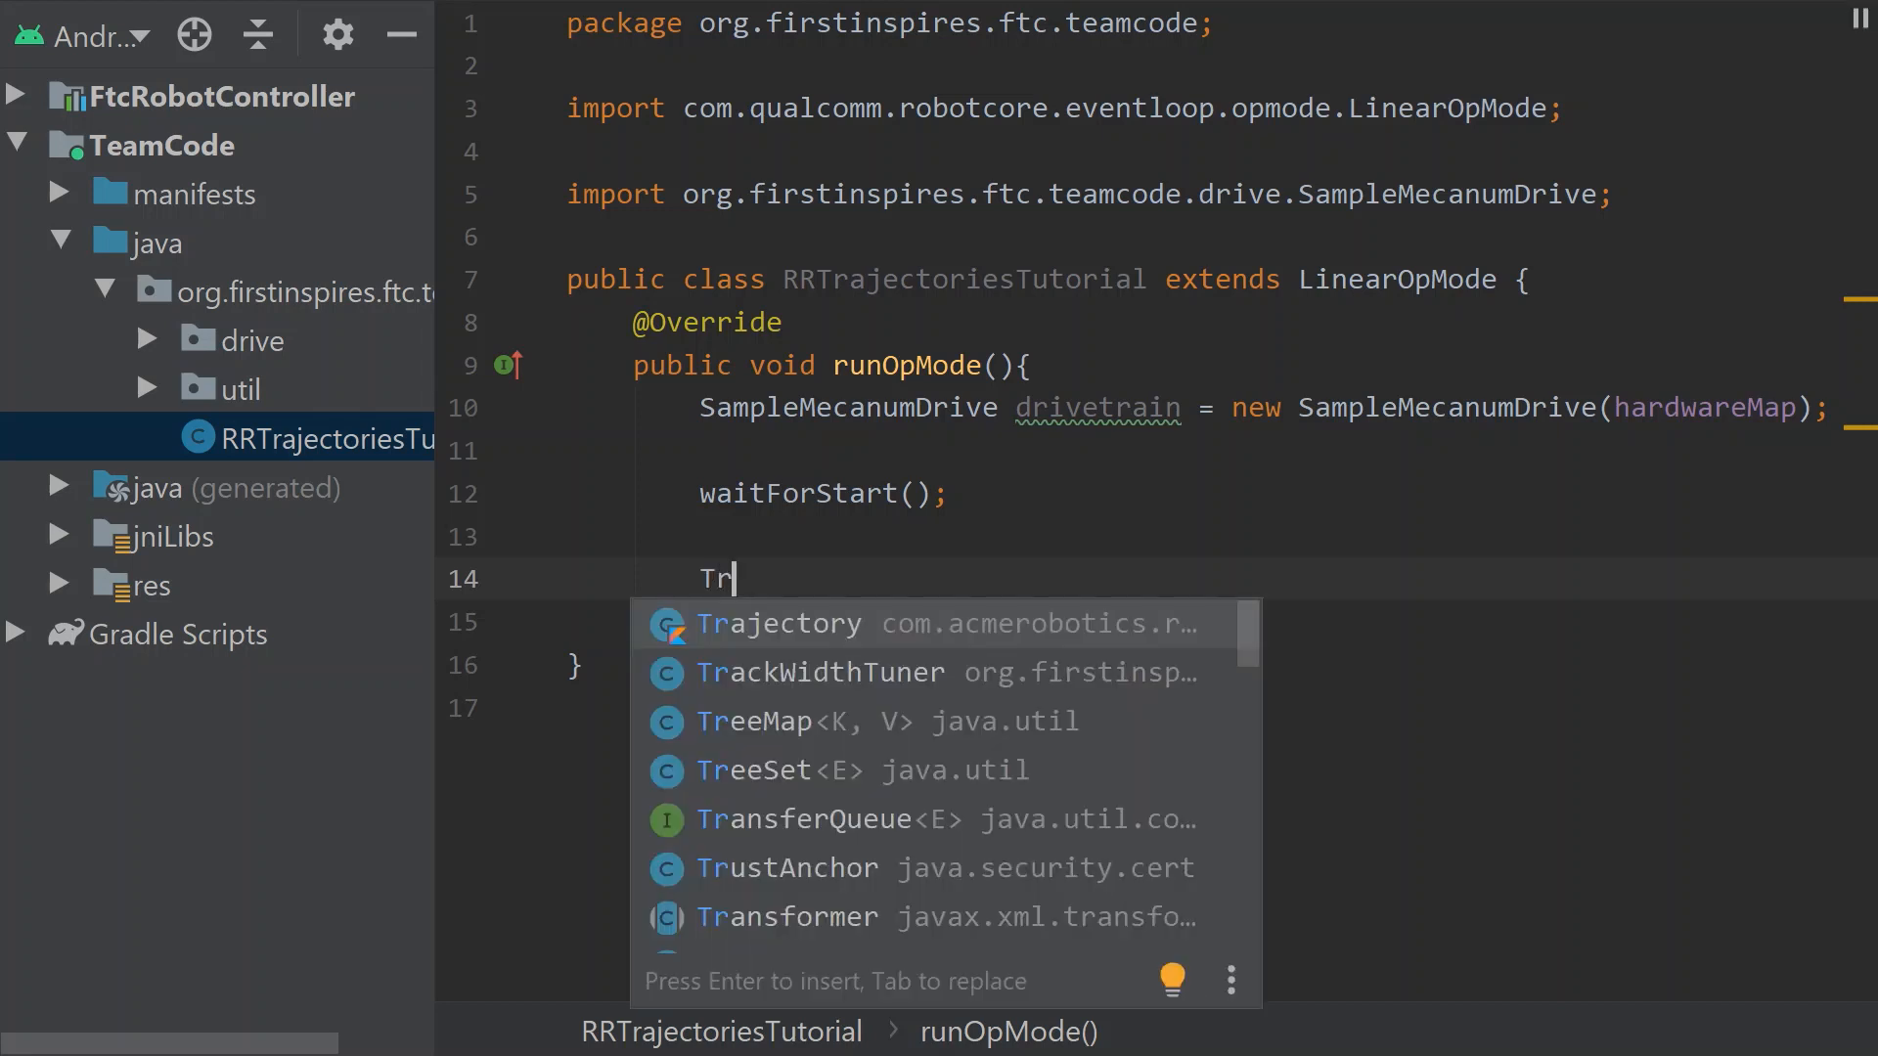
pyautogui.moveTo(697, 630)
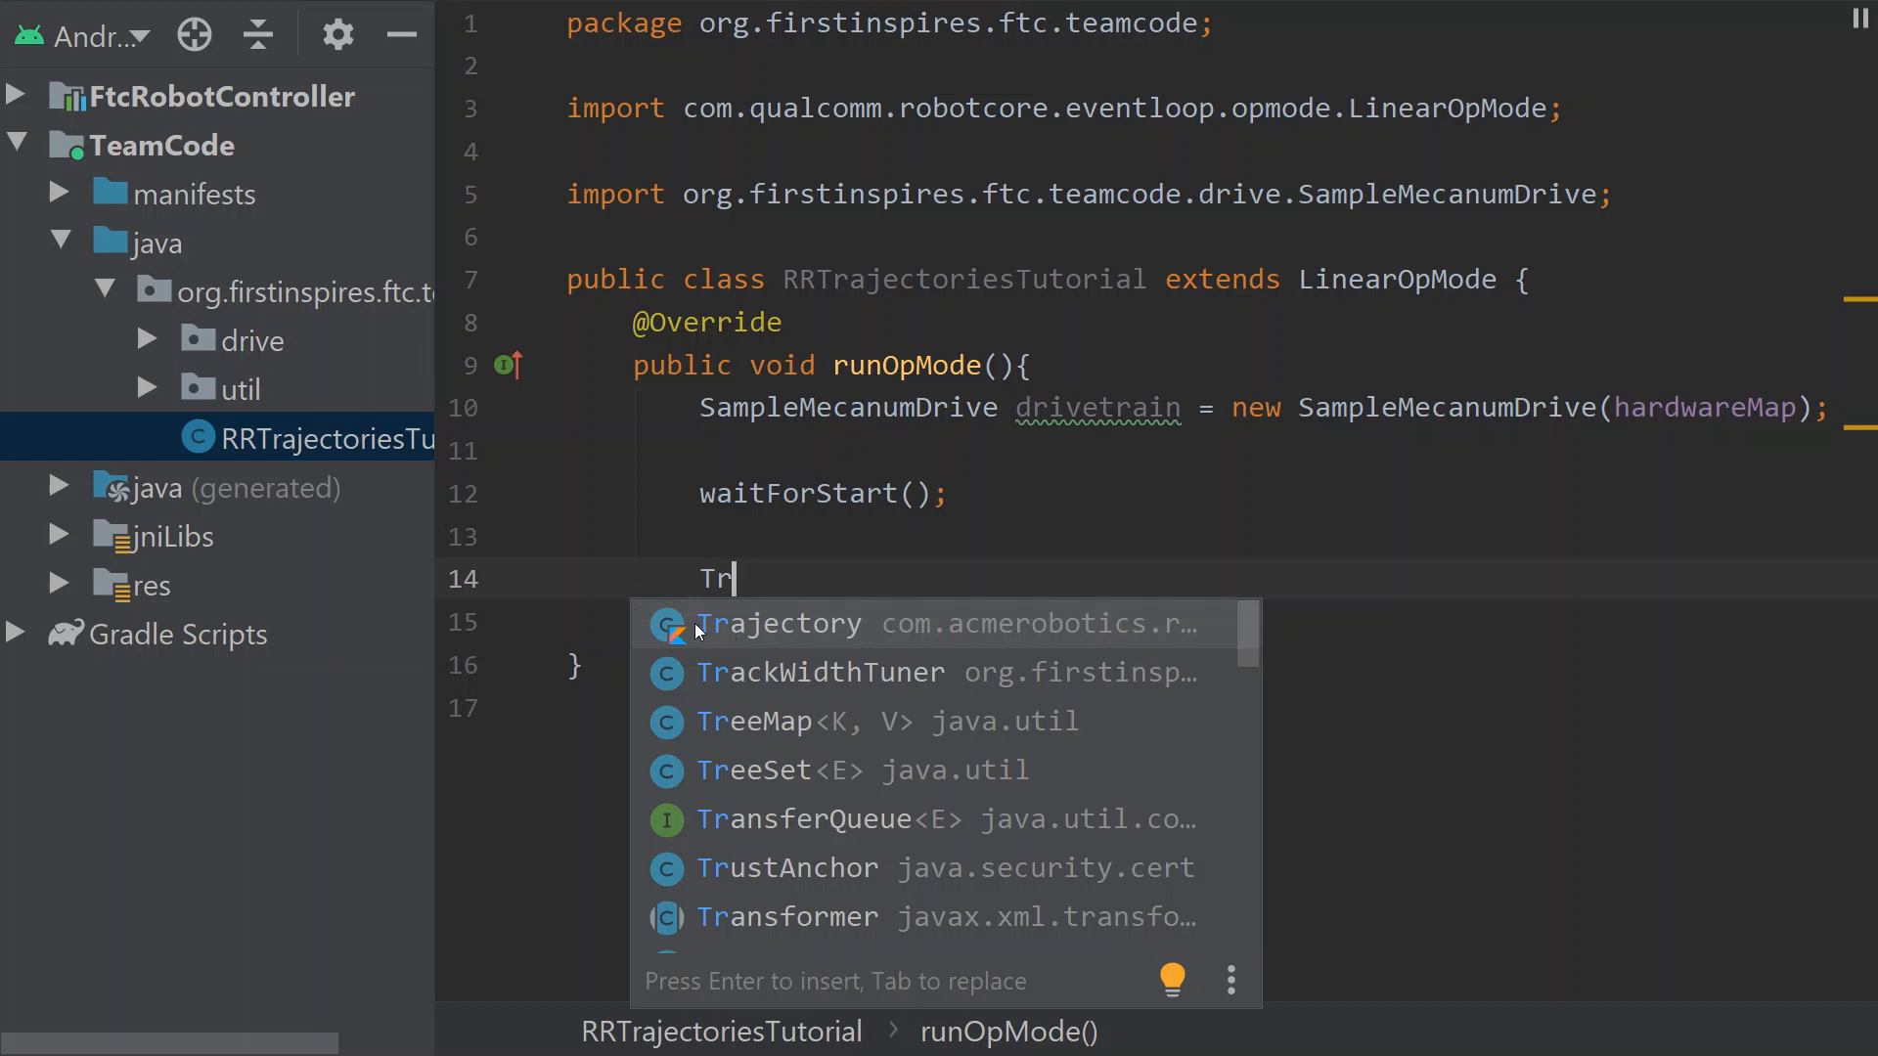
pyautogui.moveTo(669, 632)
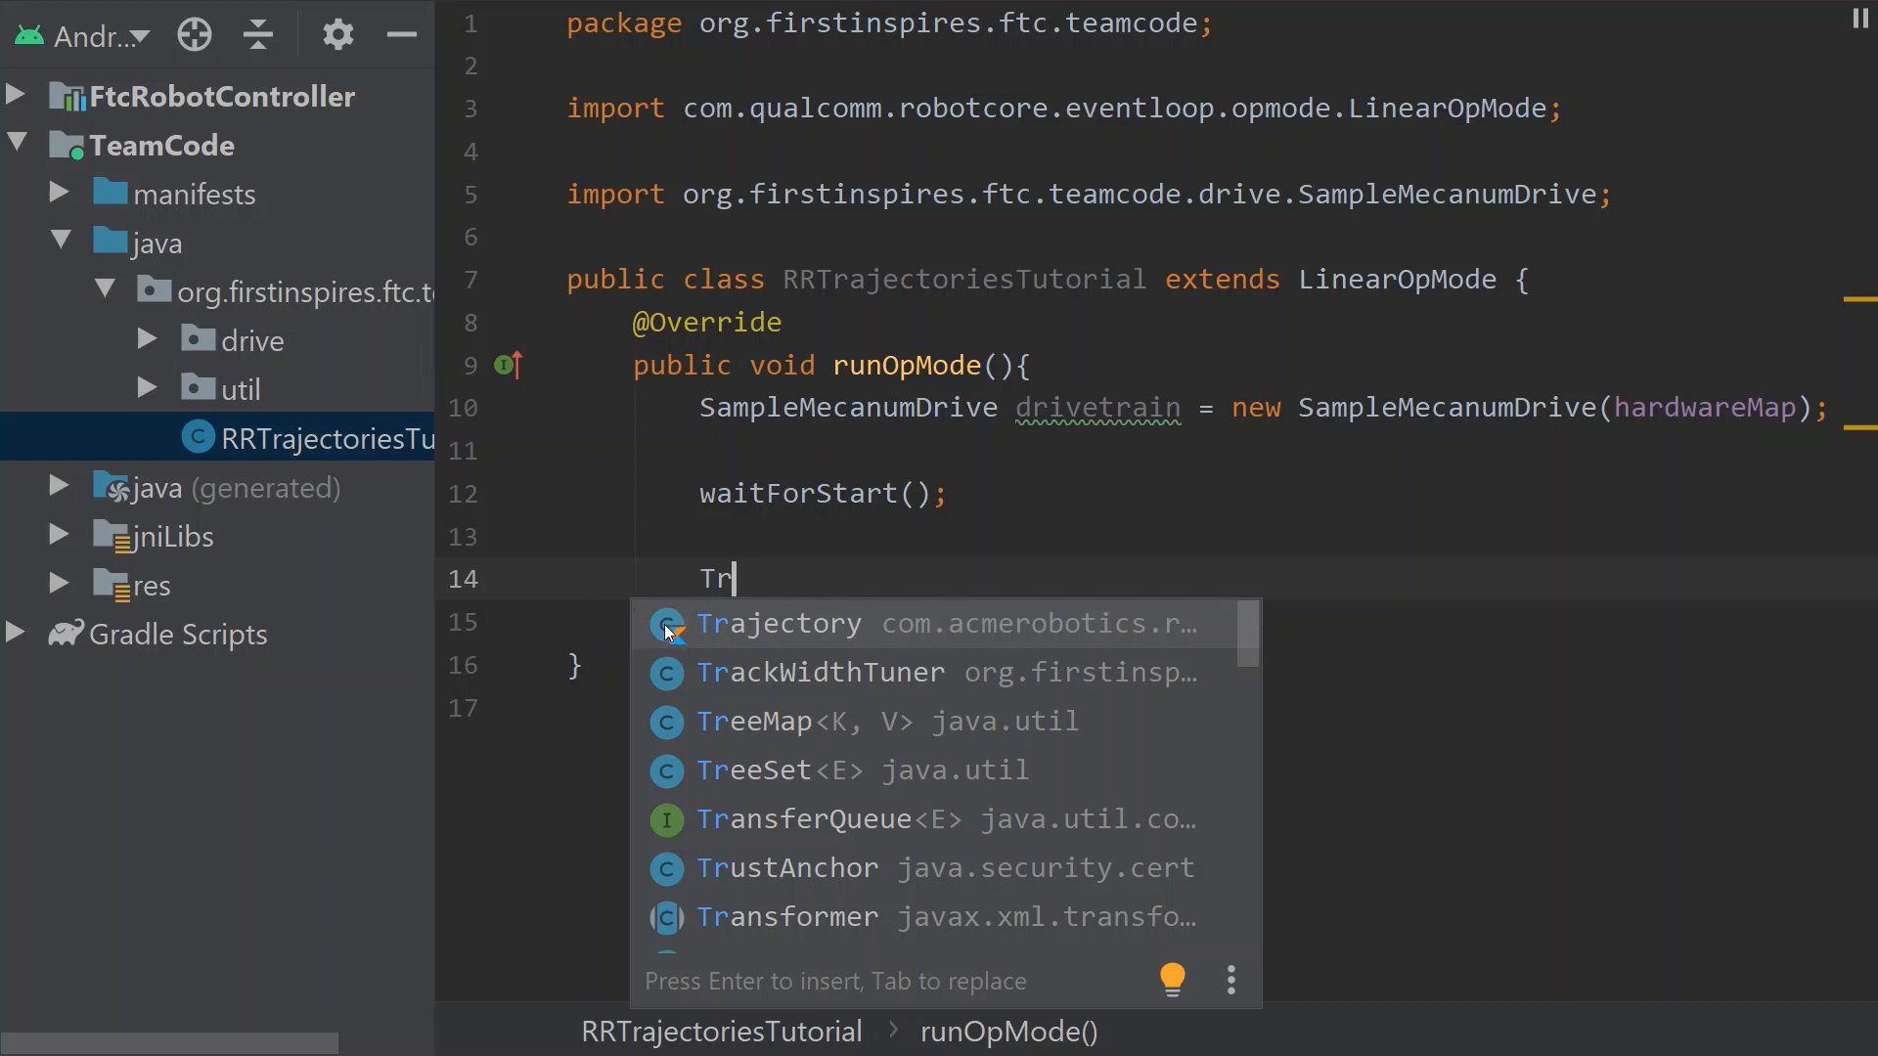
pyautogui.moveTo(644, 569)
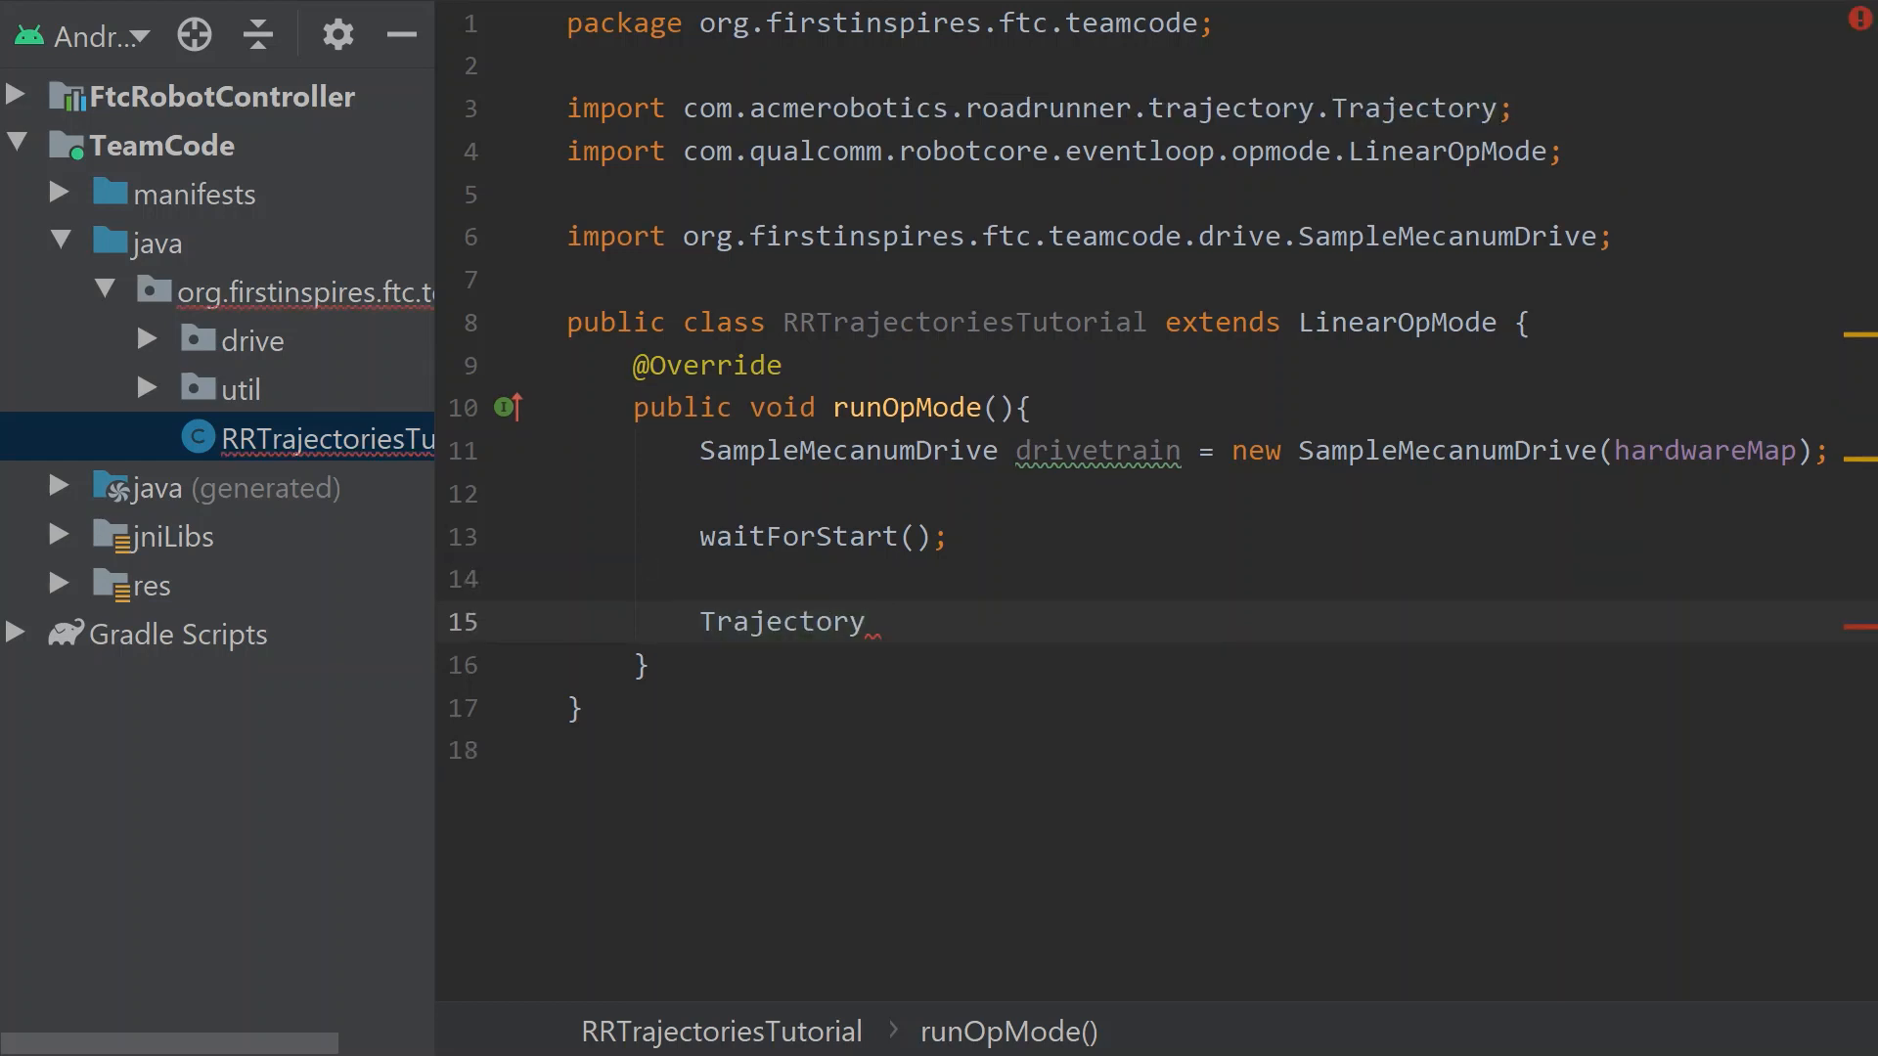
pyautogui.write('goFo')
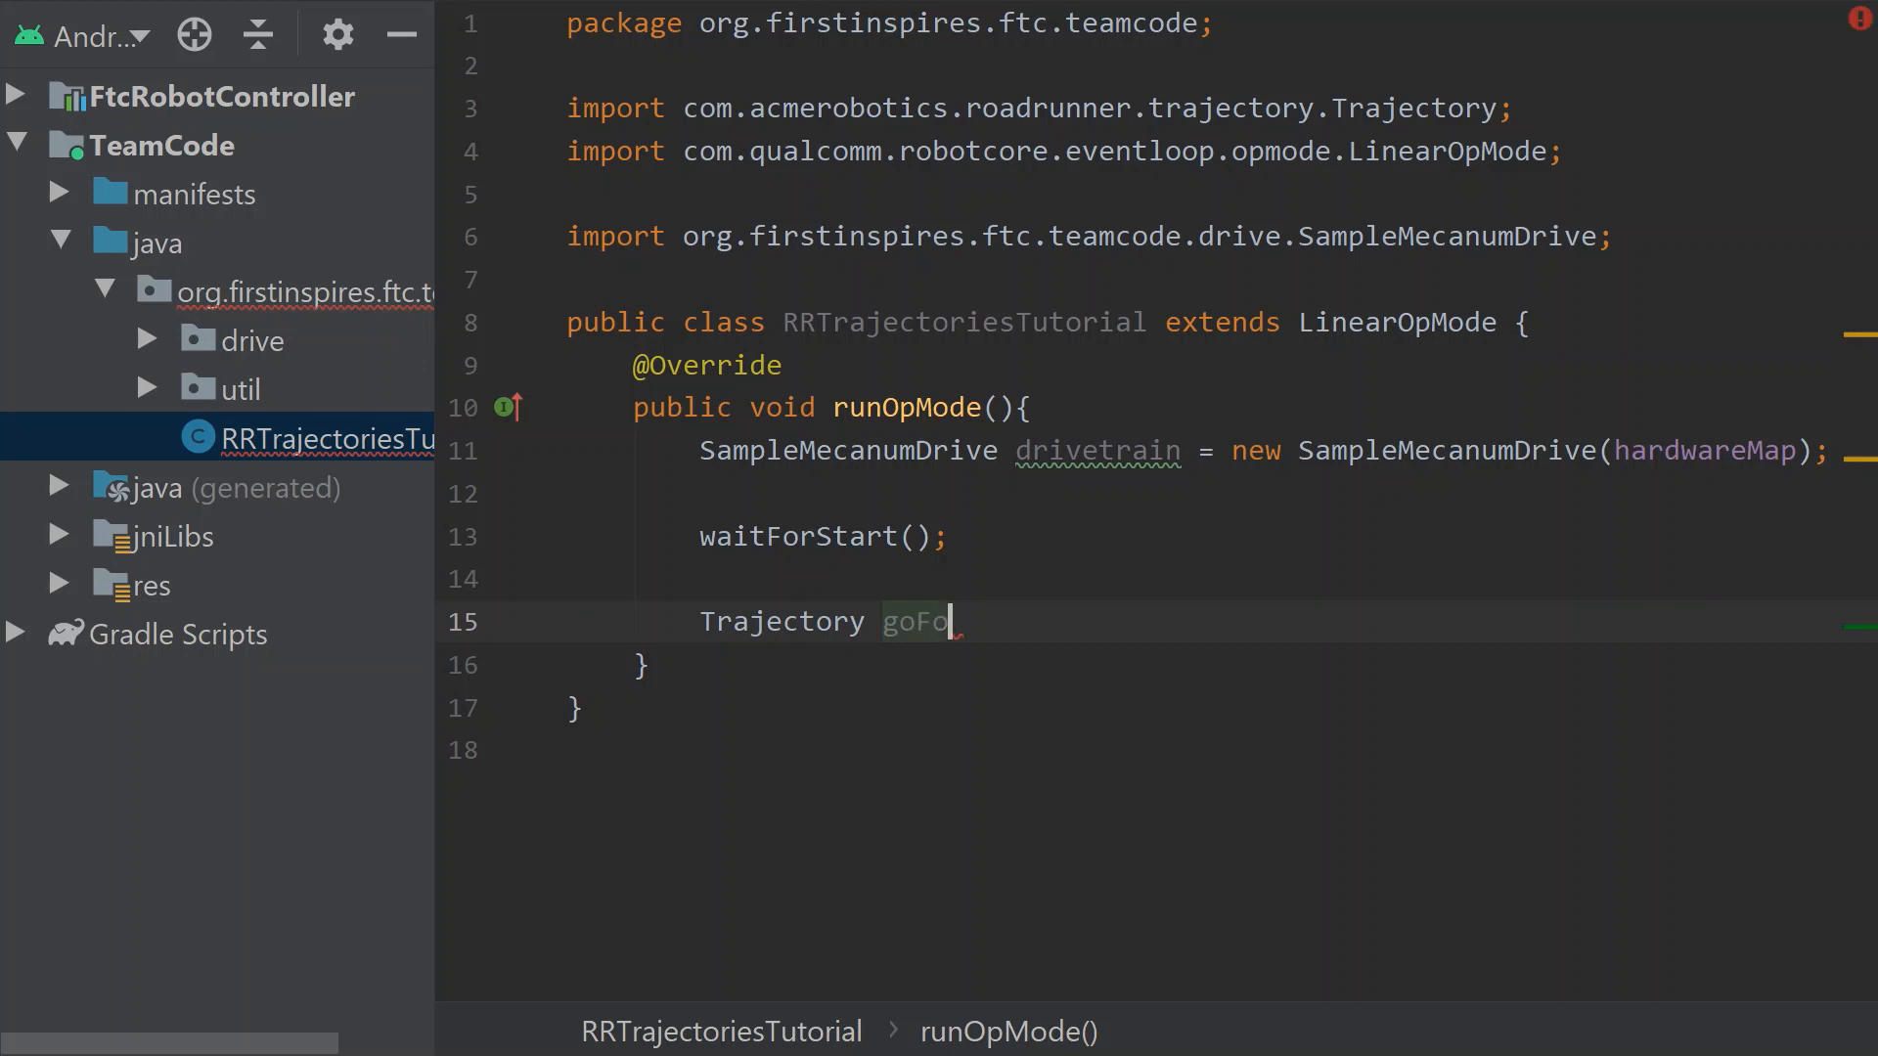
pyautogui.write('rward =')
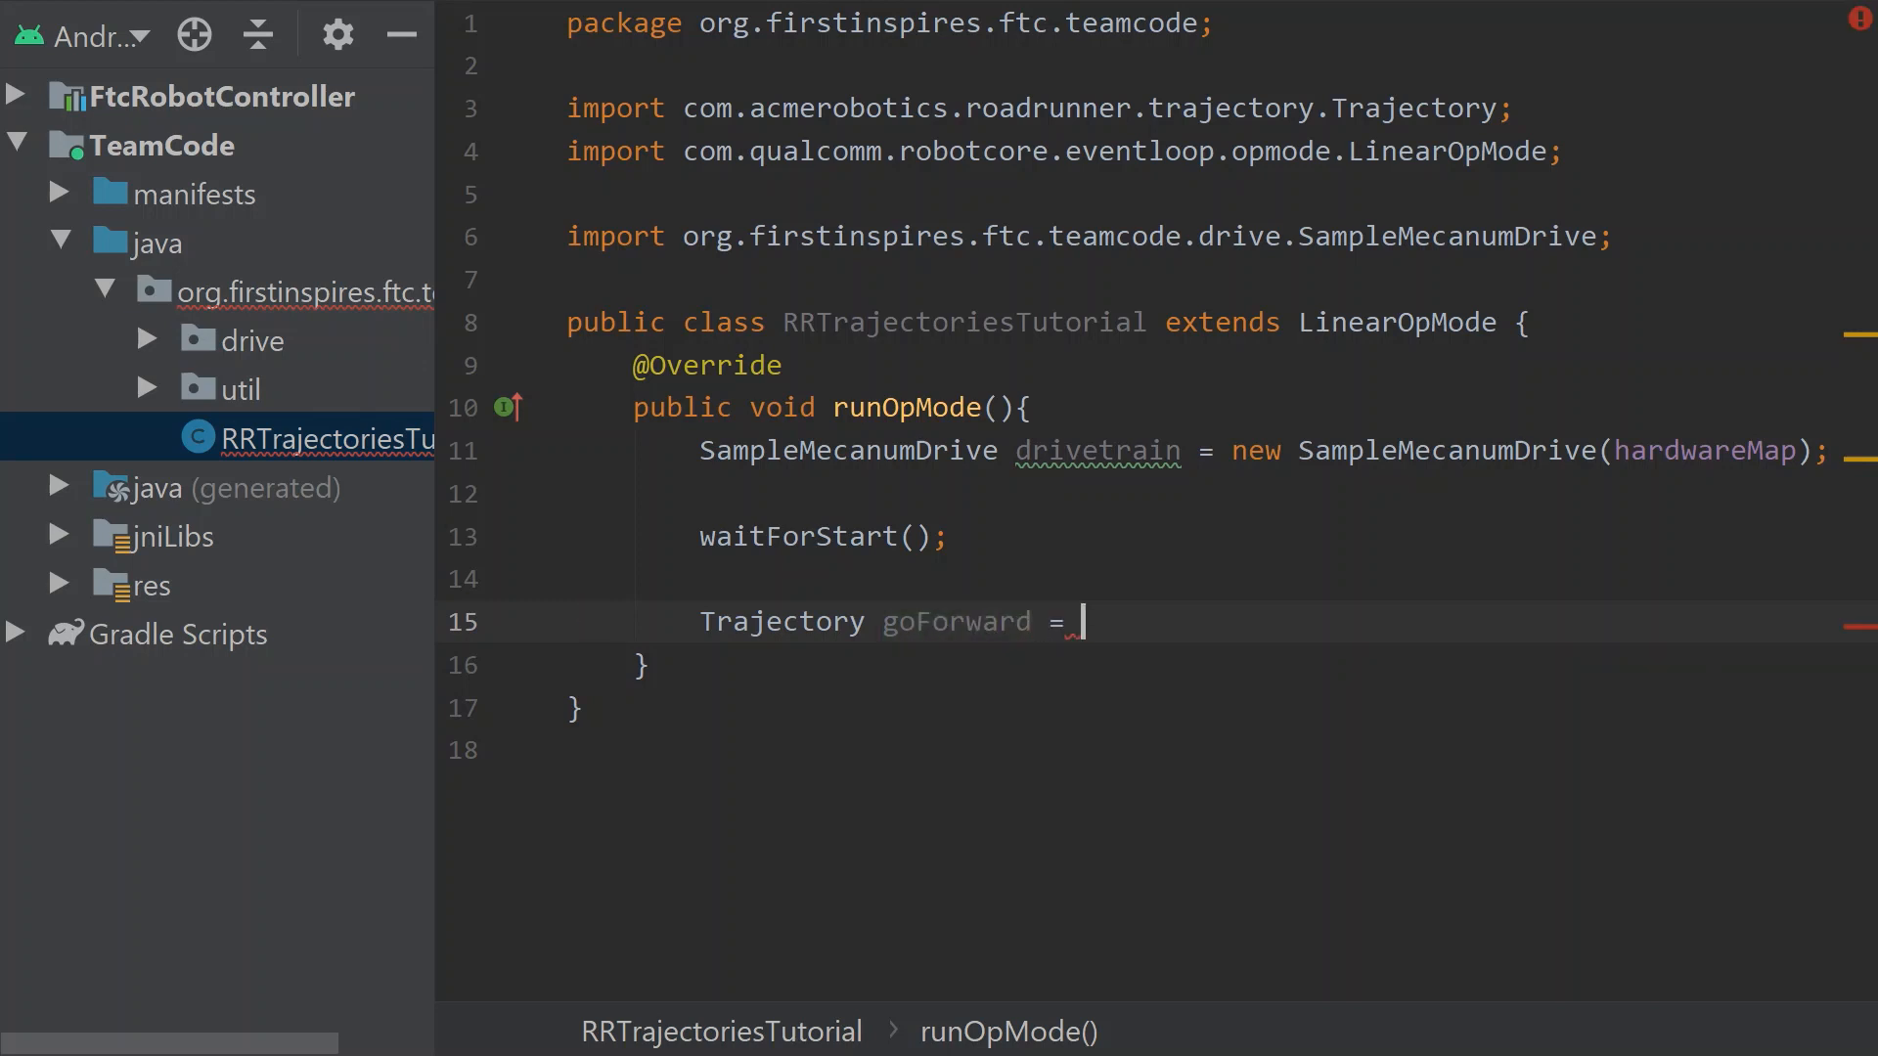
pyautogui.write('drivetrain')
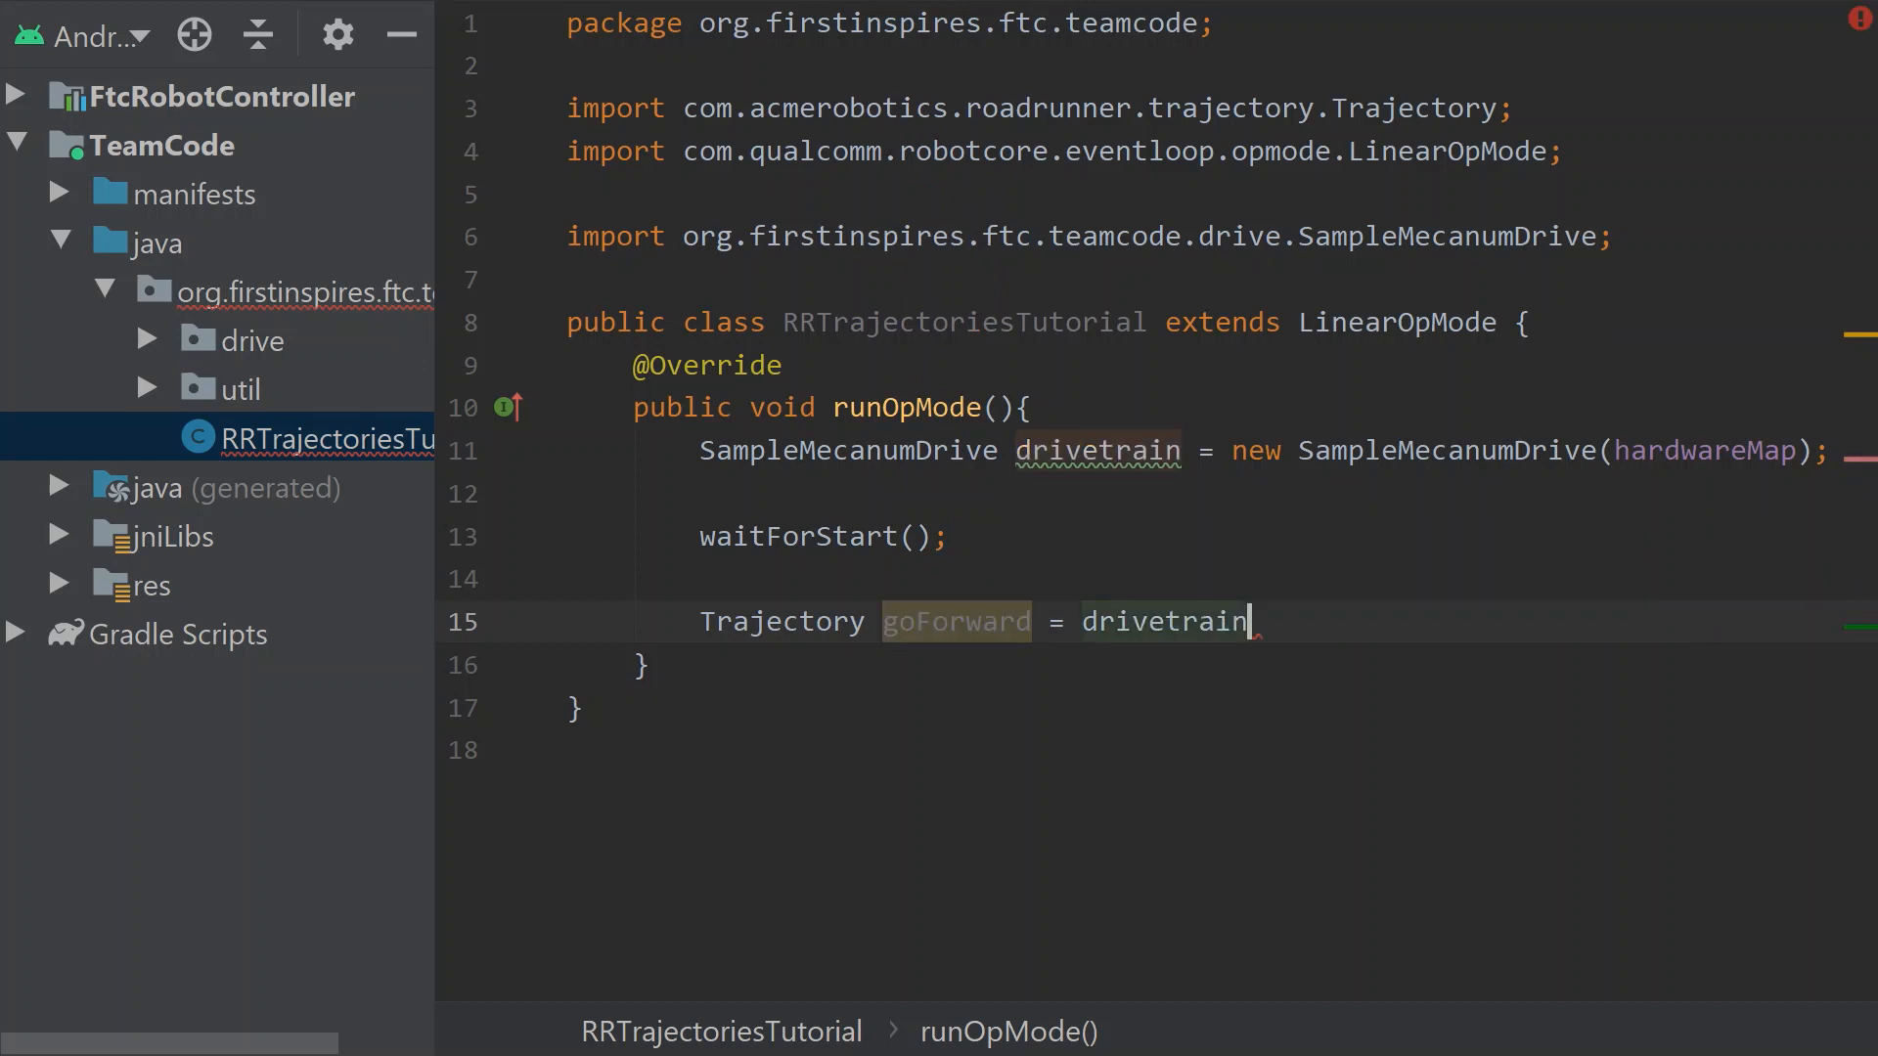
pyautogui.write('.trajectoryBuilder()')
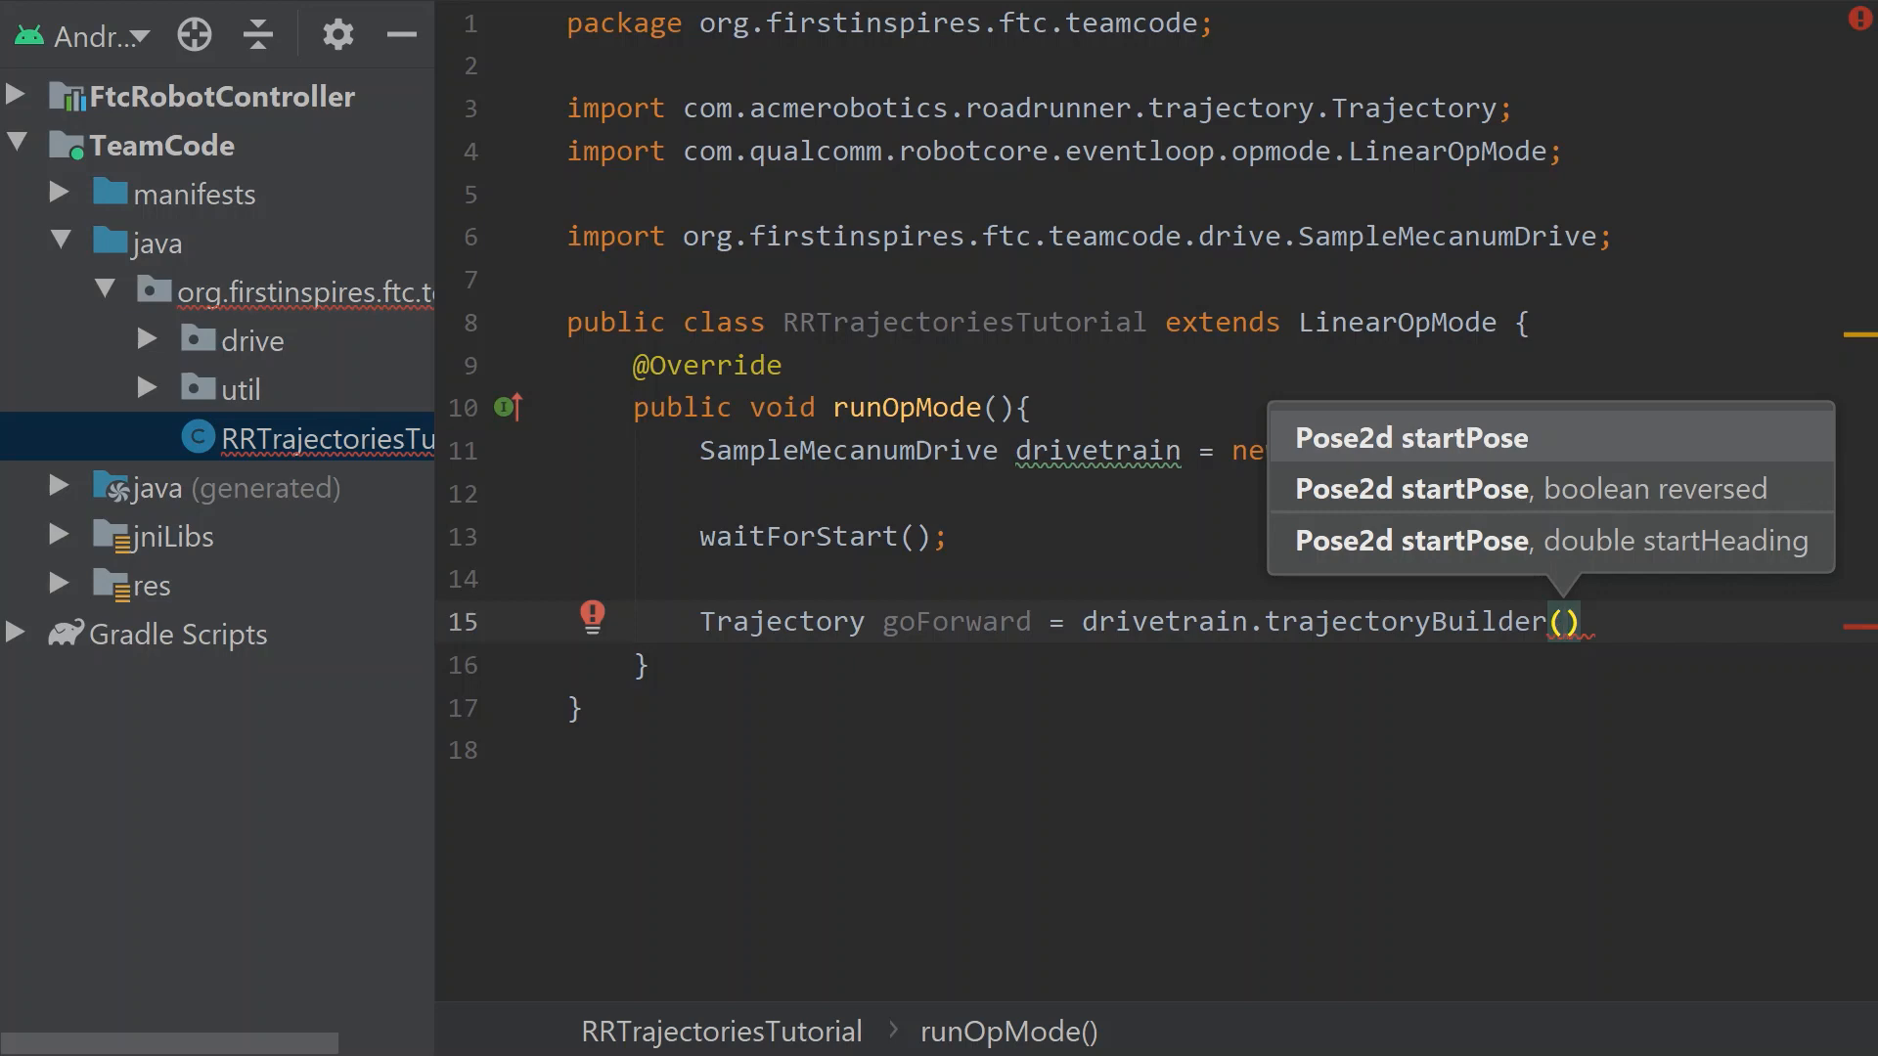
# Pass new Pose2d(0, 0, 0) as goForward's start pose, importing Pose2d
pyautogui.write('new')
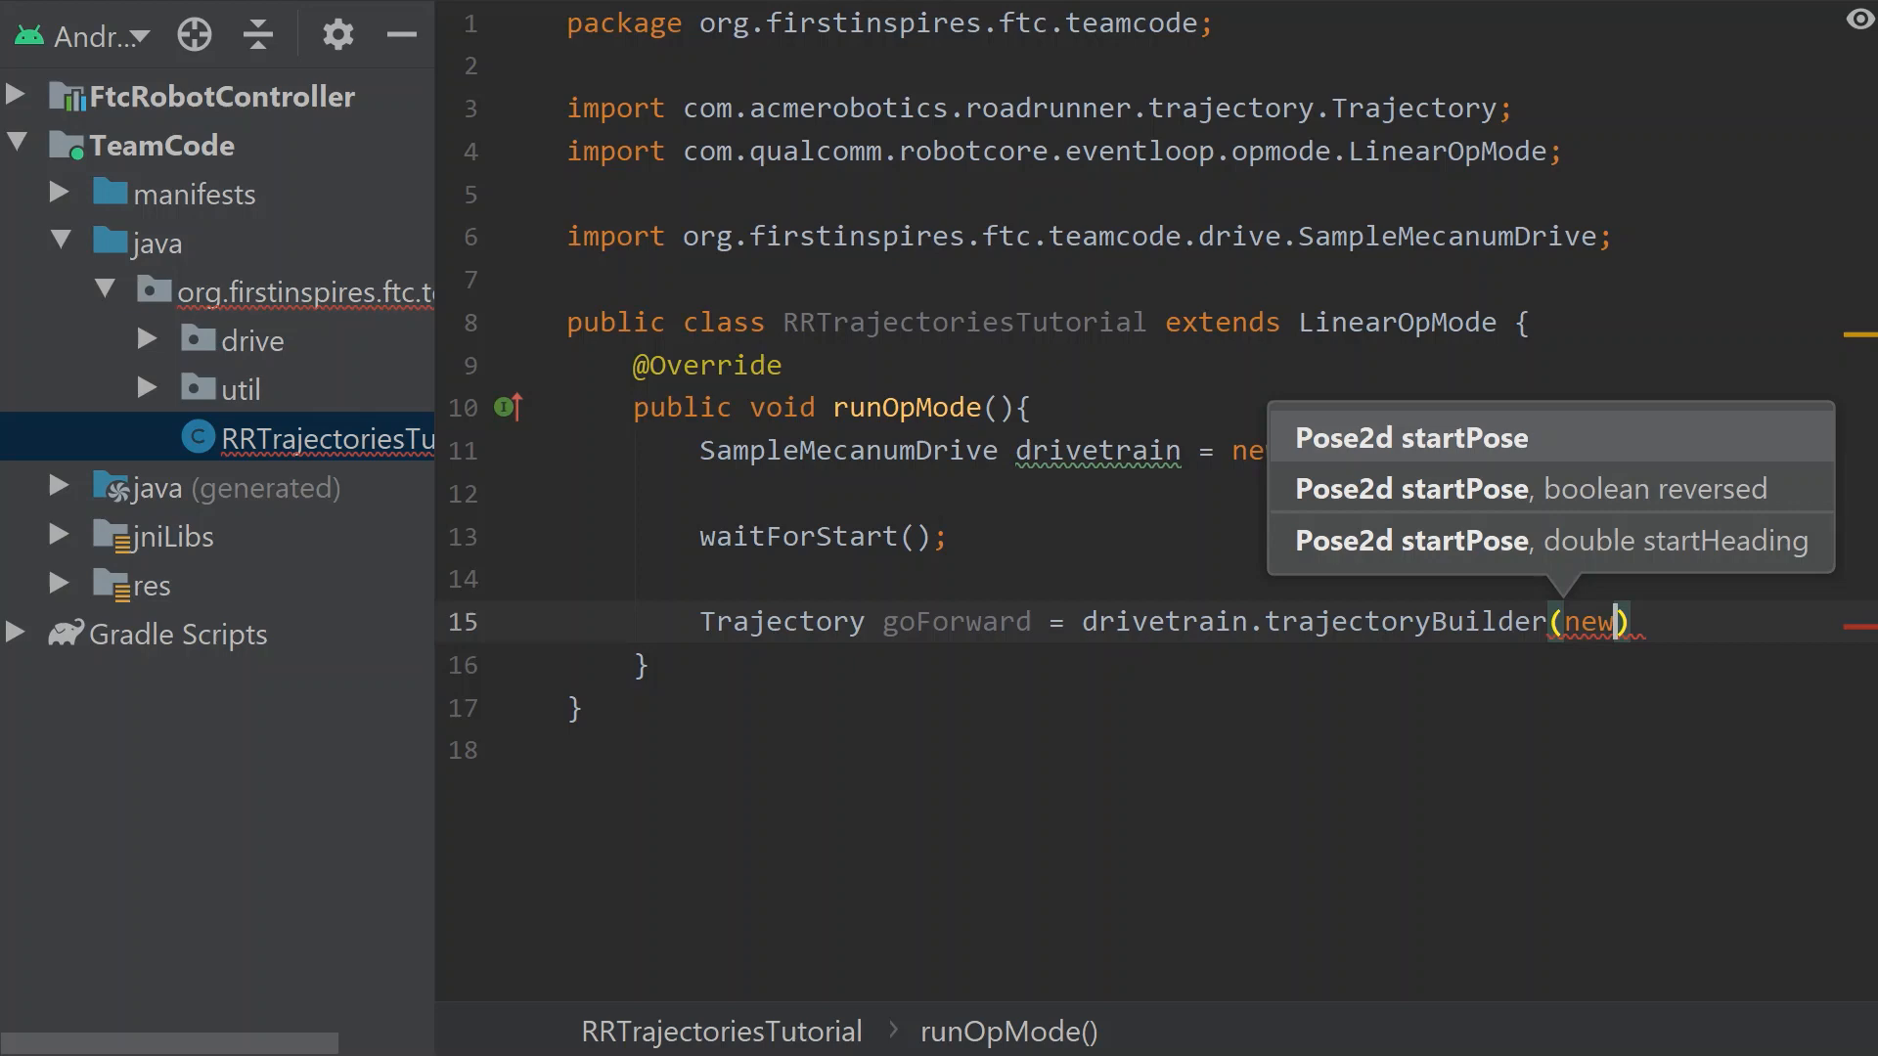
pyautogui.write('Pose2d(')
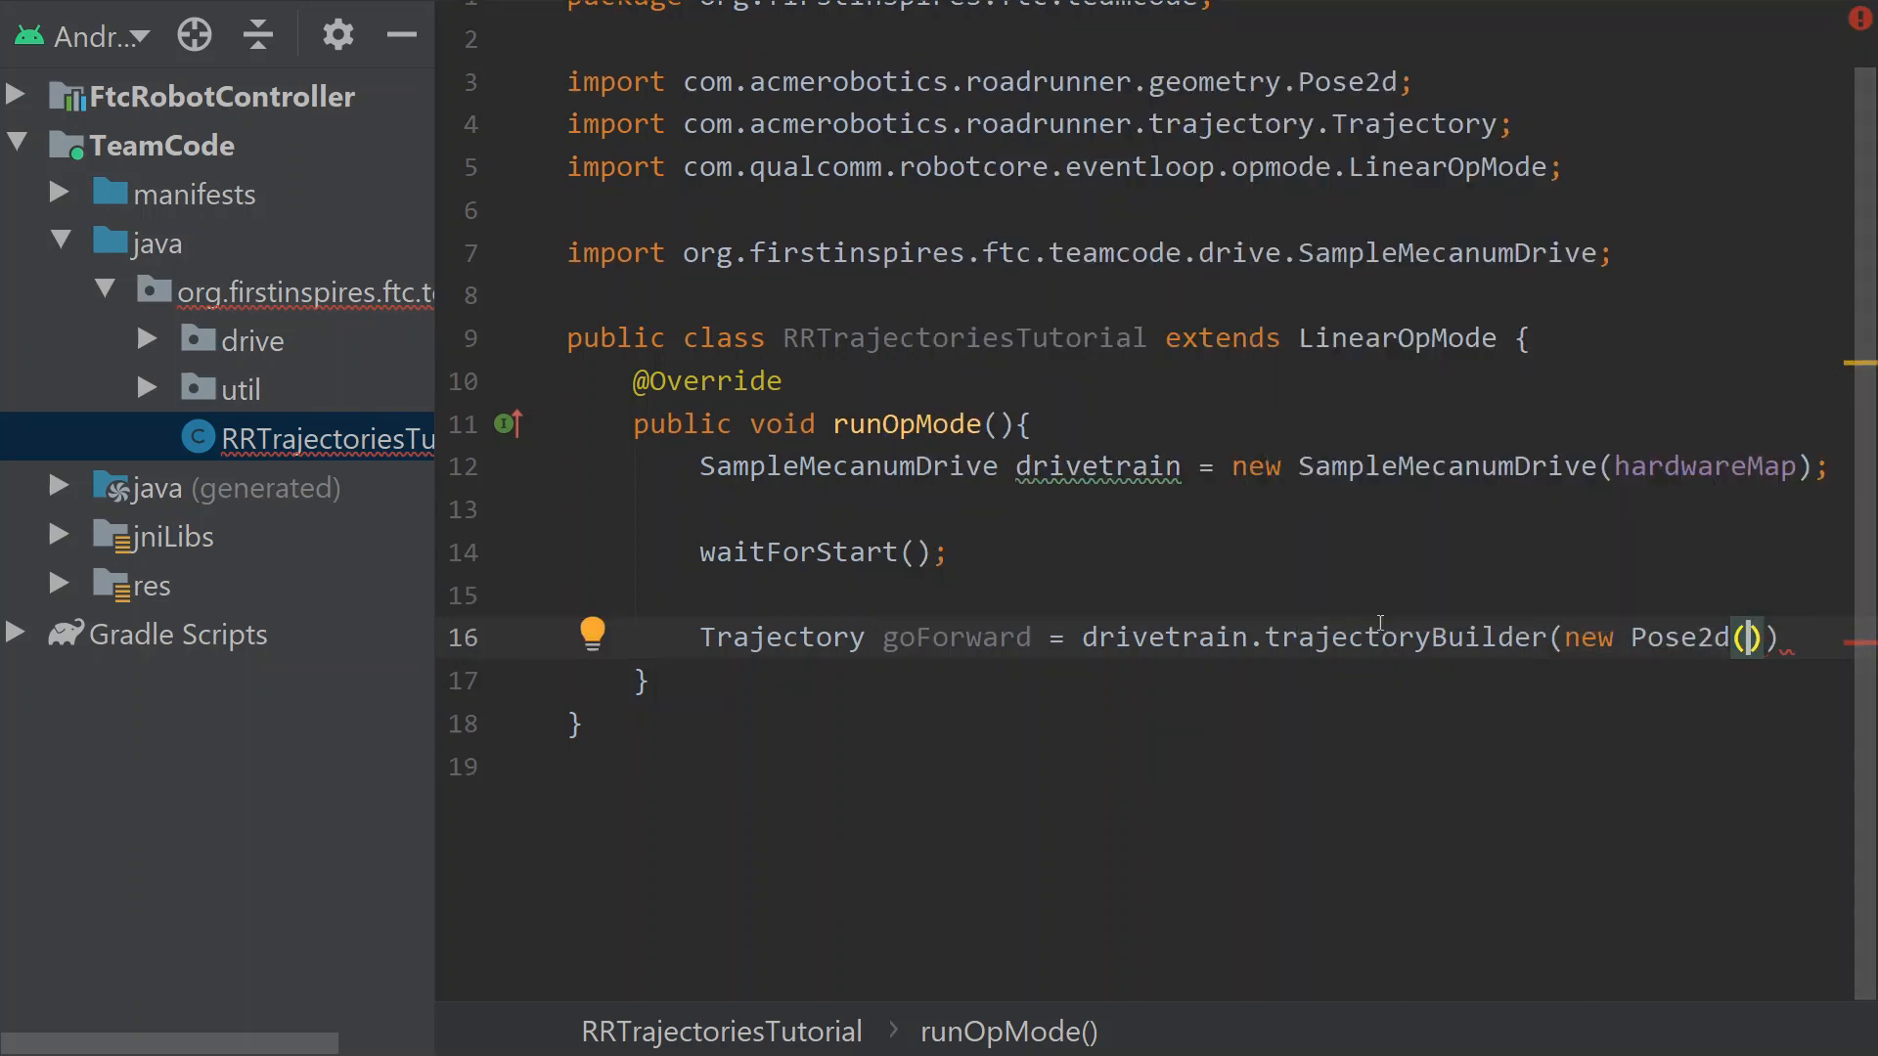
pyautogui.moveTo(1506, 692)
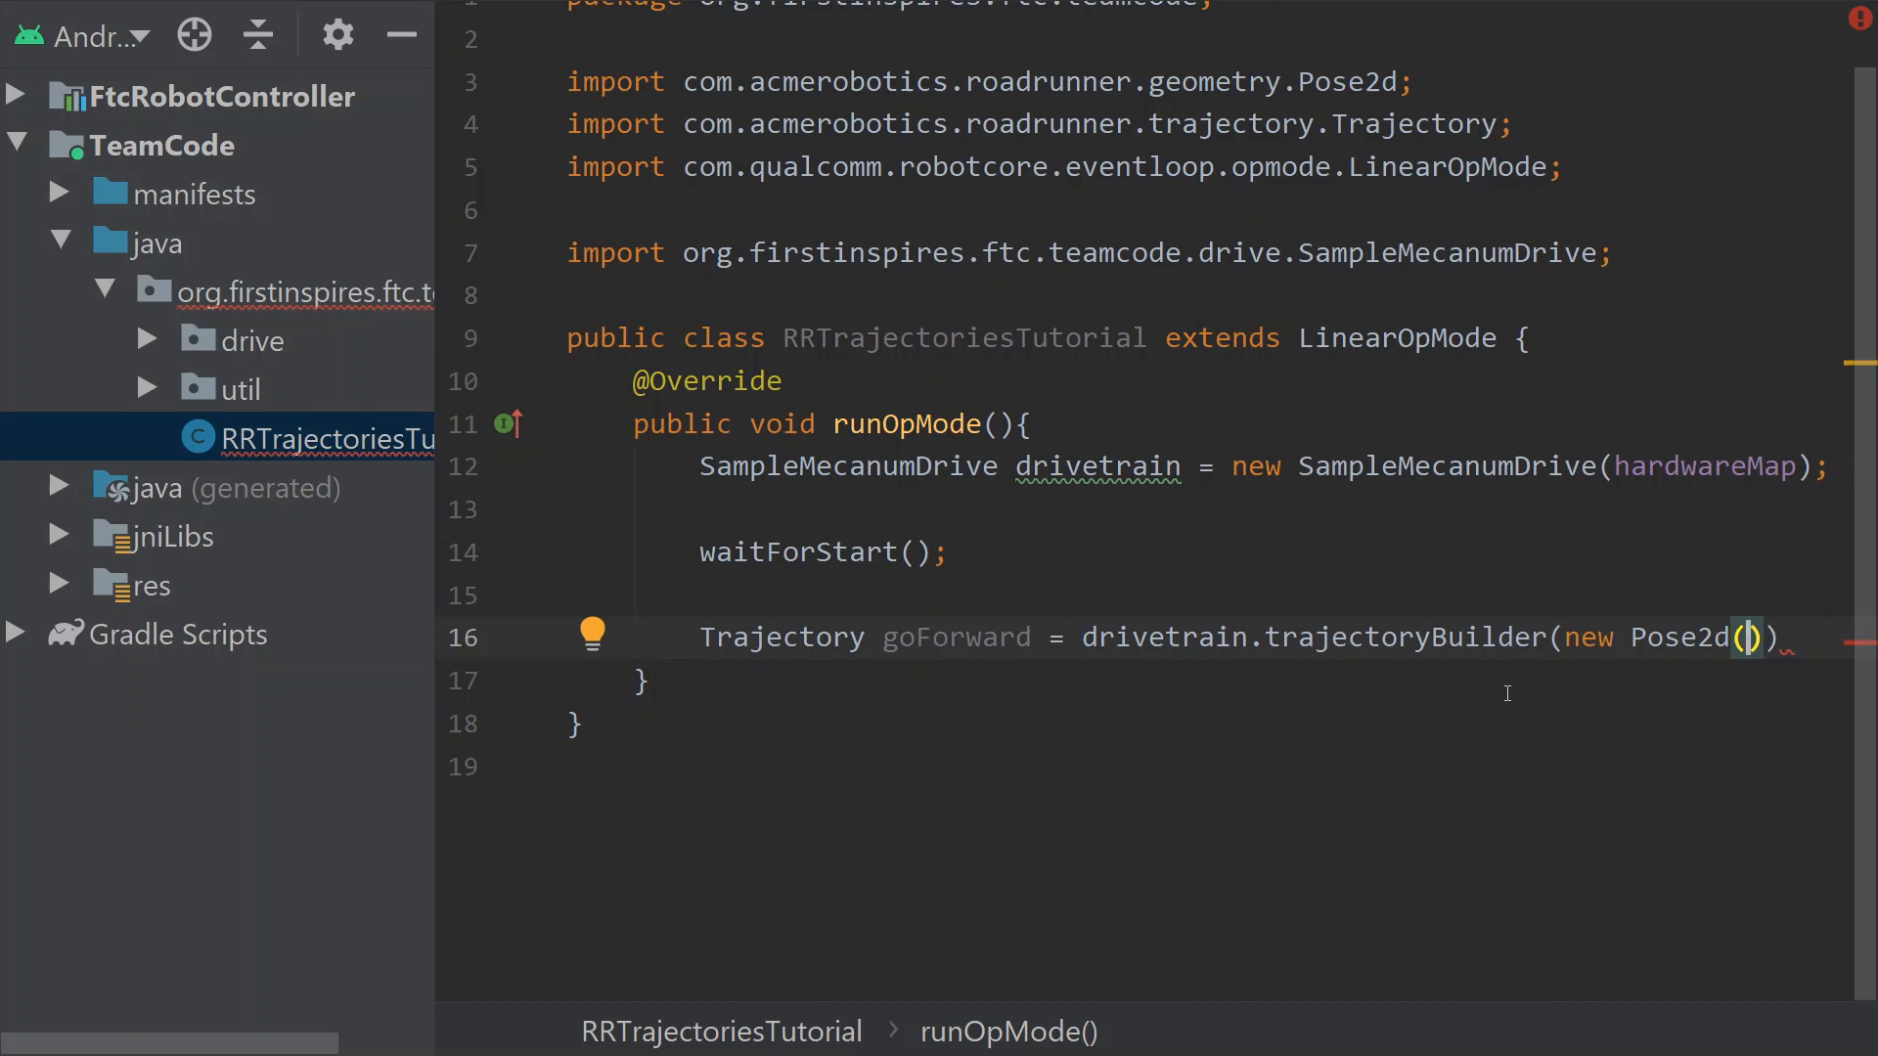
pyautogui.write('0,')
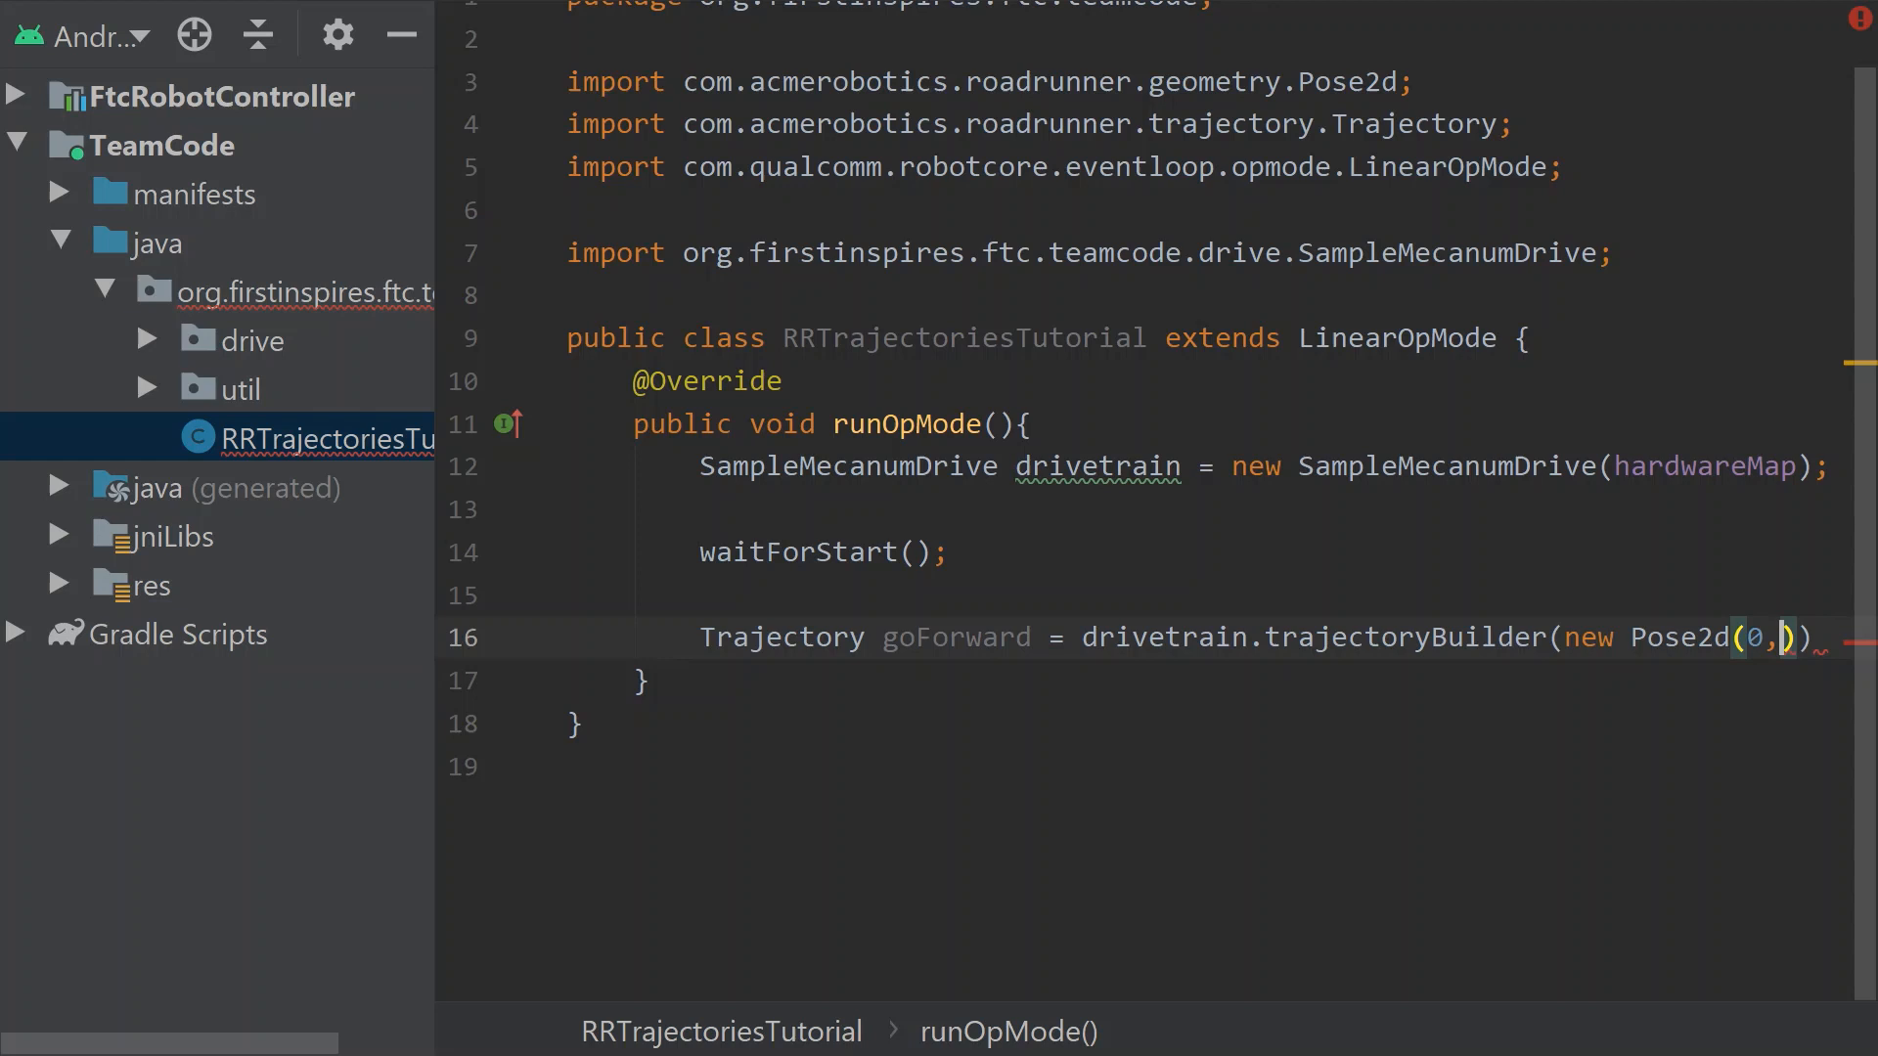
pyautogui.hscroll(3)
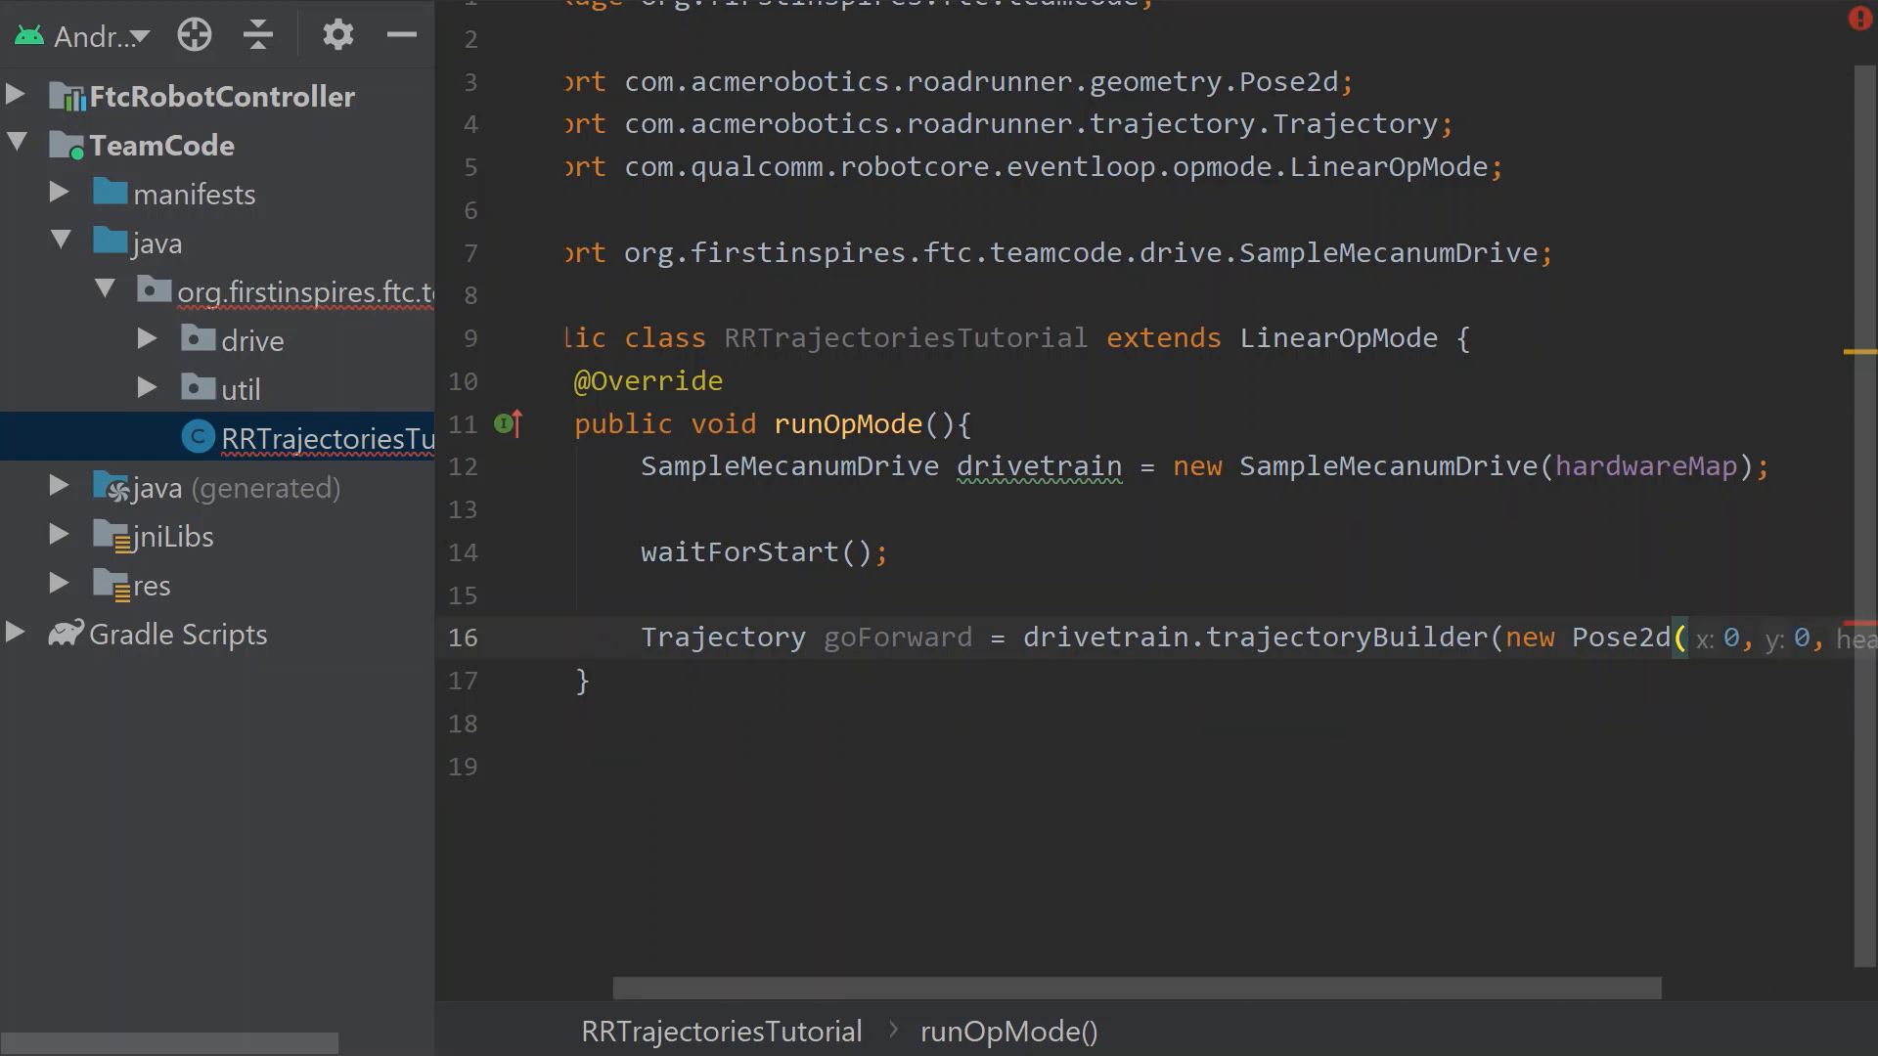
pyautogui.hscroll(3)
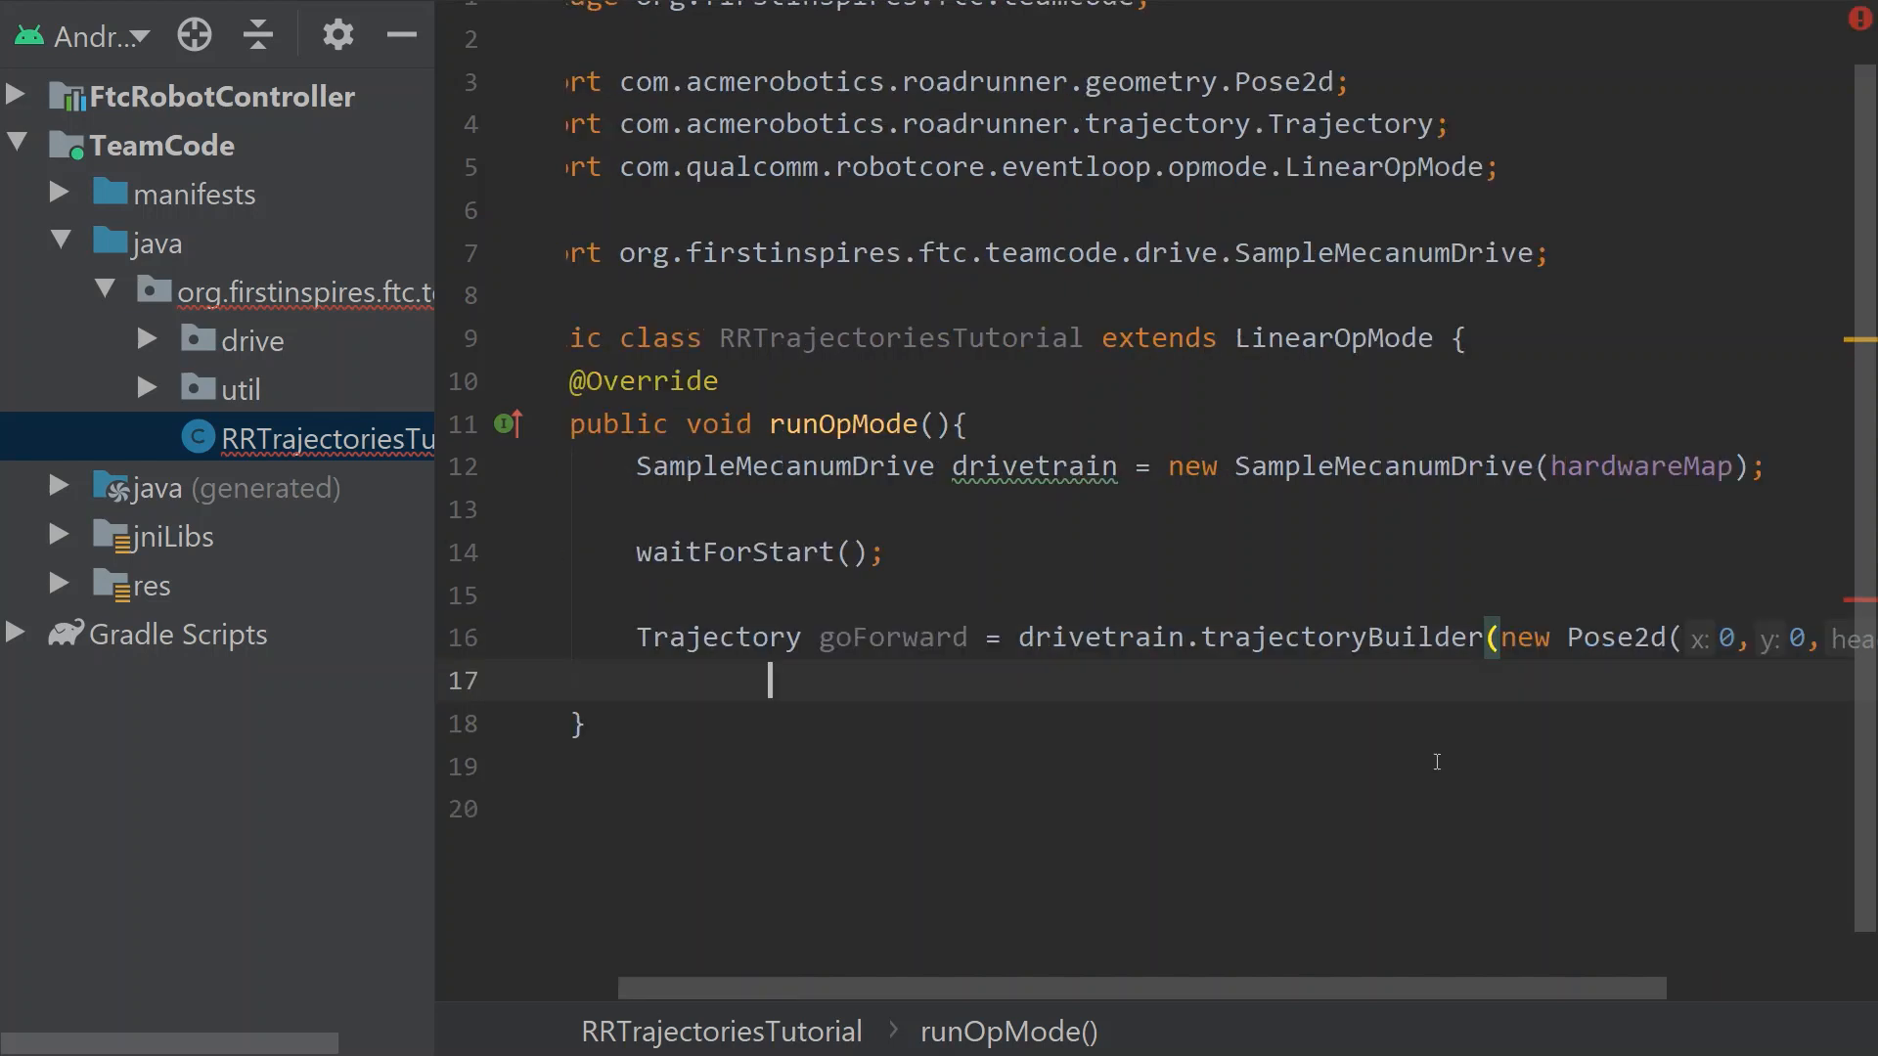
pyautogui.moveTo(1278, 699)
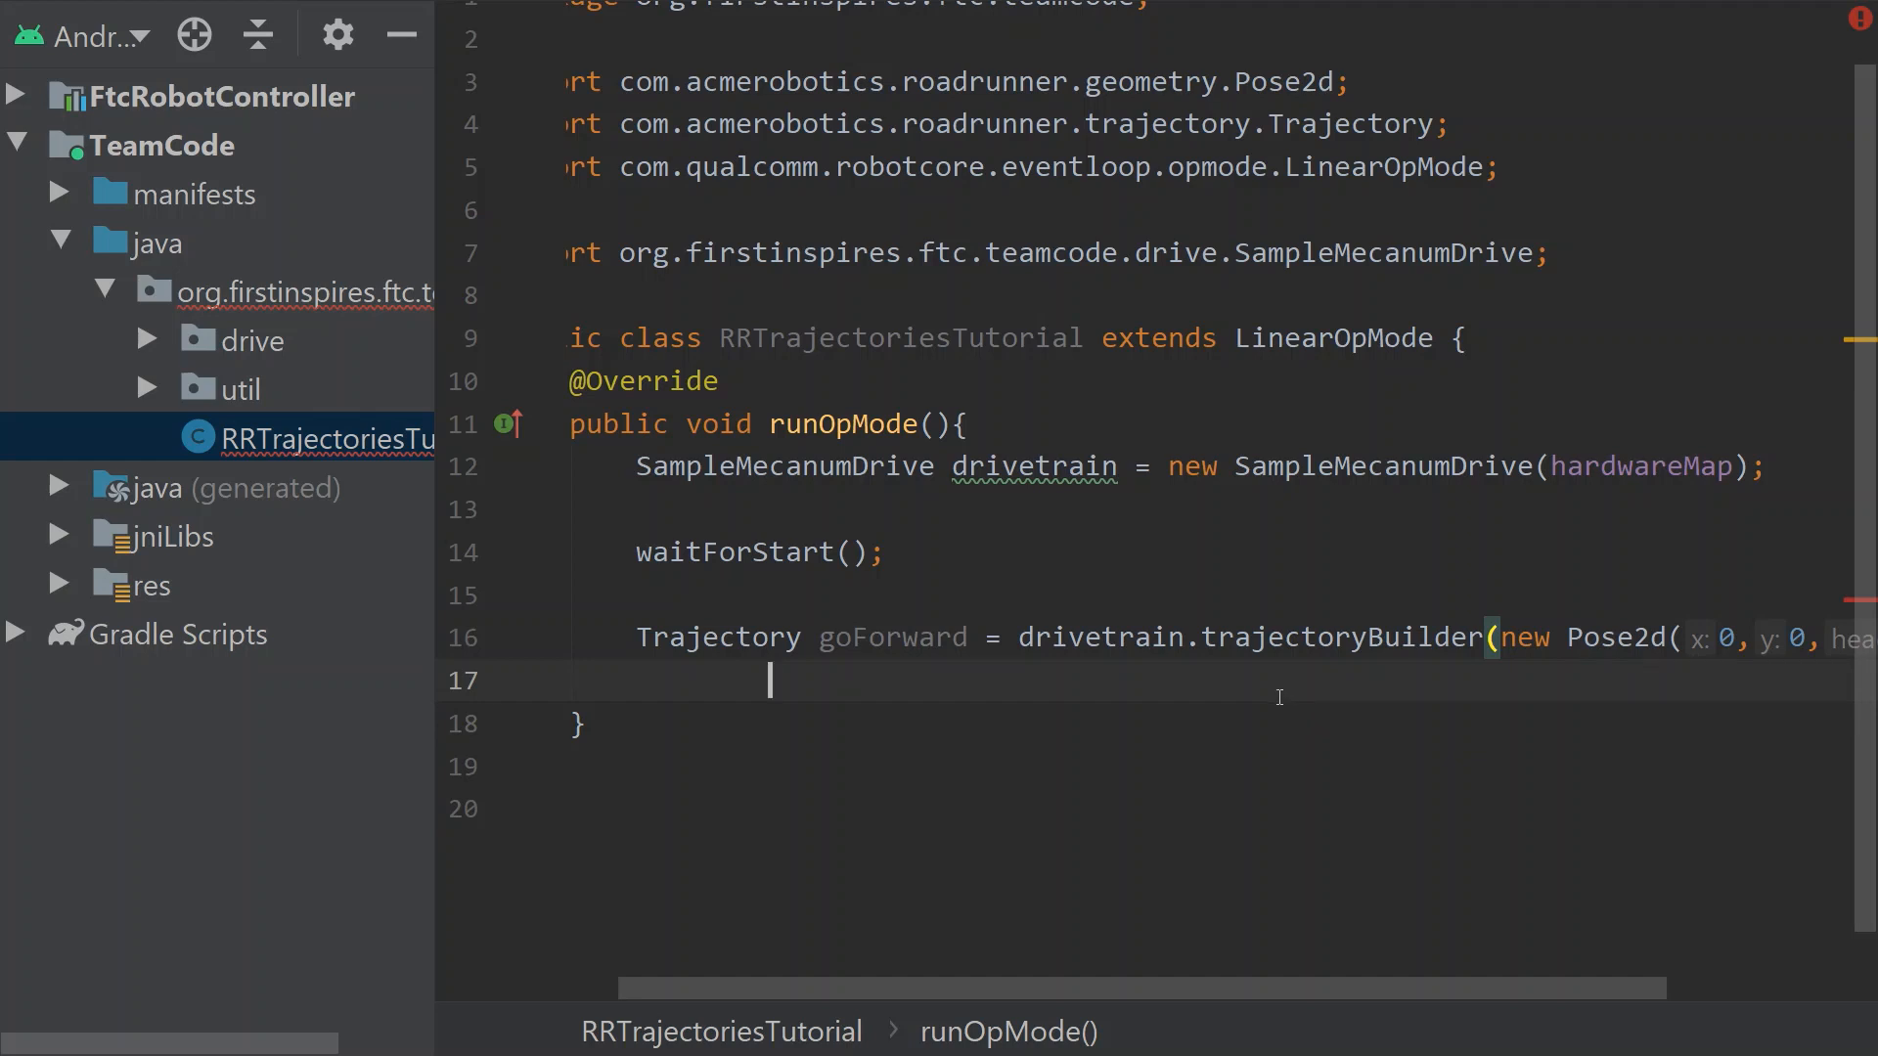
# Chain .forward(100) and .build(); to complete the goForward trajectory
pyautogui.write('.')
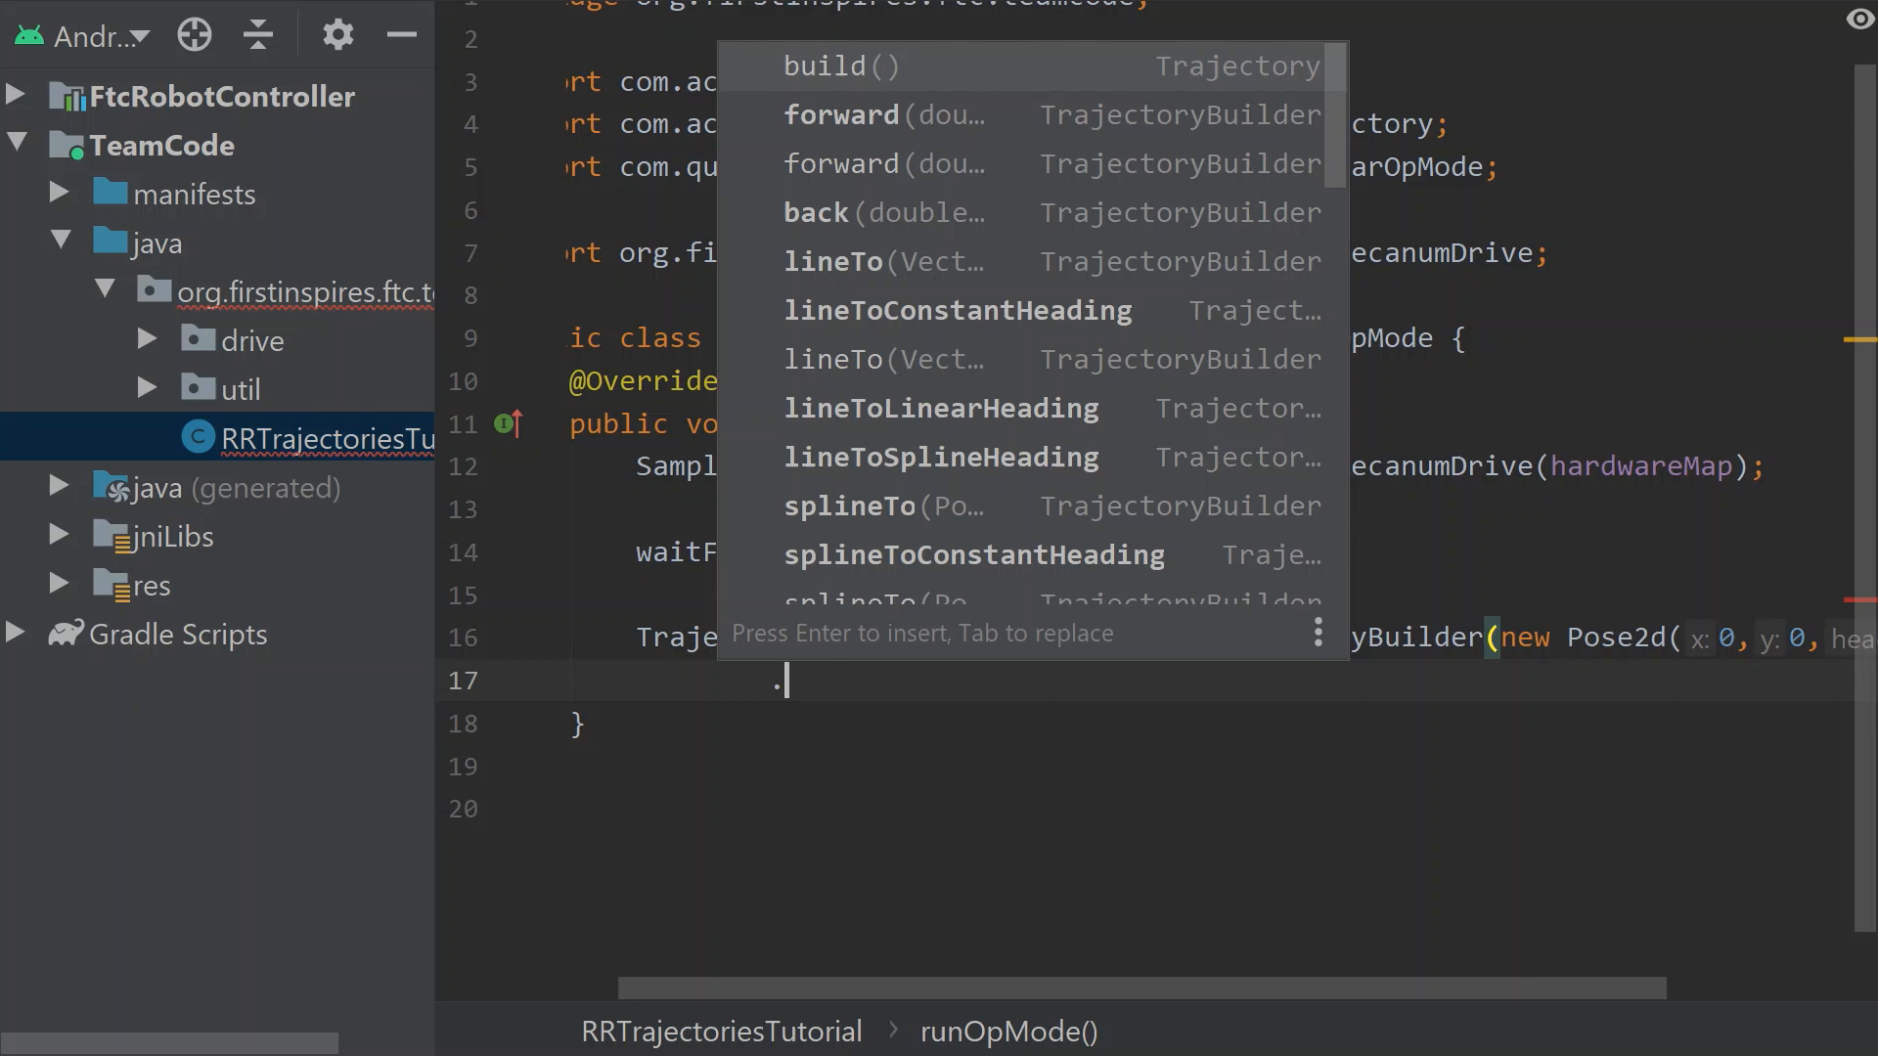
pyautogui.write('forward(')
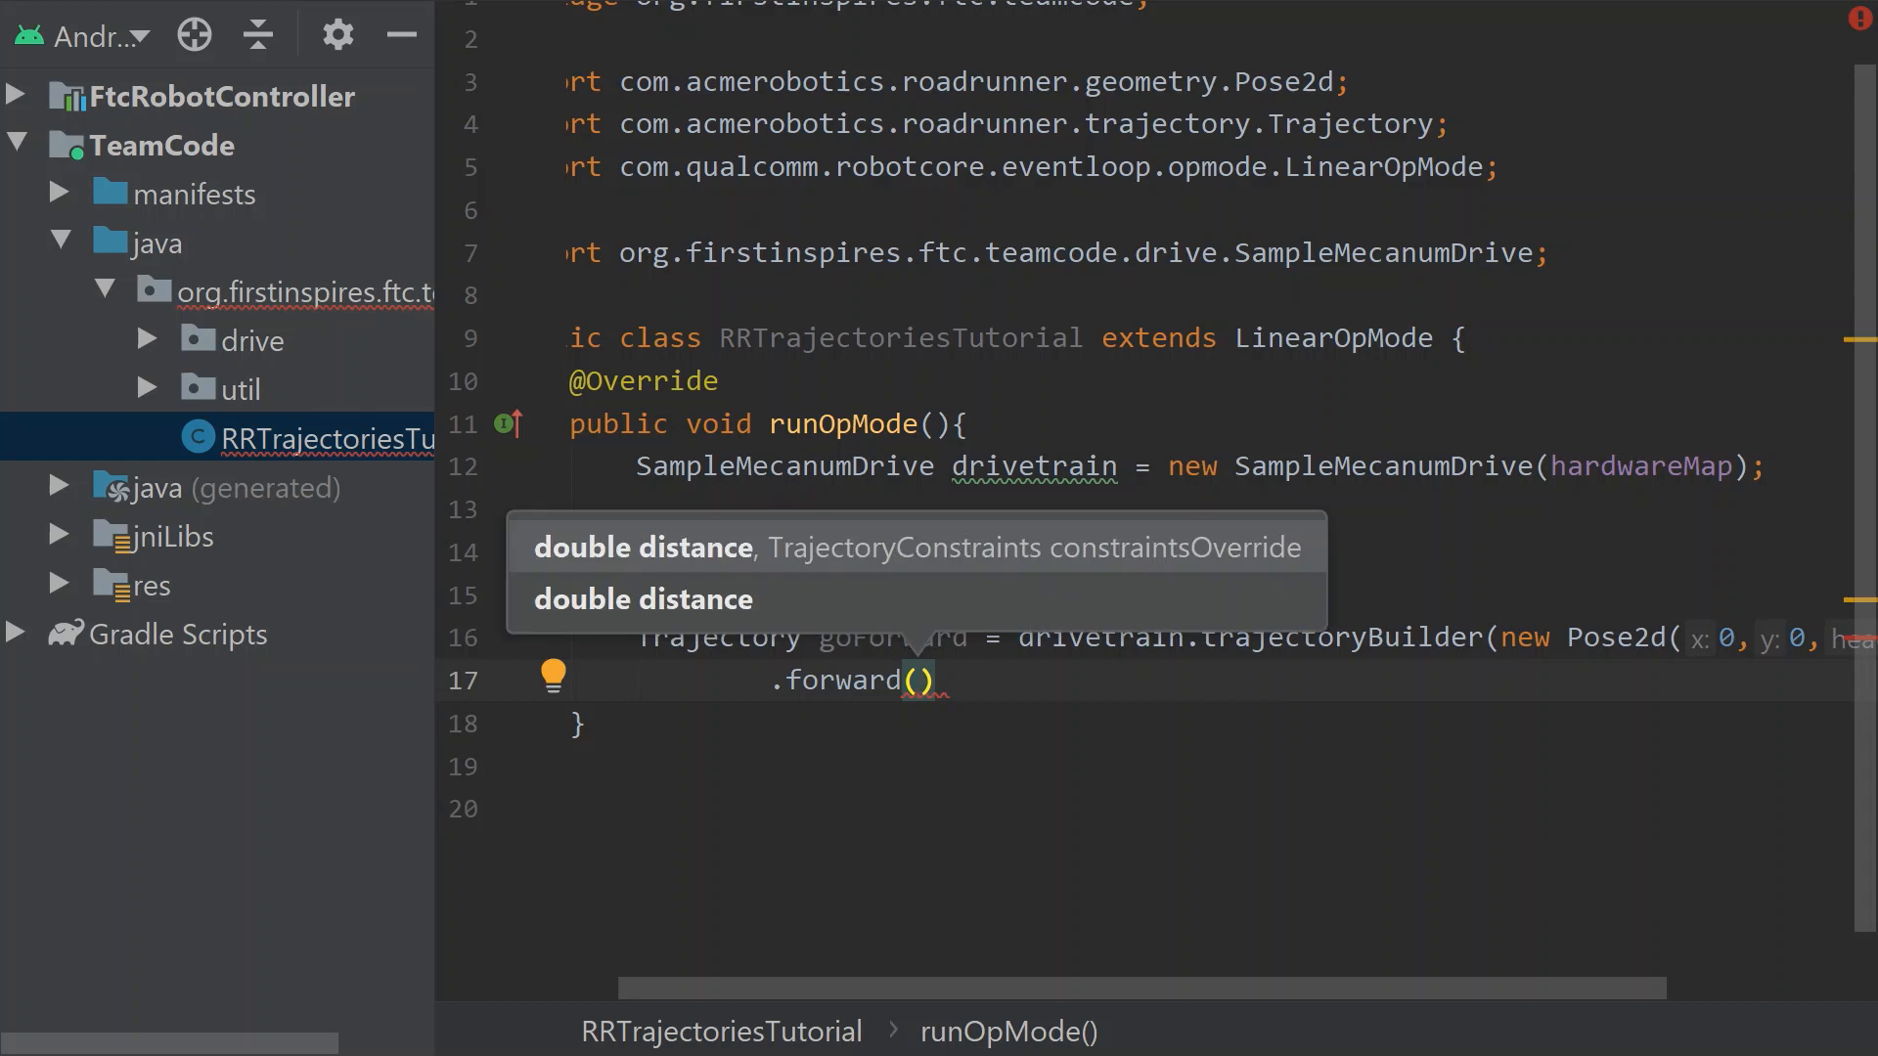
pyautogui.write('100')
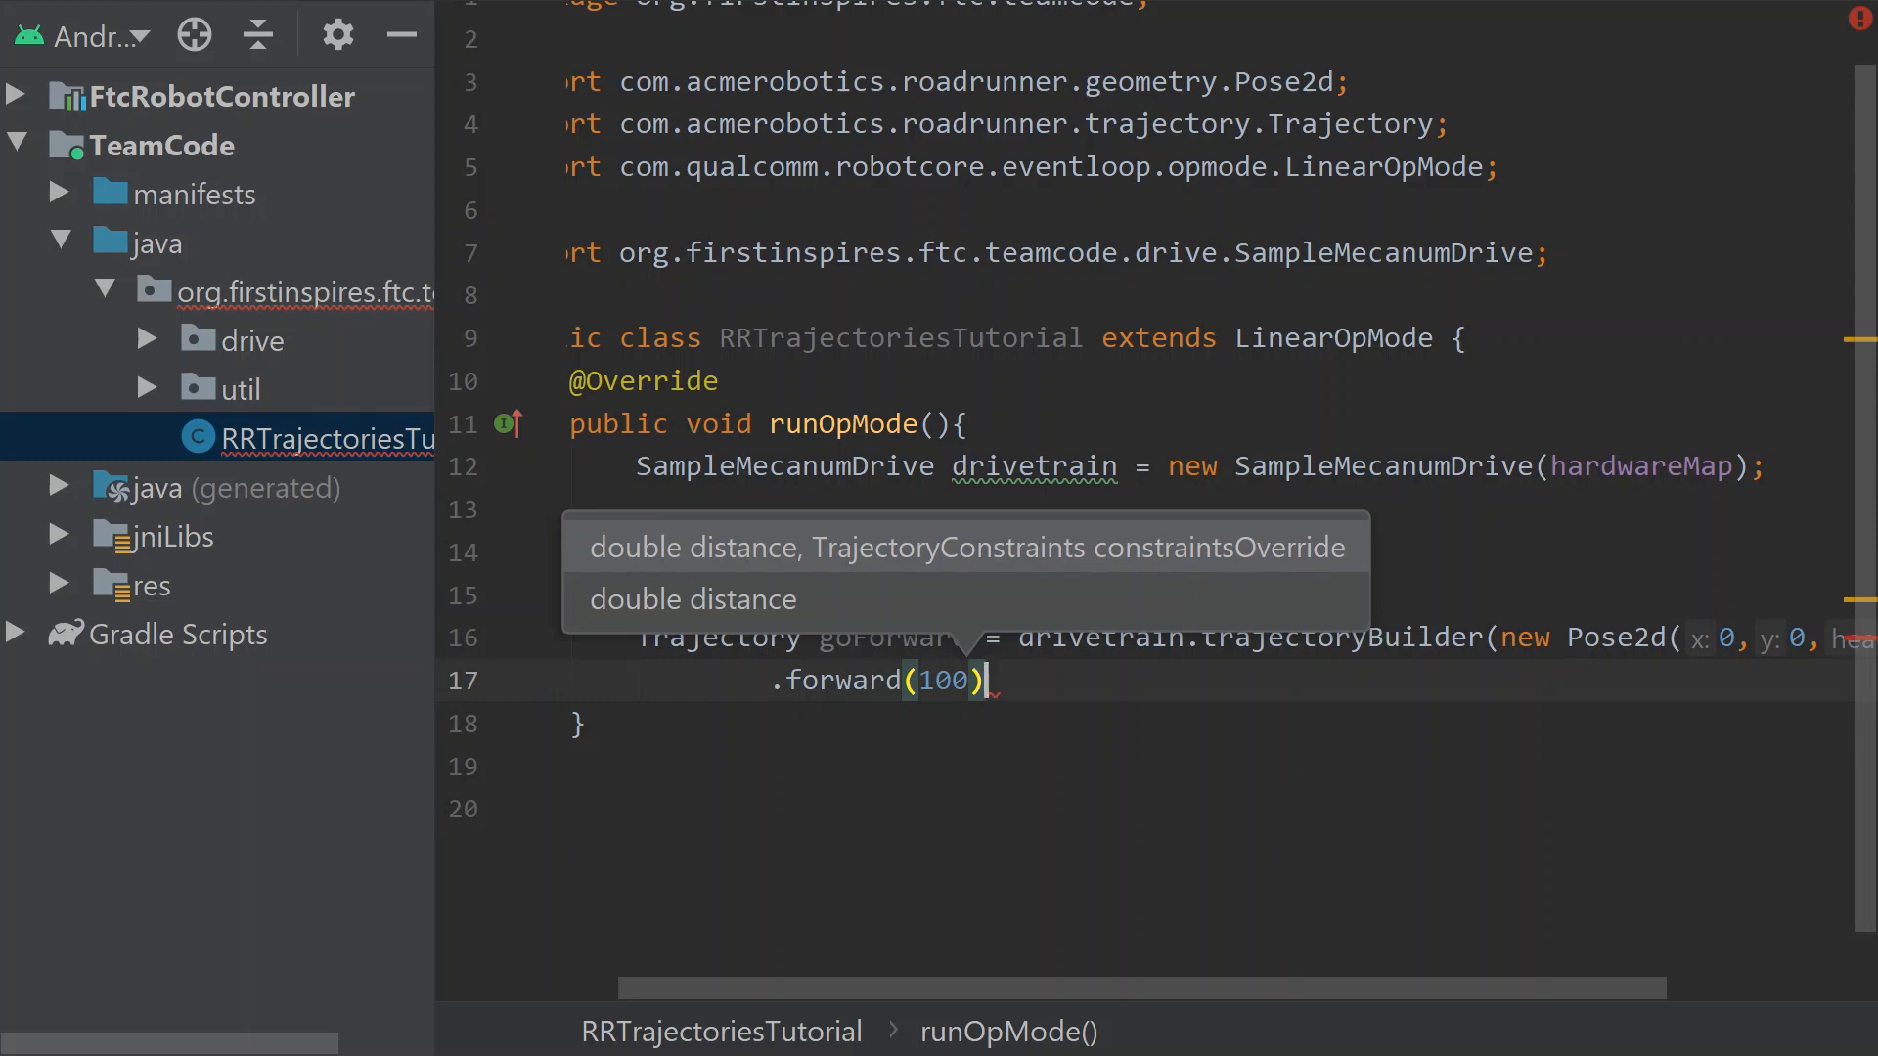
pyautogui.press('enter')
pyautogui.write('.build(')
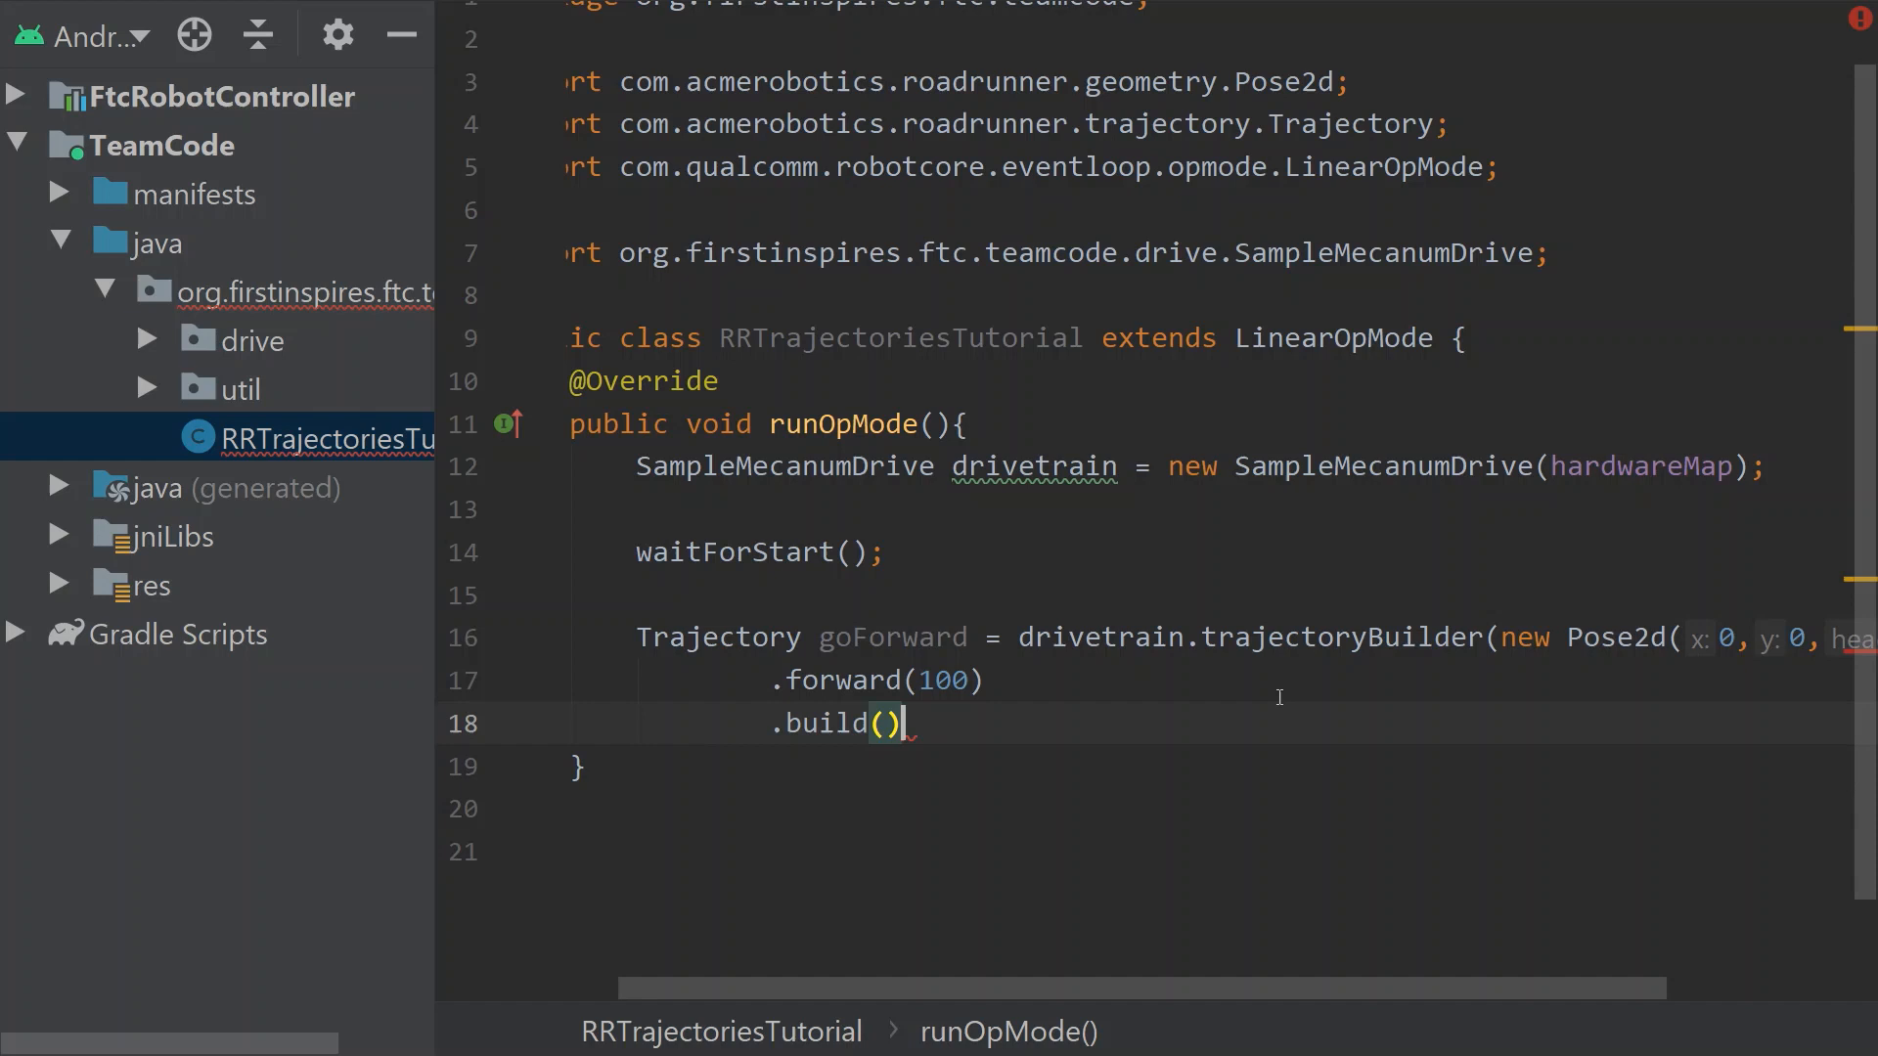
pyautogui.write(';')
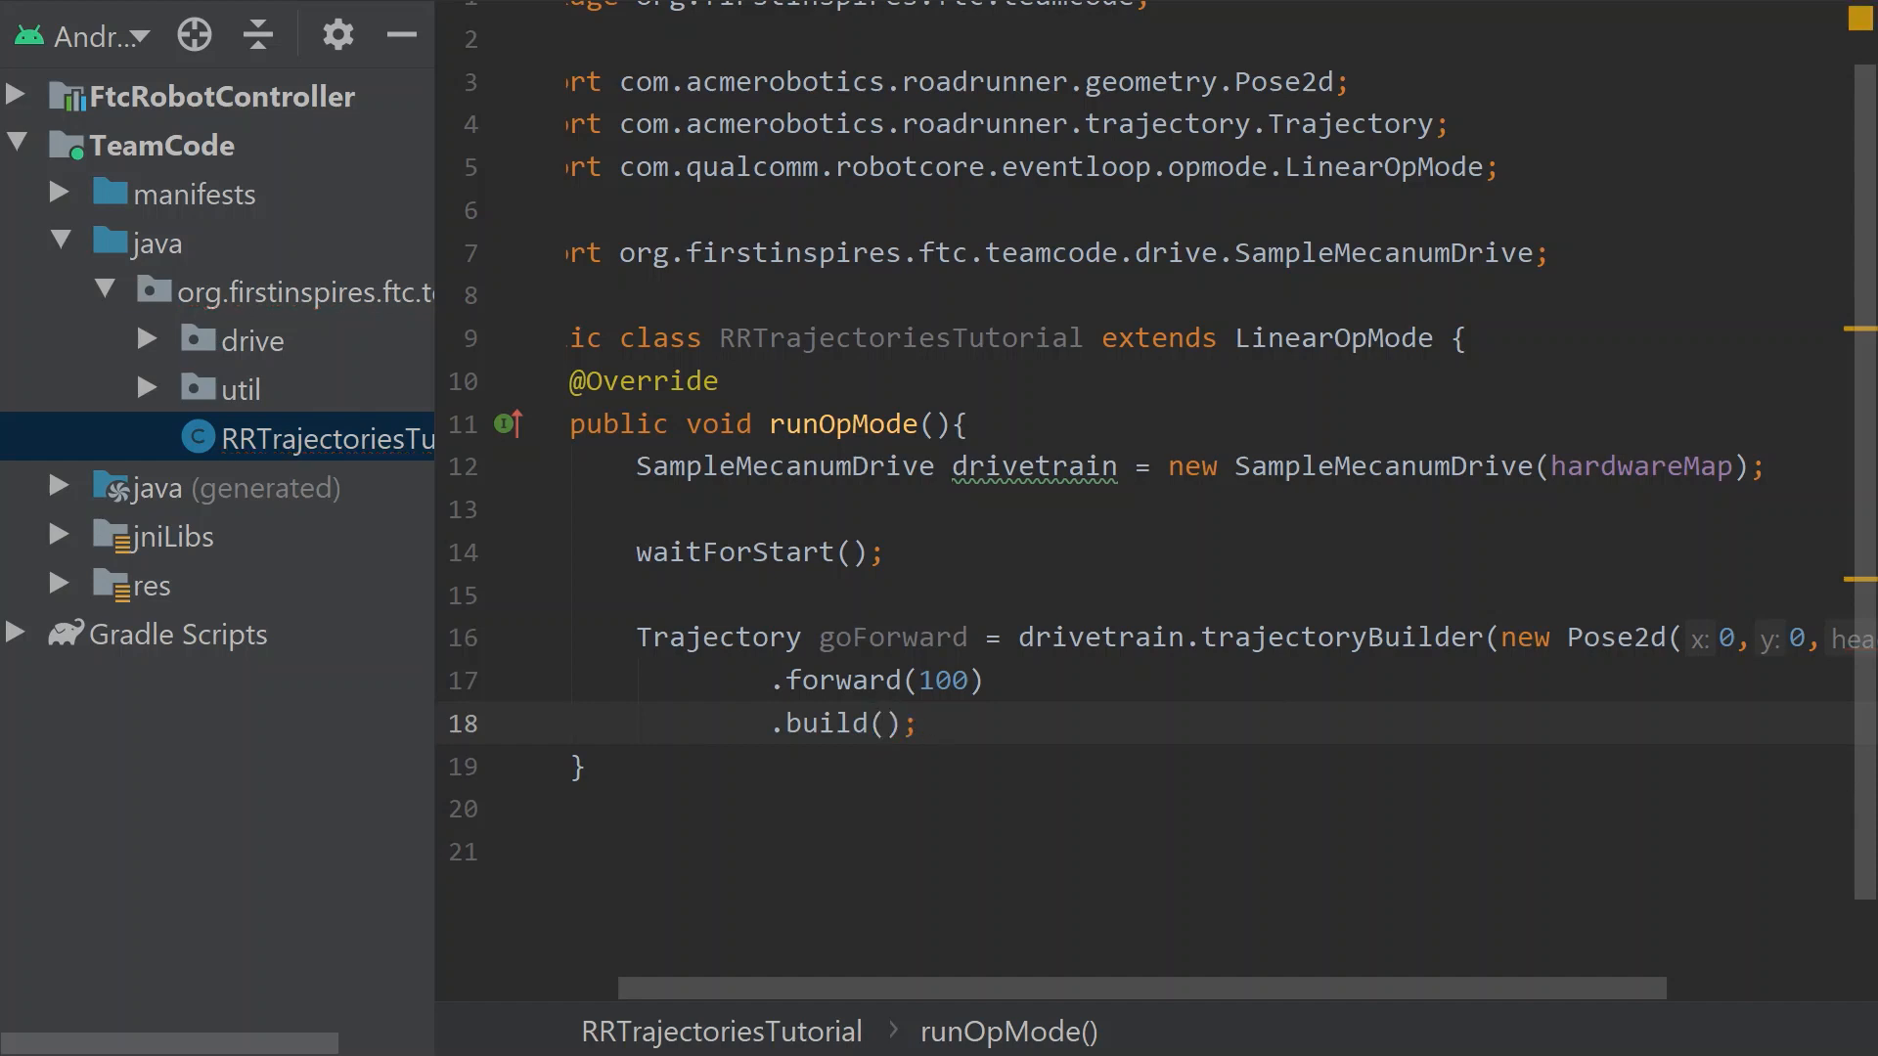
# Add drivetrain.followTrajectory(goForward); after the built trajectory
pyautogui.click(984, 681)
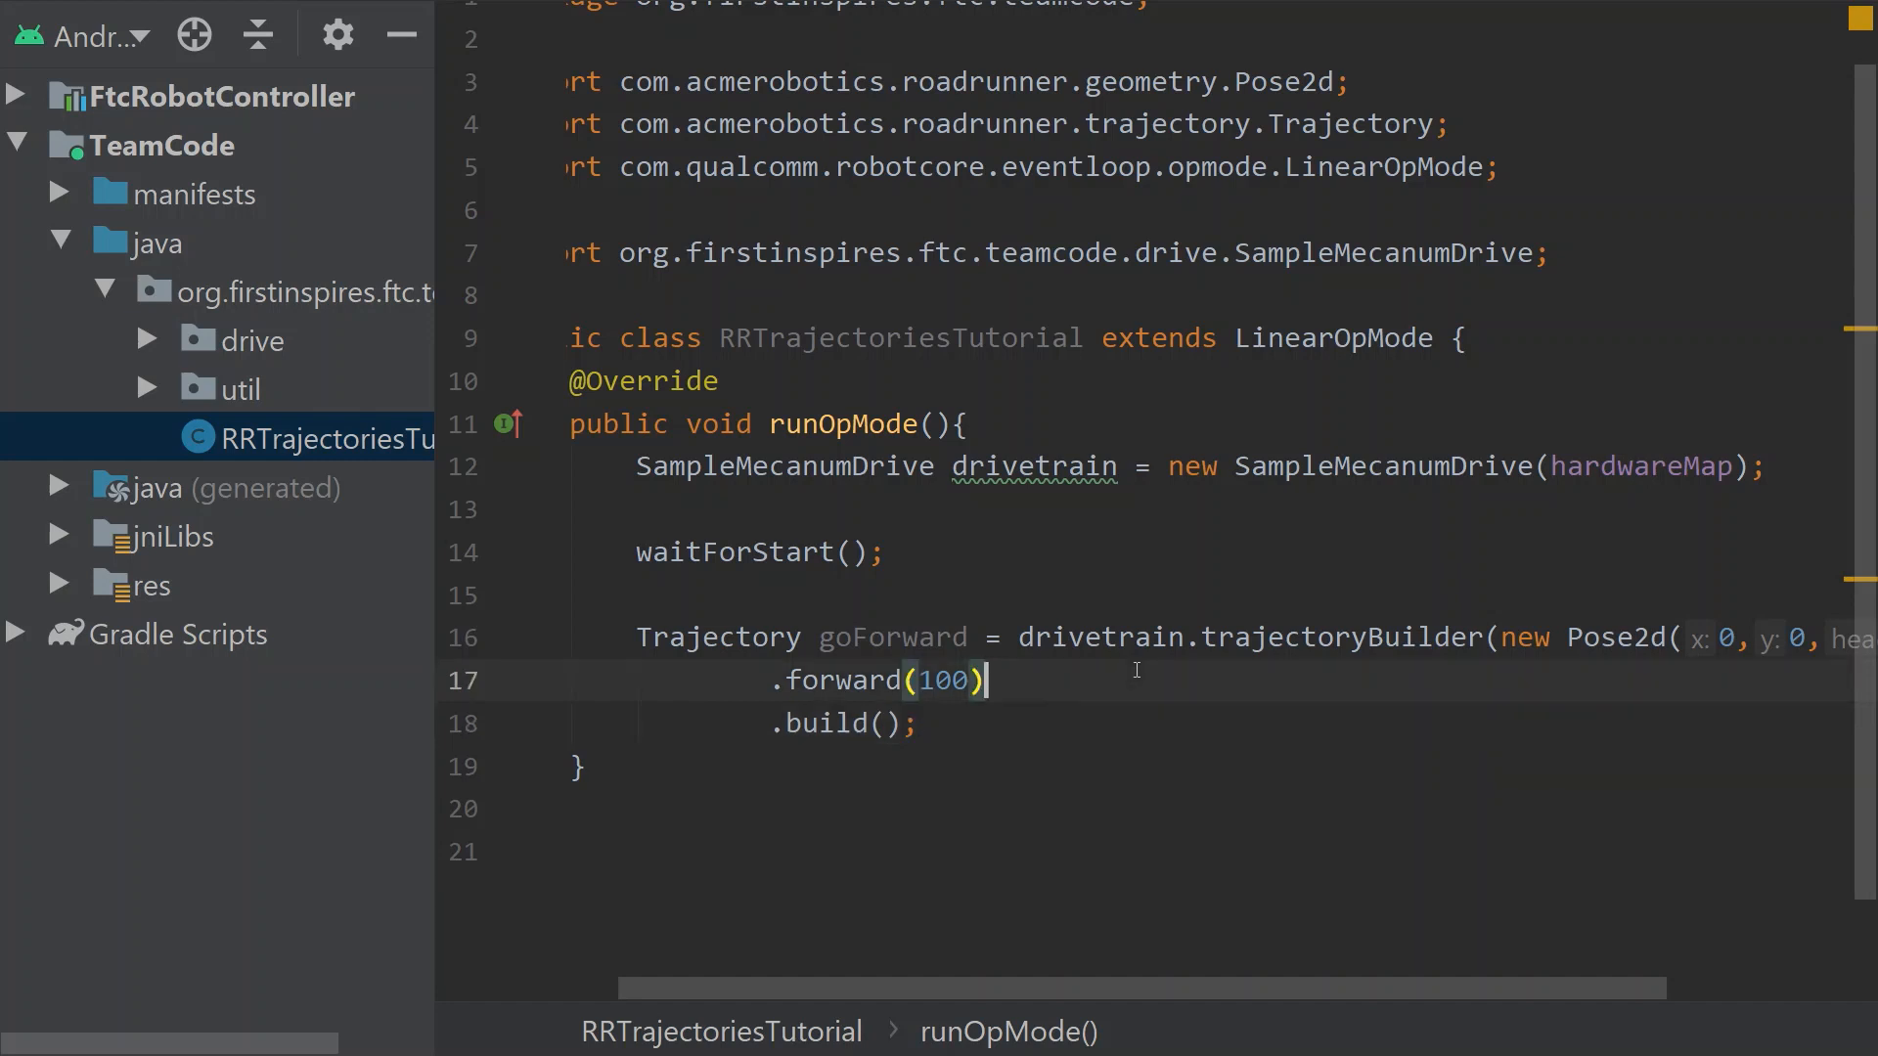
pyautogui.moveTo(1134, 669)
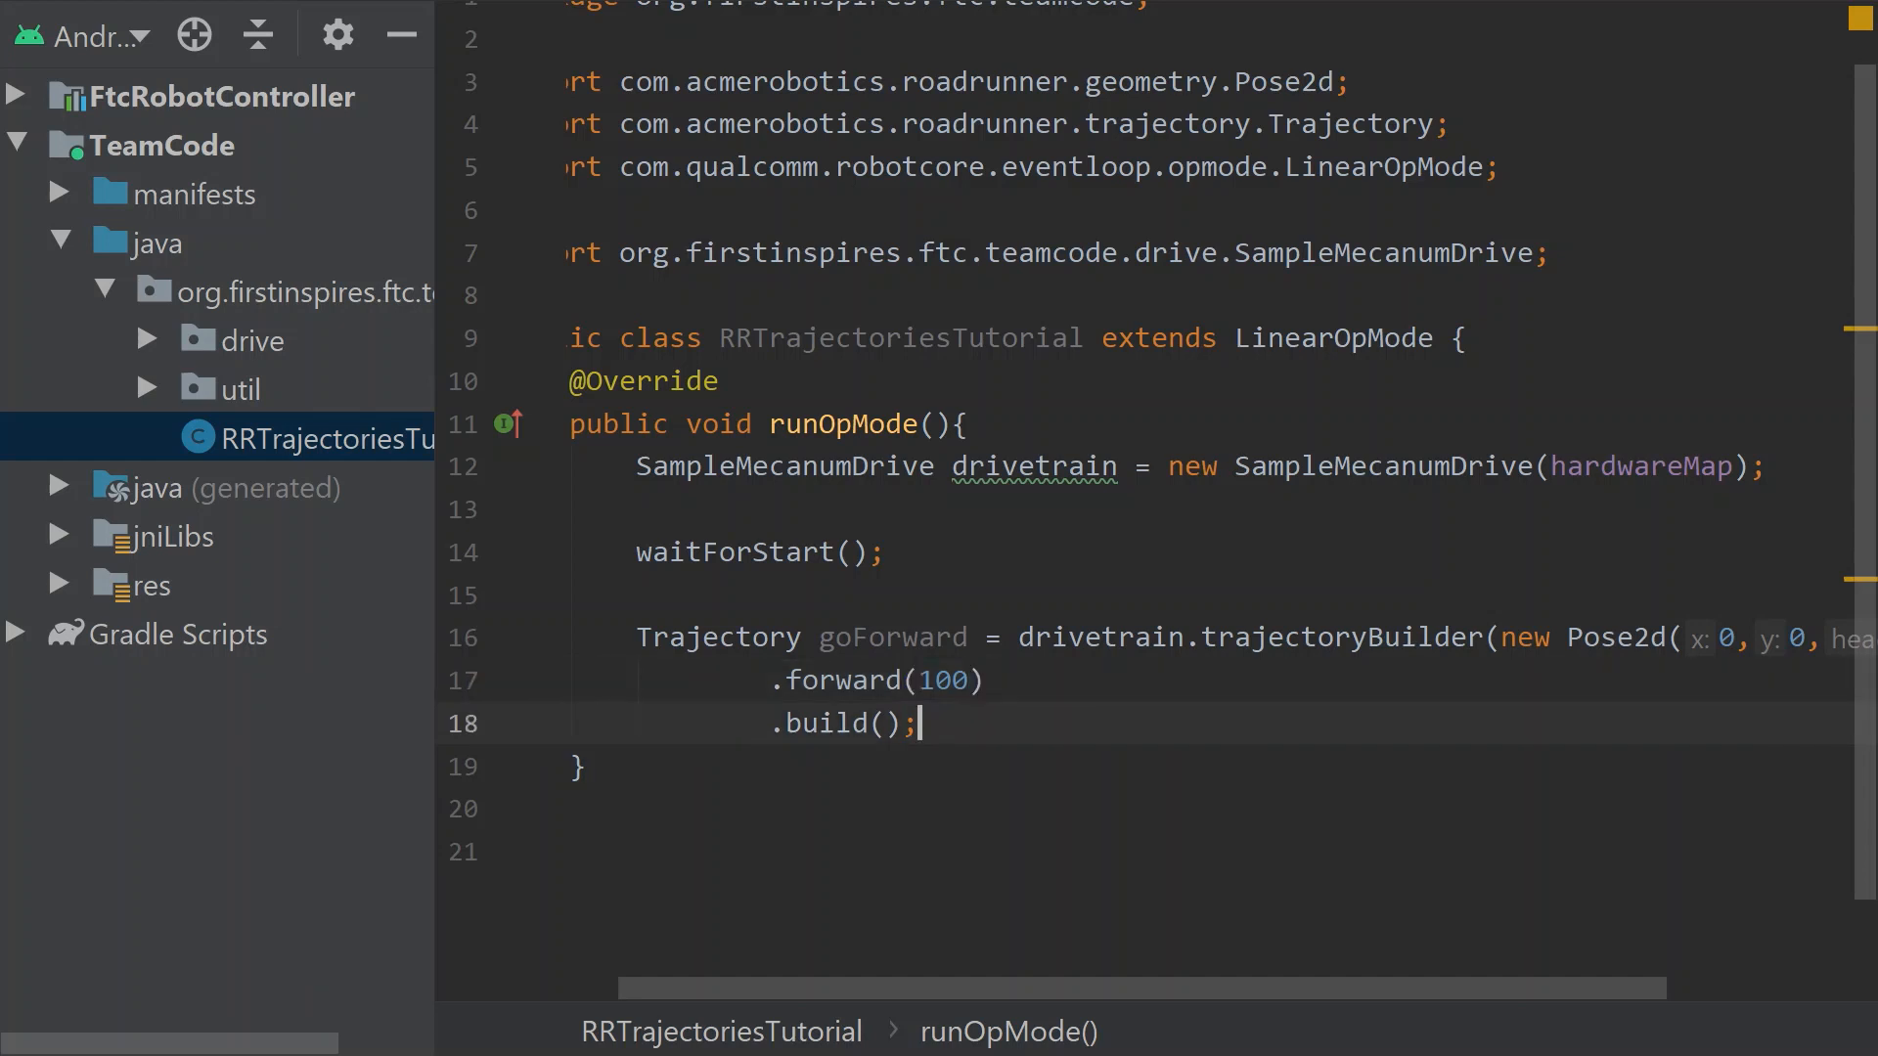
pyautogui.click(581, 767)
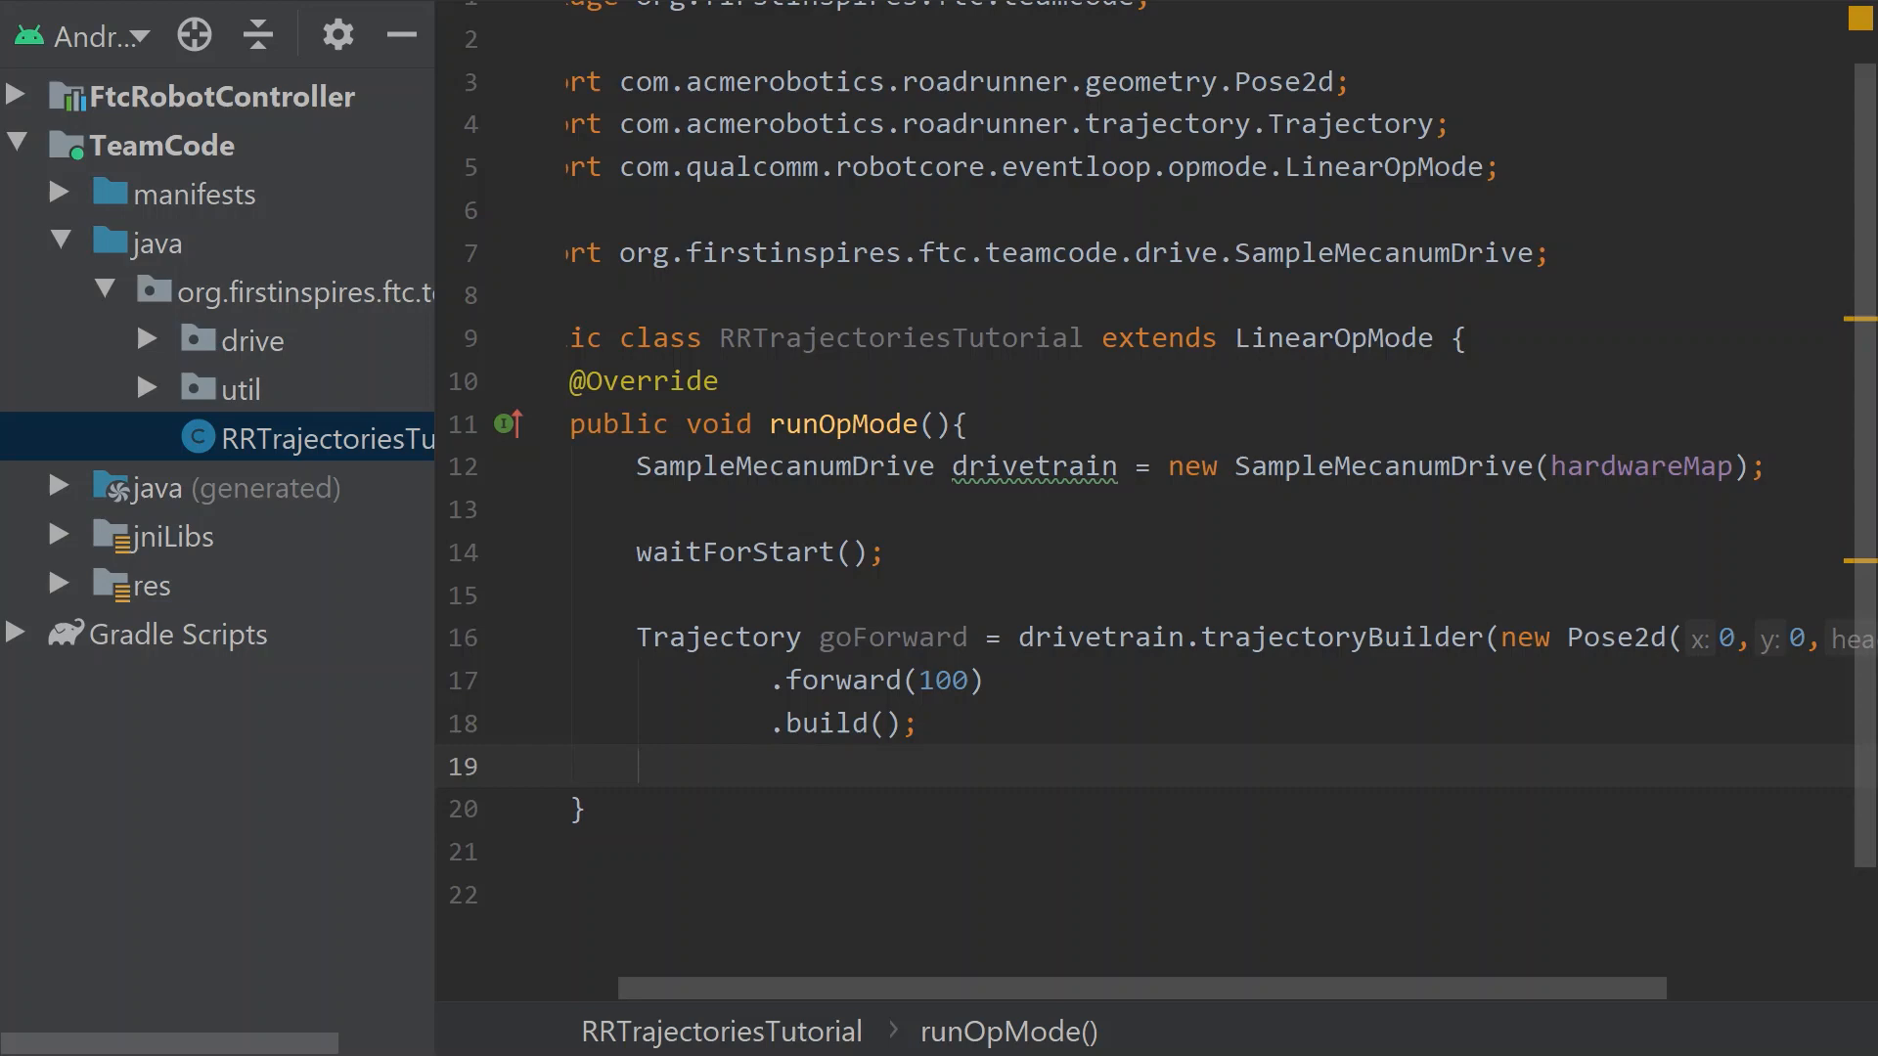
pyautogui.write('drivetrain.followTrajectory();')
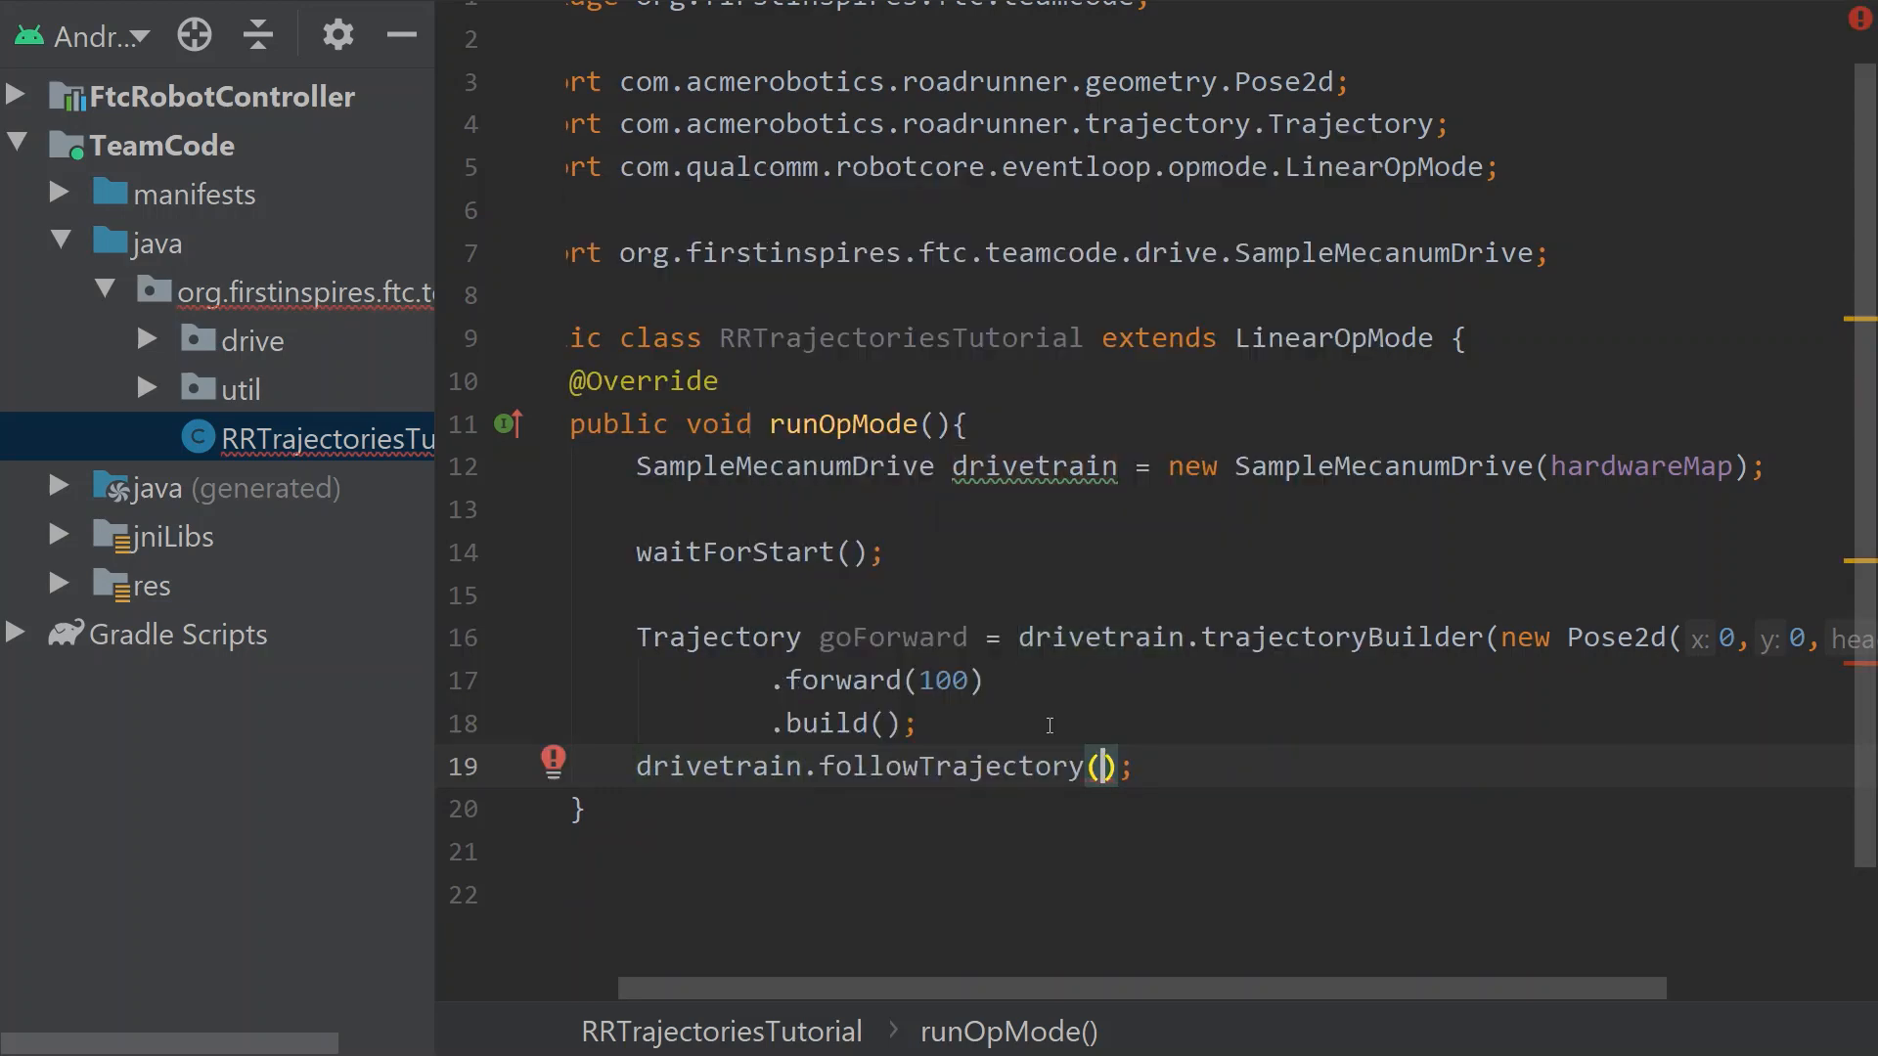
pyautogui.write('goForward')
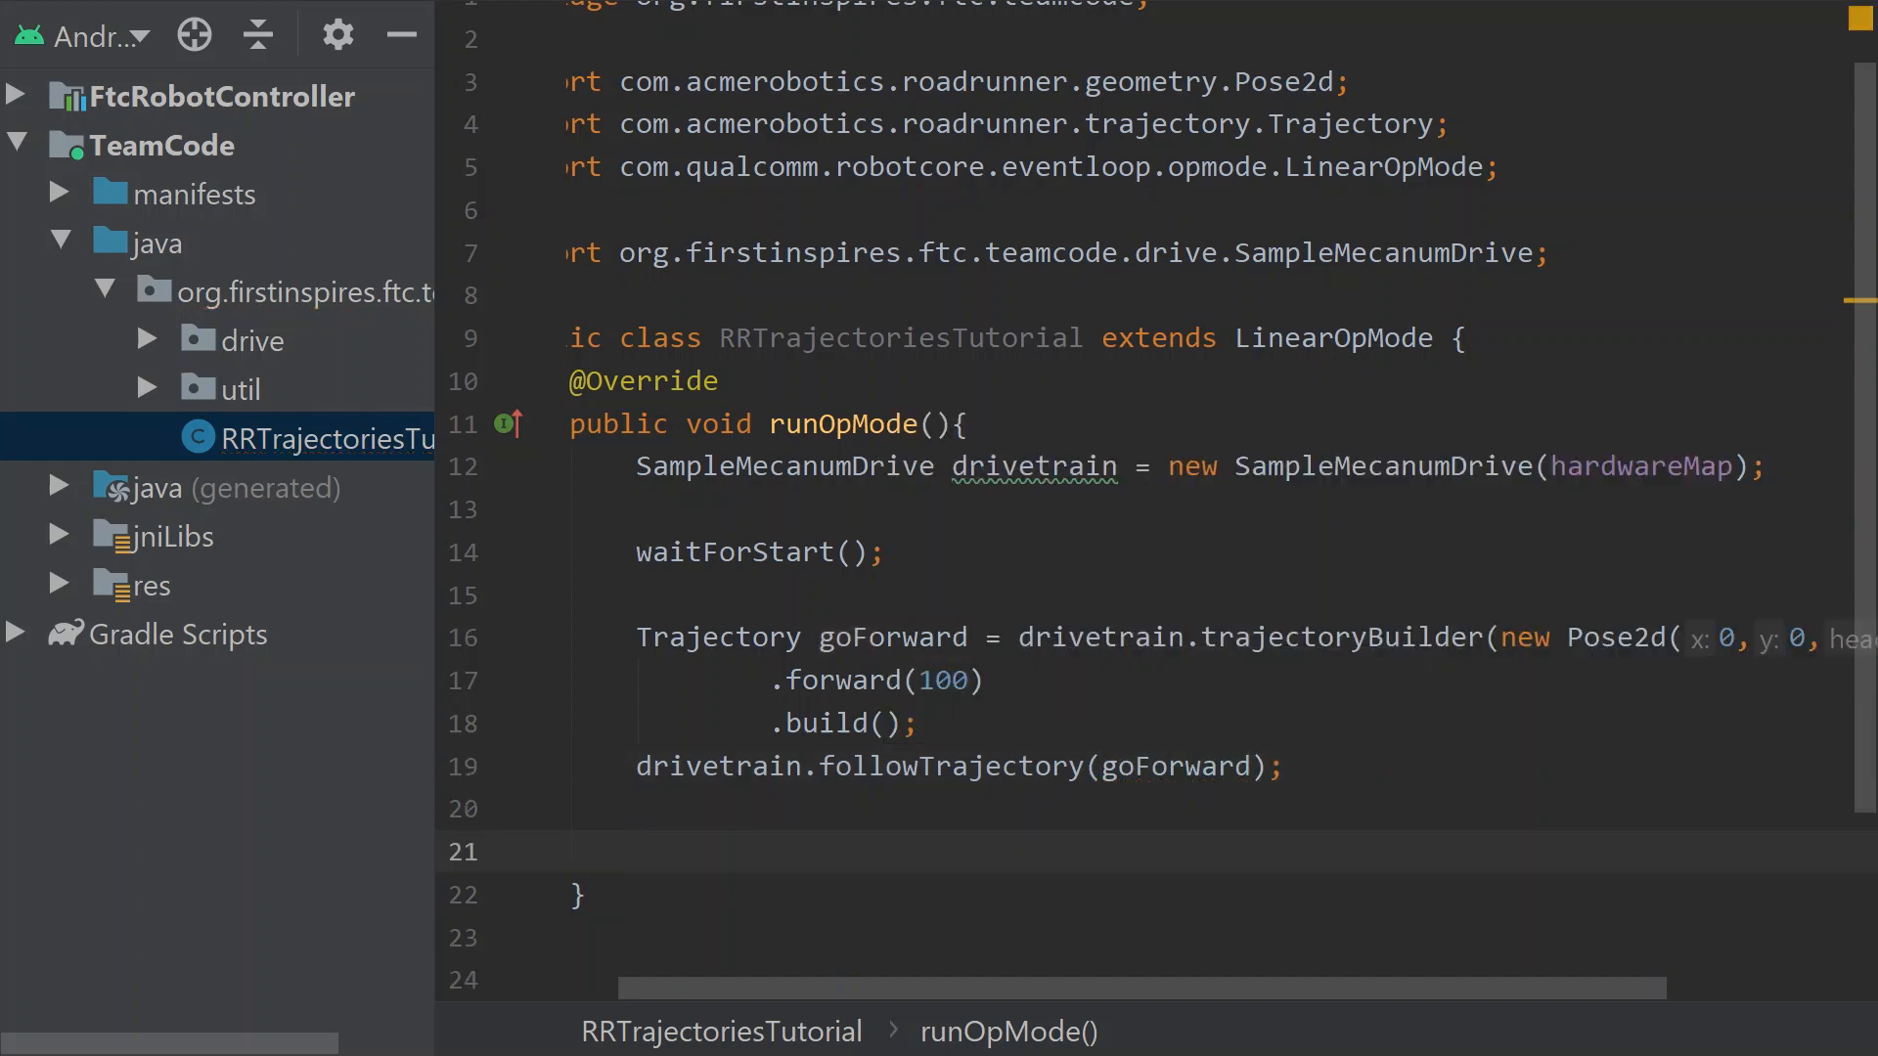
pyautogui.moveTo(880, 704)
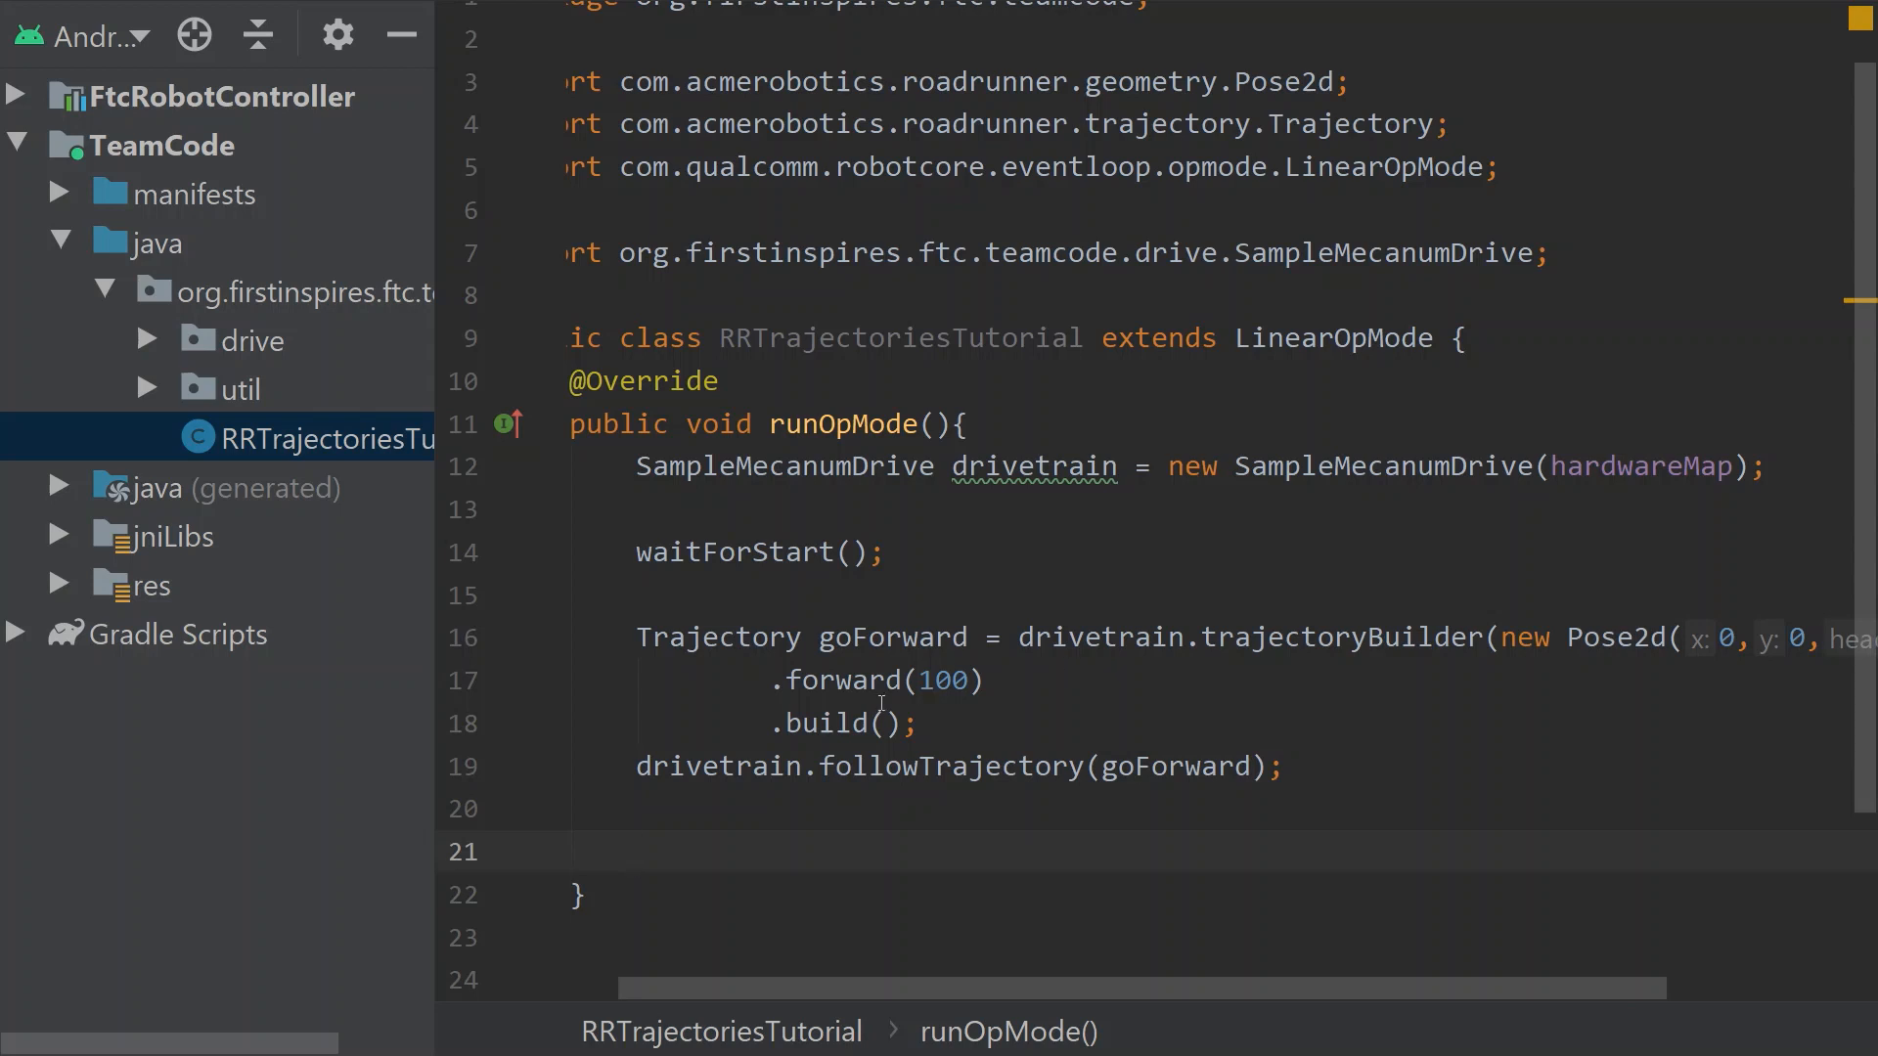
# Replace the word forward in the trajectory call with back, then return below the follow call
pyautogui.doubleClick(841, 681)
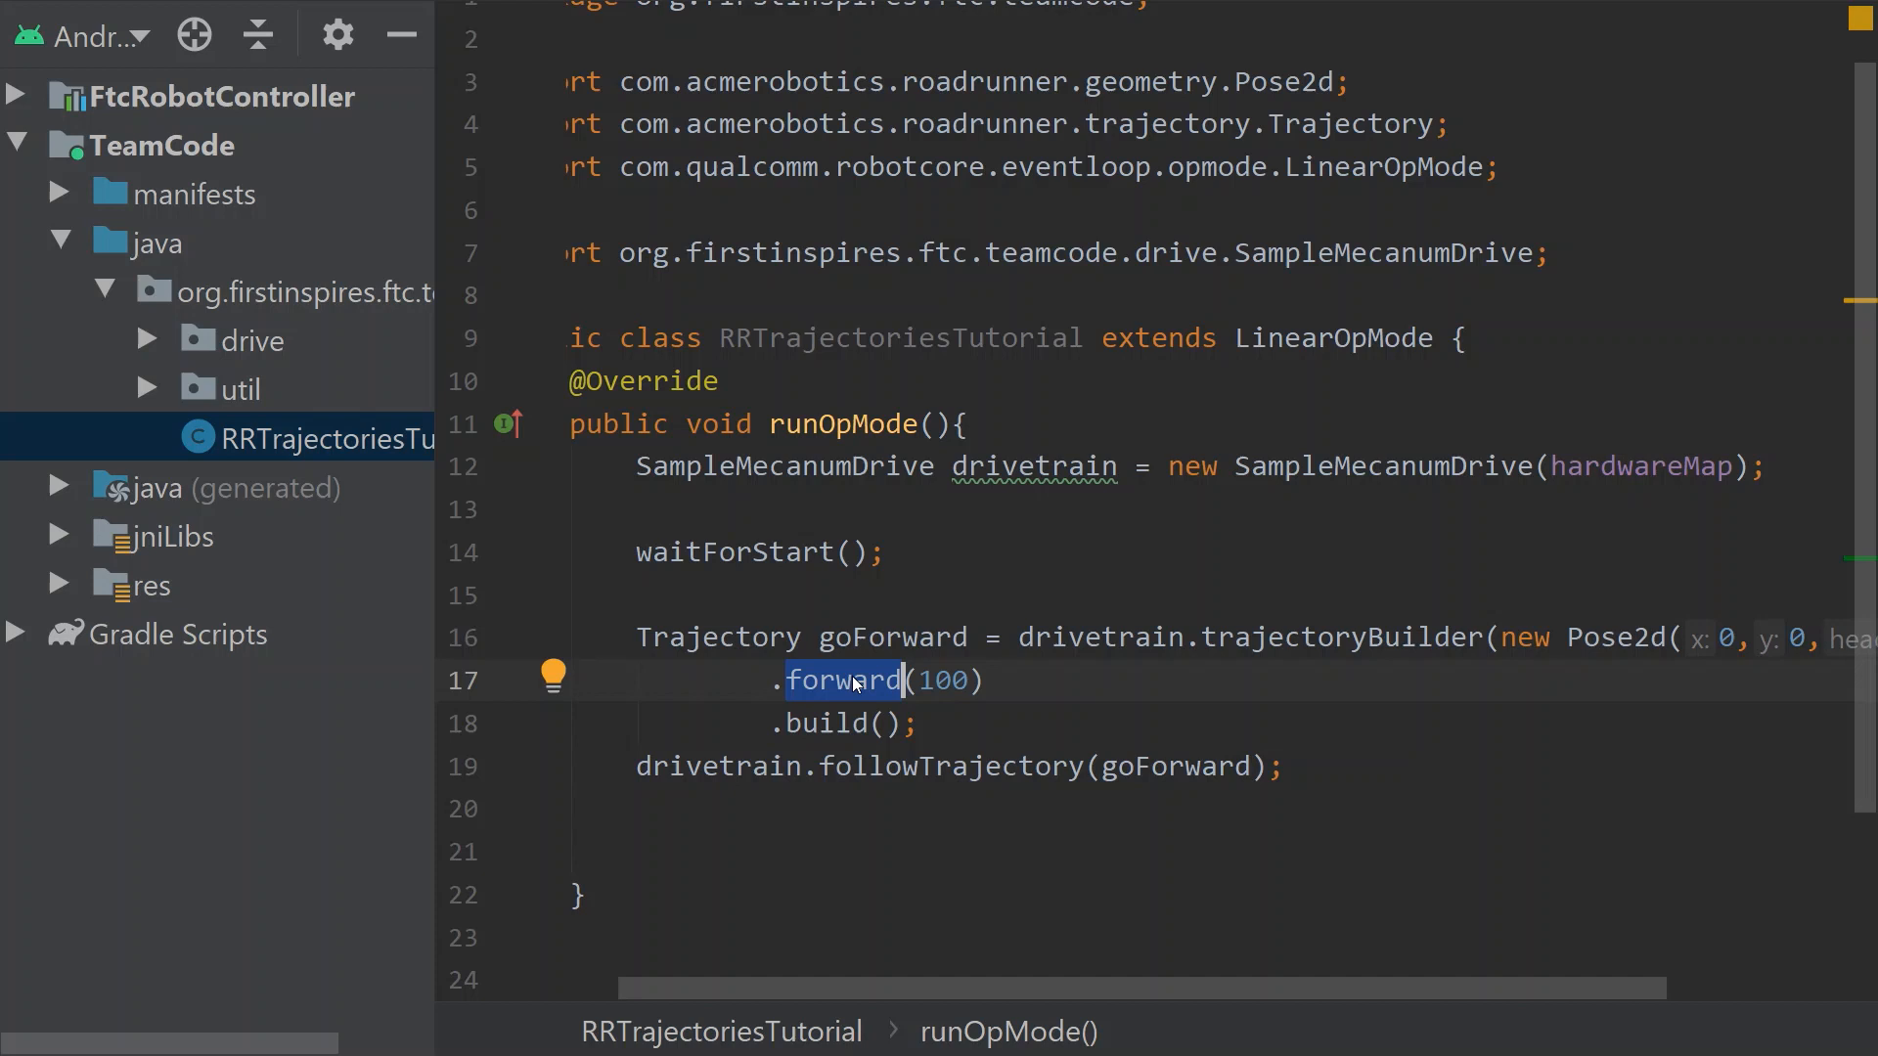
pyautogui.write('back')
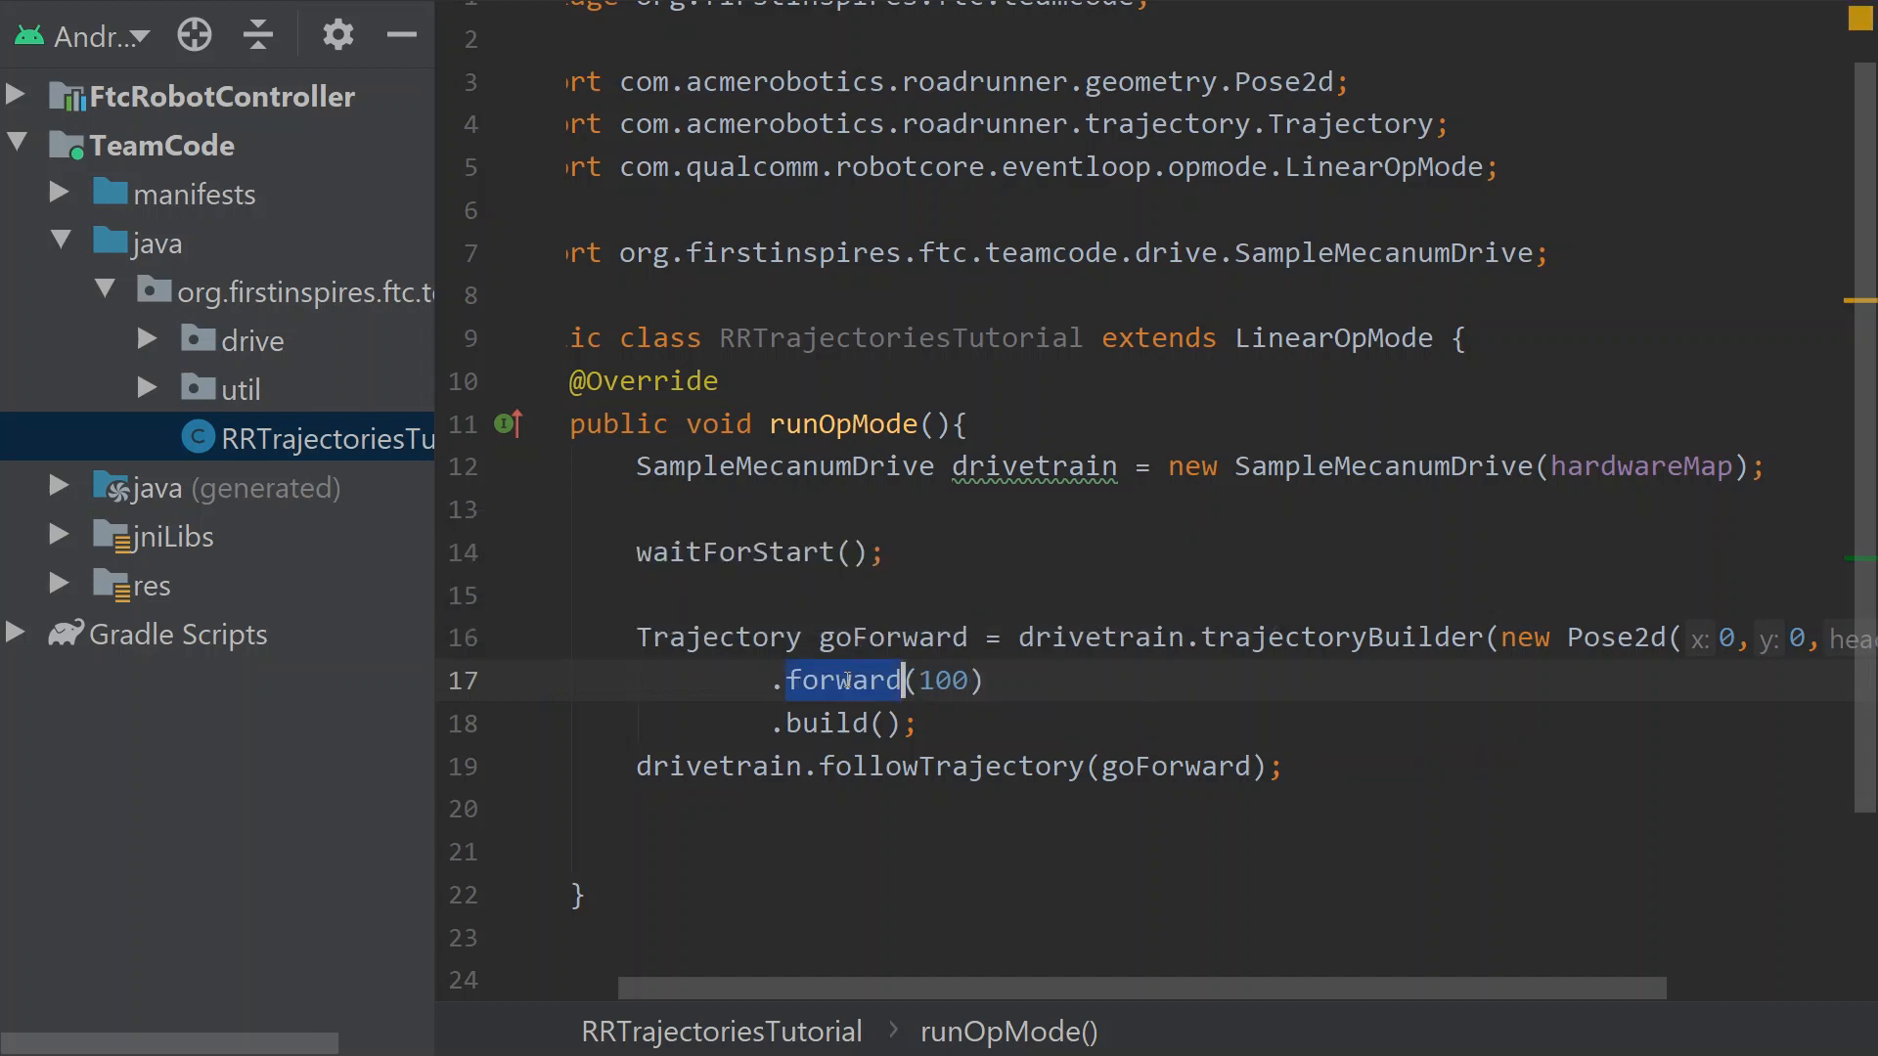
pyautogui.click(982, 681)
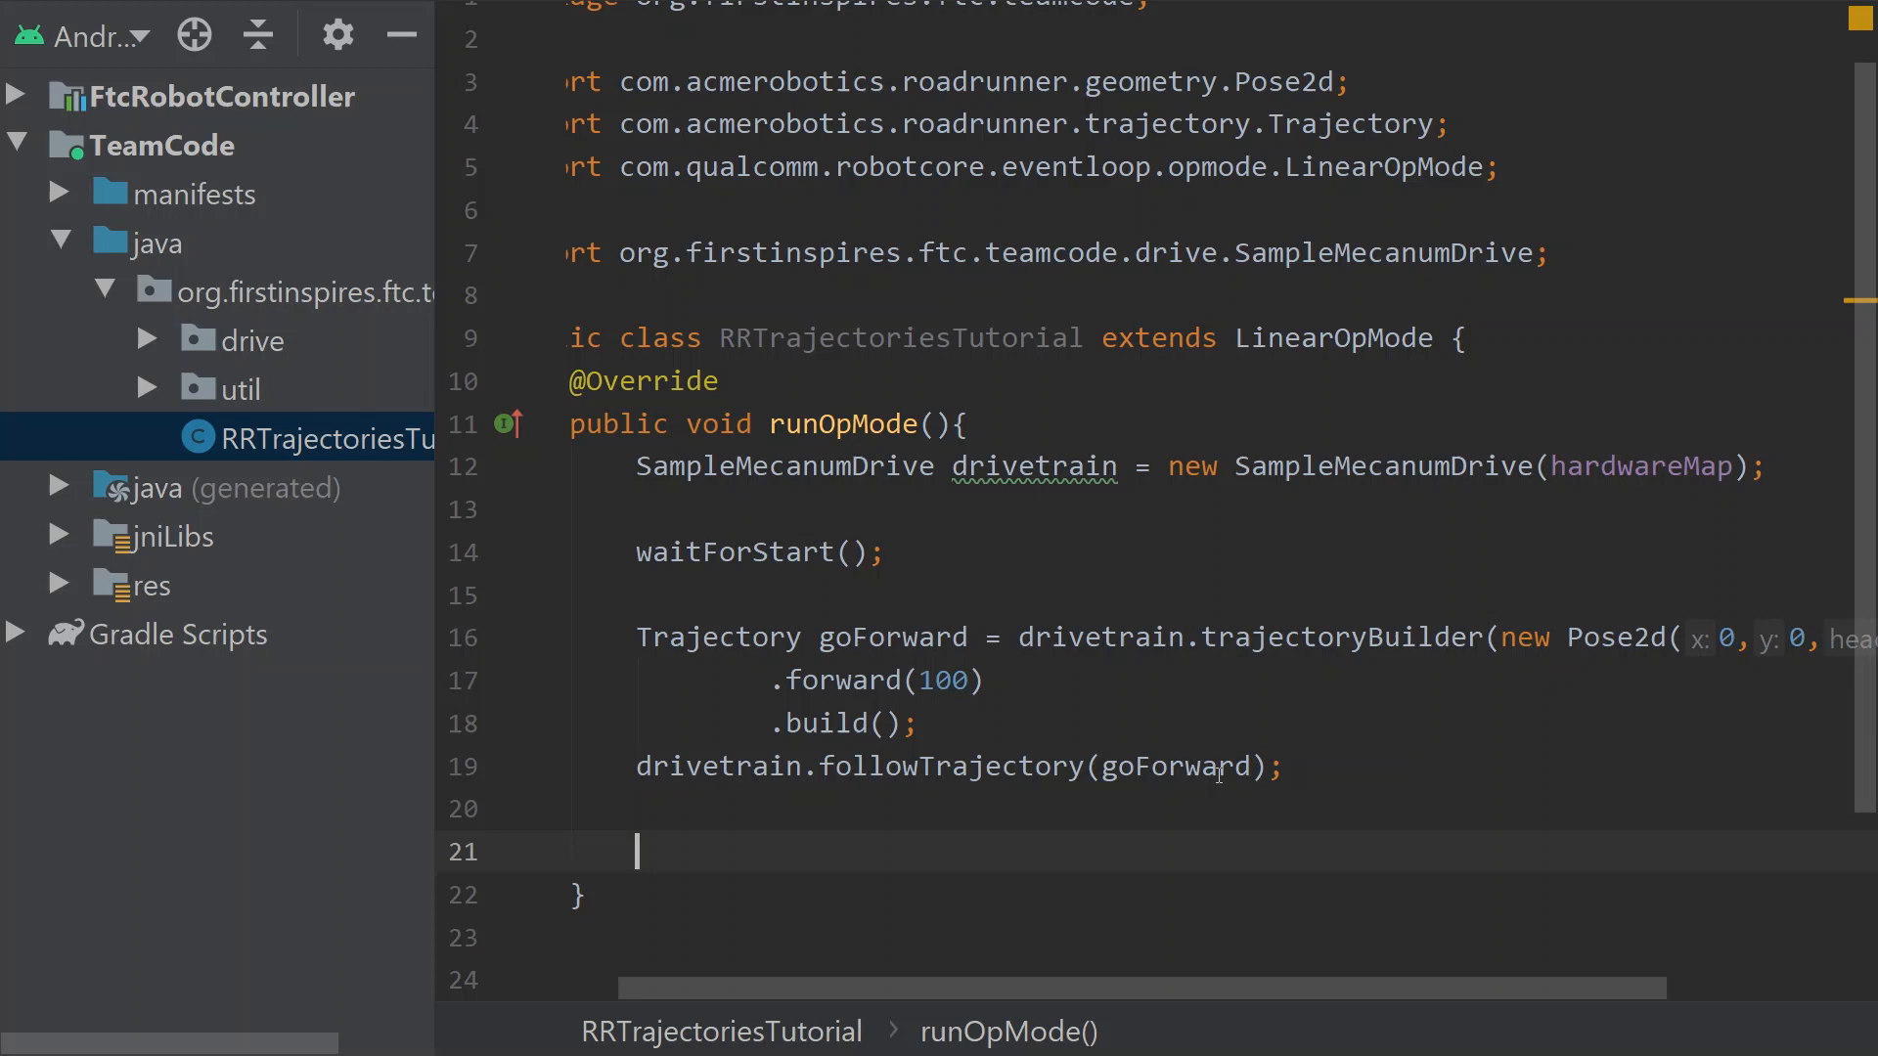
# Declare Trajectory lineToPosition = drivetrain.trajectoryBuilder(new Pose2d(10, ...))
pyautogui.write('Trajectory')
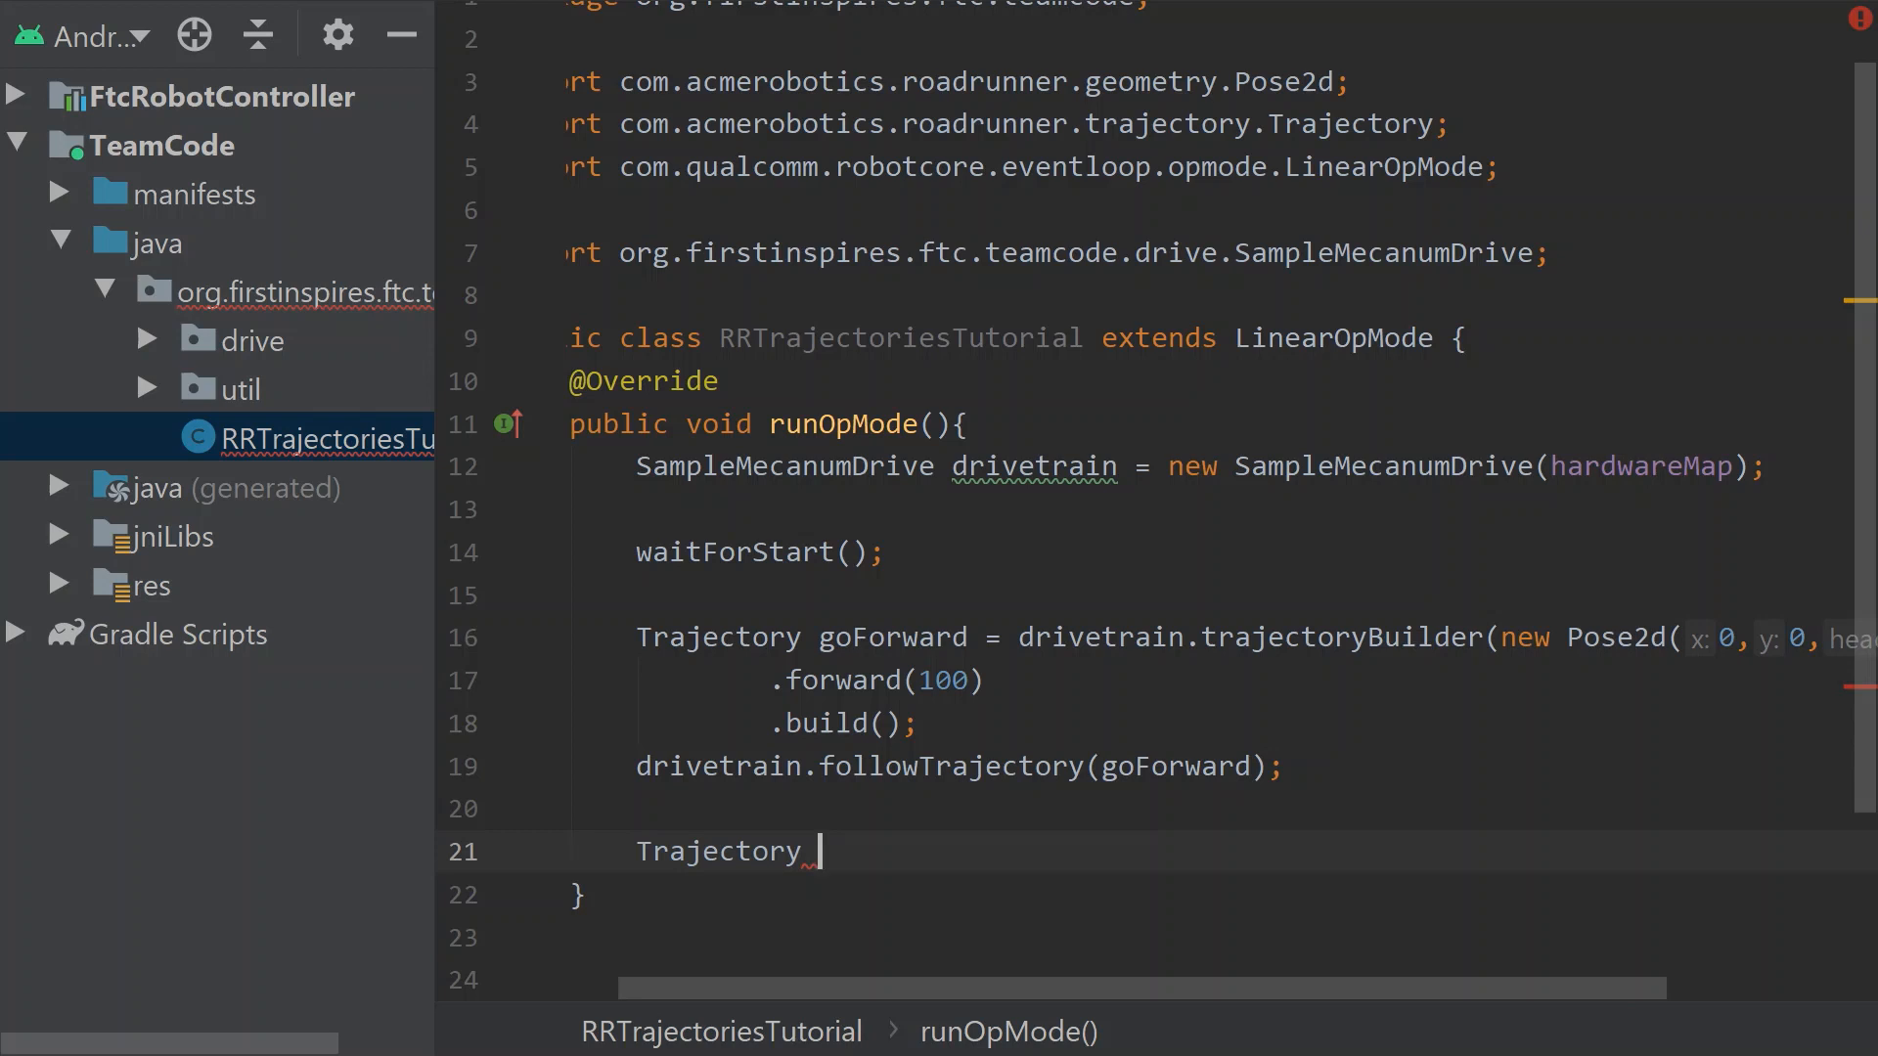
pyautogui.write('line')
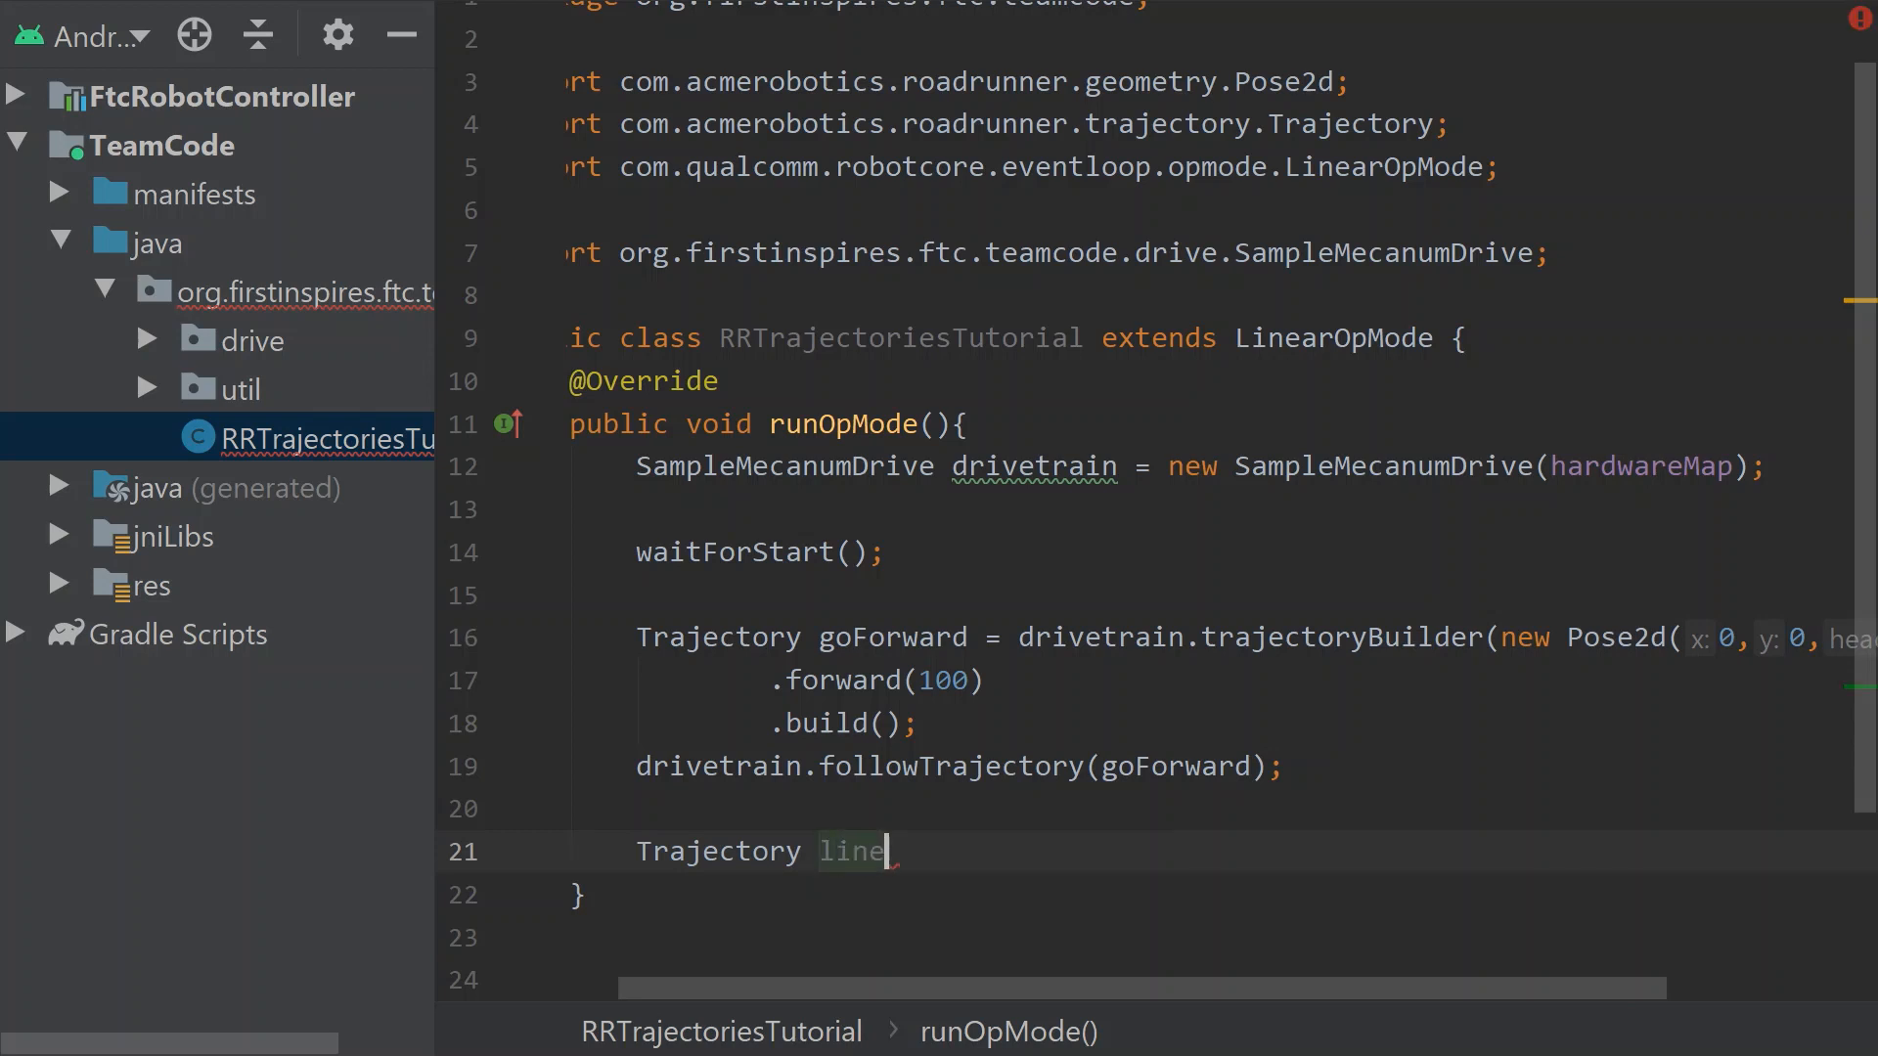
pyautogui.write('ToPosition')
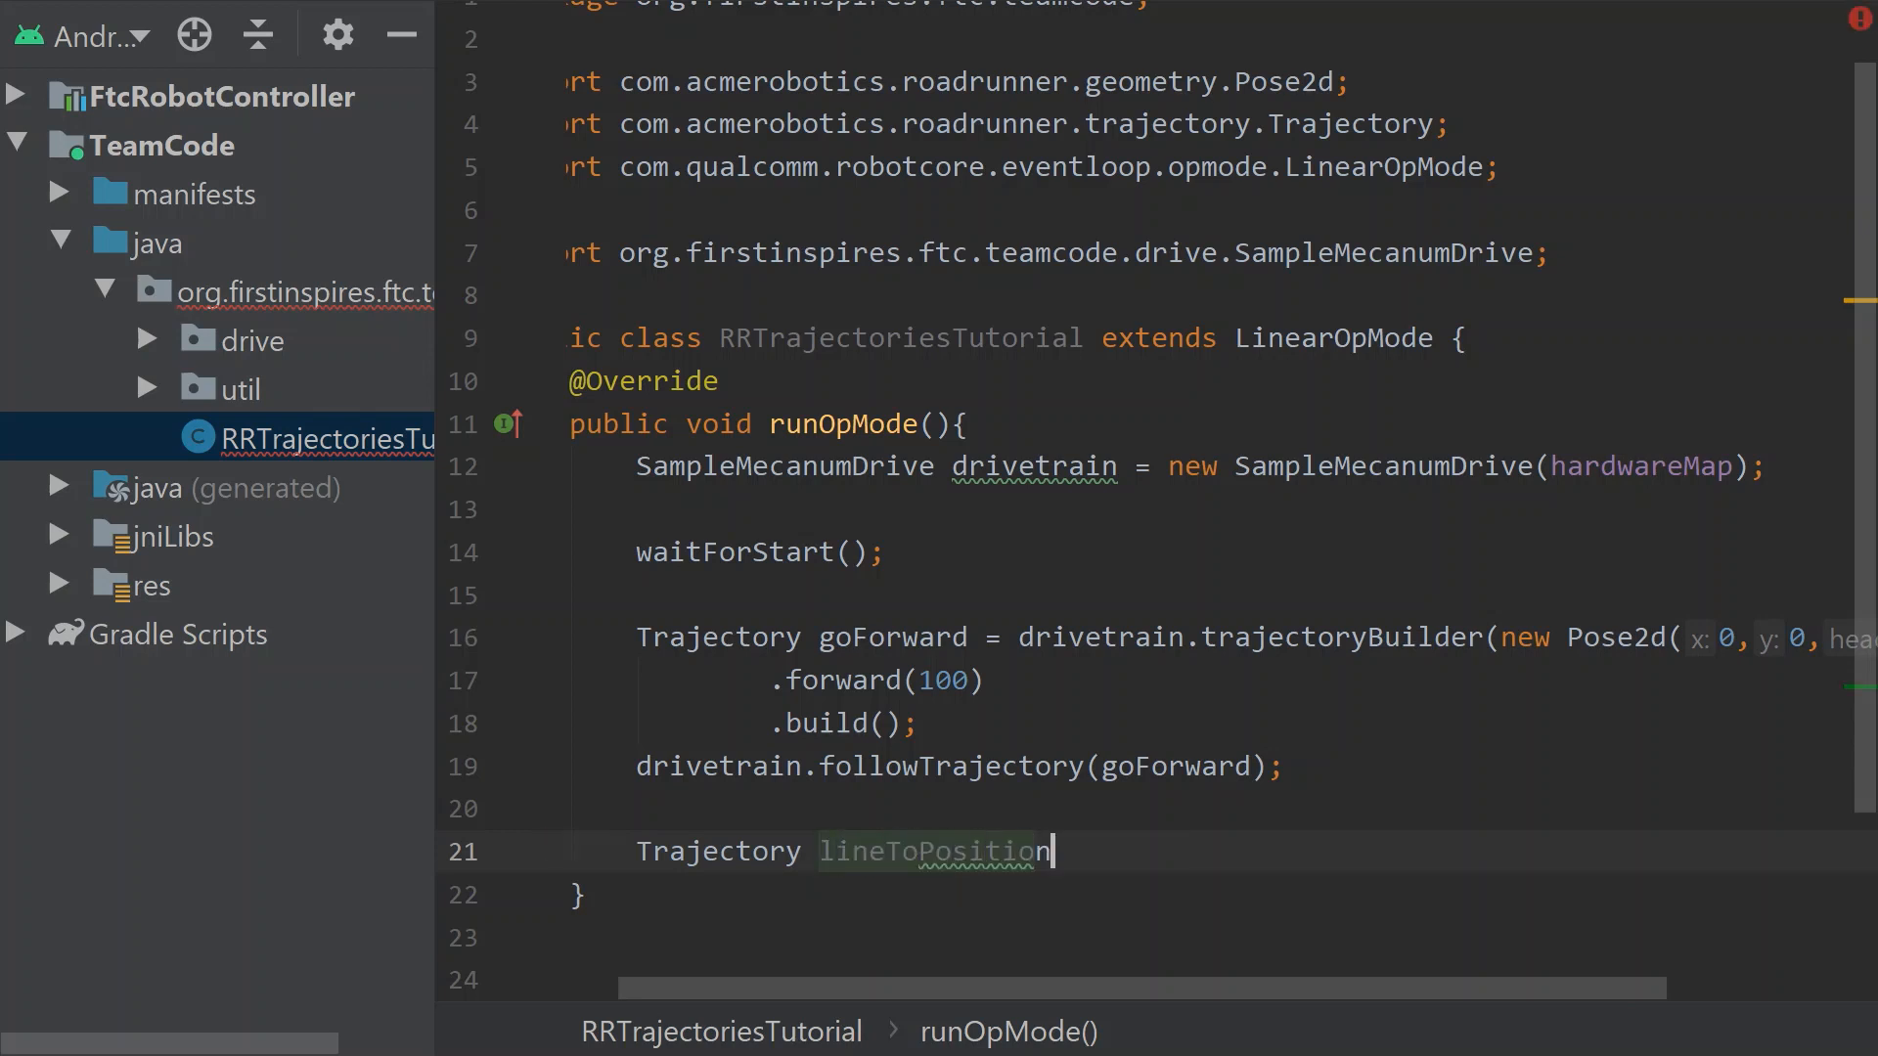
pyautogui.write('= drivetrain')
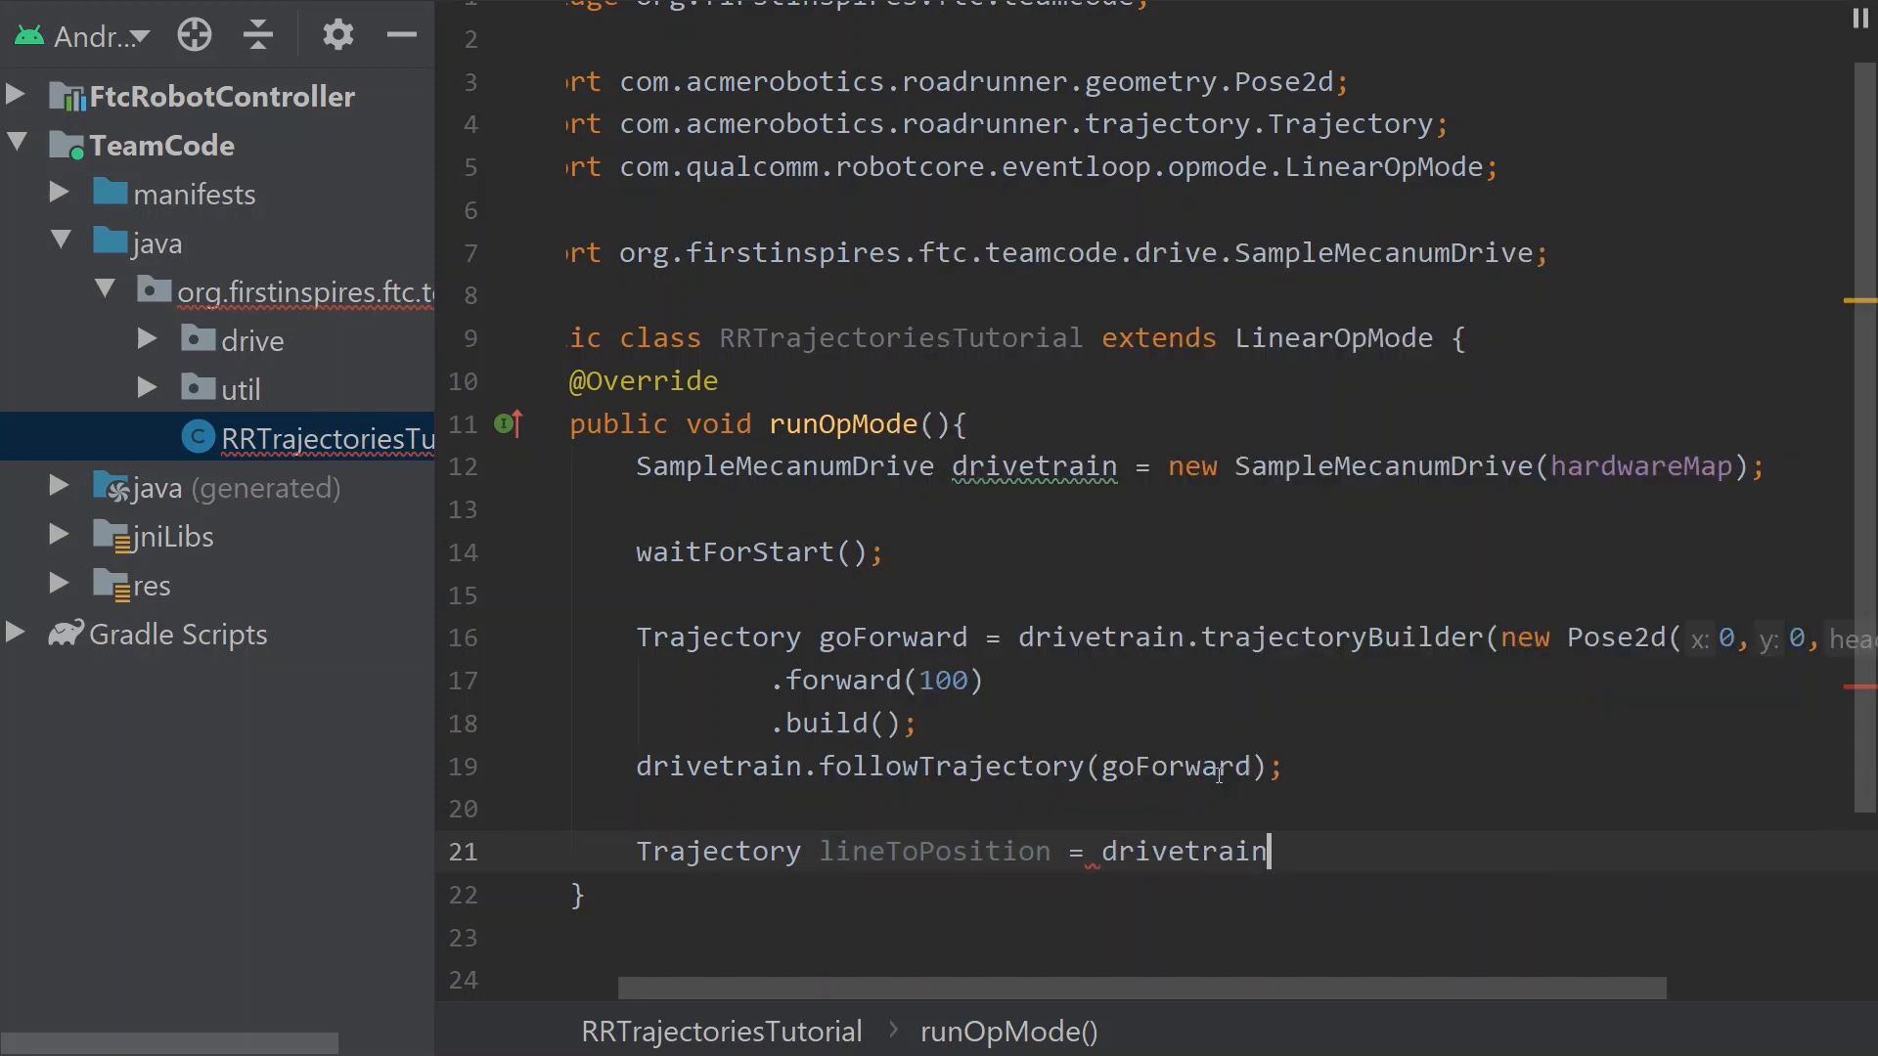
pyautogui.write('.trajectoryBuilder()')
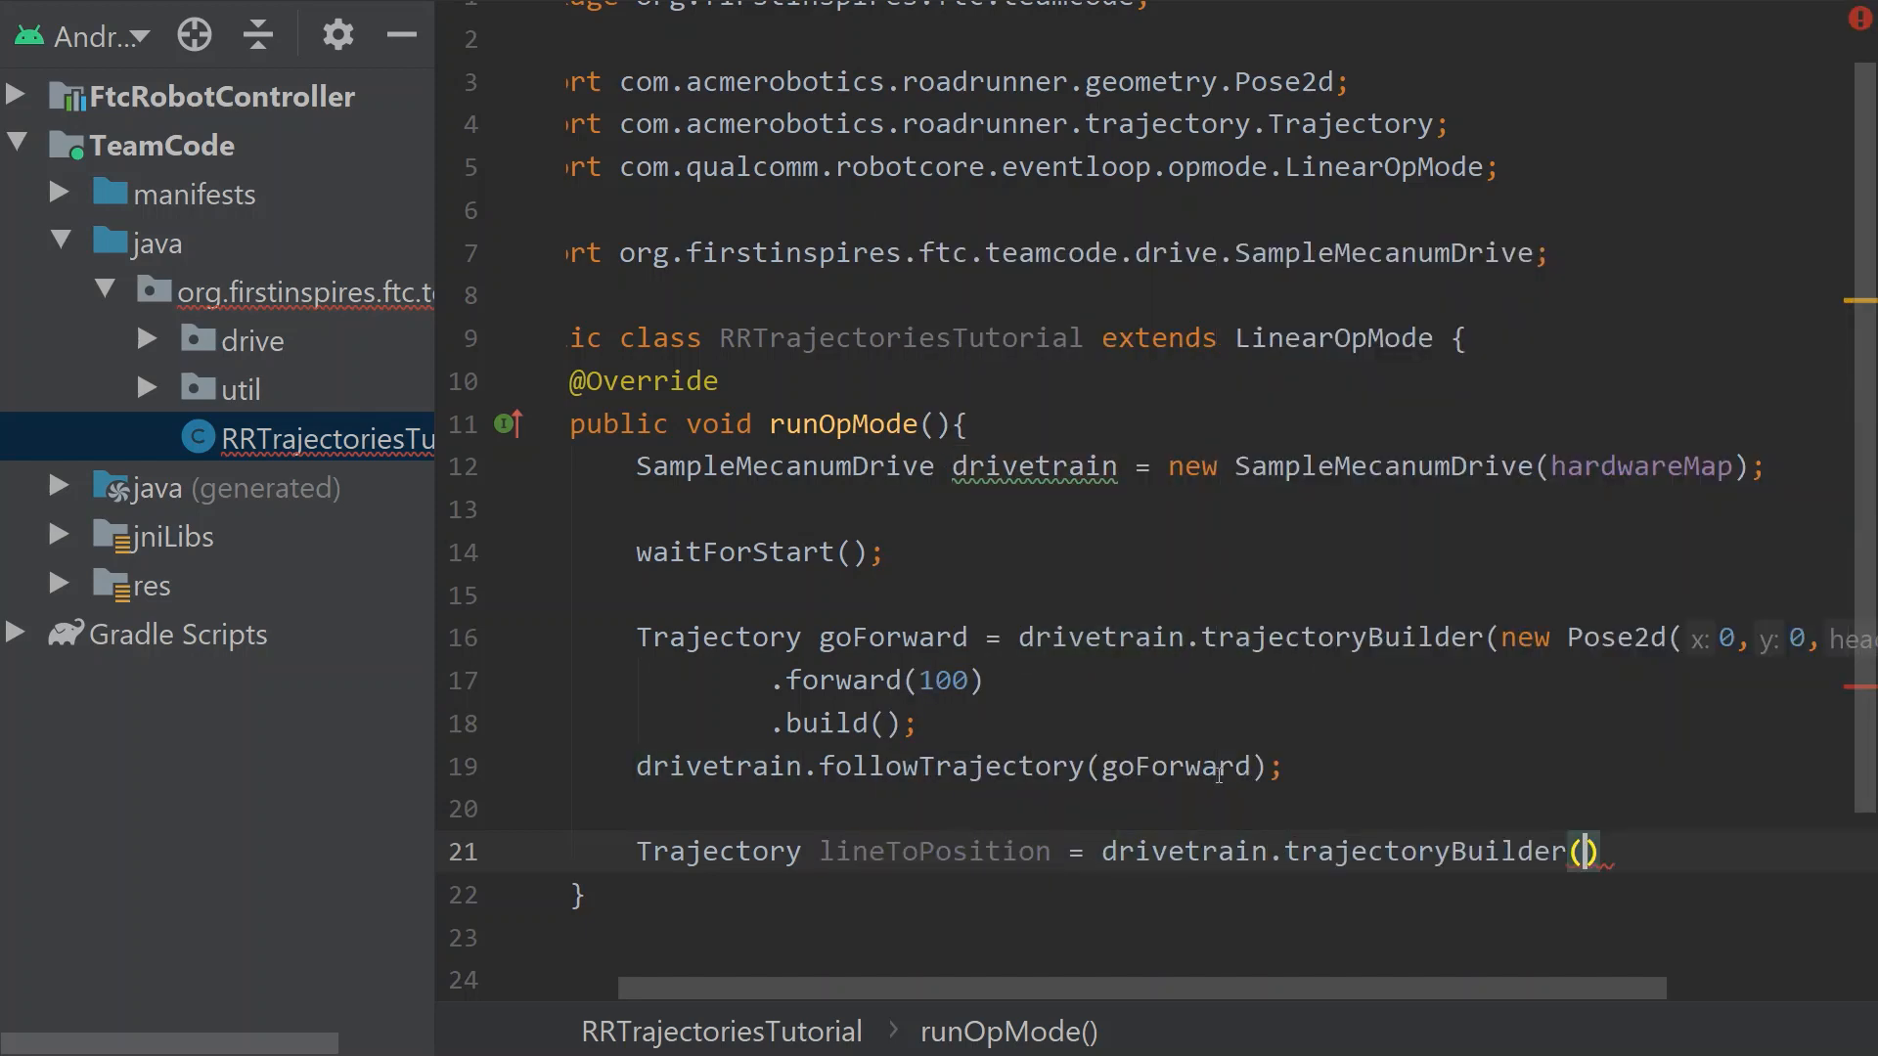
pyautogui.write('new Pose2d(')
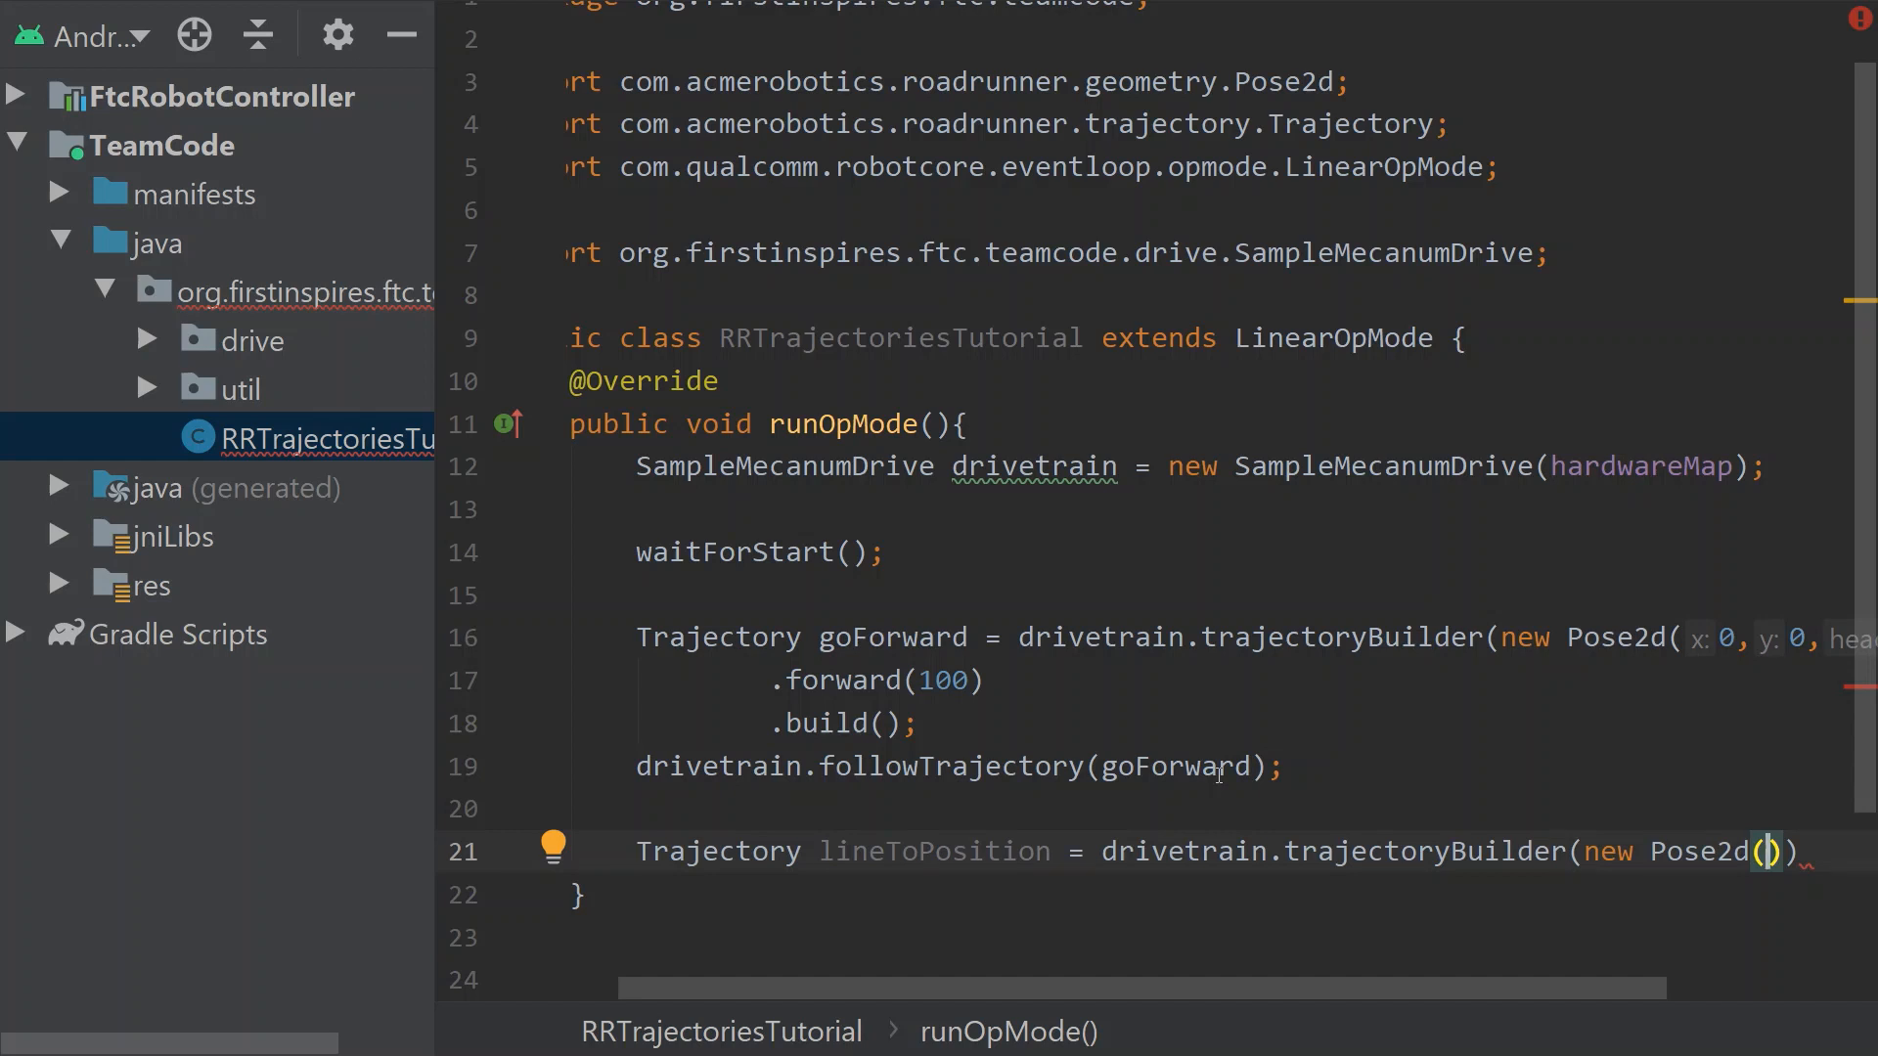
pyautogui.write('10')
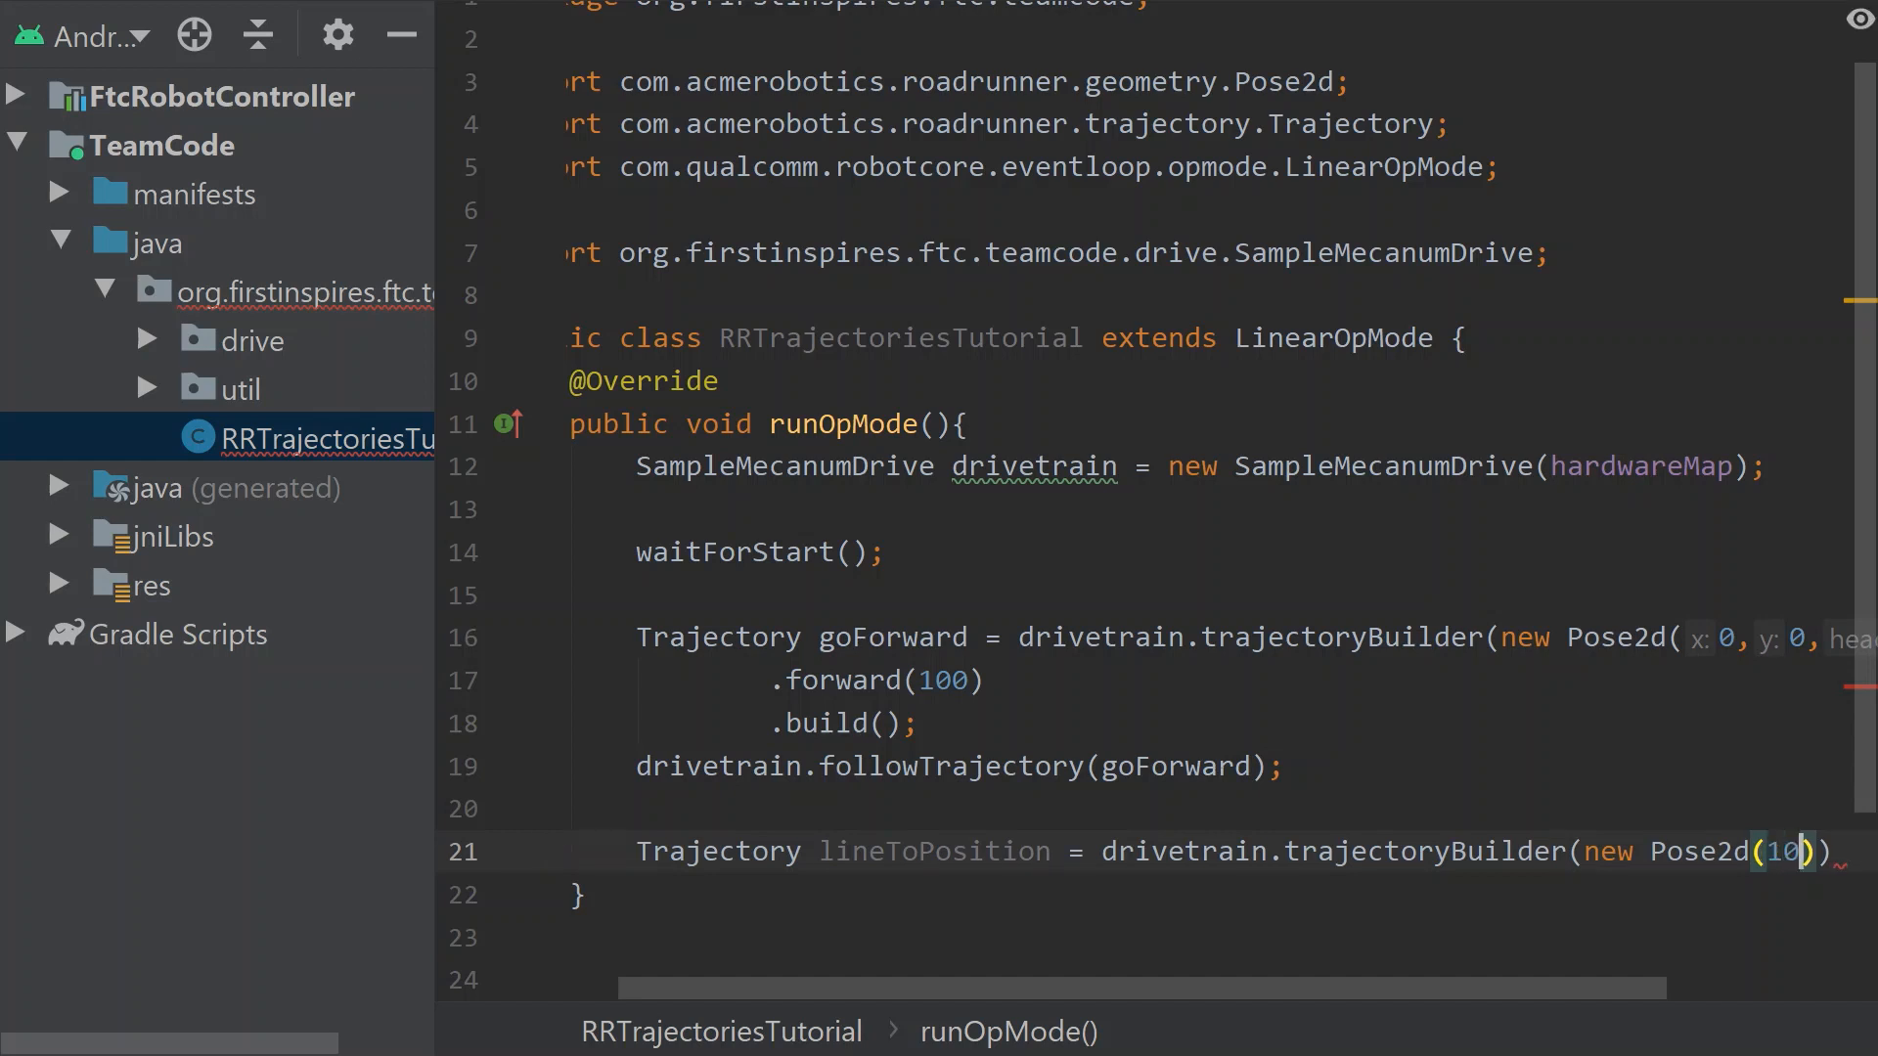
pyautogui.write(',')
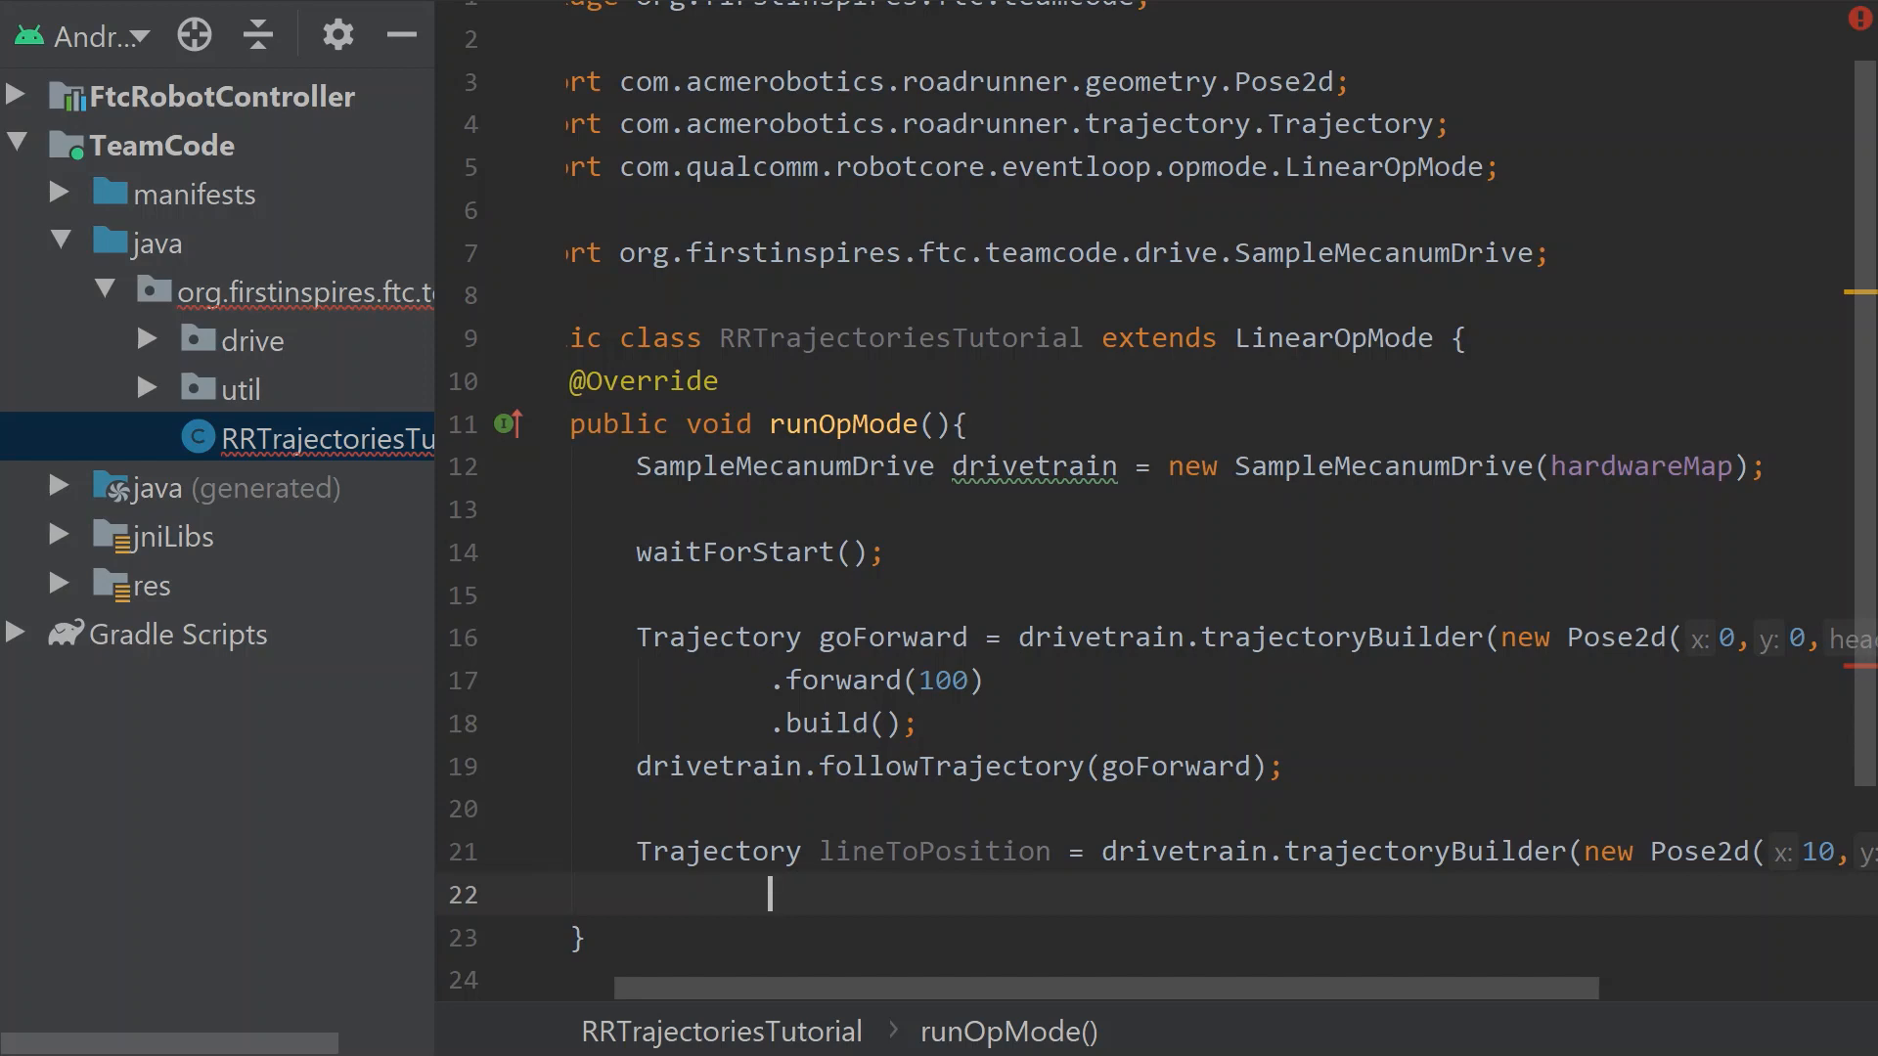
# Chain .lineTo(new Vector2d(0, 0)) and .build() onto the lineToPosition trajectory
pyautogui.write('.lineTo(')
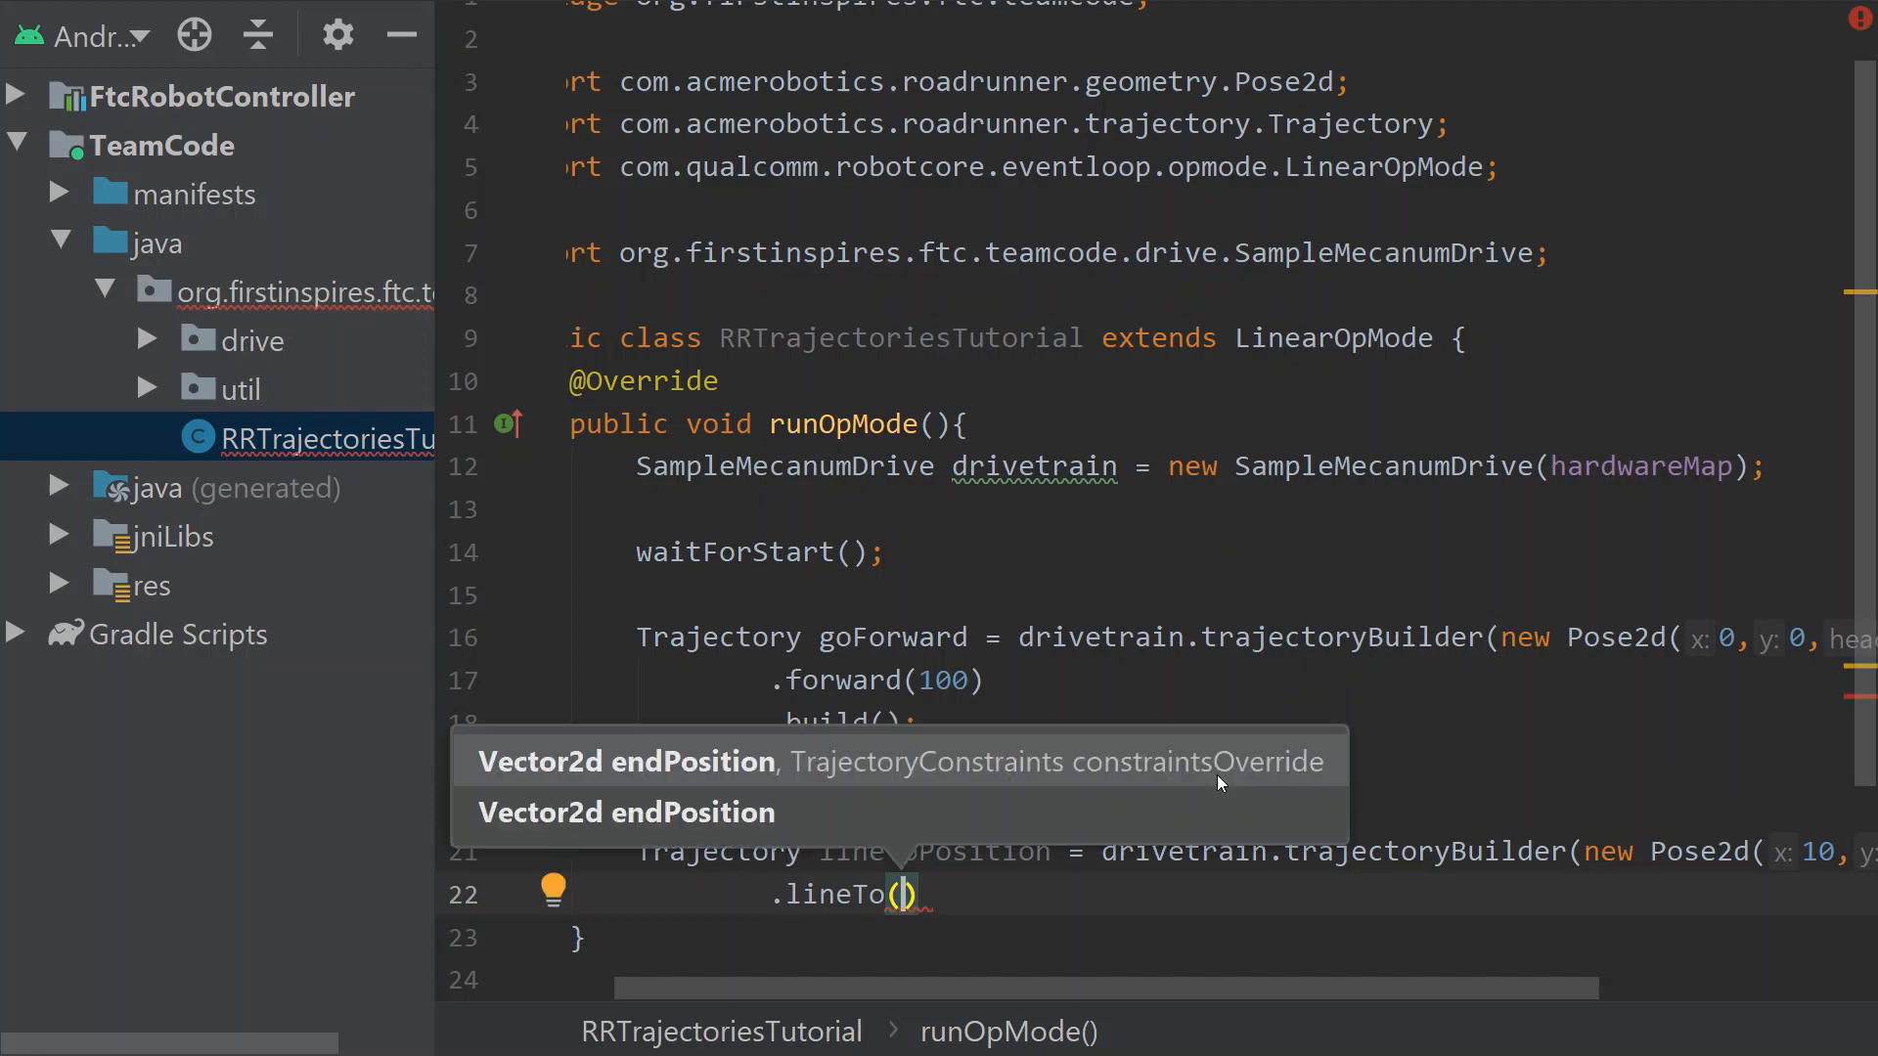
pyautogui.write('new Vector2d(')
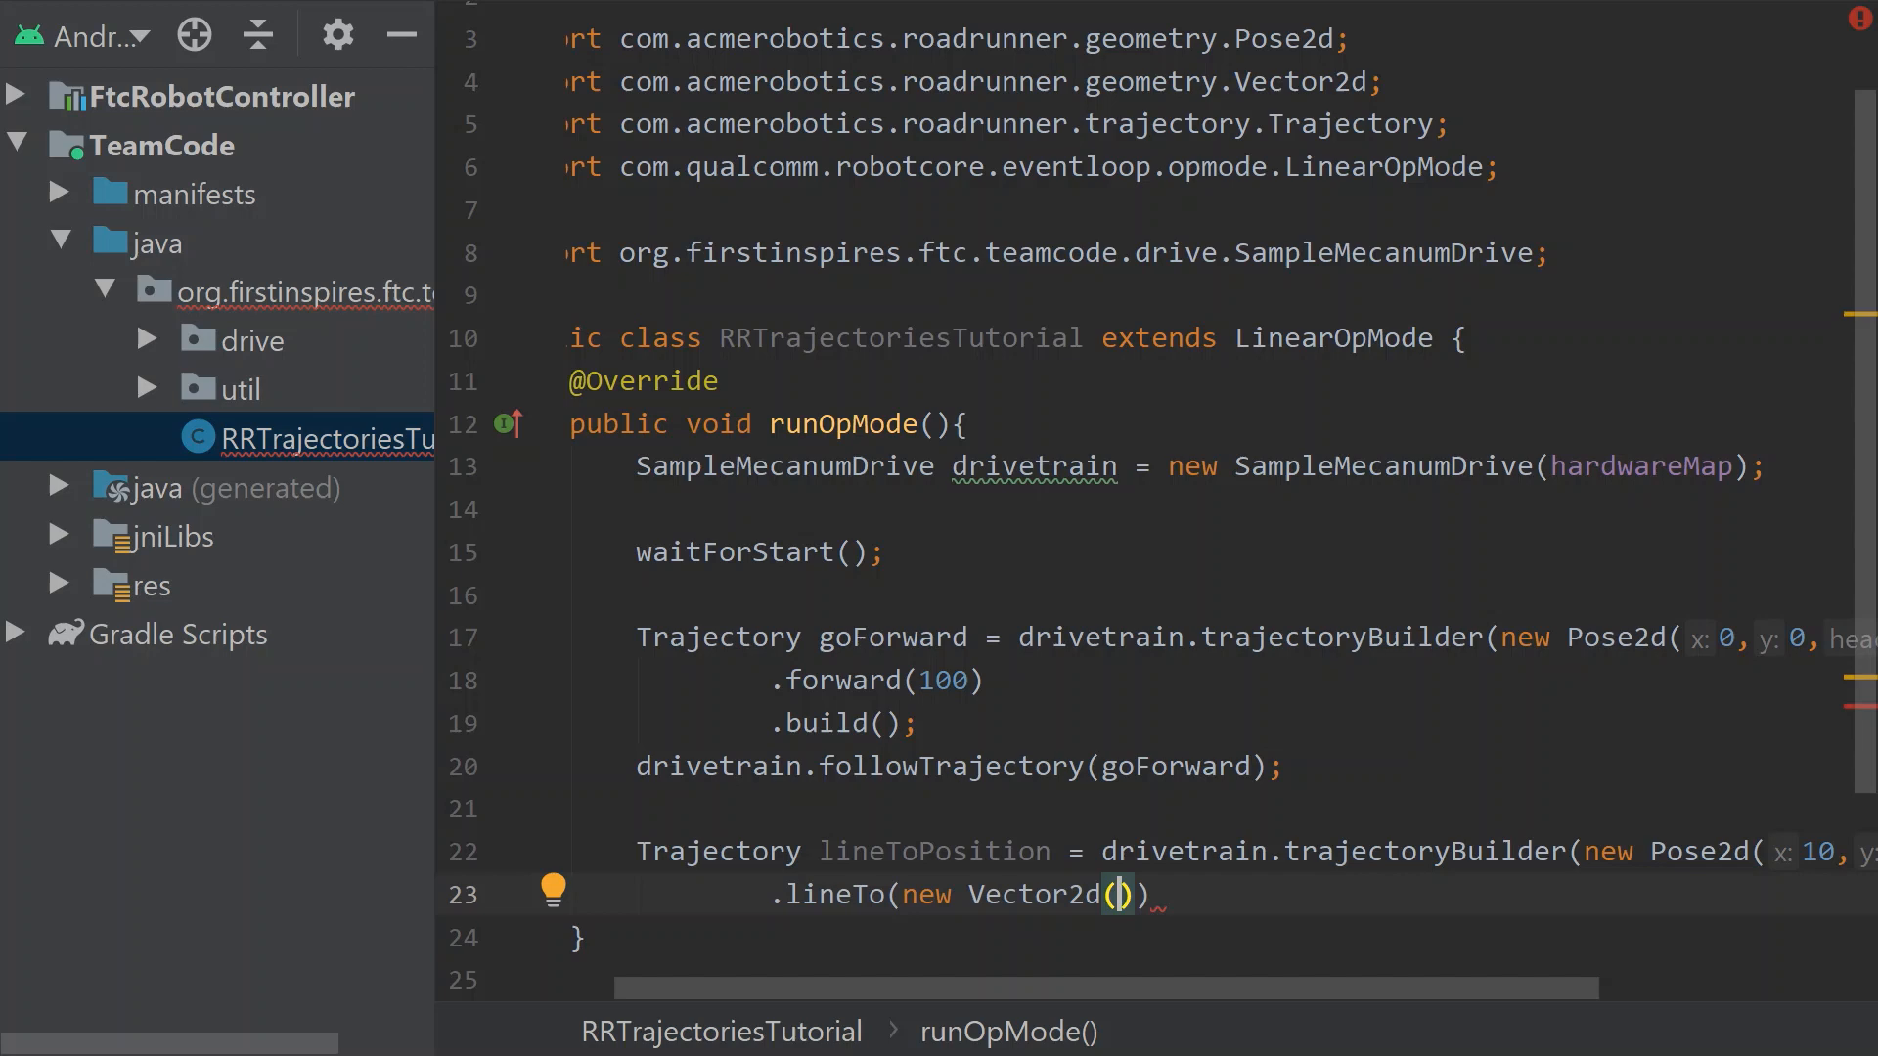
pyautogui.hscroll(3)
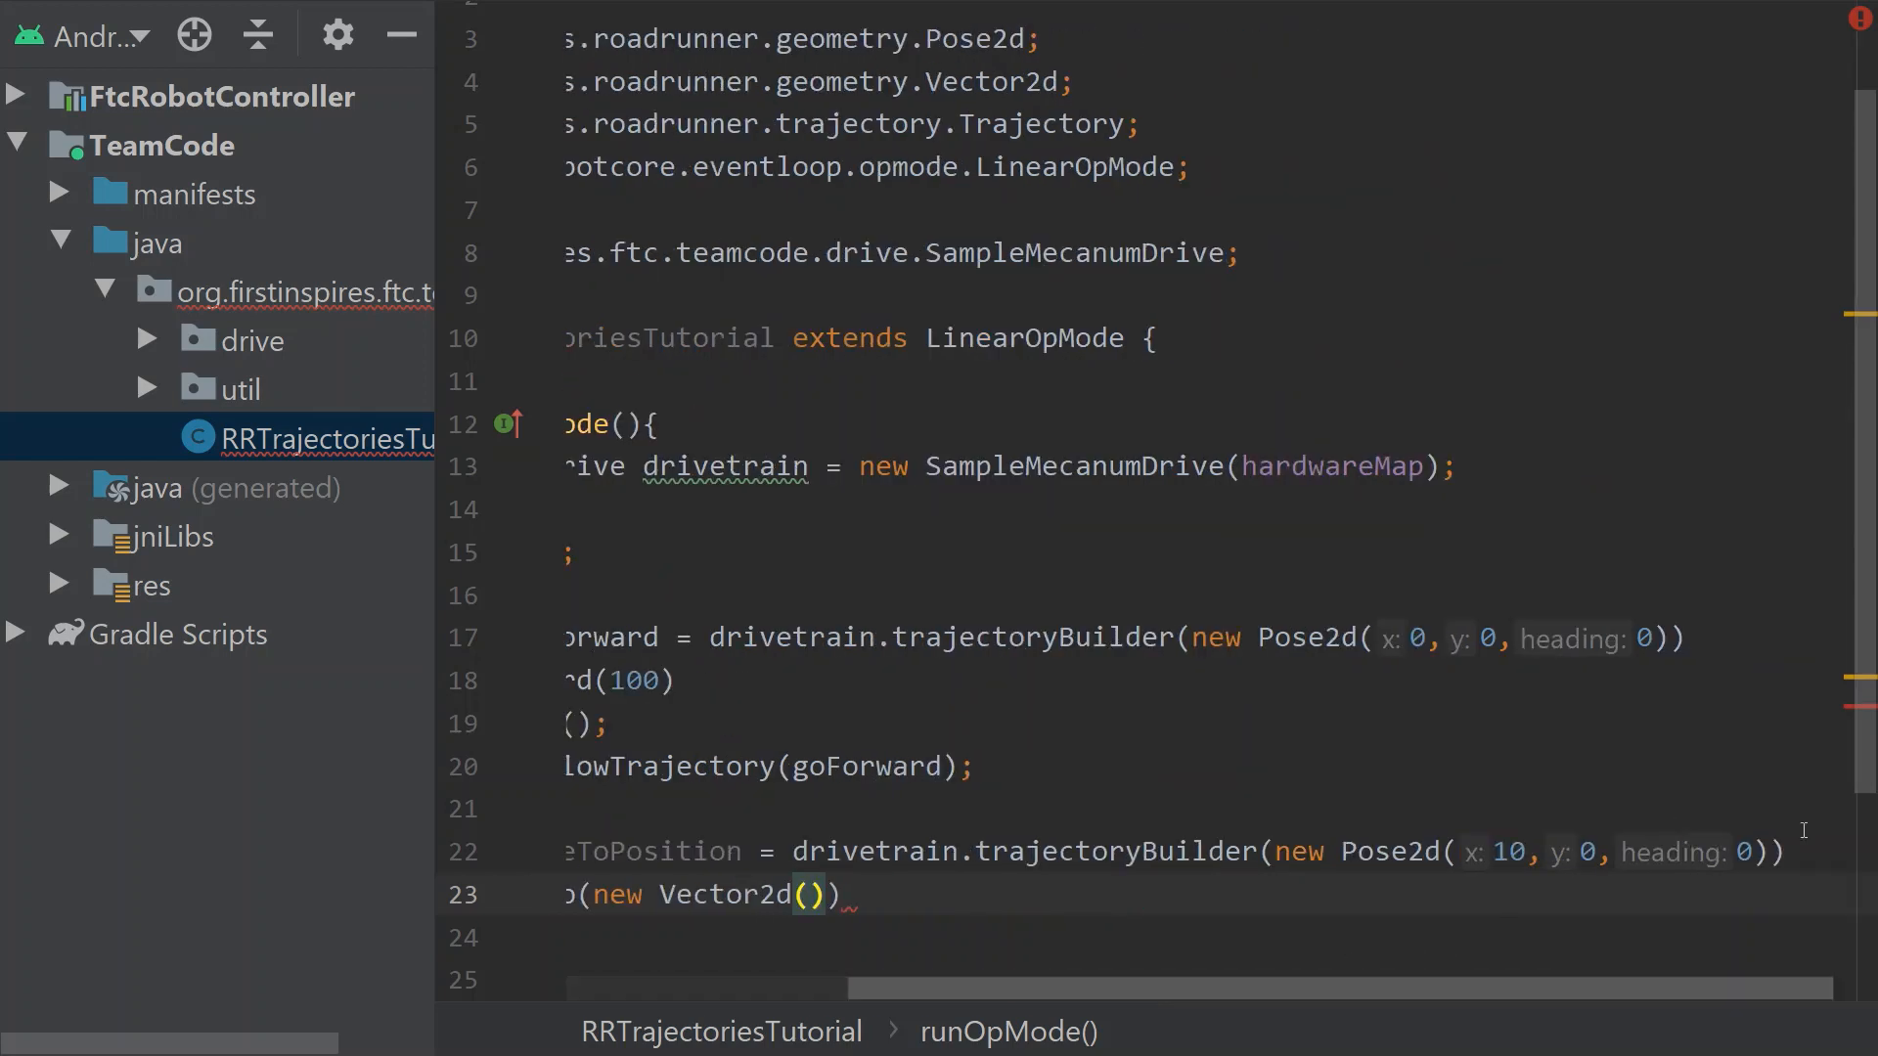
pyautogui.hscroll(-3)
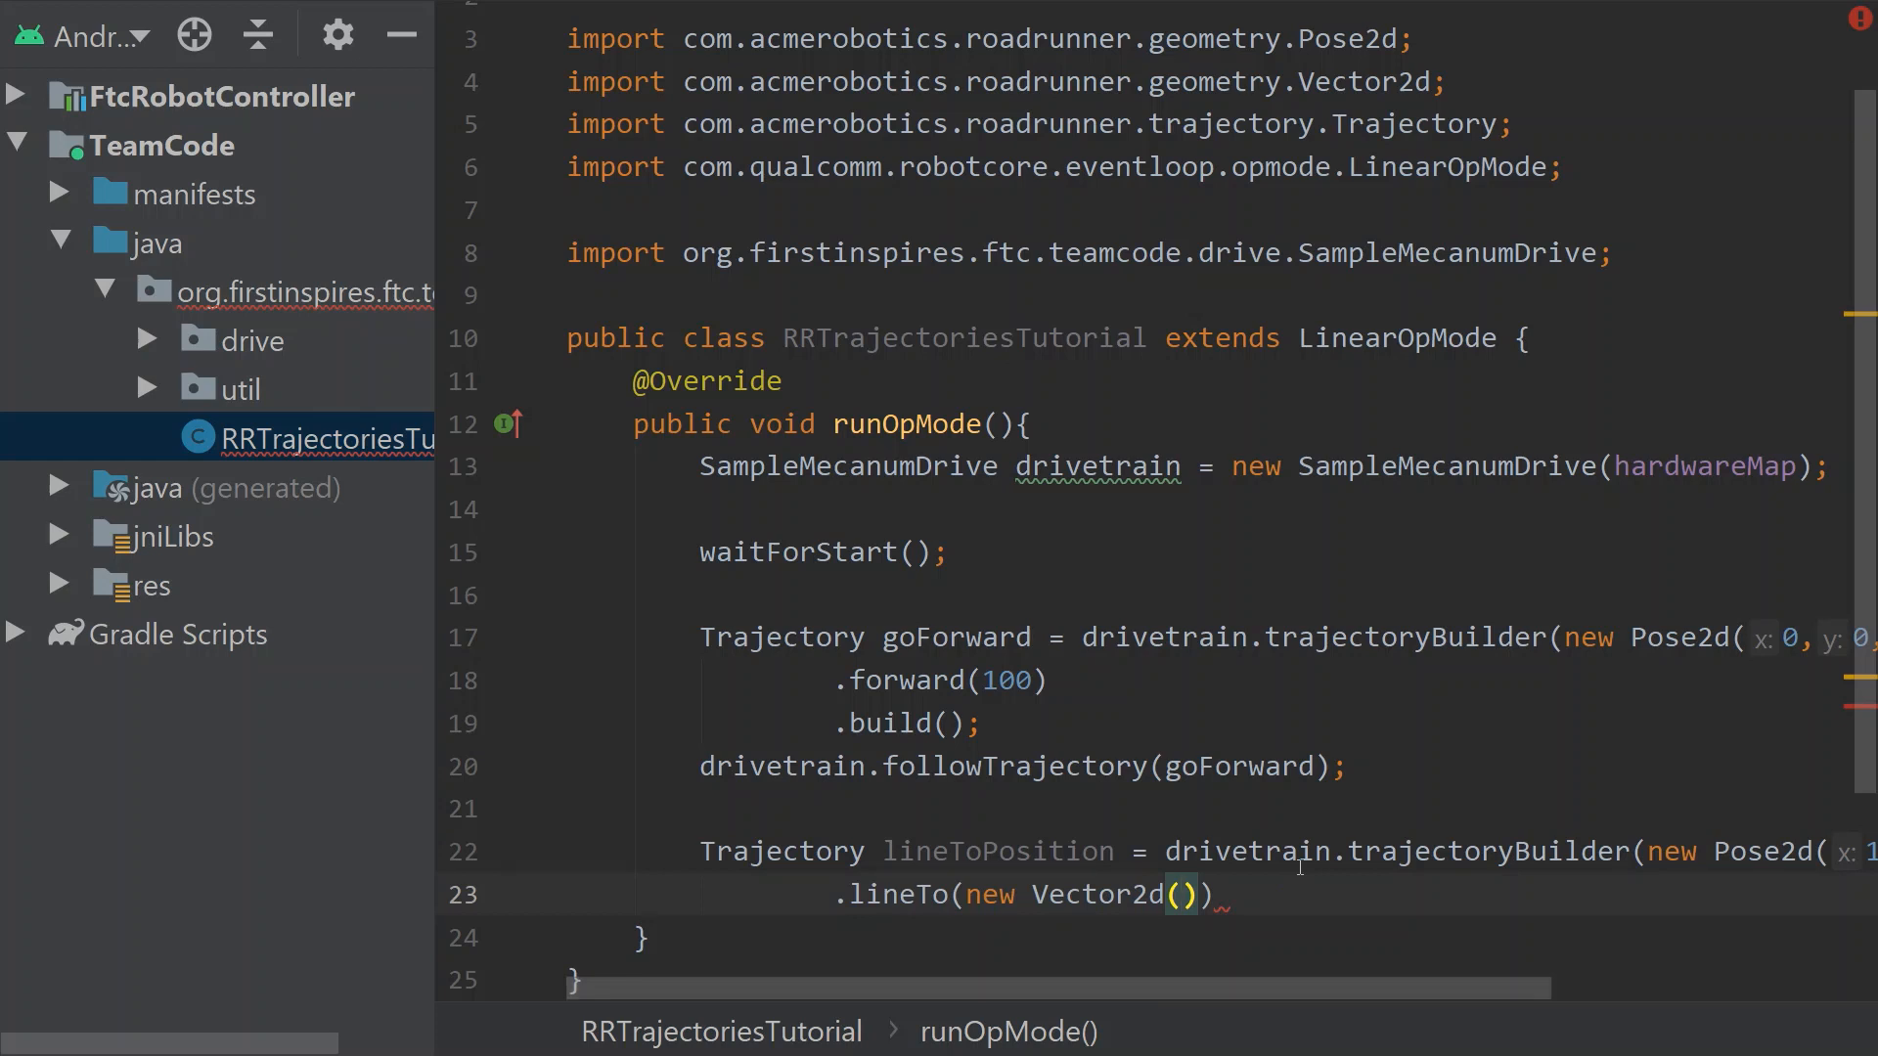
pyautogui.write('0,0')
pyautogui.write('.build();')
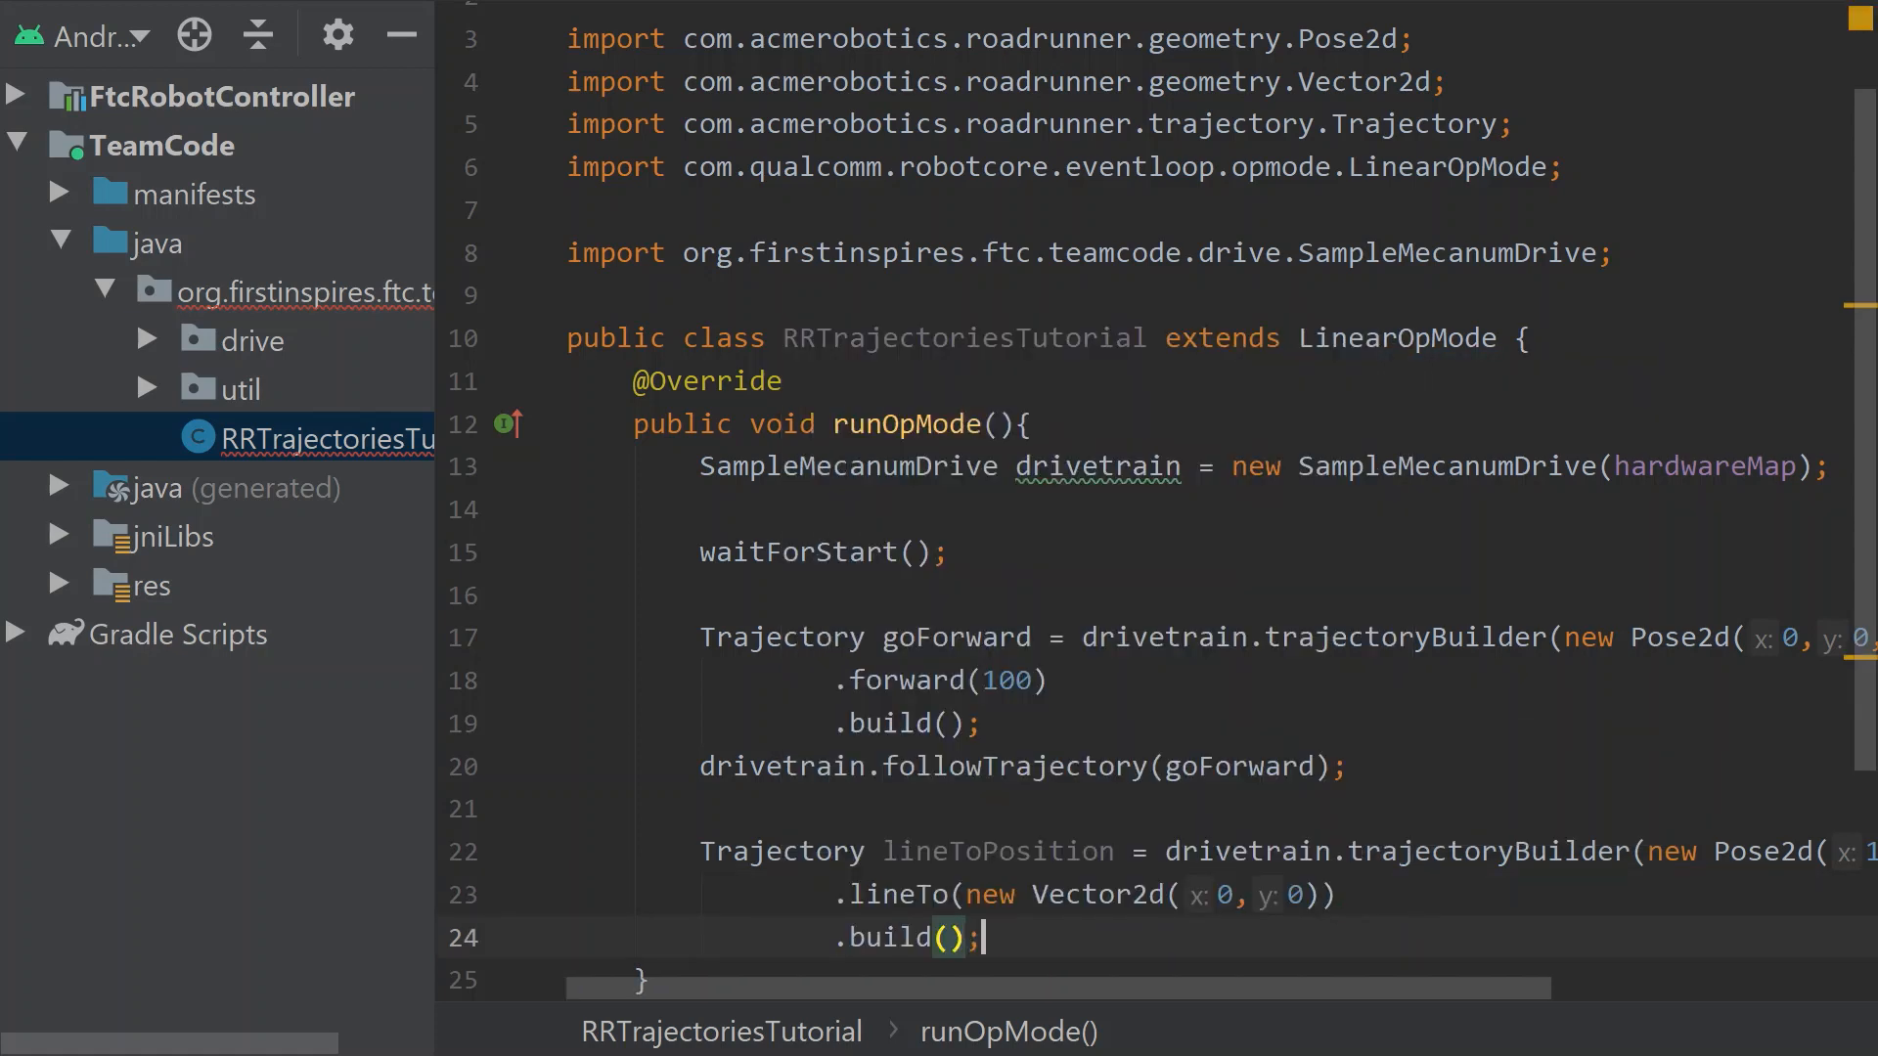
# Add drivetrain.followTrajectory(lineToPosition); after the built trajectory
pyautogui.write('drivetrain')
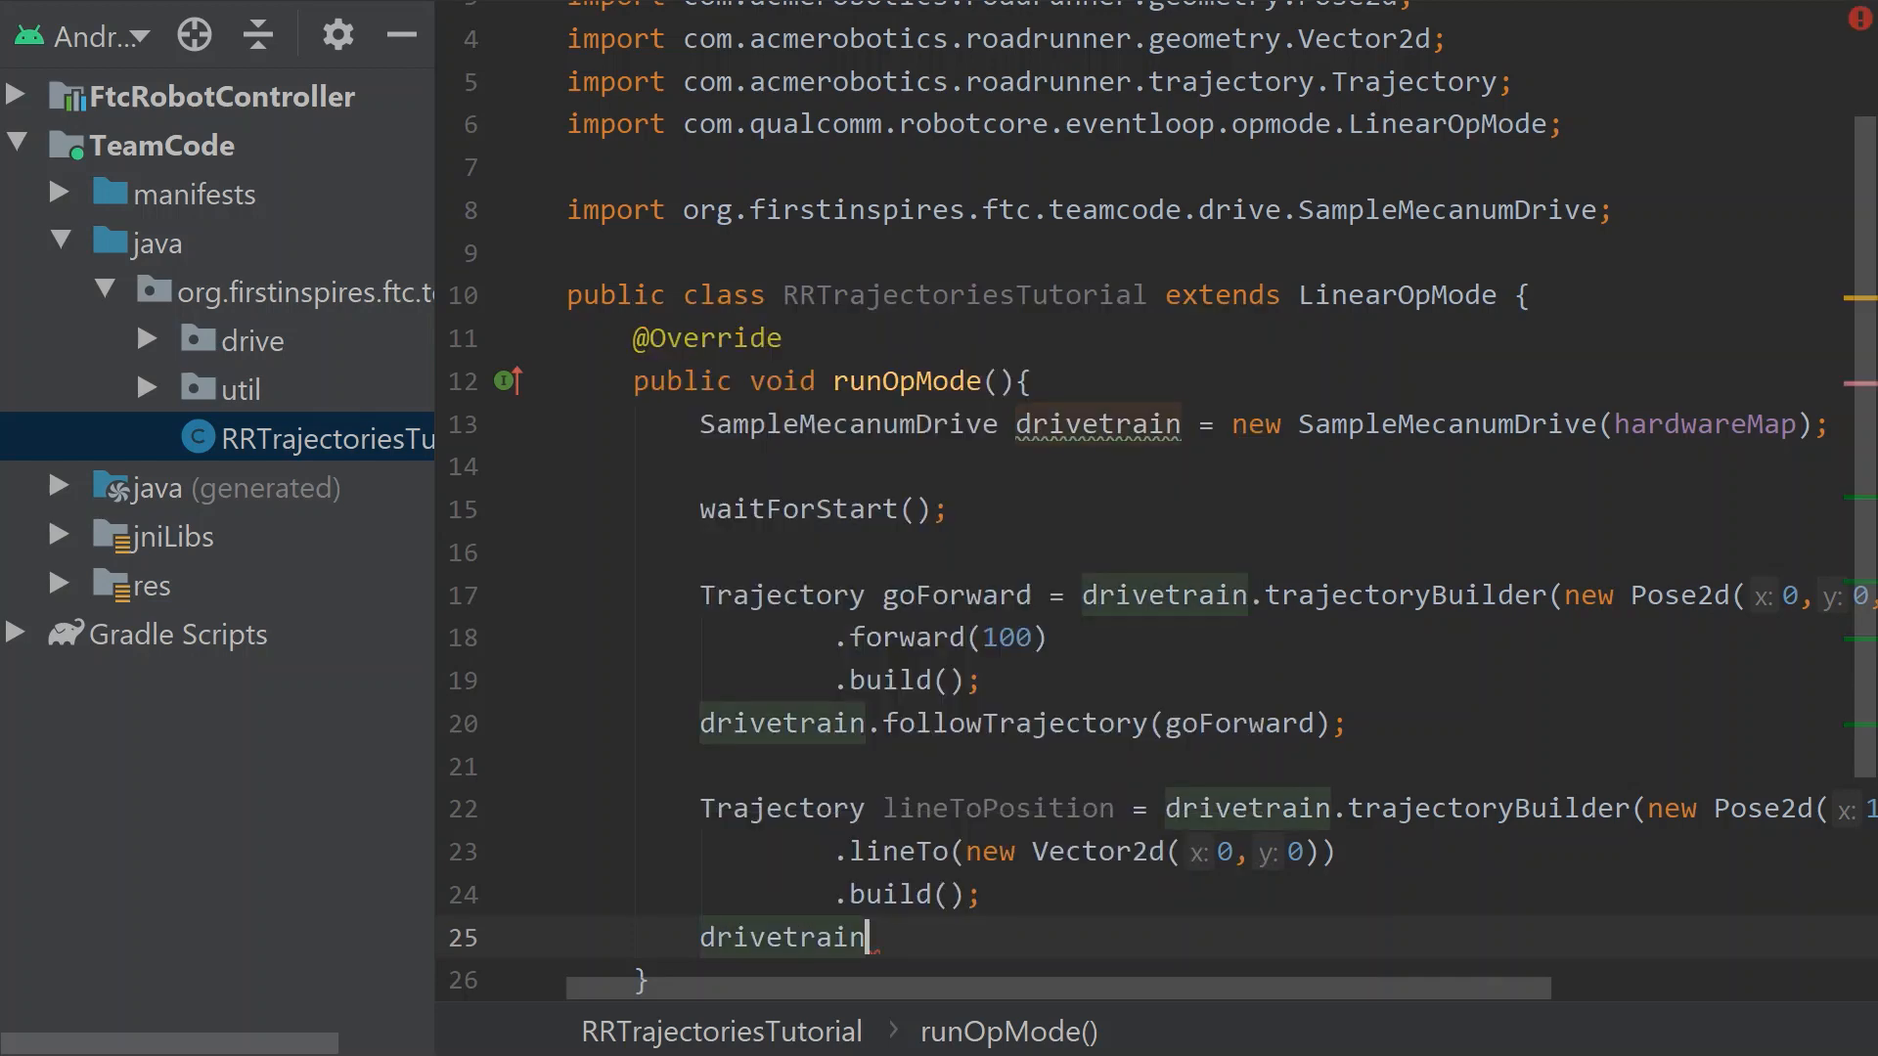
pyautogui.write('.f')
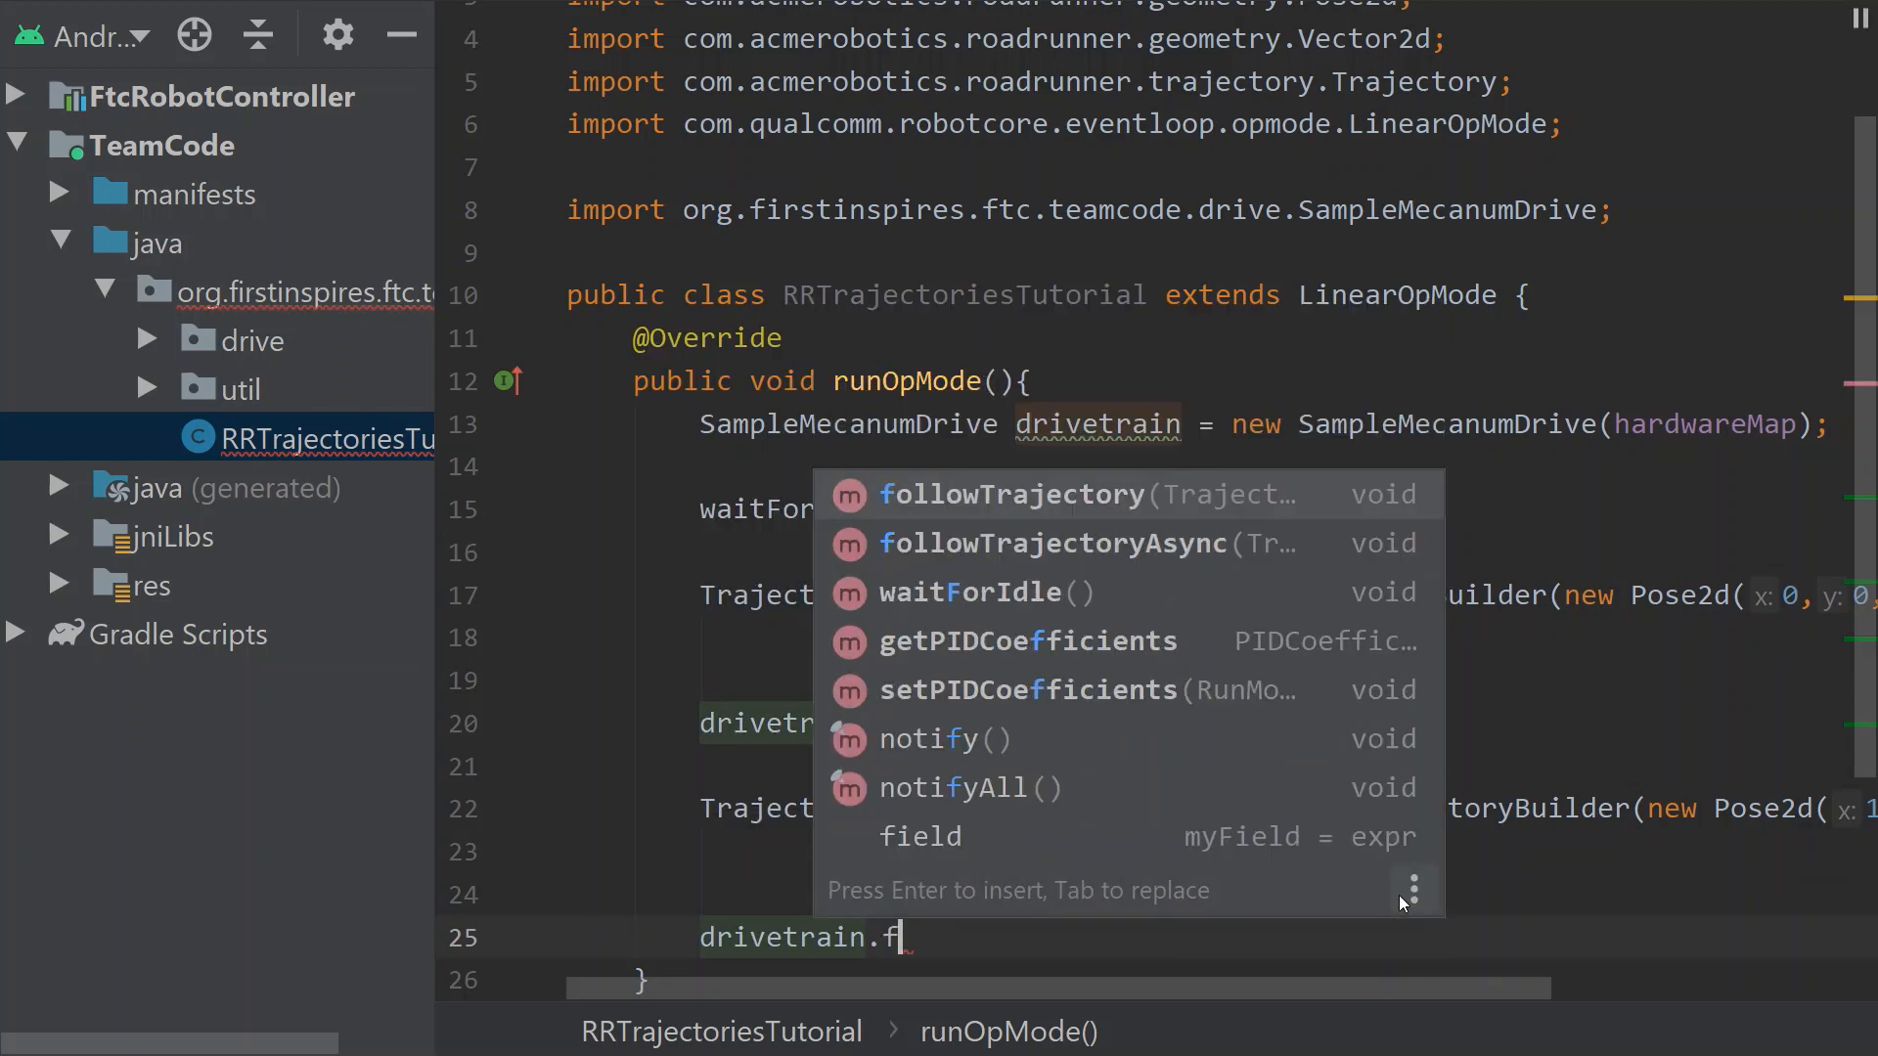
pyautogui.click(1005, 493)
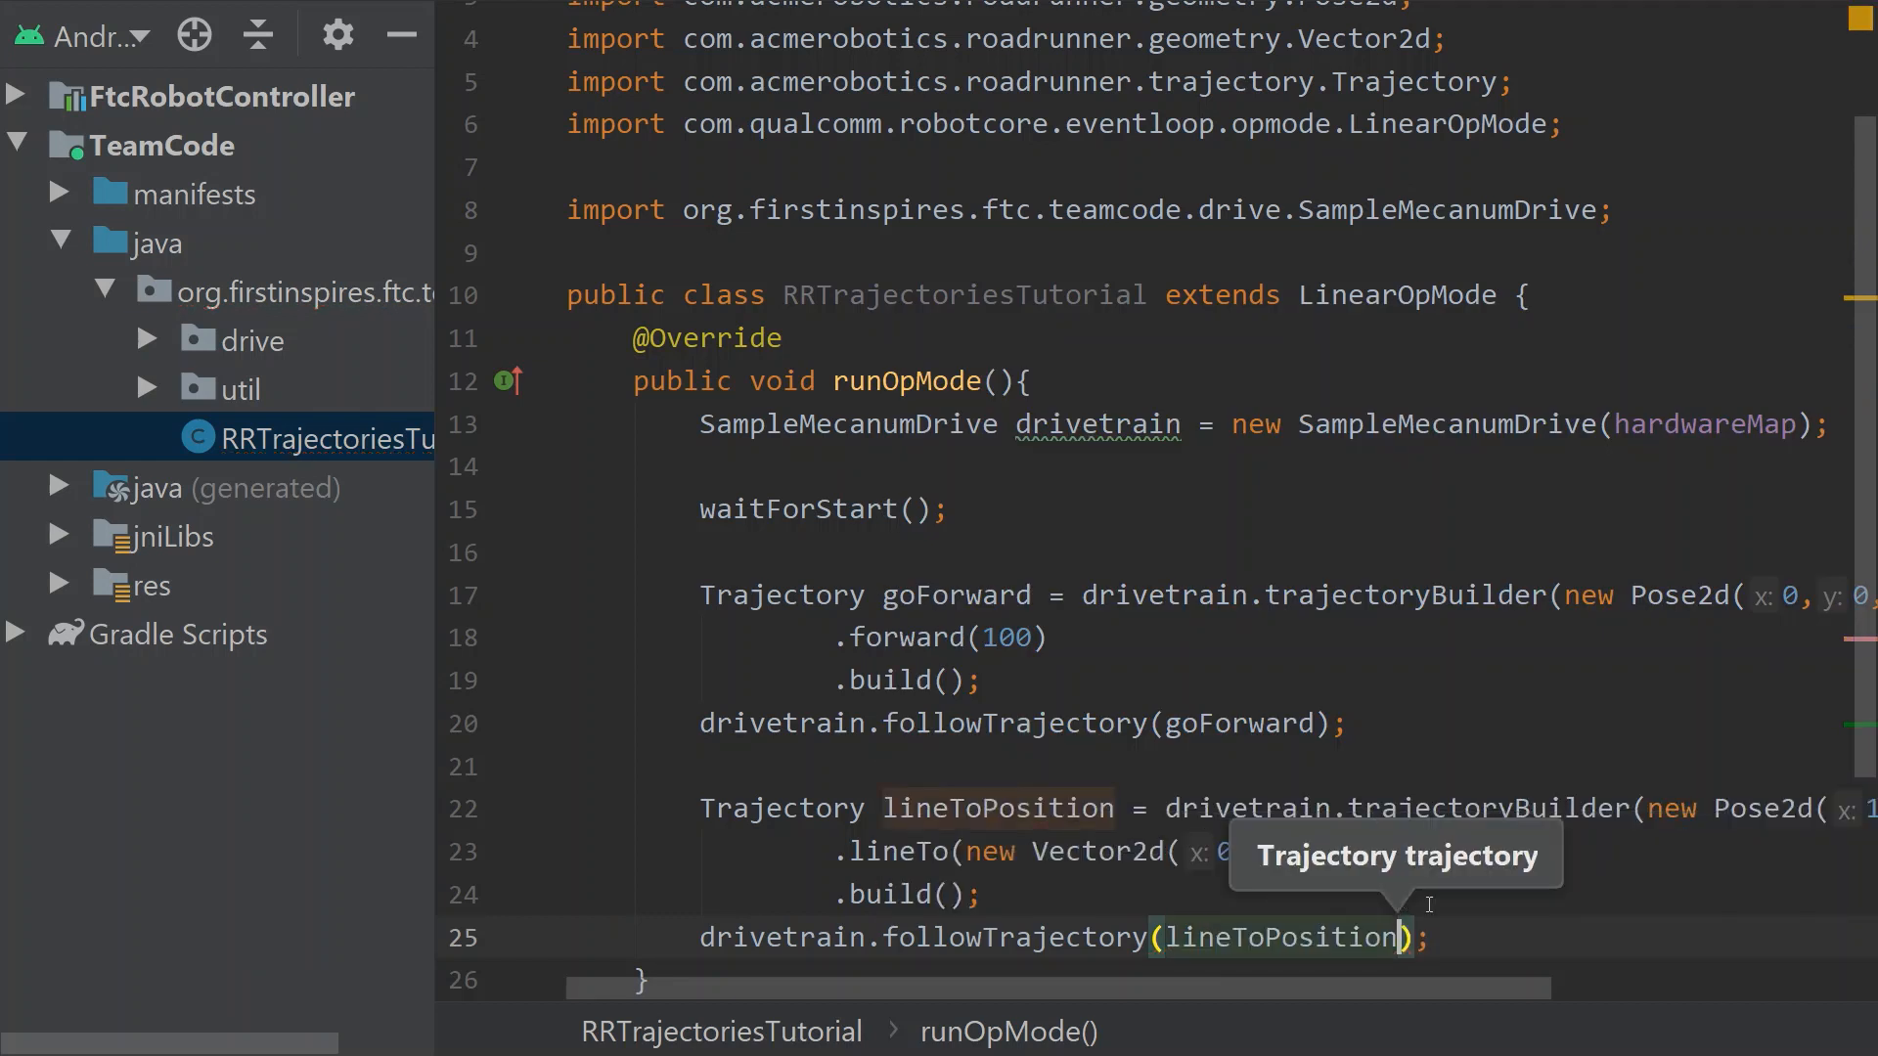
pyautogui.scroll(-3)
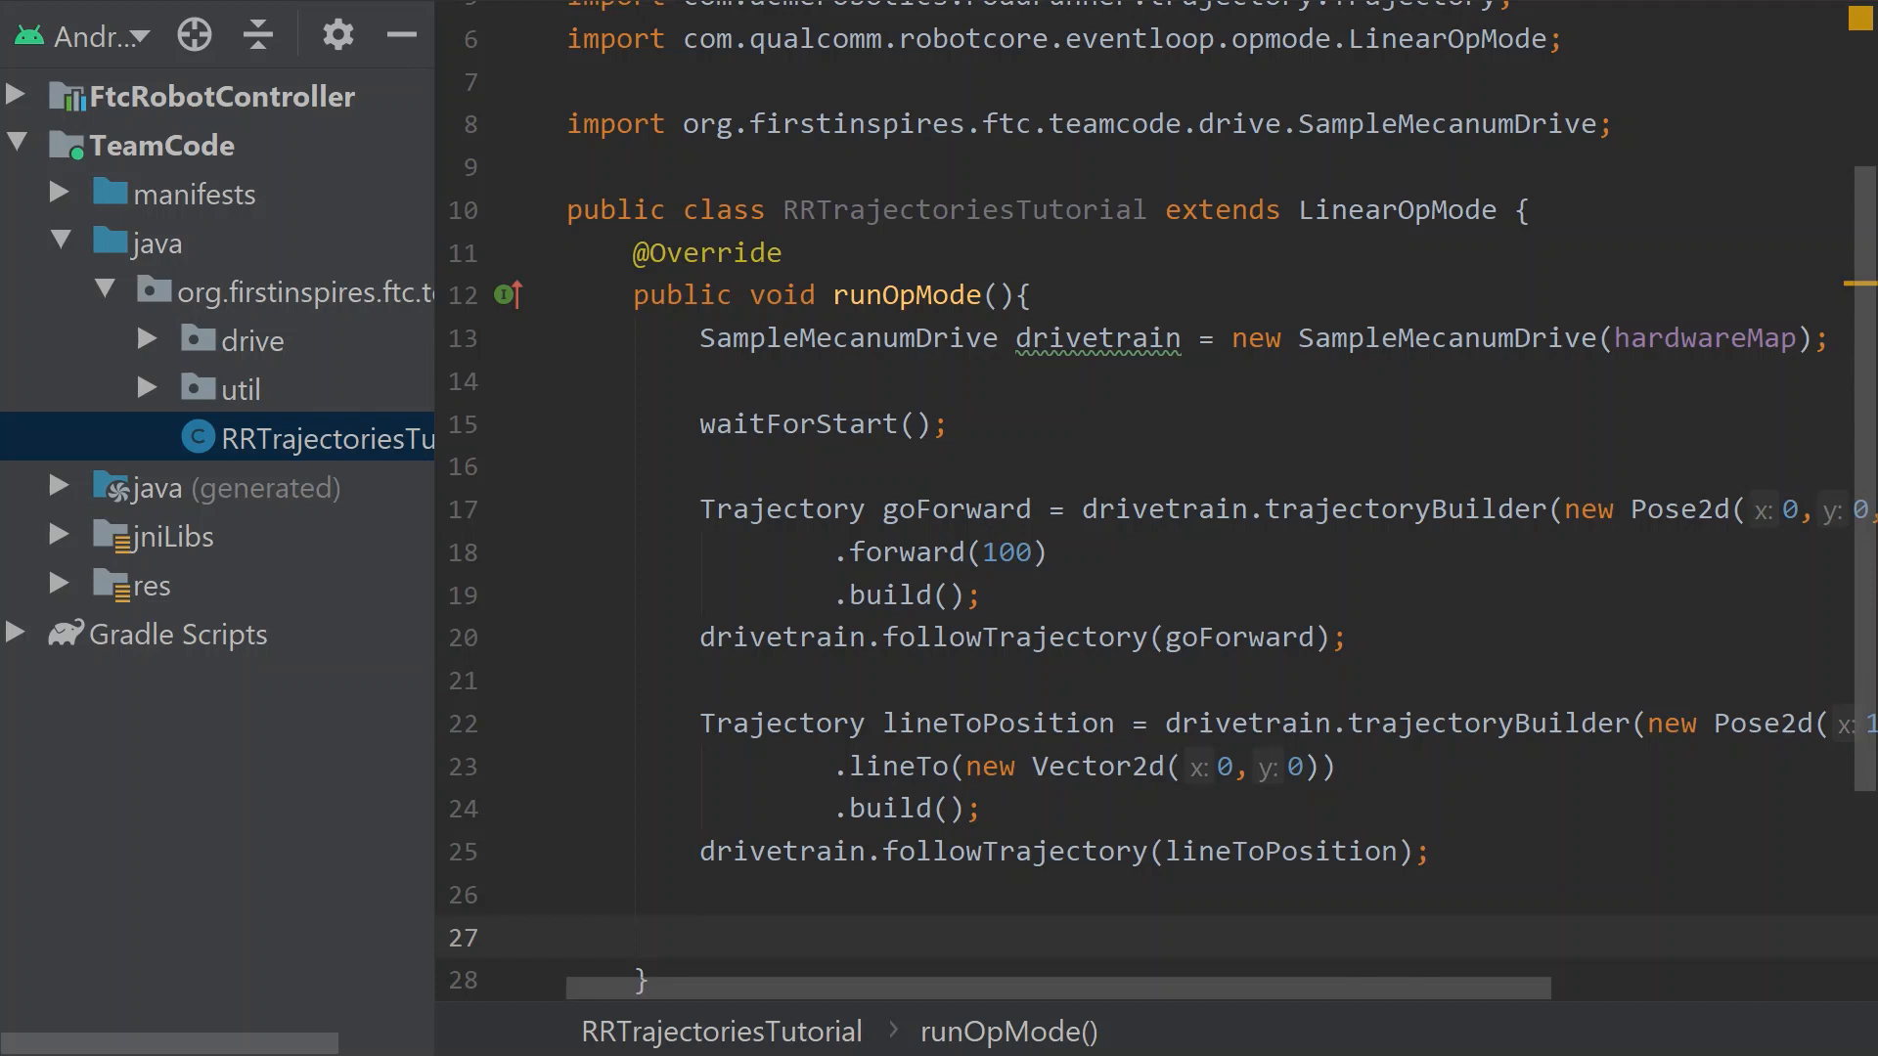
# Declare Trajectory strafeLeft = drivetrain.trajectoryBuilder(new Pose2d(0, 0, 0))
pyautogui.write('Trajectory')
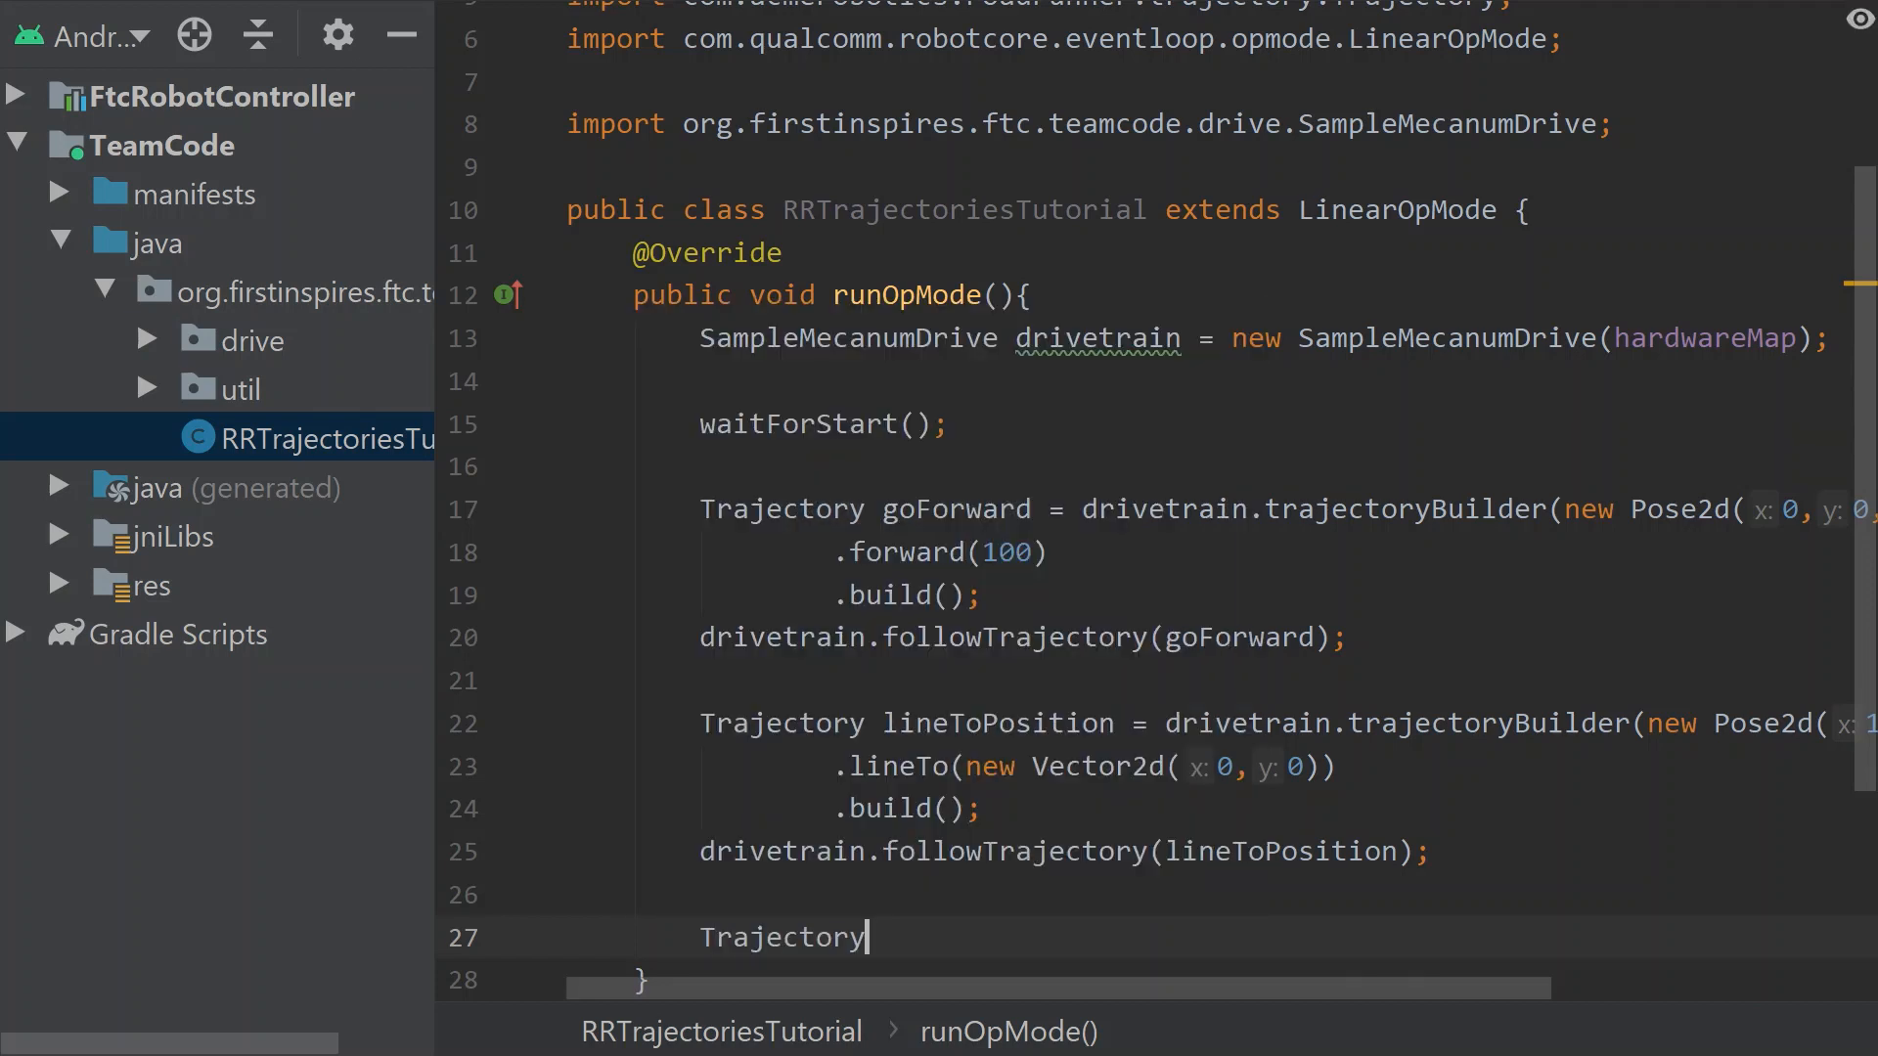
pyautogui.write('strafeLef')
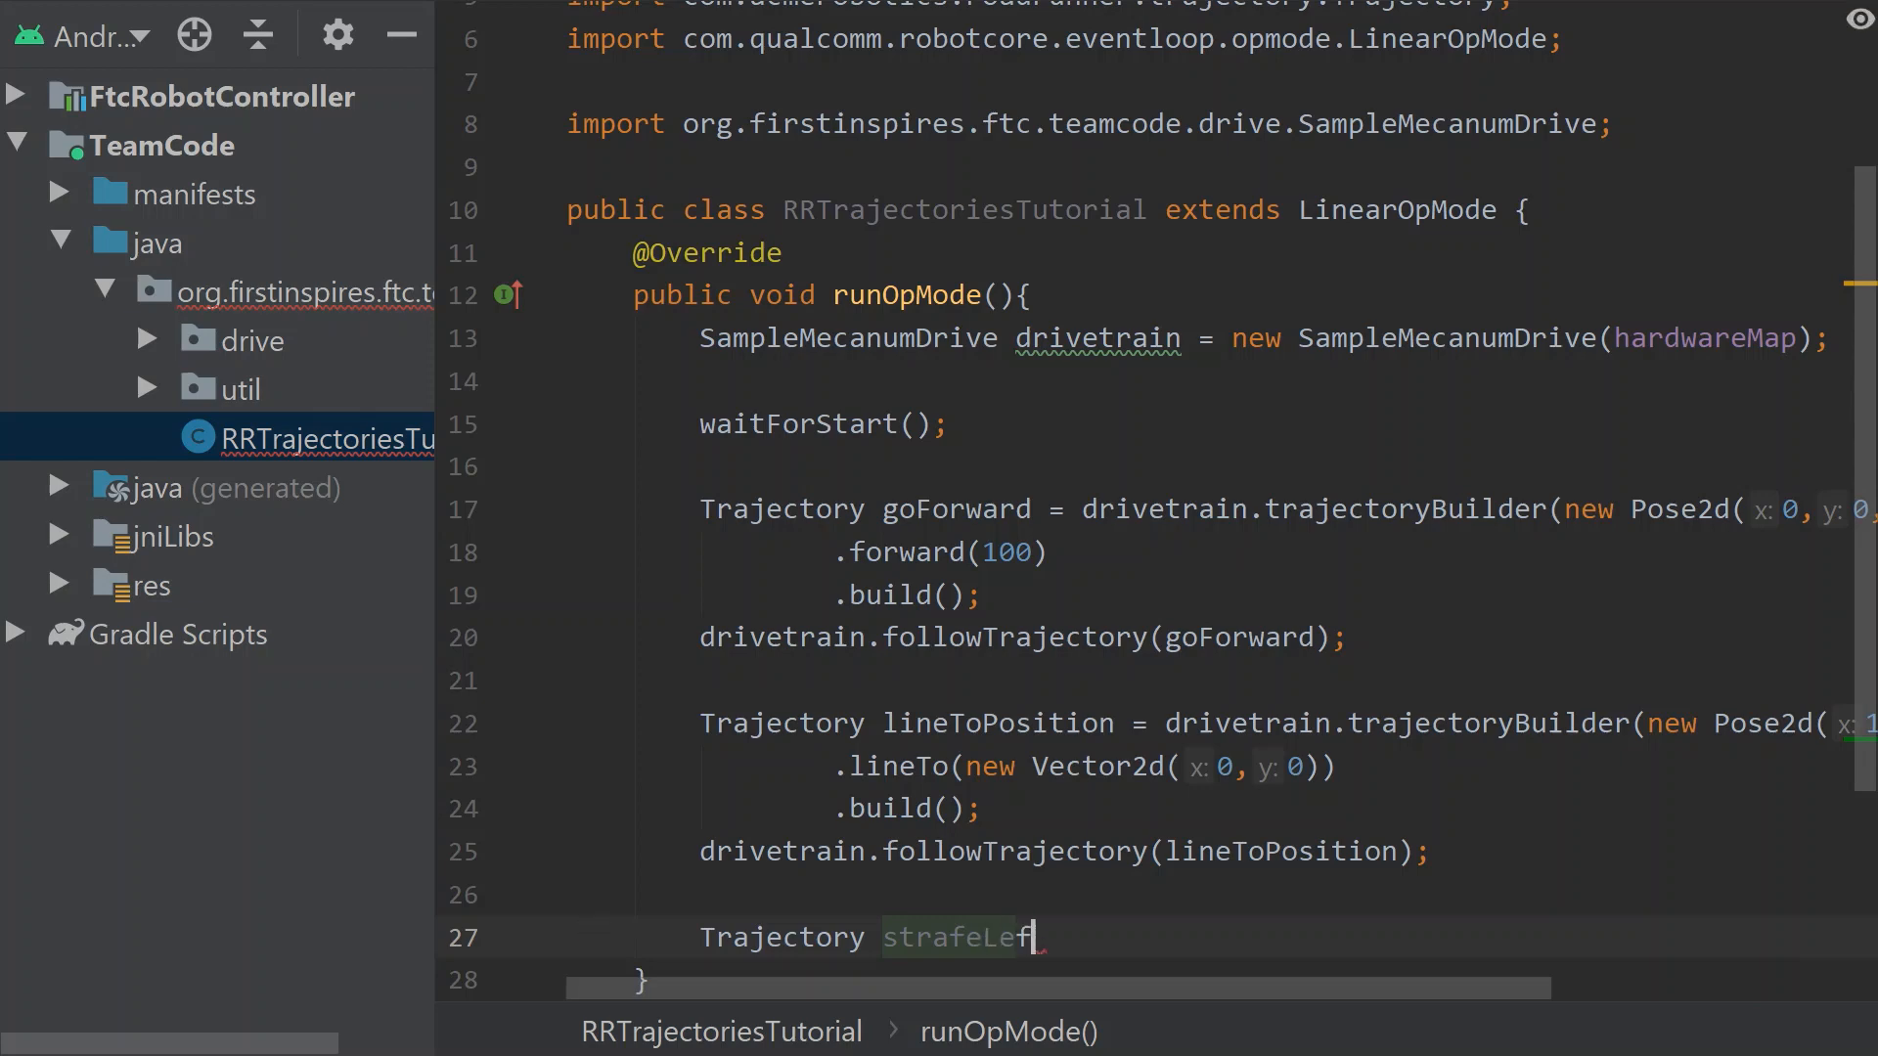
pyautogui.write('t =')
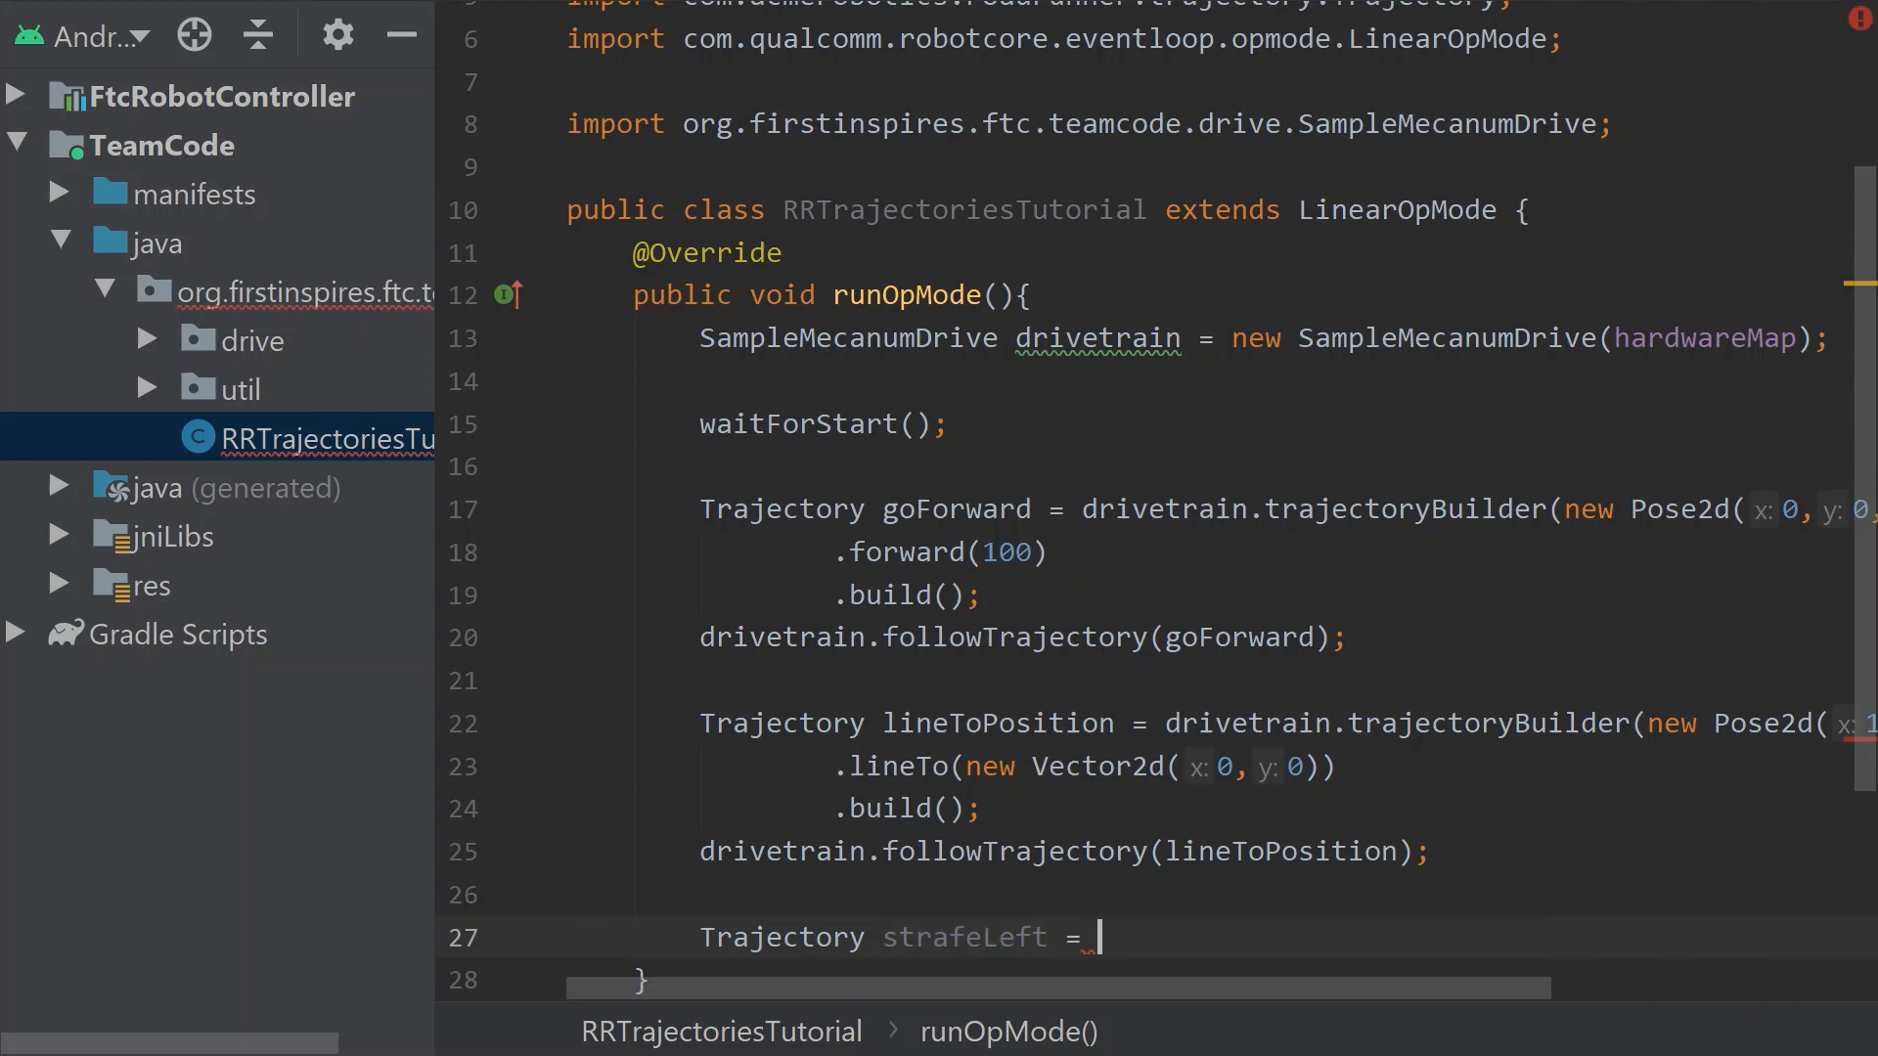
pyautogui.write('drivetrain')
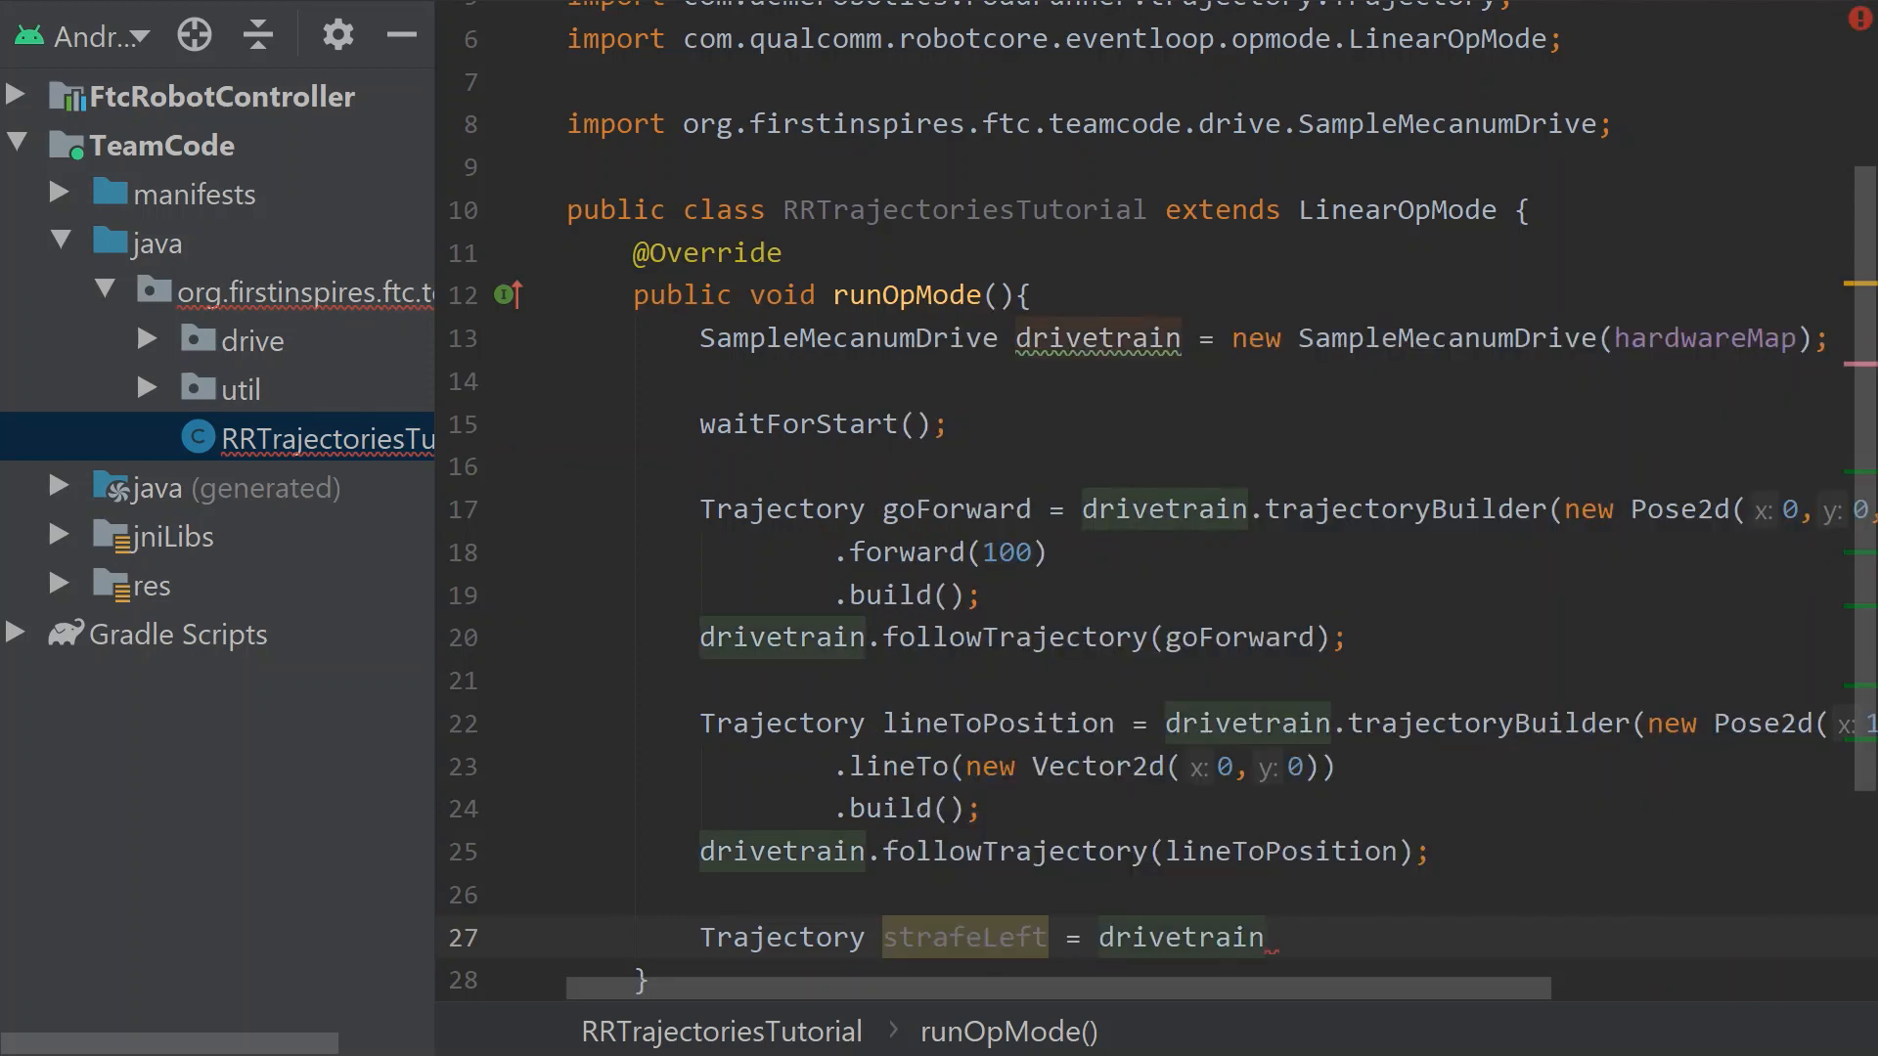
pyautogui.write('.trajectoryBuilder(')
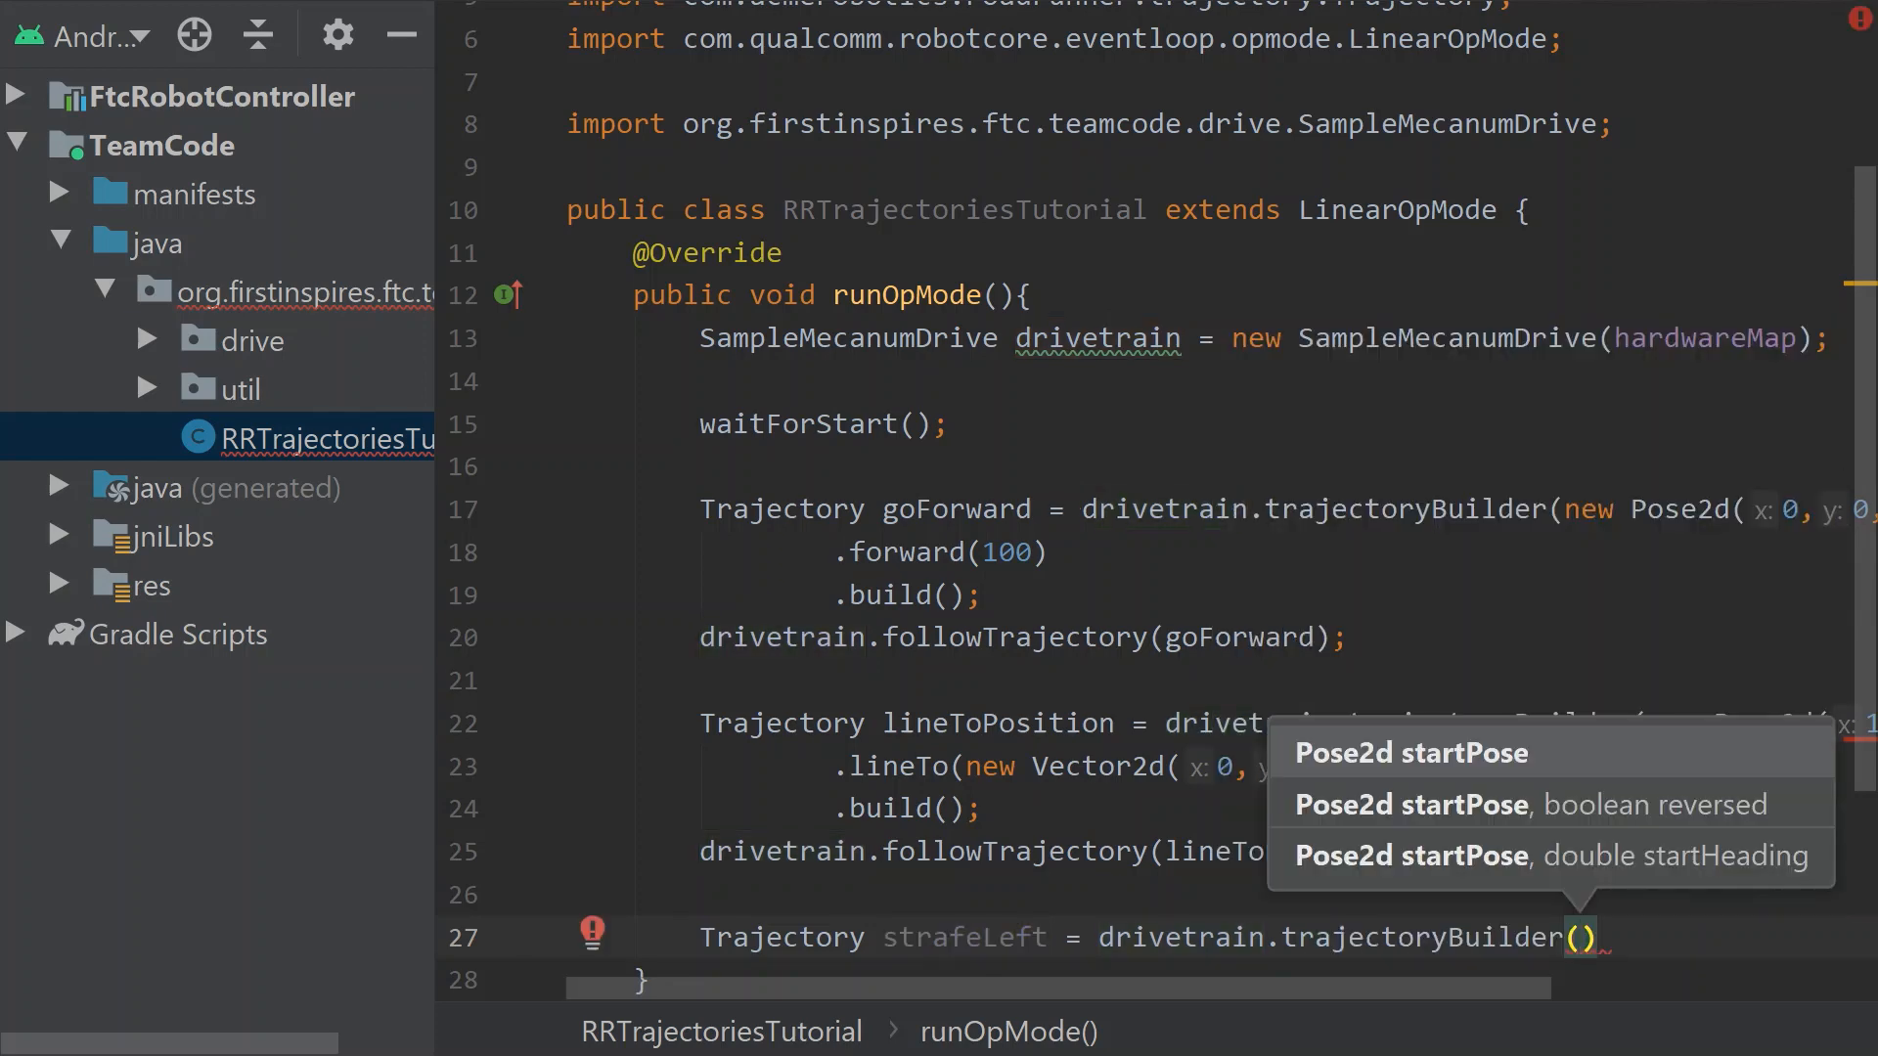
pyautogui.write('new Pose2d(0, 0,')
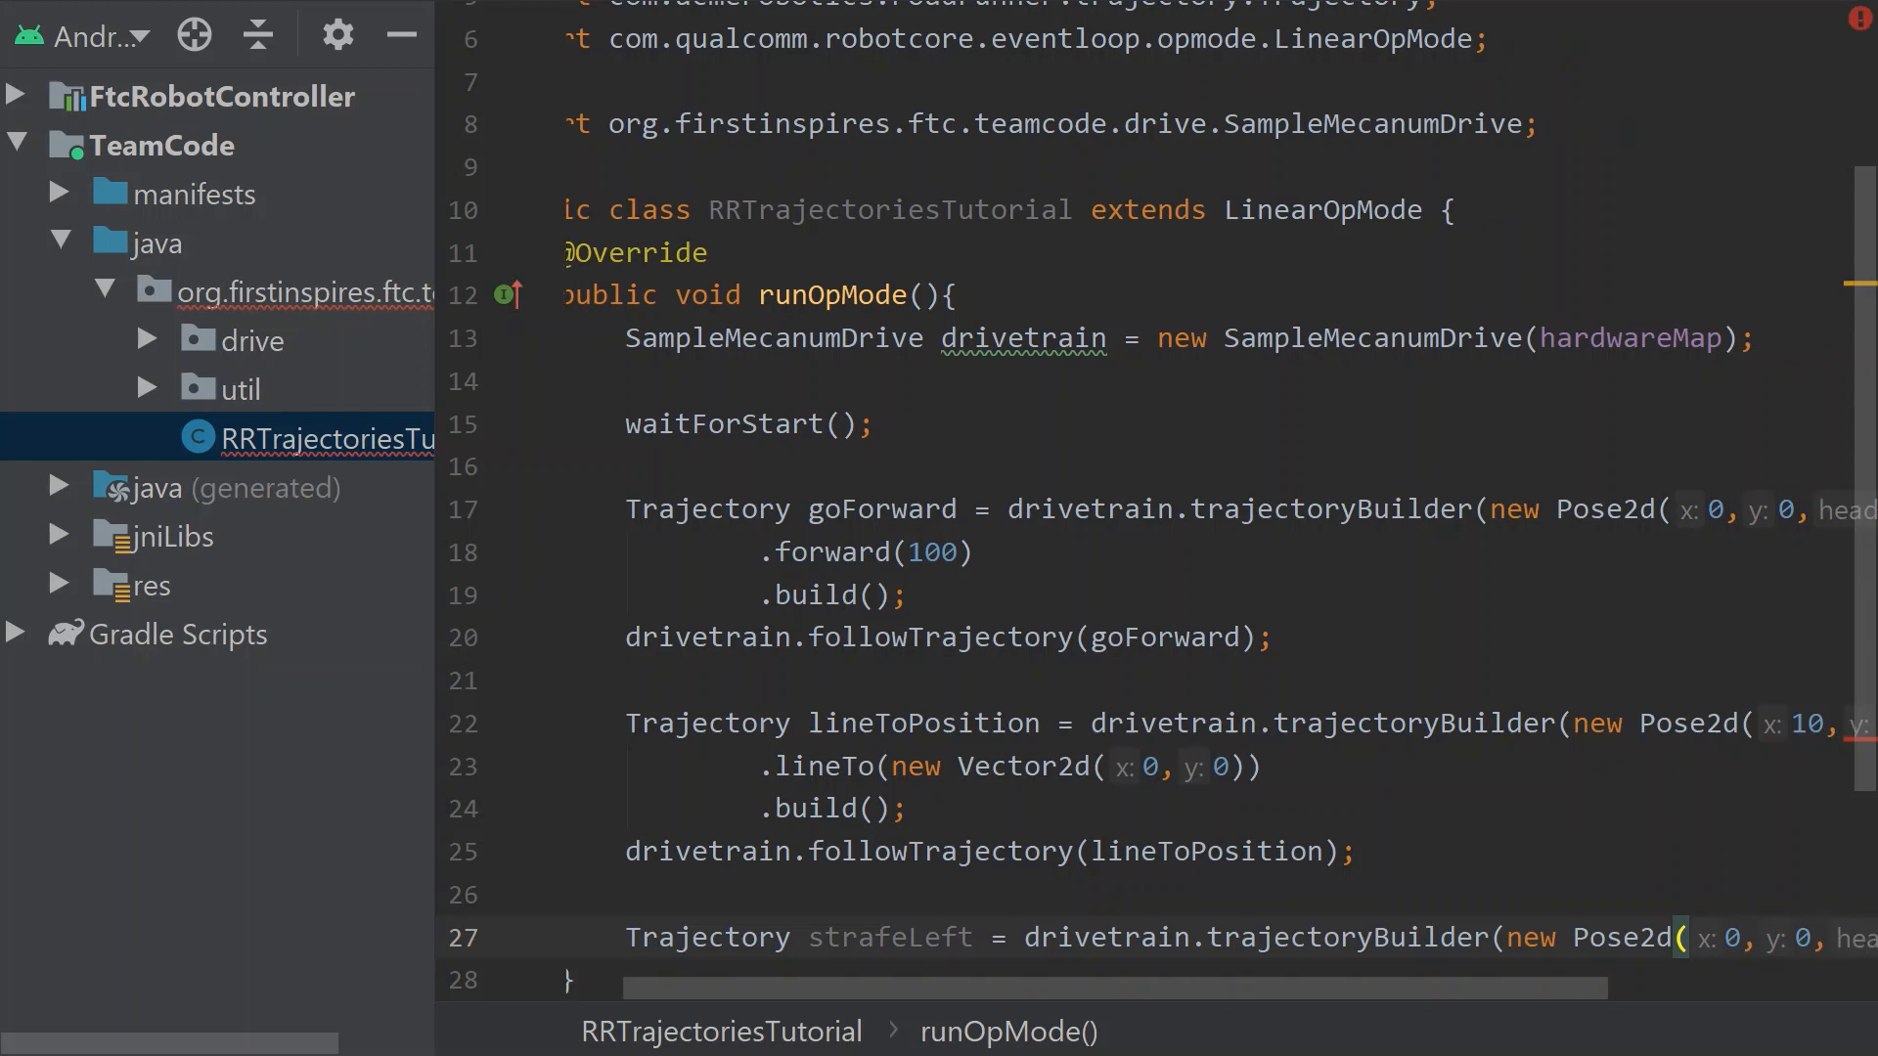
pyautogui.hscroll(3)
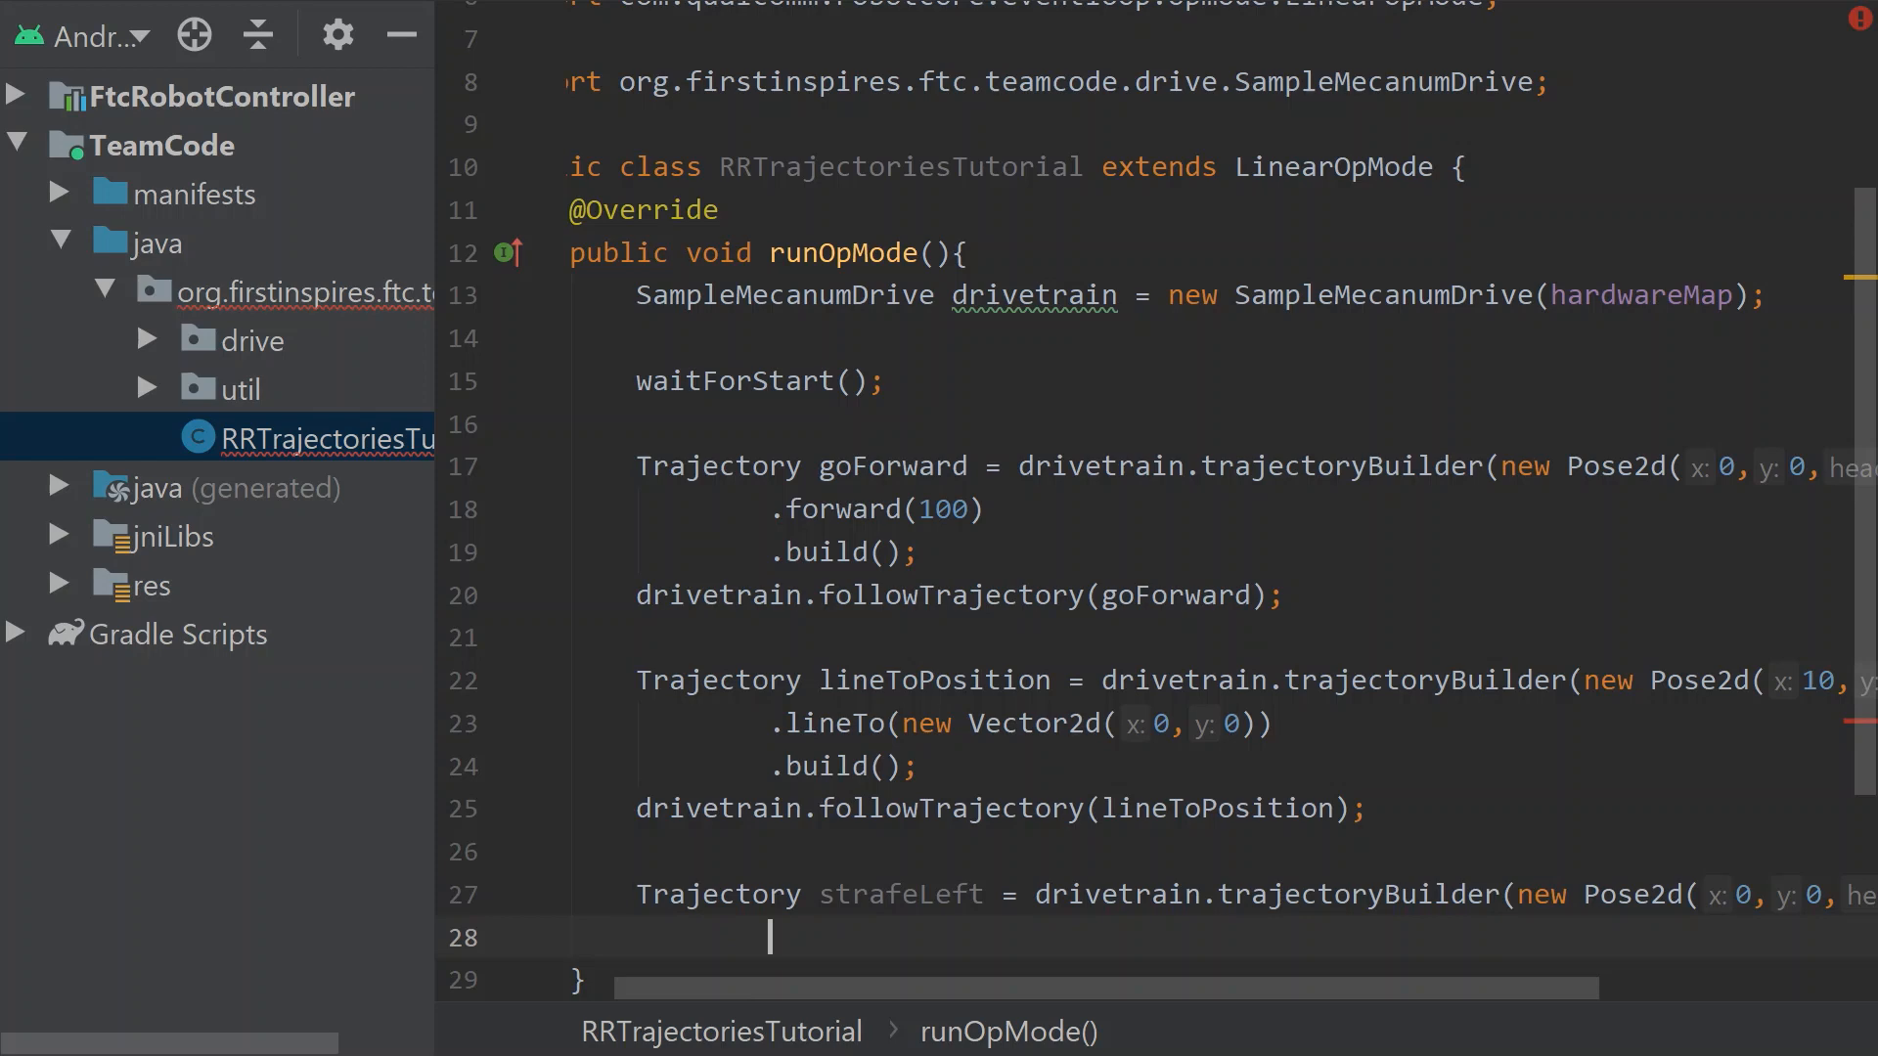
# Chain .strafeLeft(50) and .build(); onto the strafeLeft trajectory
pyautogui.write('.strafeLeft(50')
pyautogui.write('.build()')
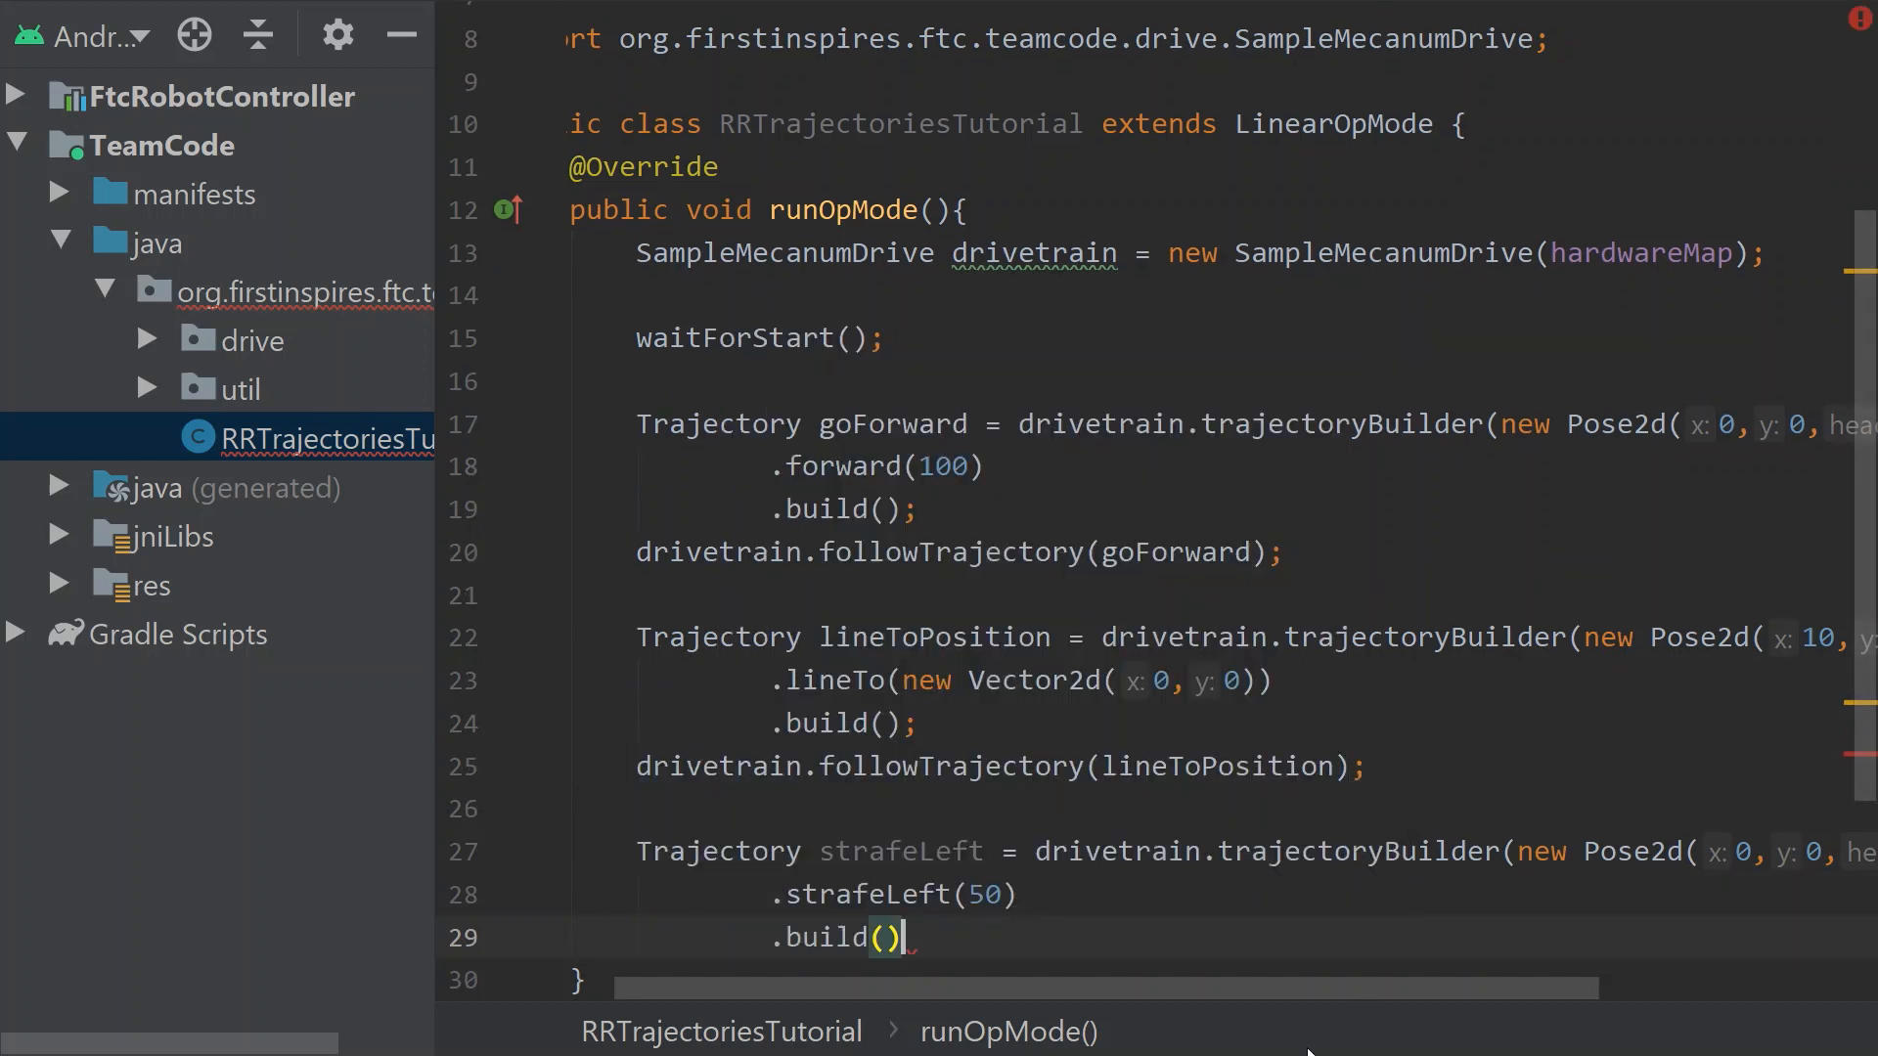
pyautogui.doubleClick(915, 894)
pyautogui.write(';')
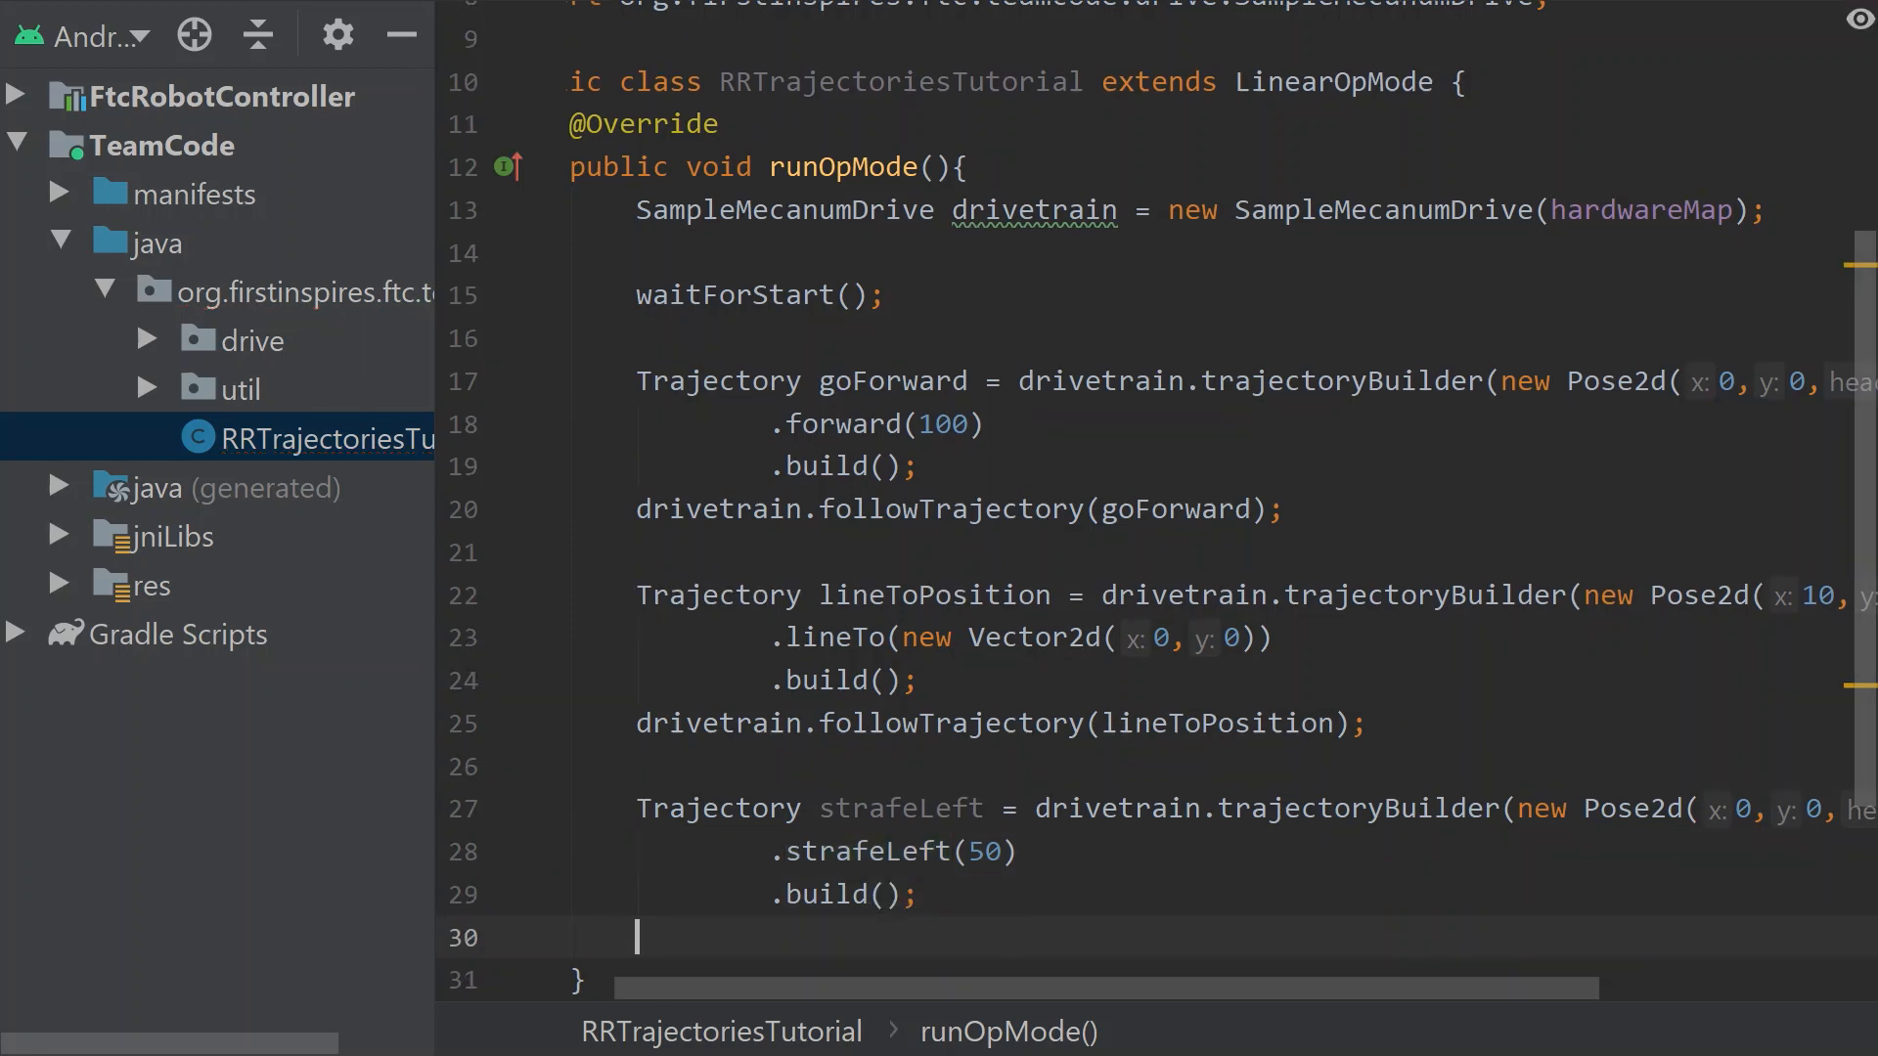
# Add drivetrain.followTrajectory(strafeLeft); after the built trajectory
pyautogui.write('drivetrain')
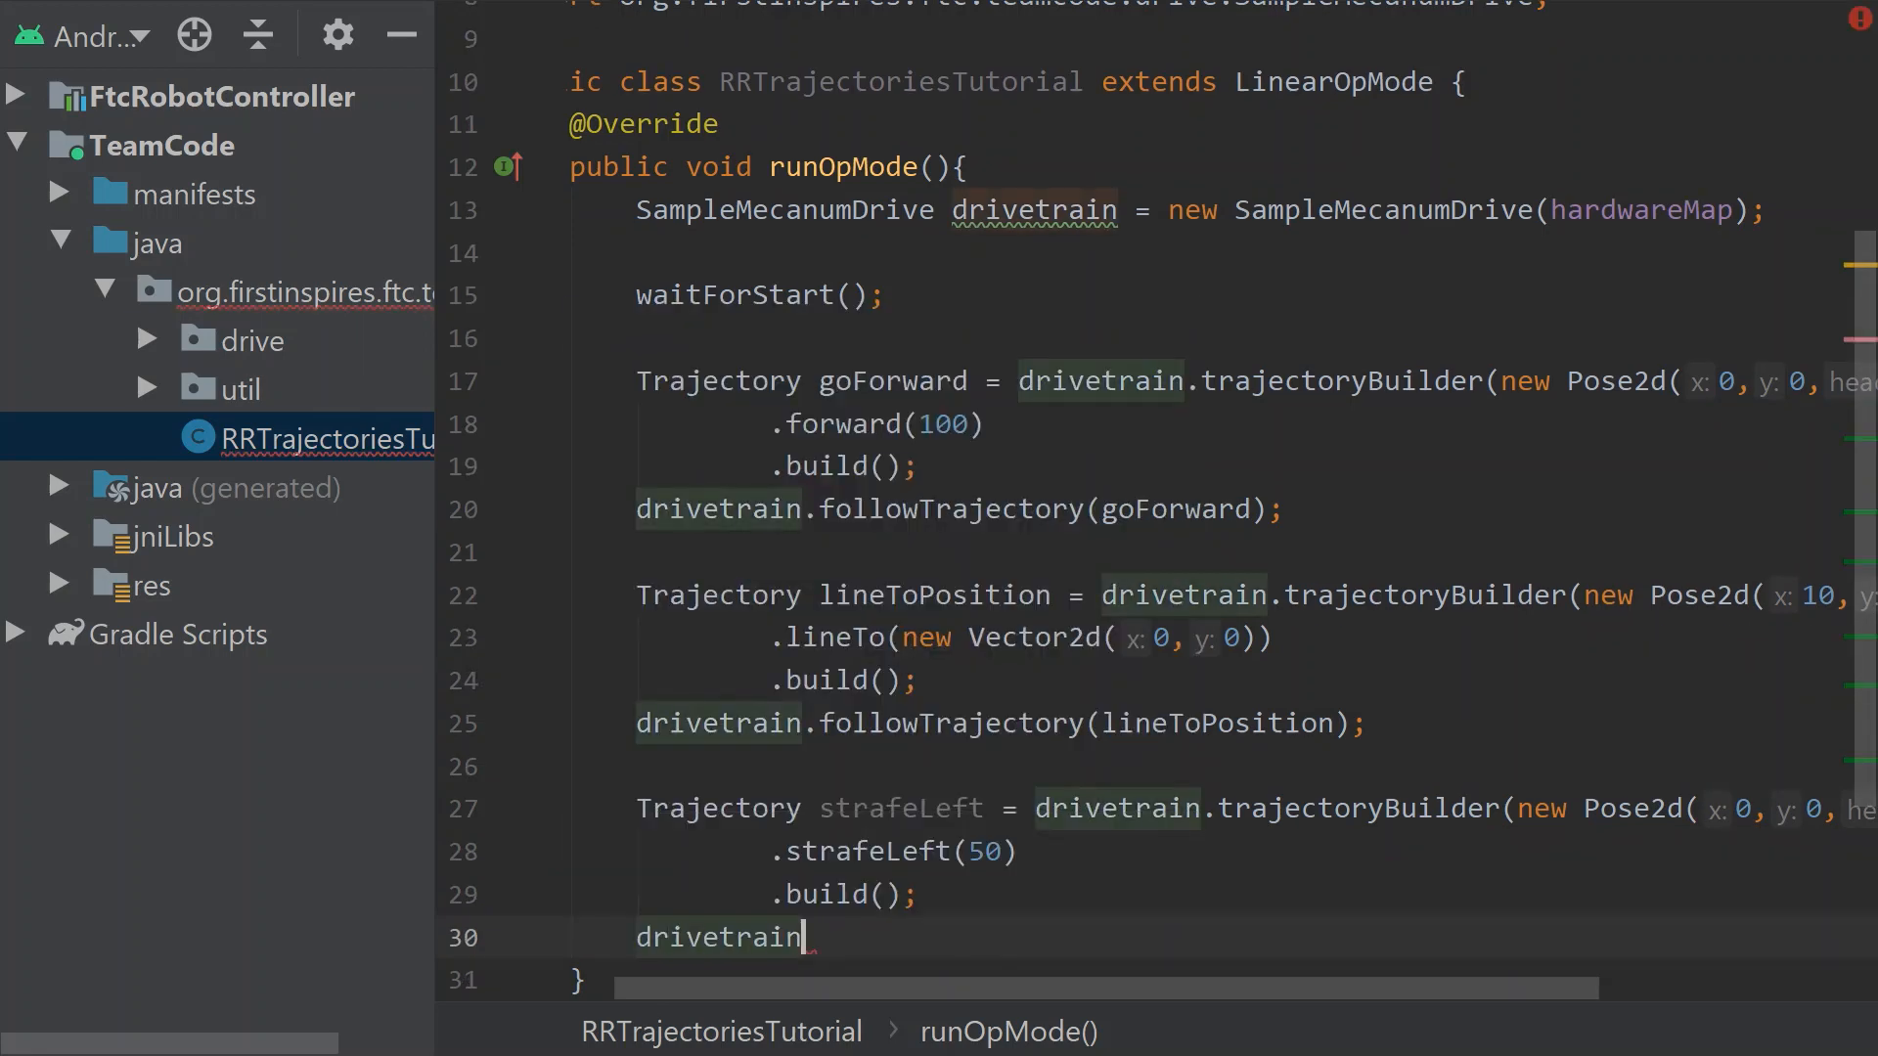
pyautogui.write('.followTrajectory();')
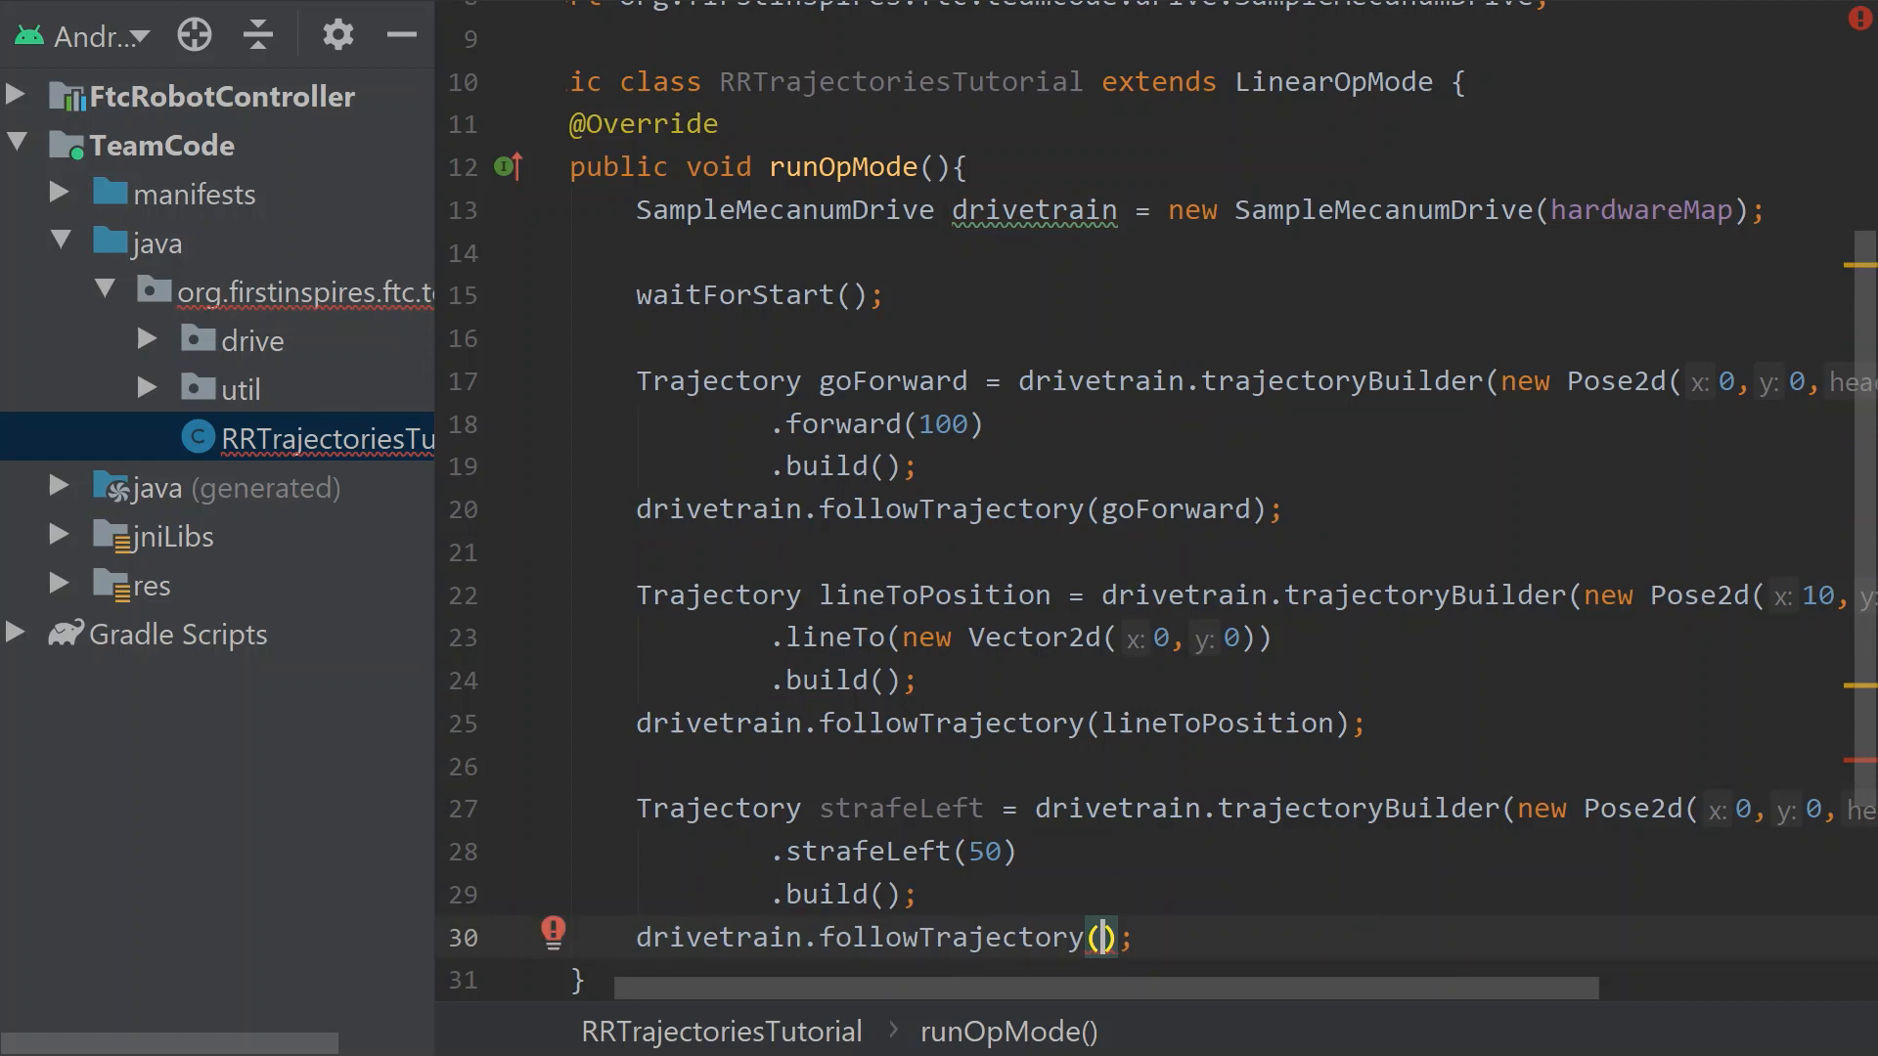
pyautogui.moveTo(1094, 937)
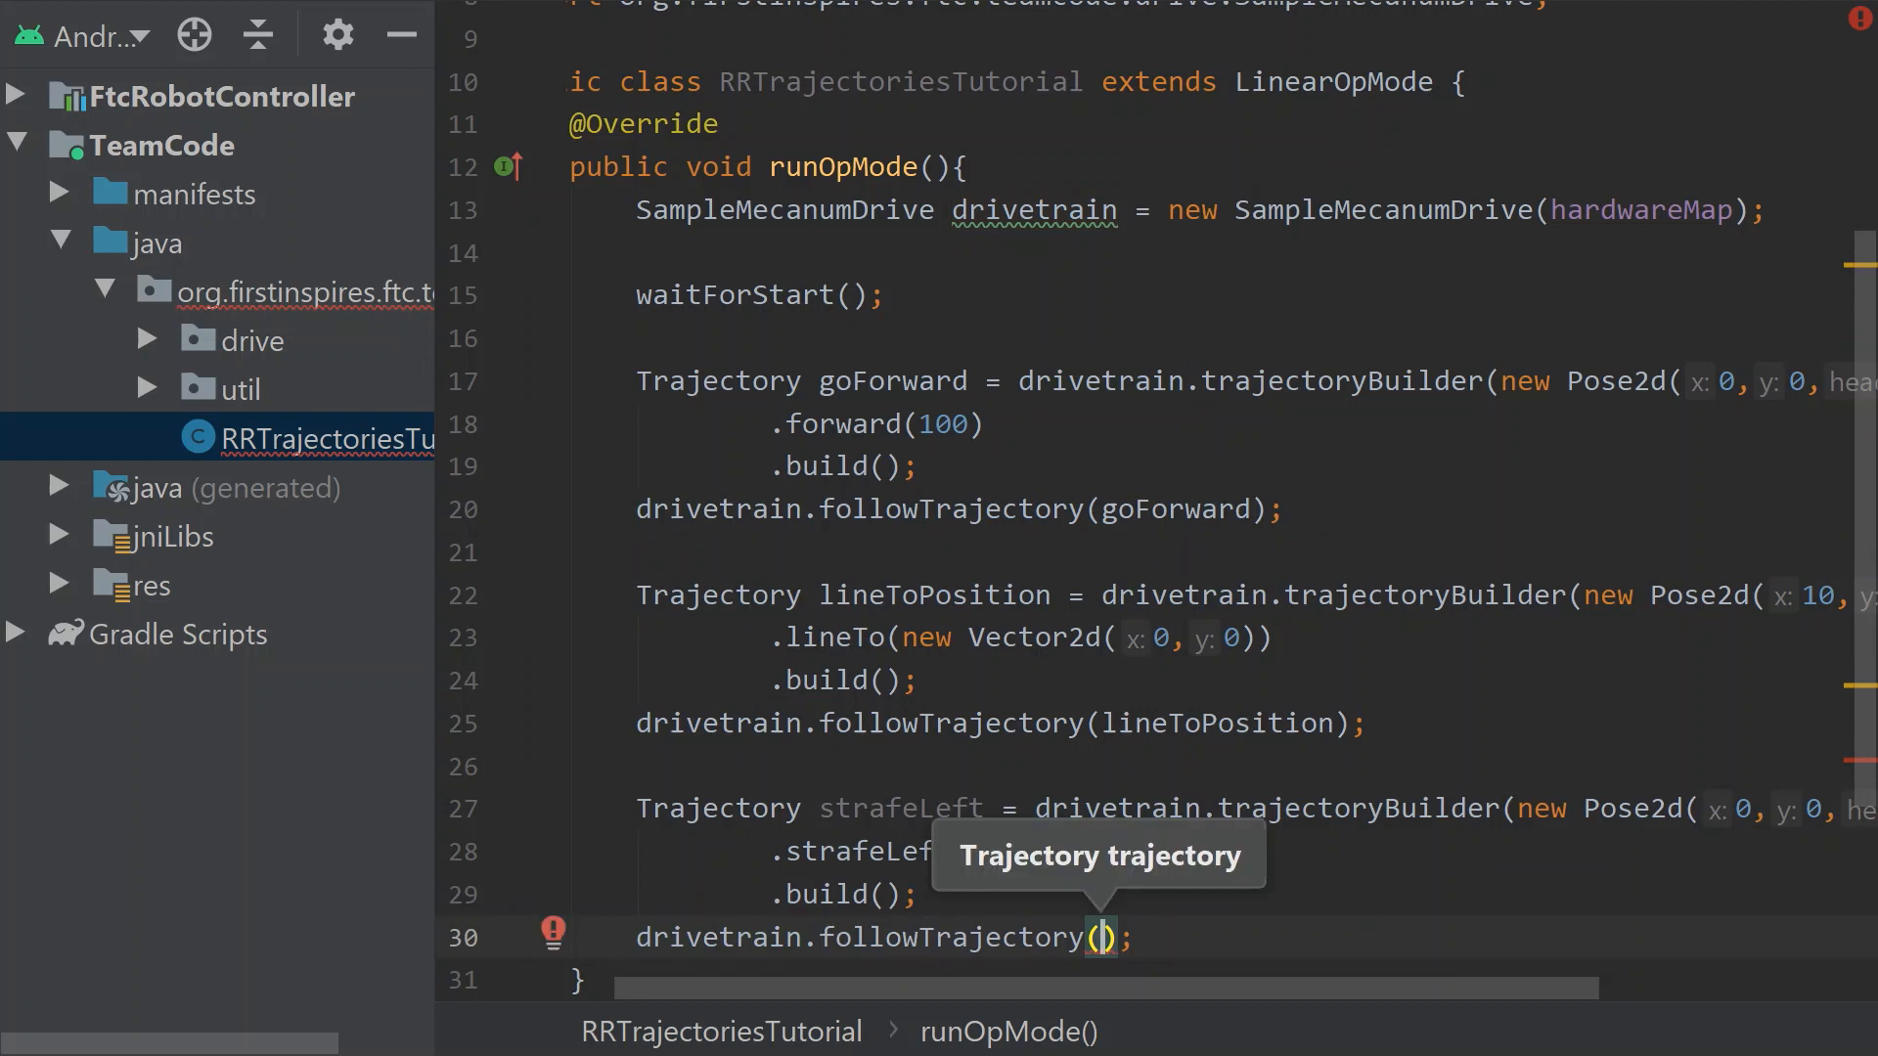
pyautogui.write('strafeLeft')
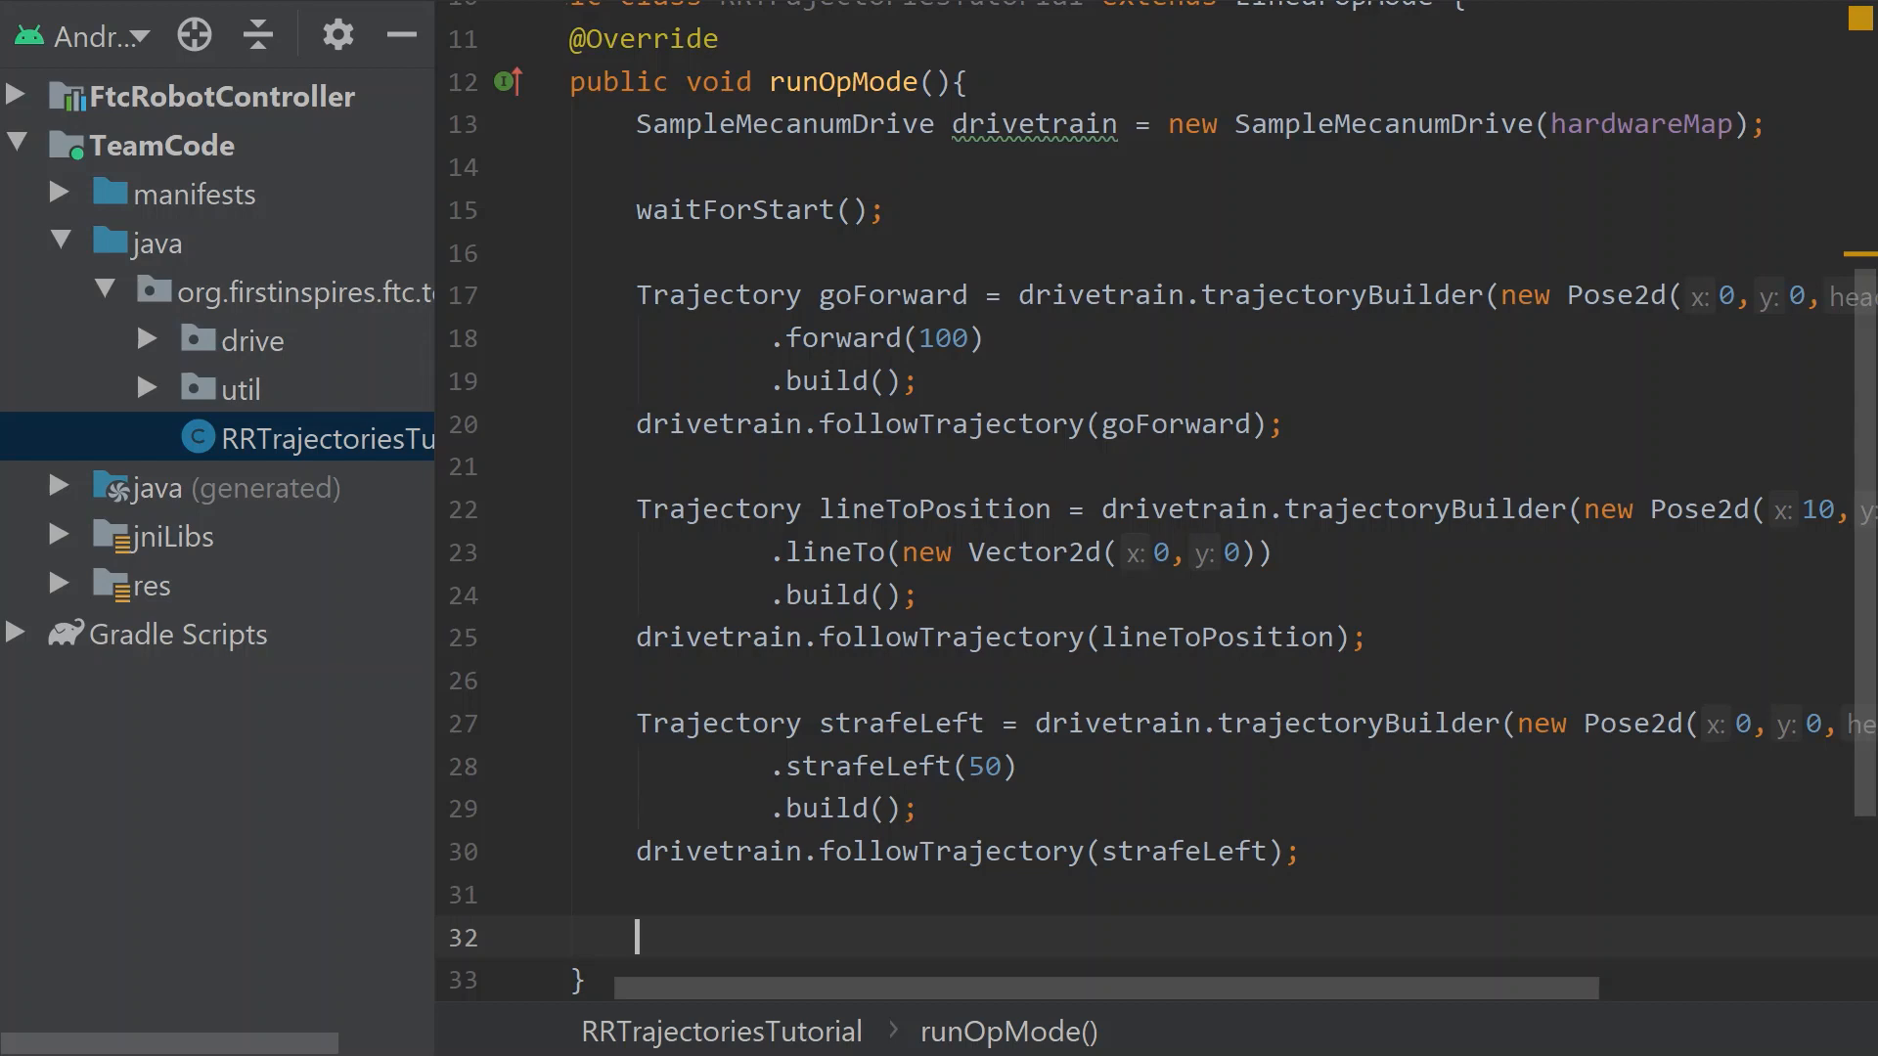
# Declare Trajectory strafeToPosition = drivetrain.trajectoryBuilder(new Pose2d(0, 0, 0))
pyautogui.write('T')
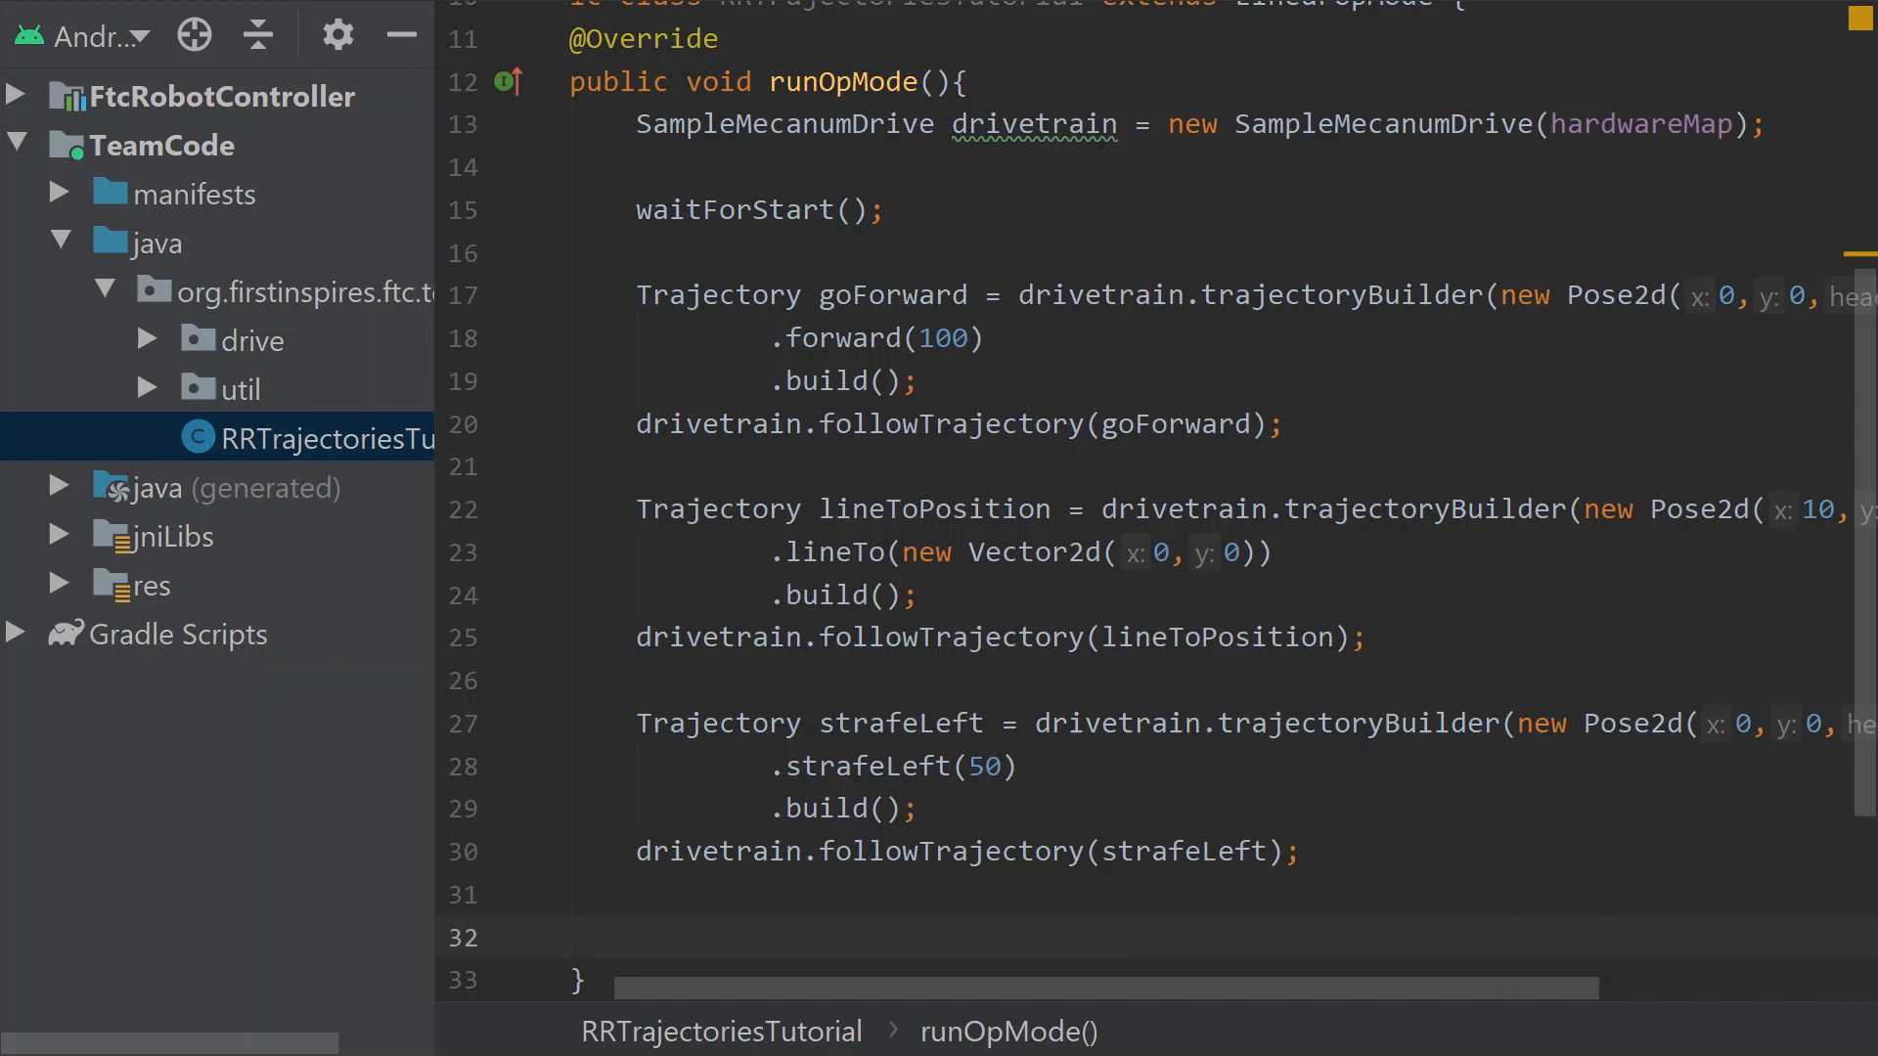
pyautogui.write('Trajectory')
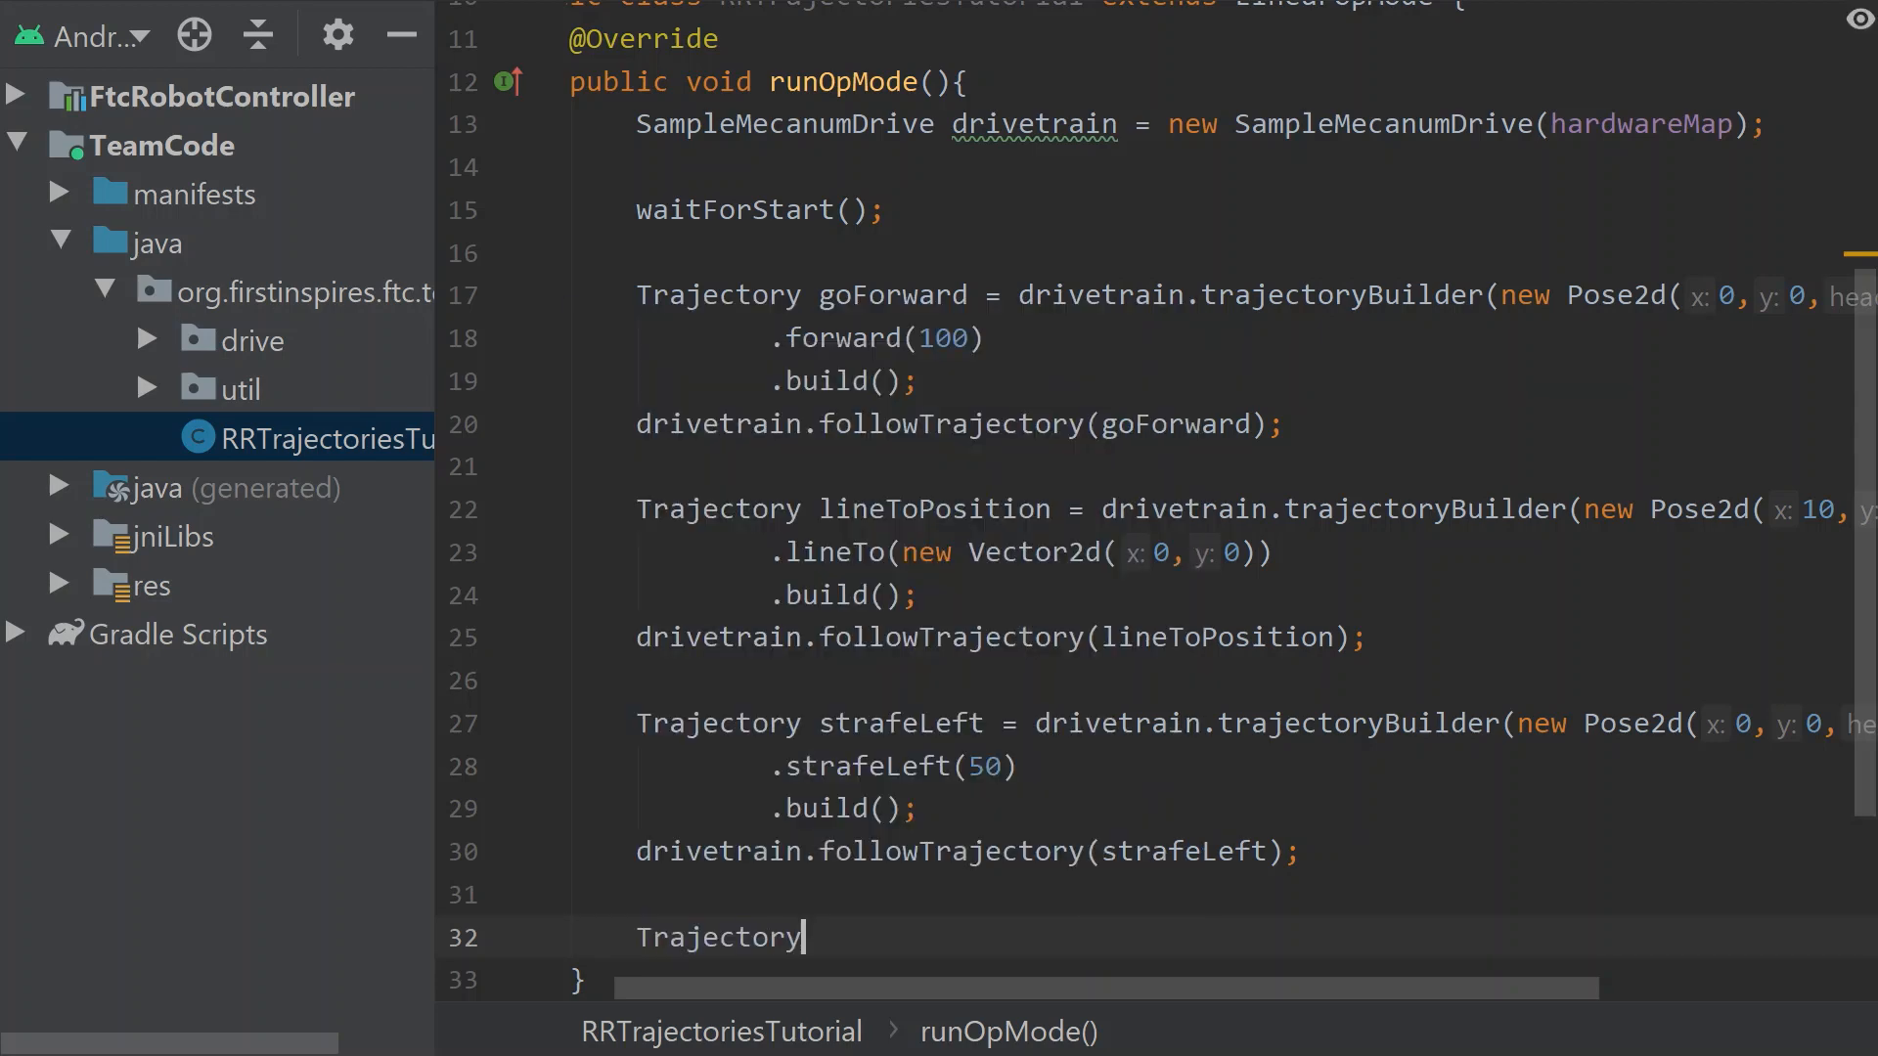
pyautogui.write('straf')
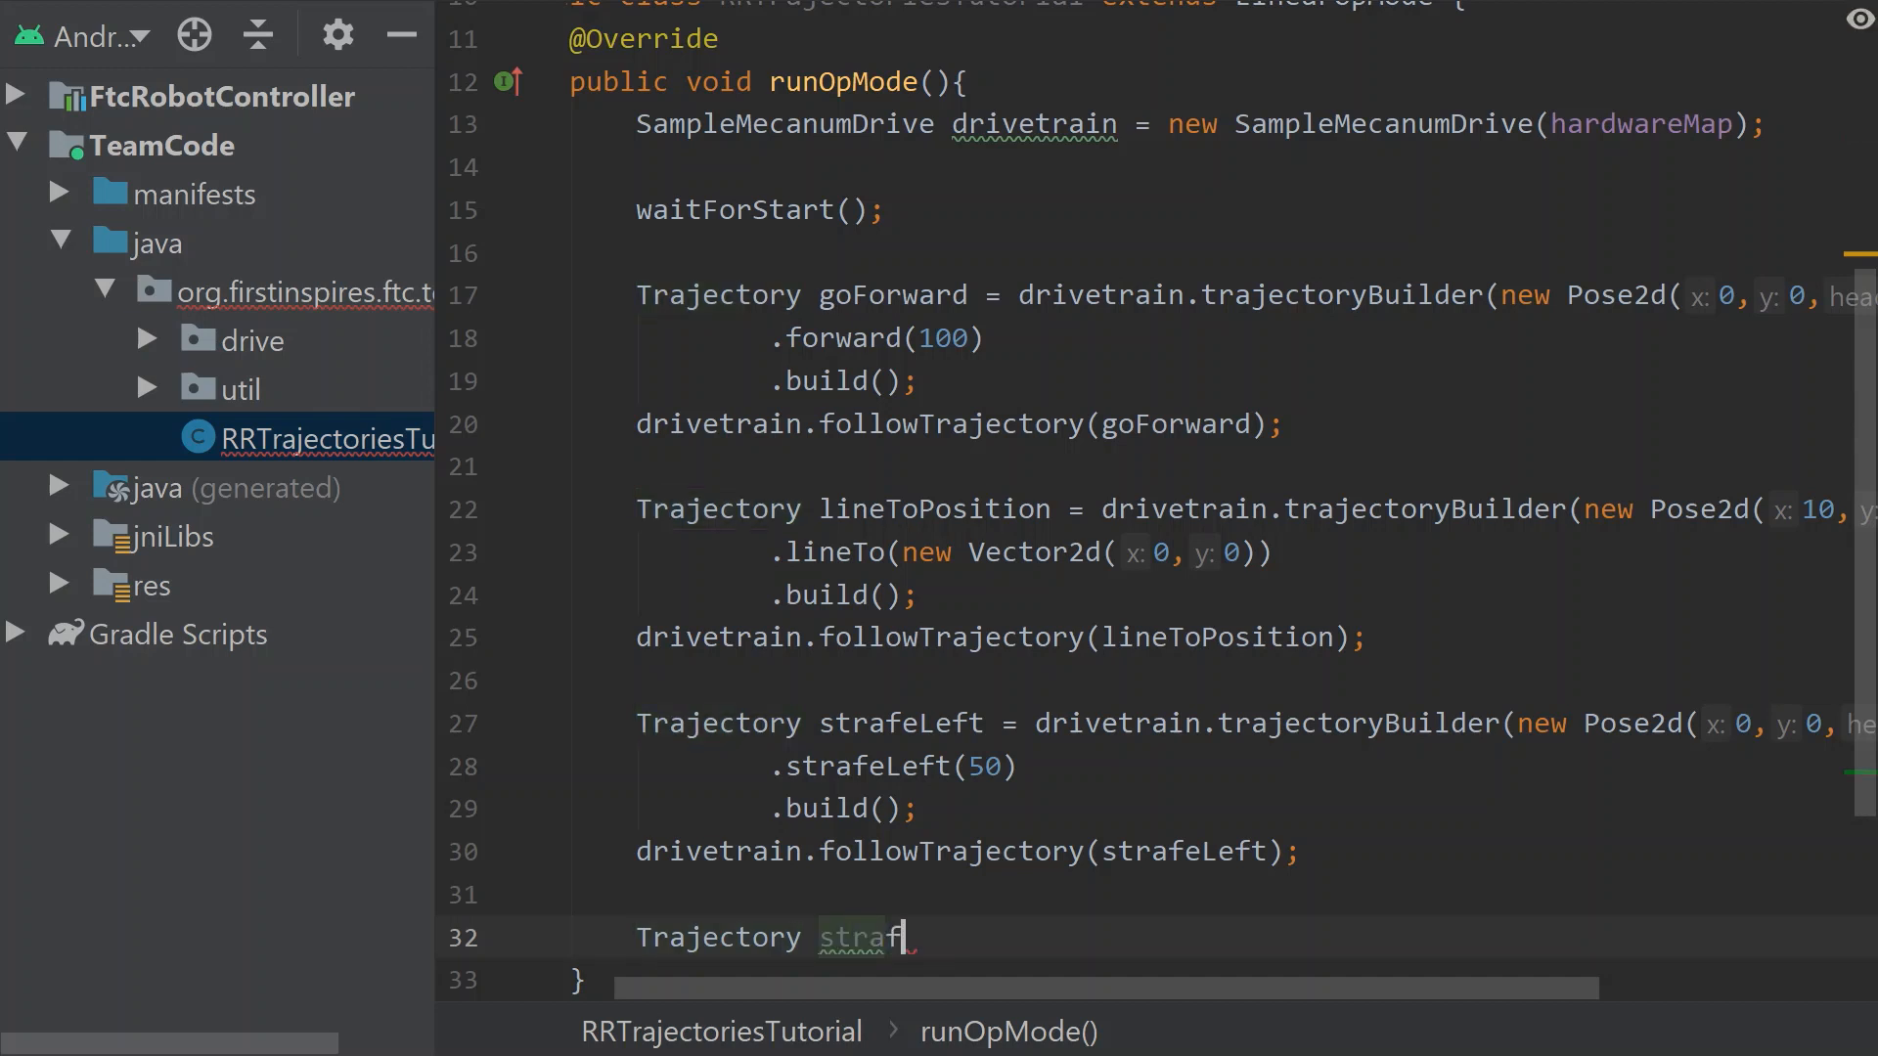
pyautogui.write('eToPos')
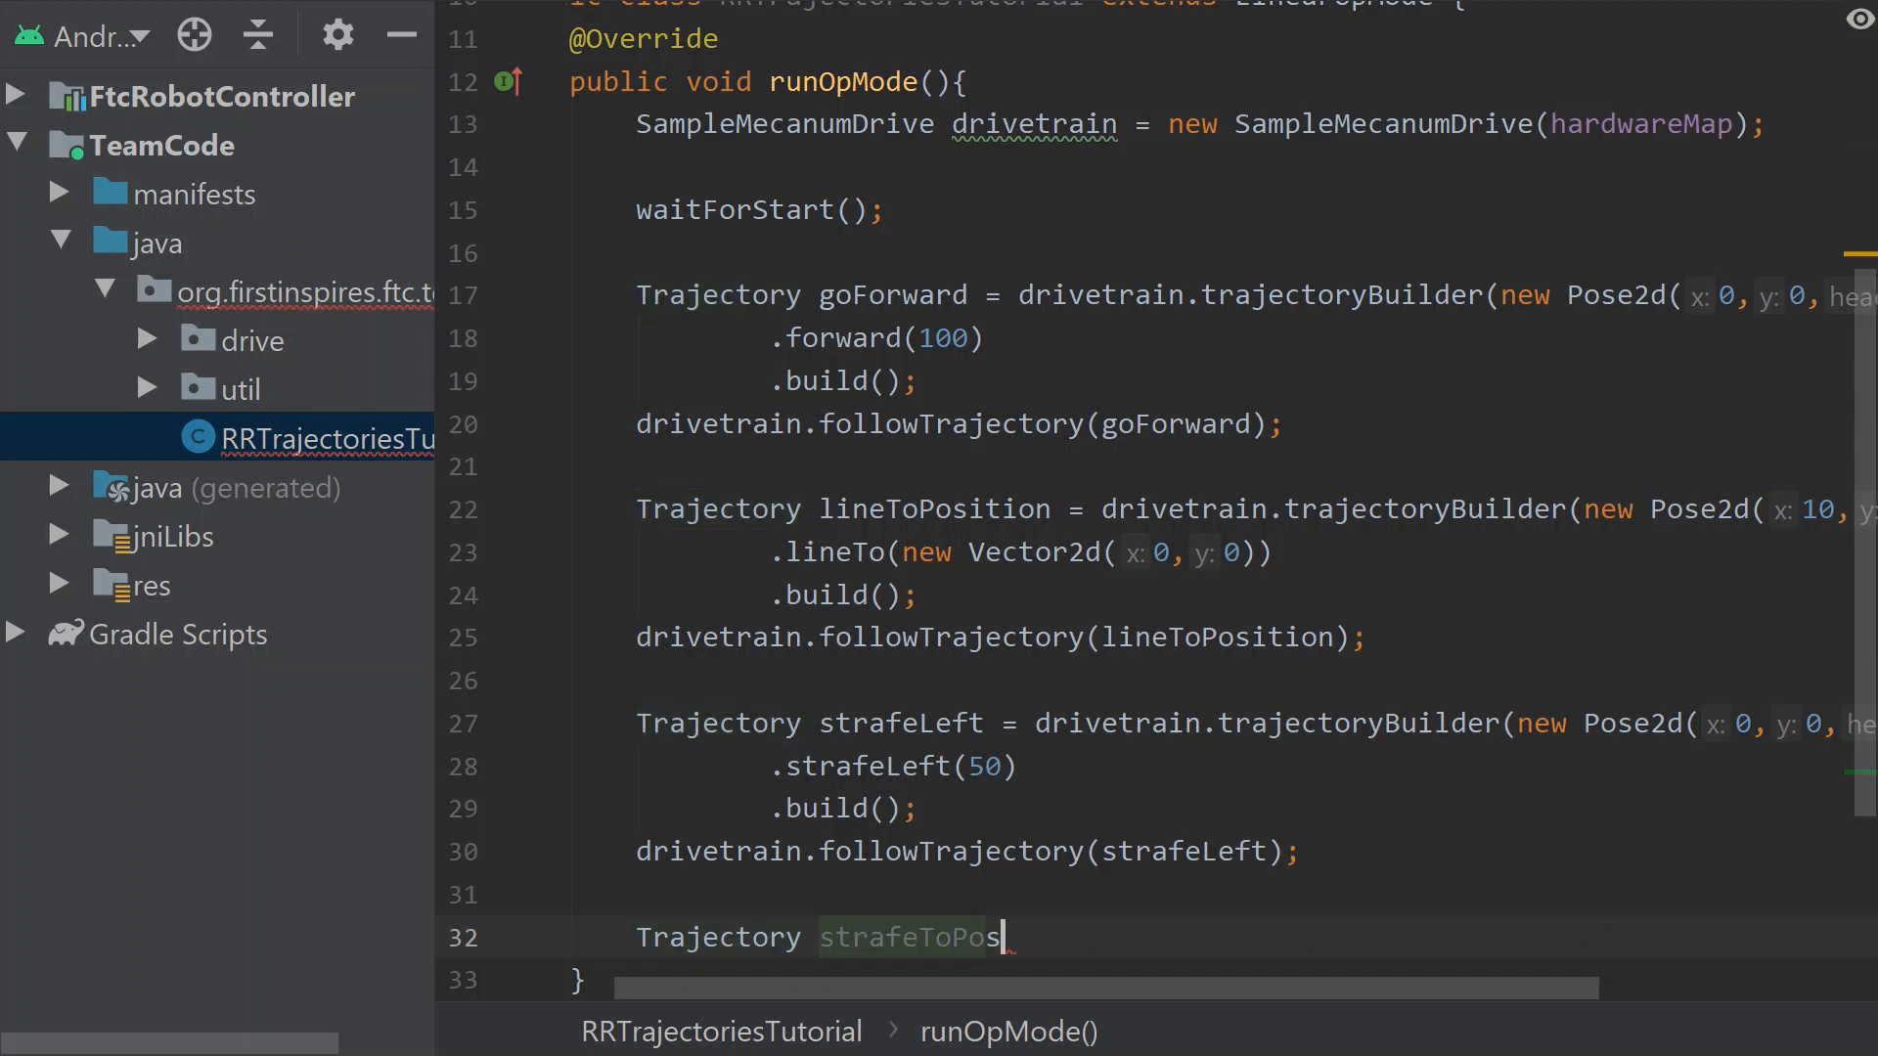
pyautogui.write('ition =')
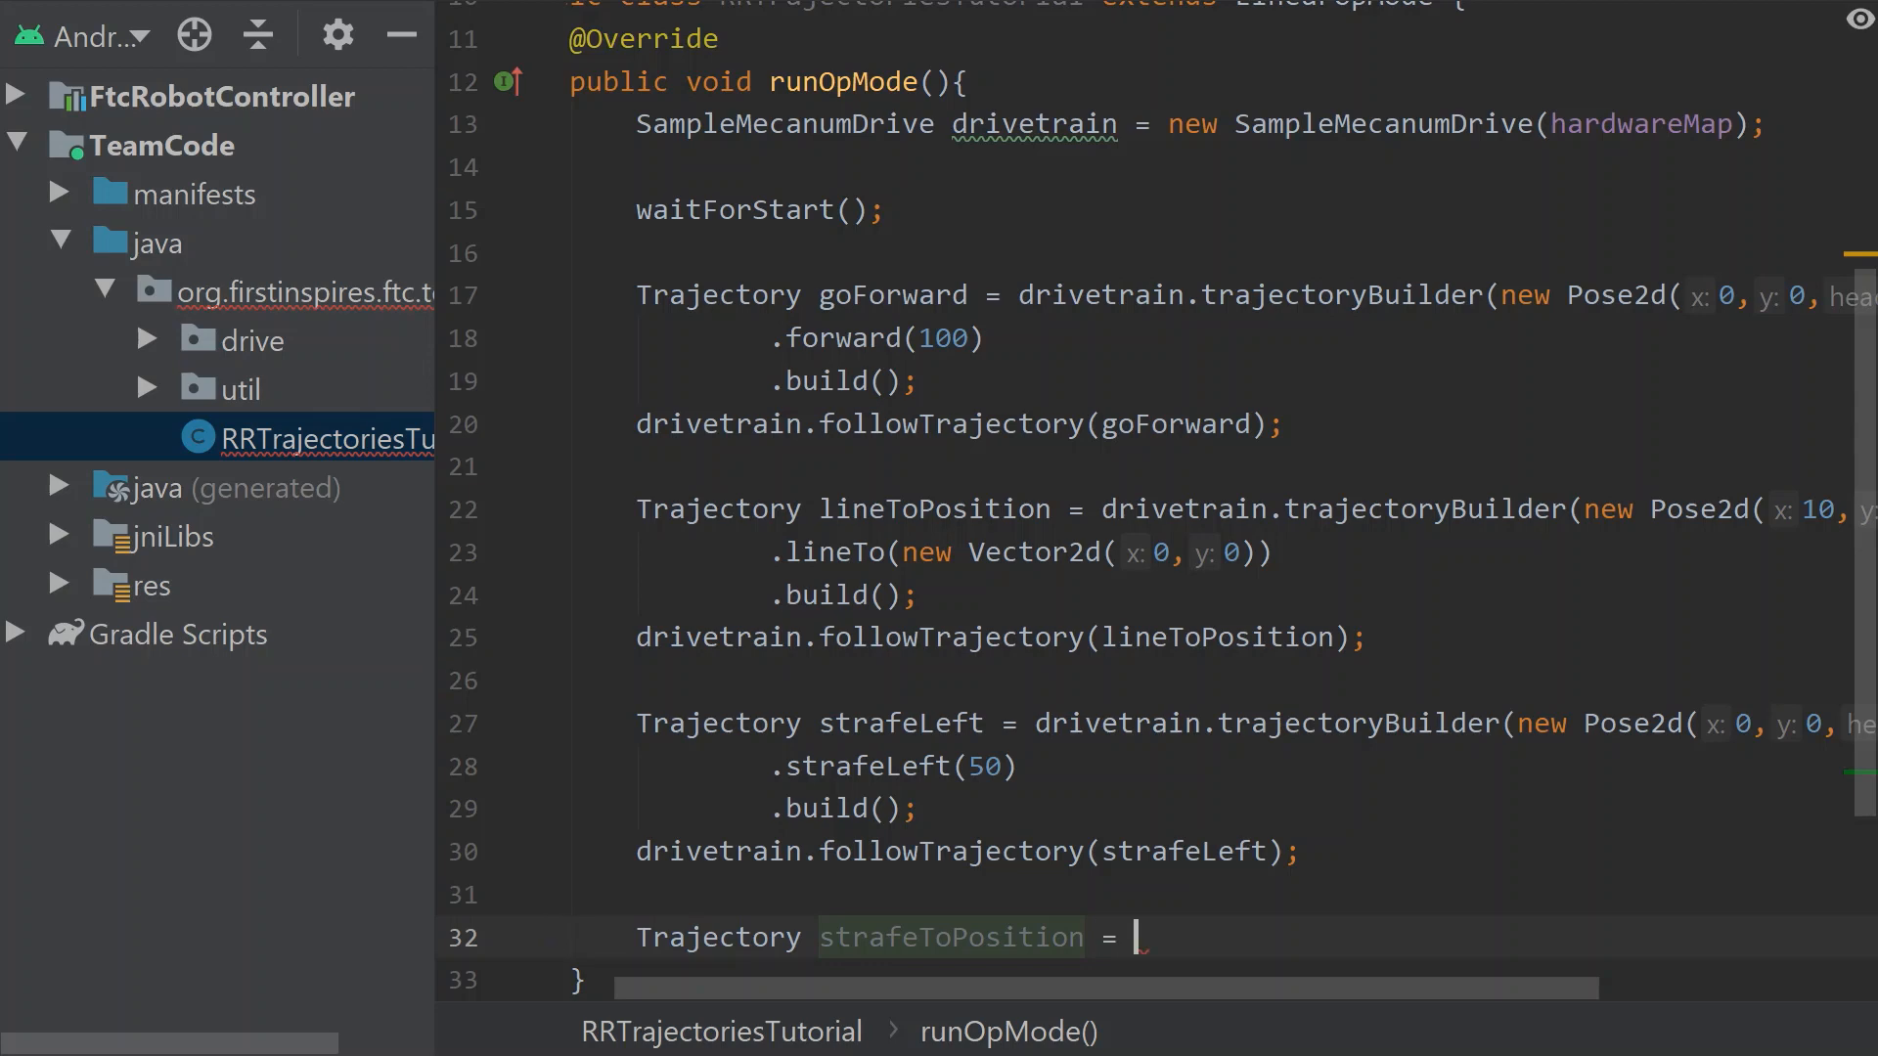
pyautogui.write('drivetrain.')
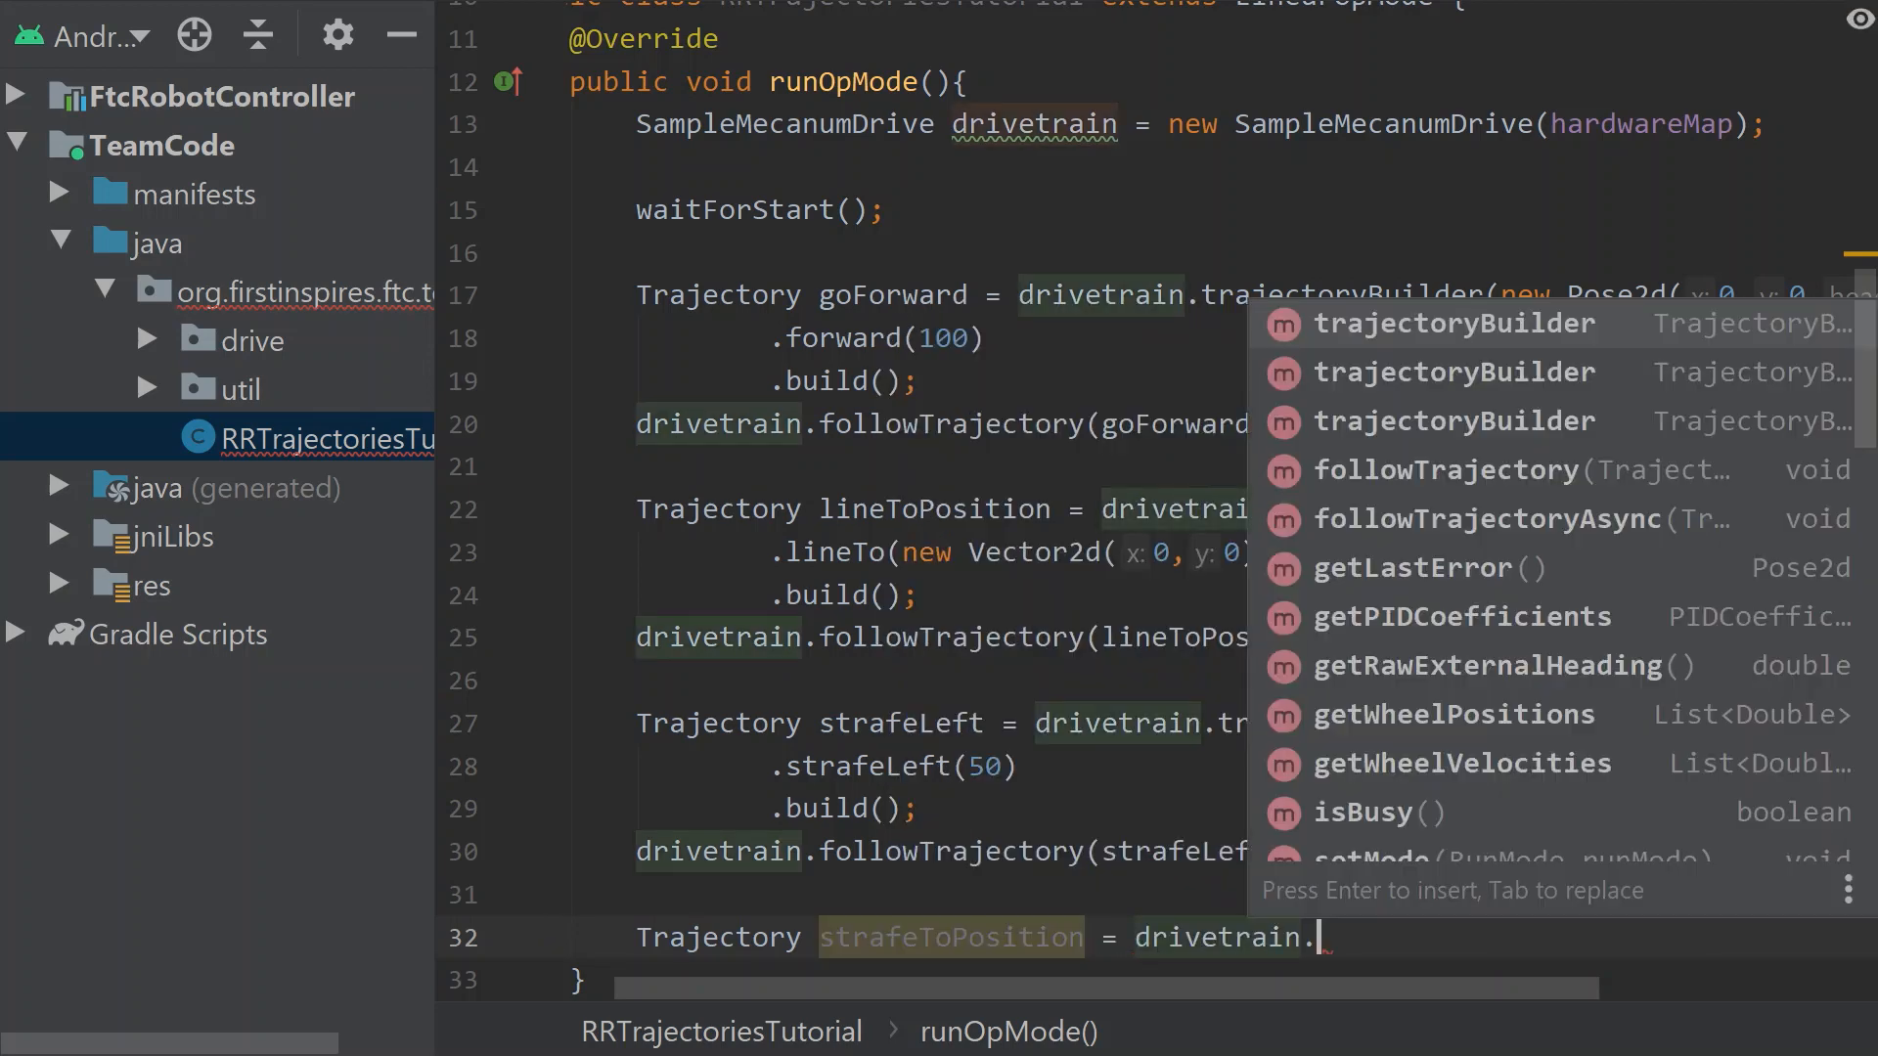
pyautogui.write('trajectoryBuilder(new Pose2d(')
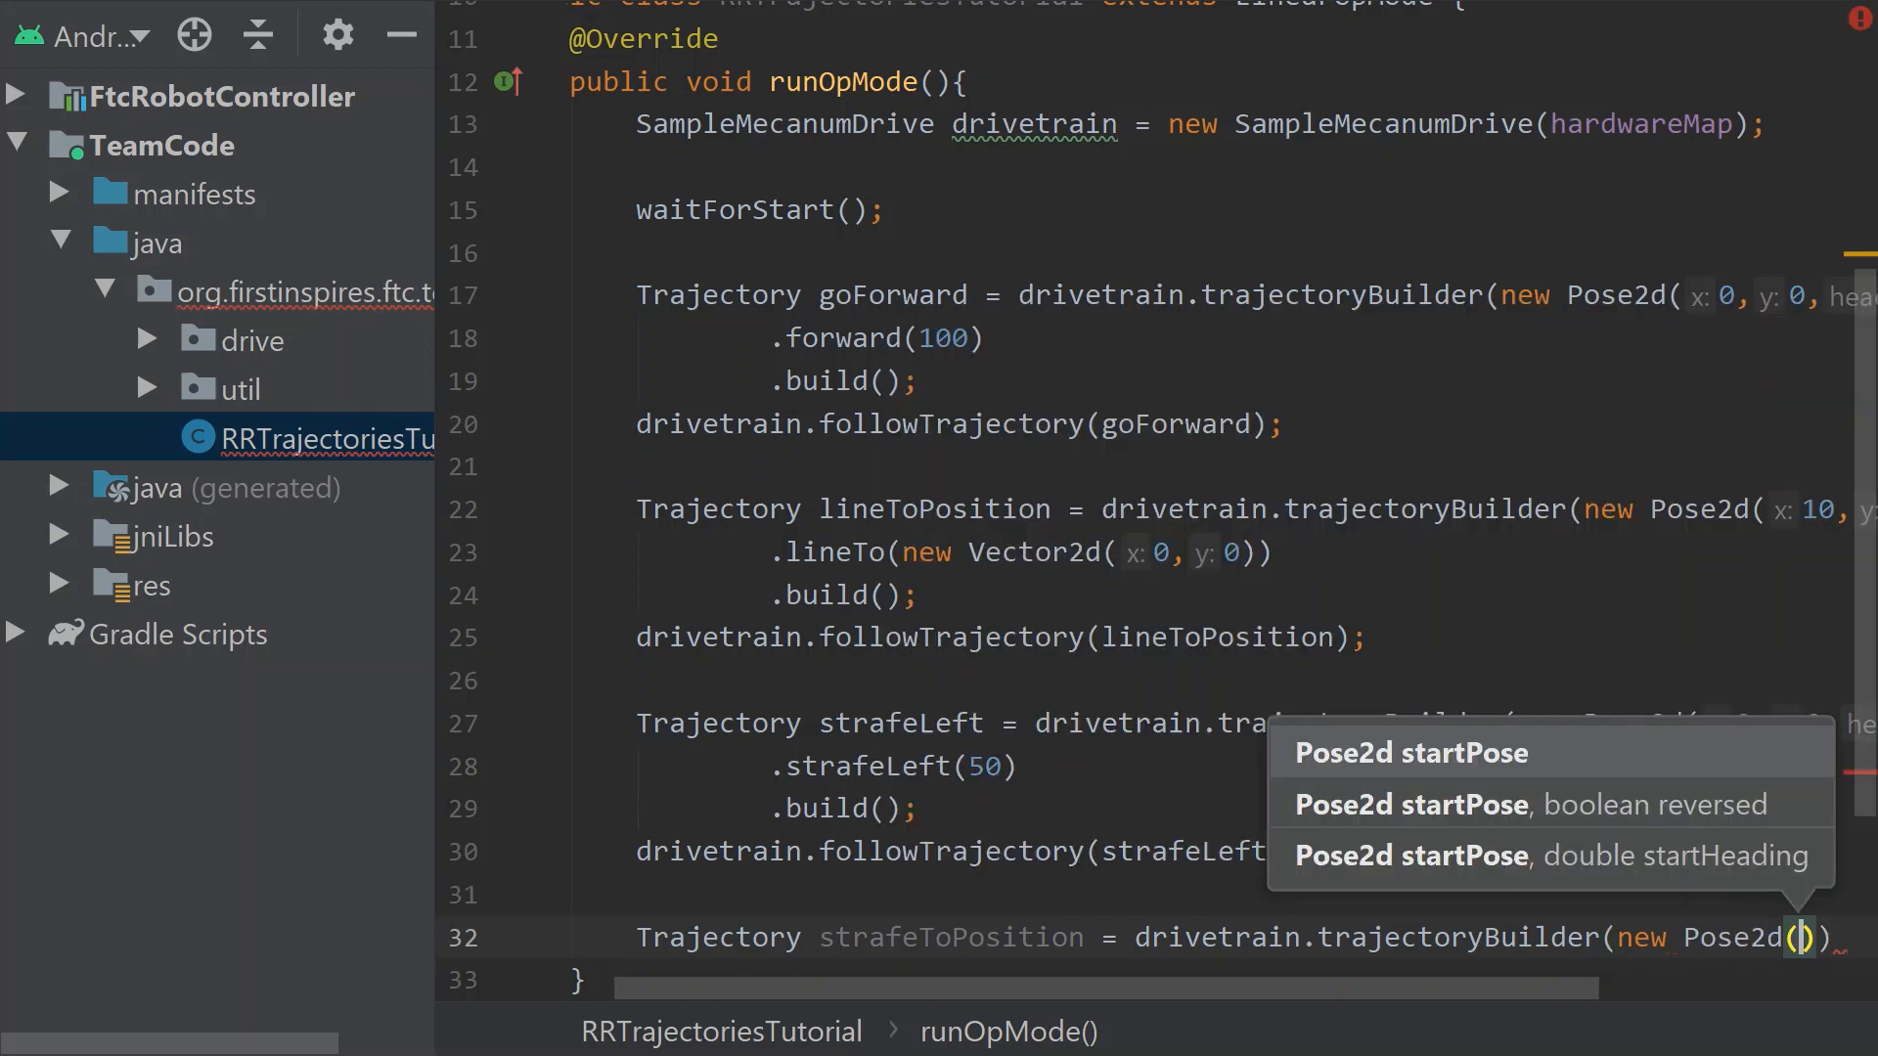
pyautogui.click(1411, 751)
pyautogui.write('0,')
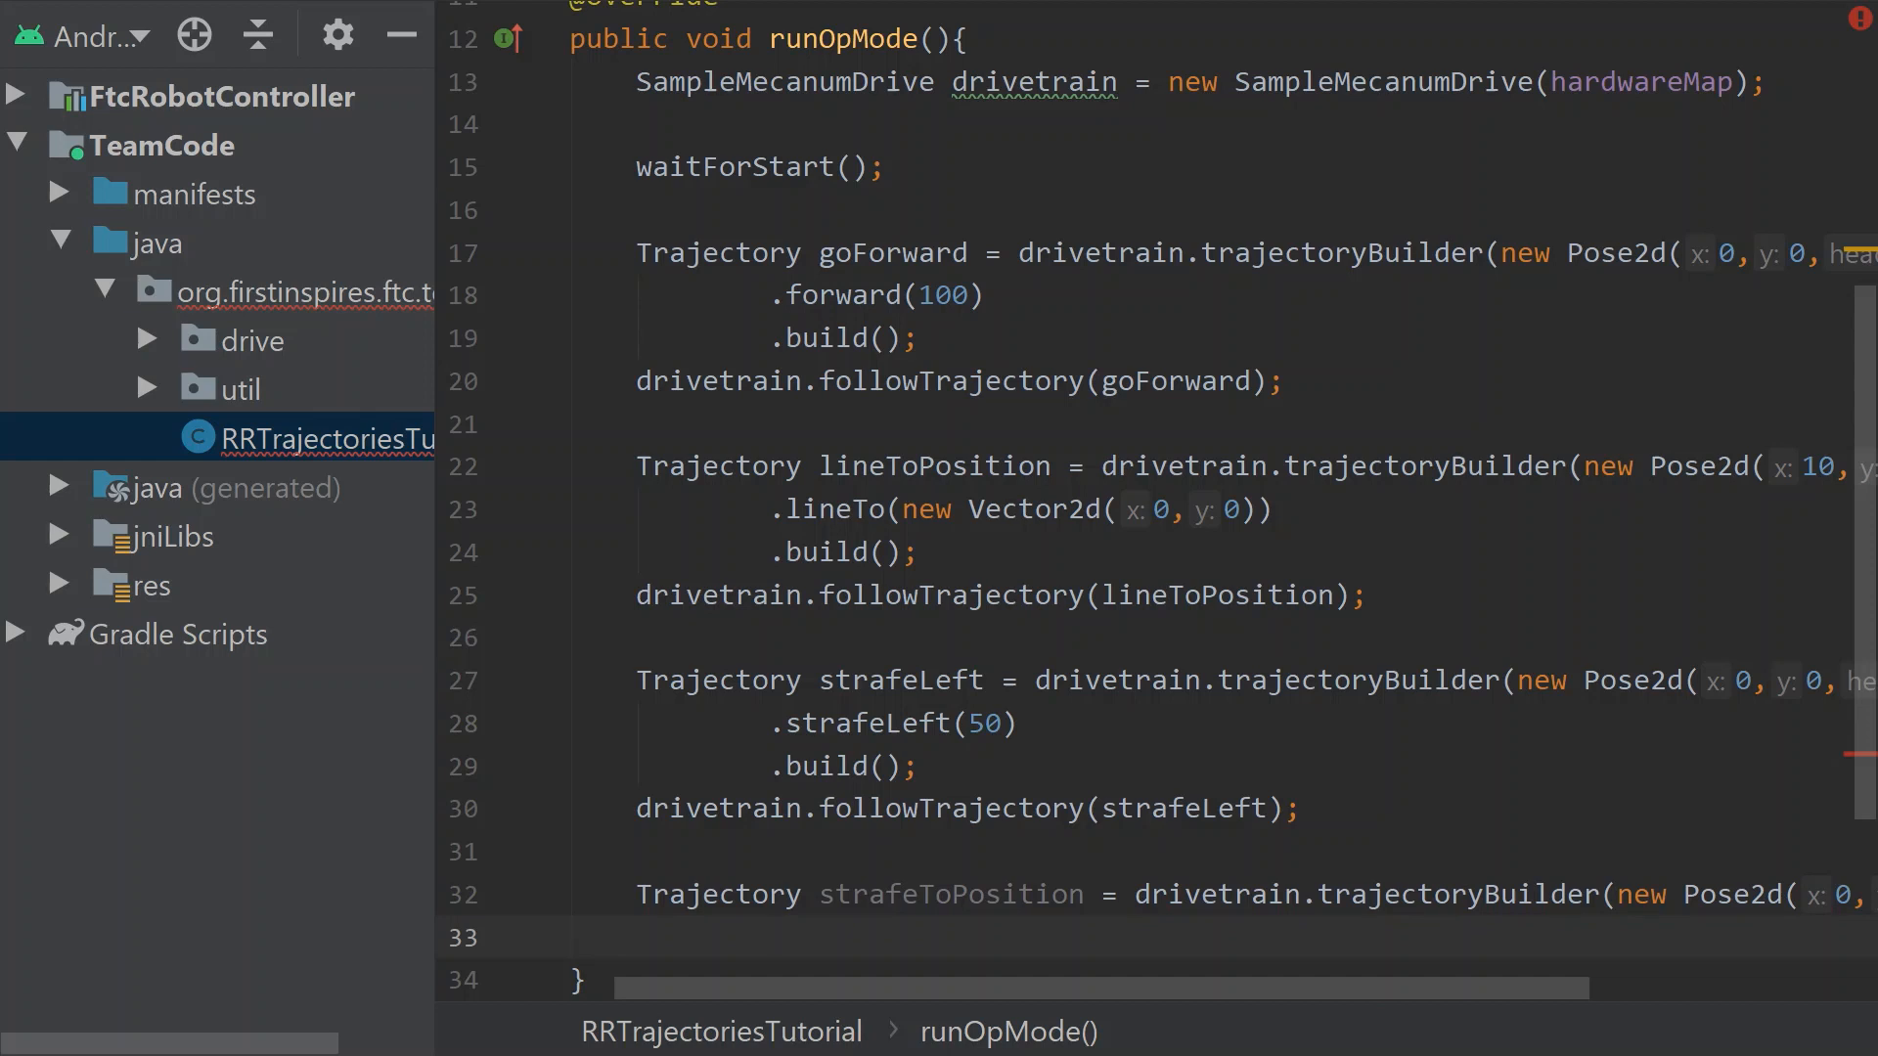
# Chain .strafeTo(new Vector2d(0, 50)).build() onto the strafeToPosition builder
pyautogui.write('.strafeTo(')
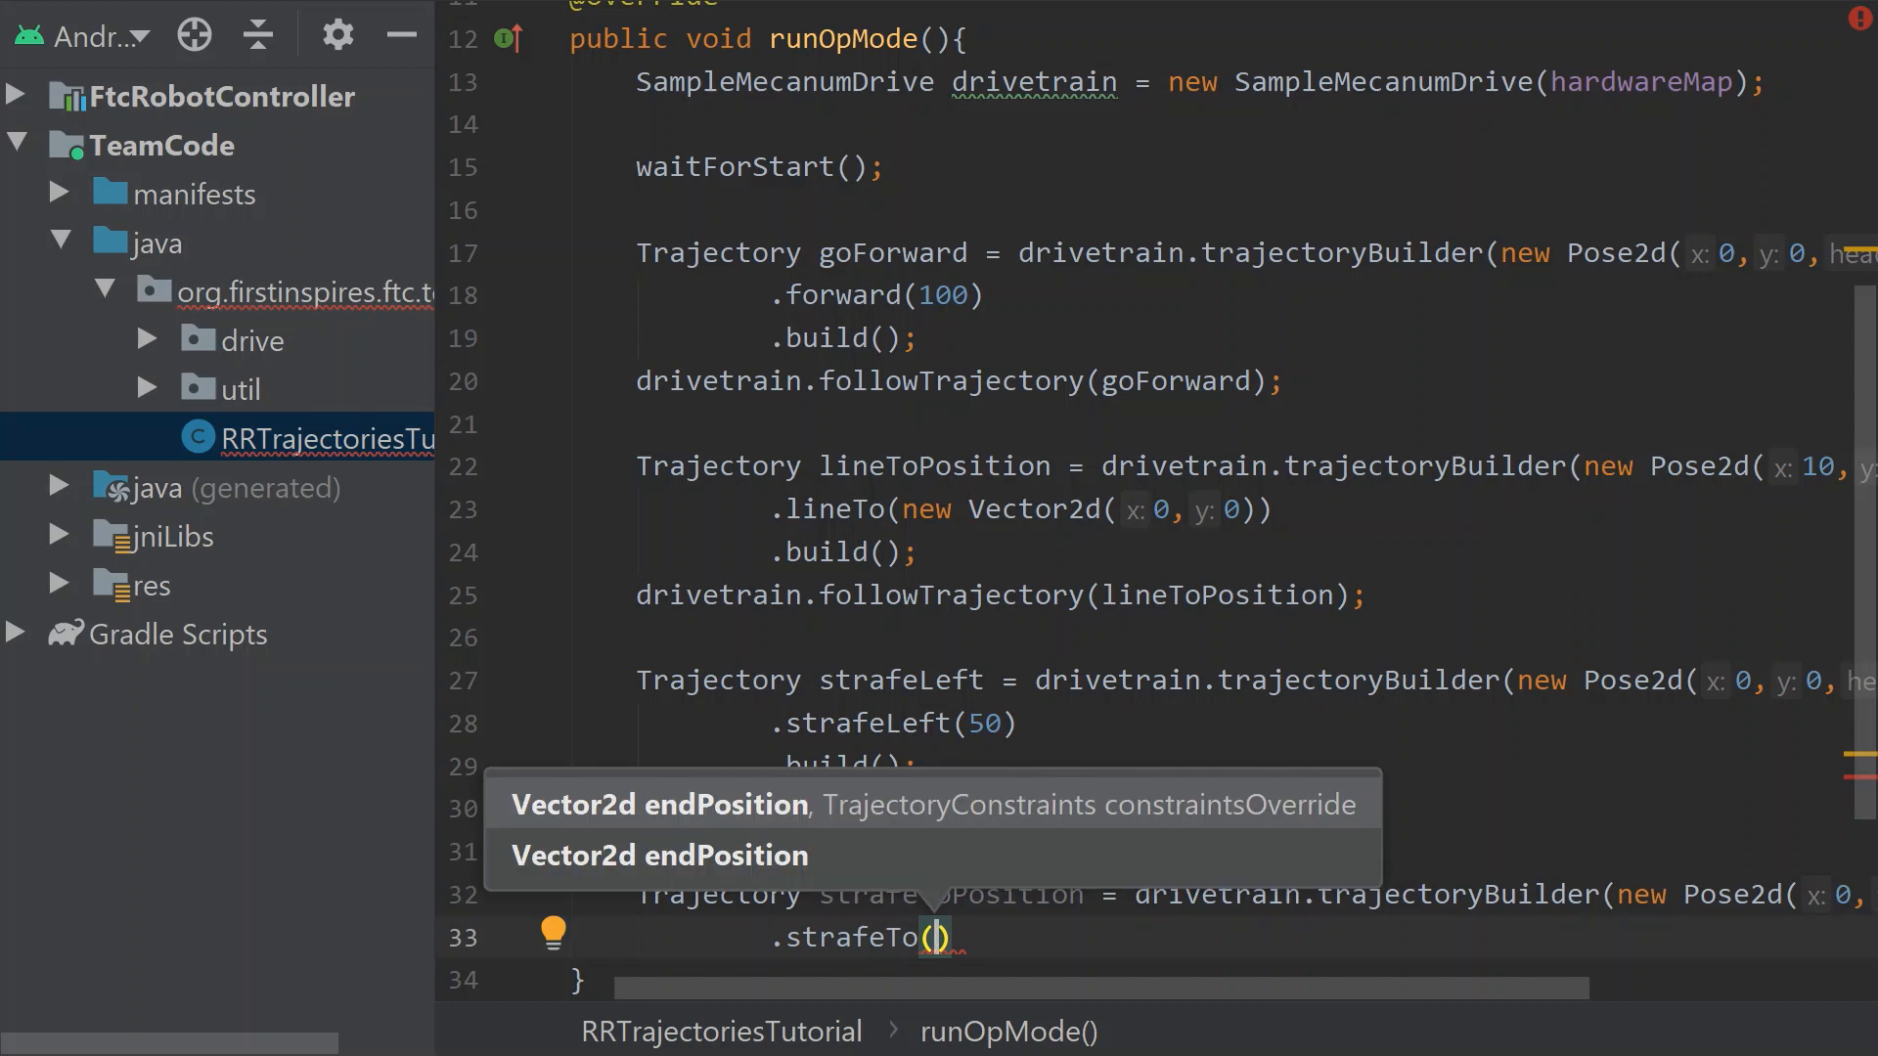
pyautogui.write('new Ve')
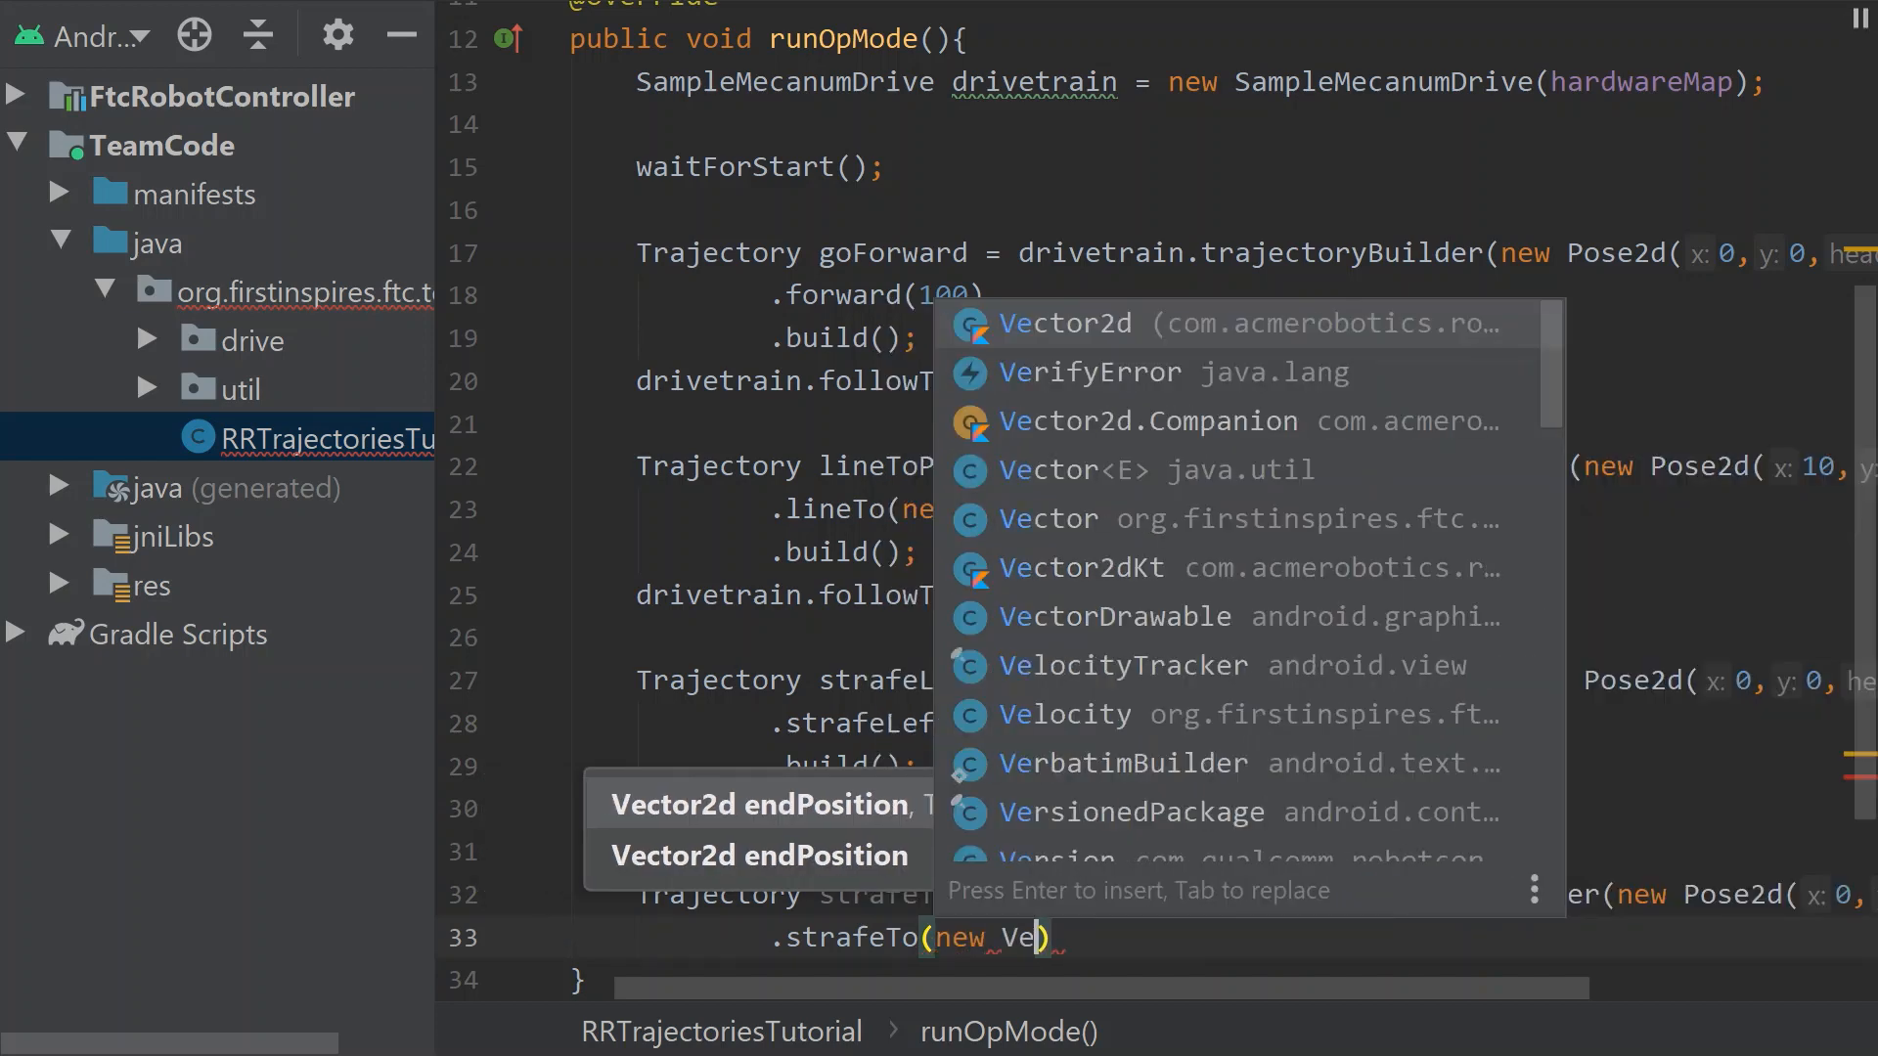
pyautogui.click(1067, 323)
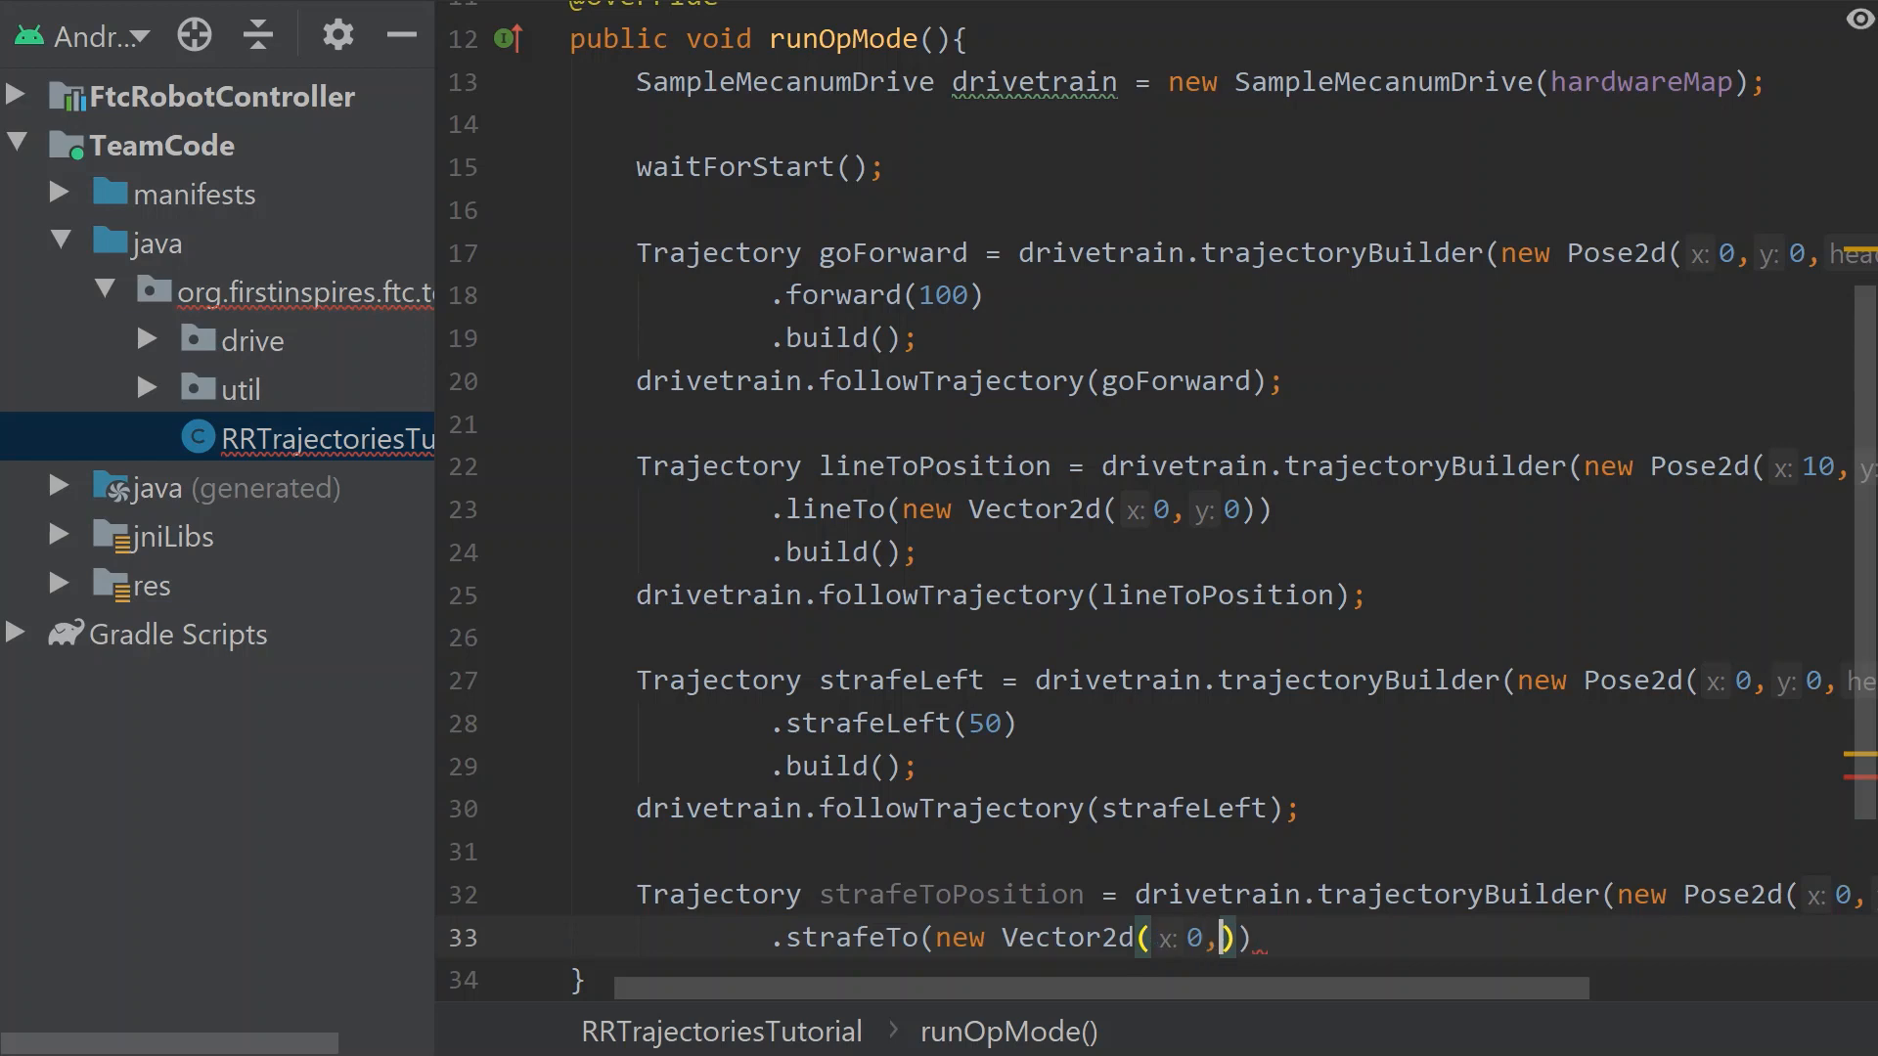
pyautogui.write('y: 50')
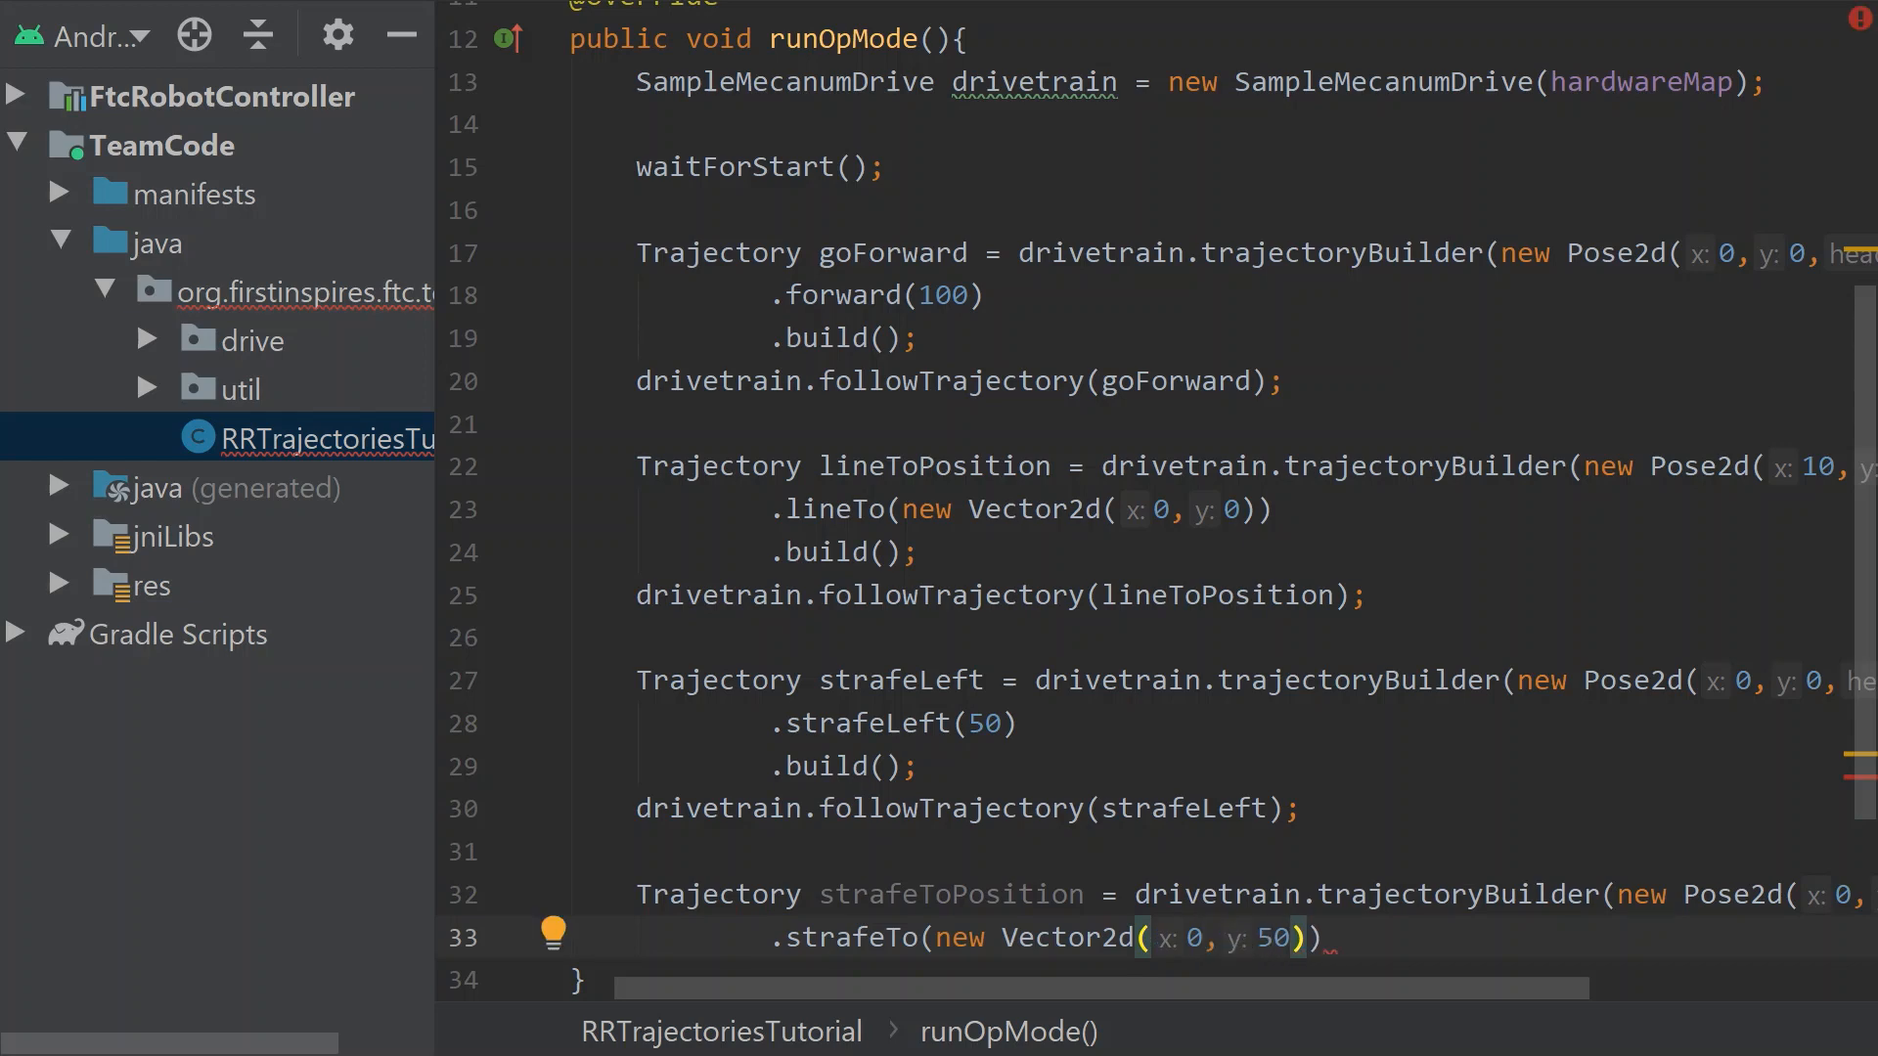
pyautogui.write('.build();')
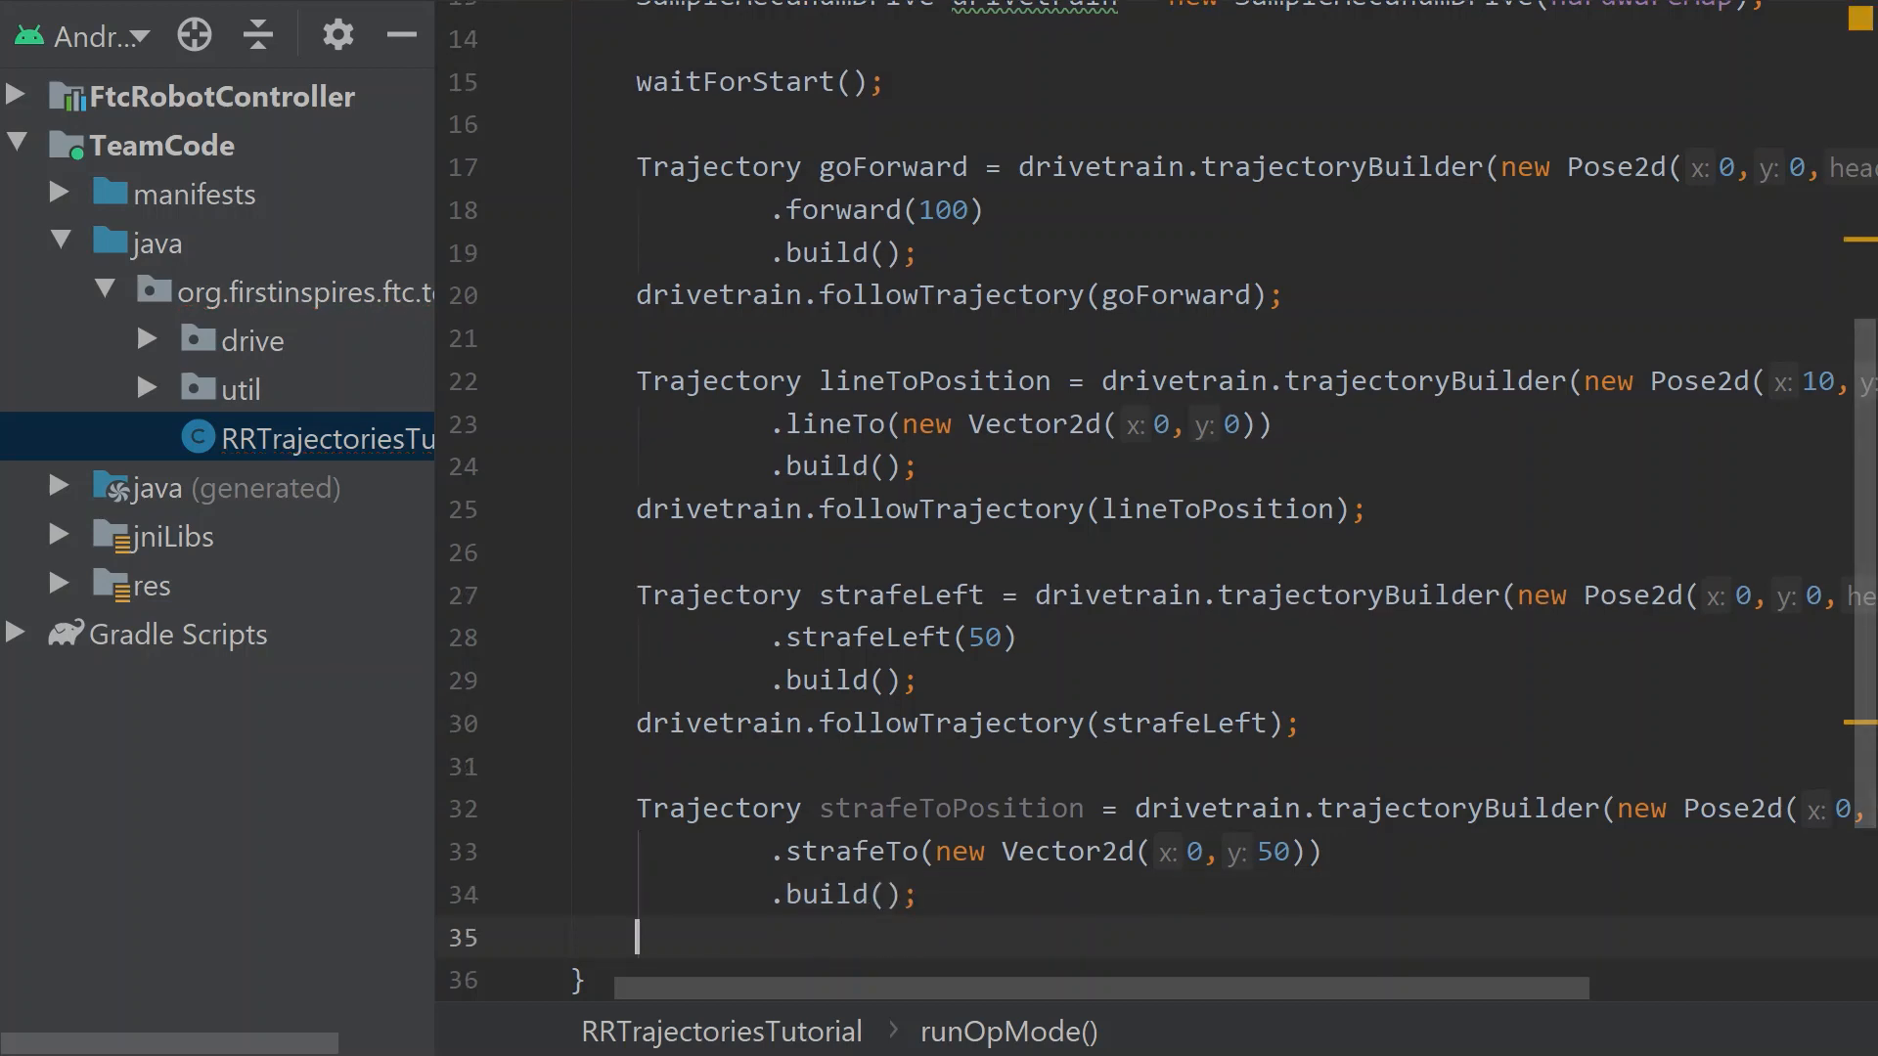
# Add drivetrain.followTrajectory(strafeToPosition); via autocomplete
pyautogui.write('drivetrain.followTrajectory();')
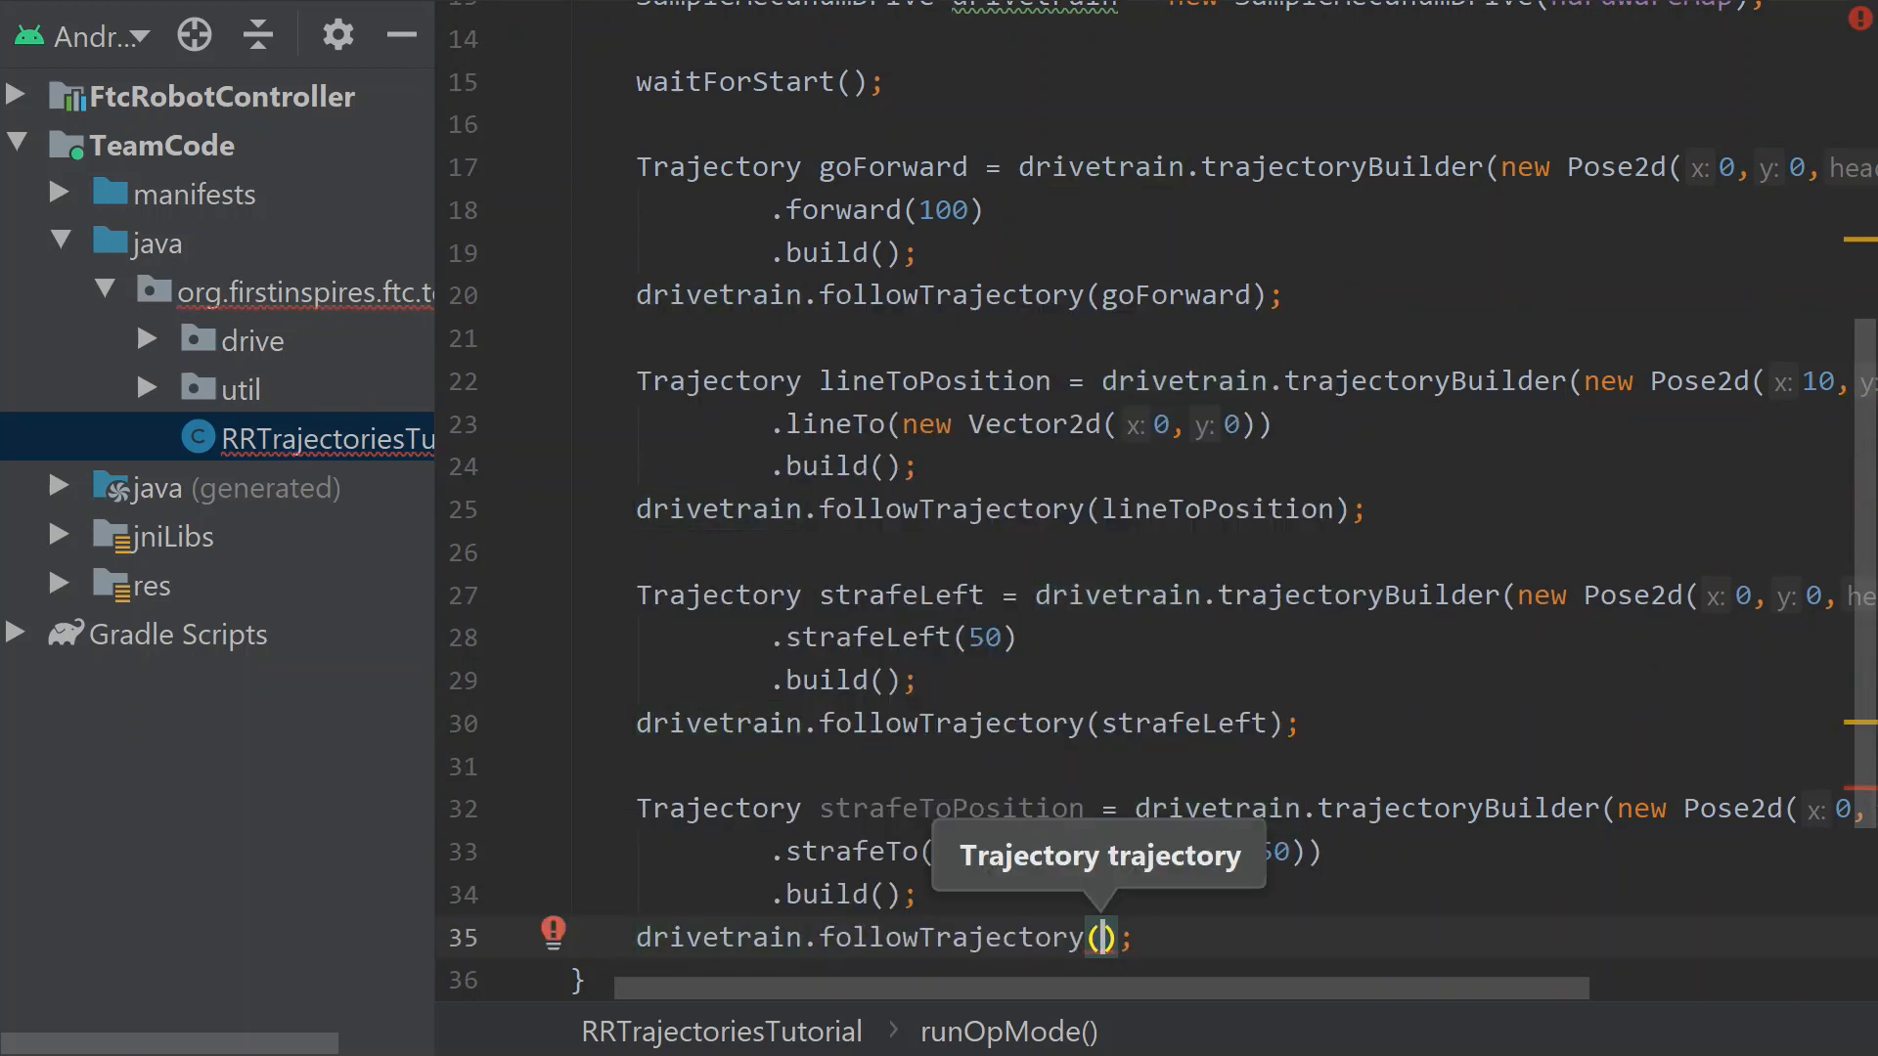
pyautogui.write('strafeToPosition')
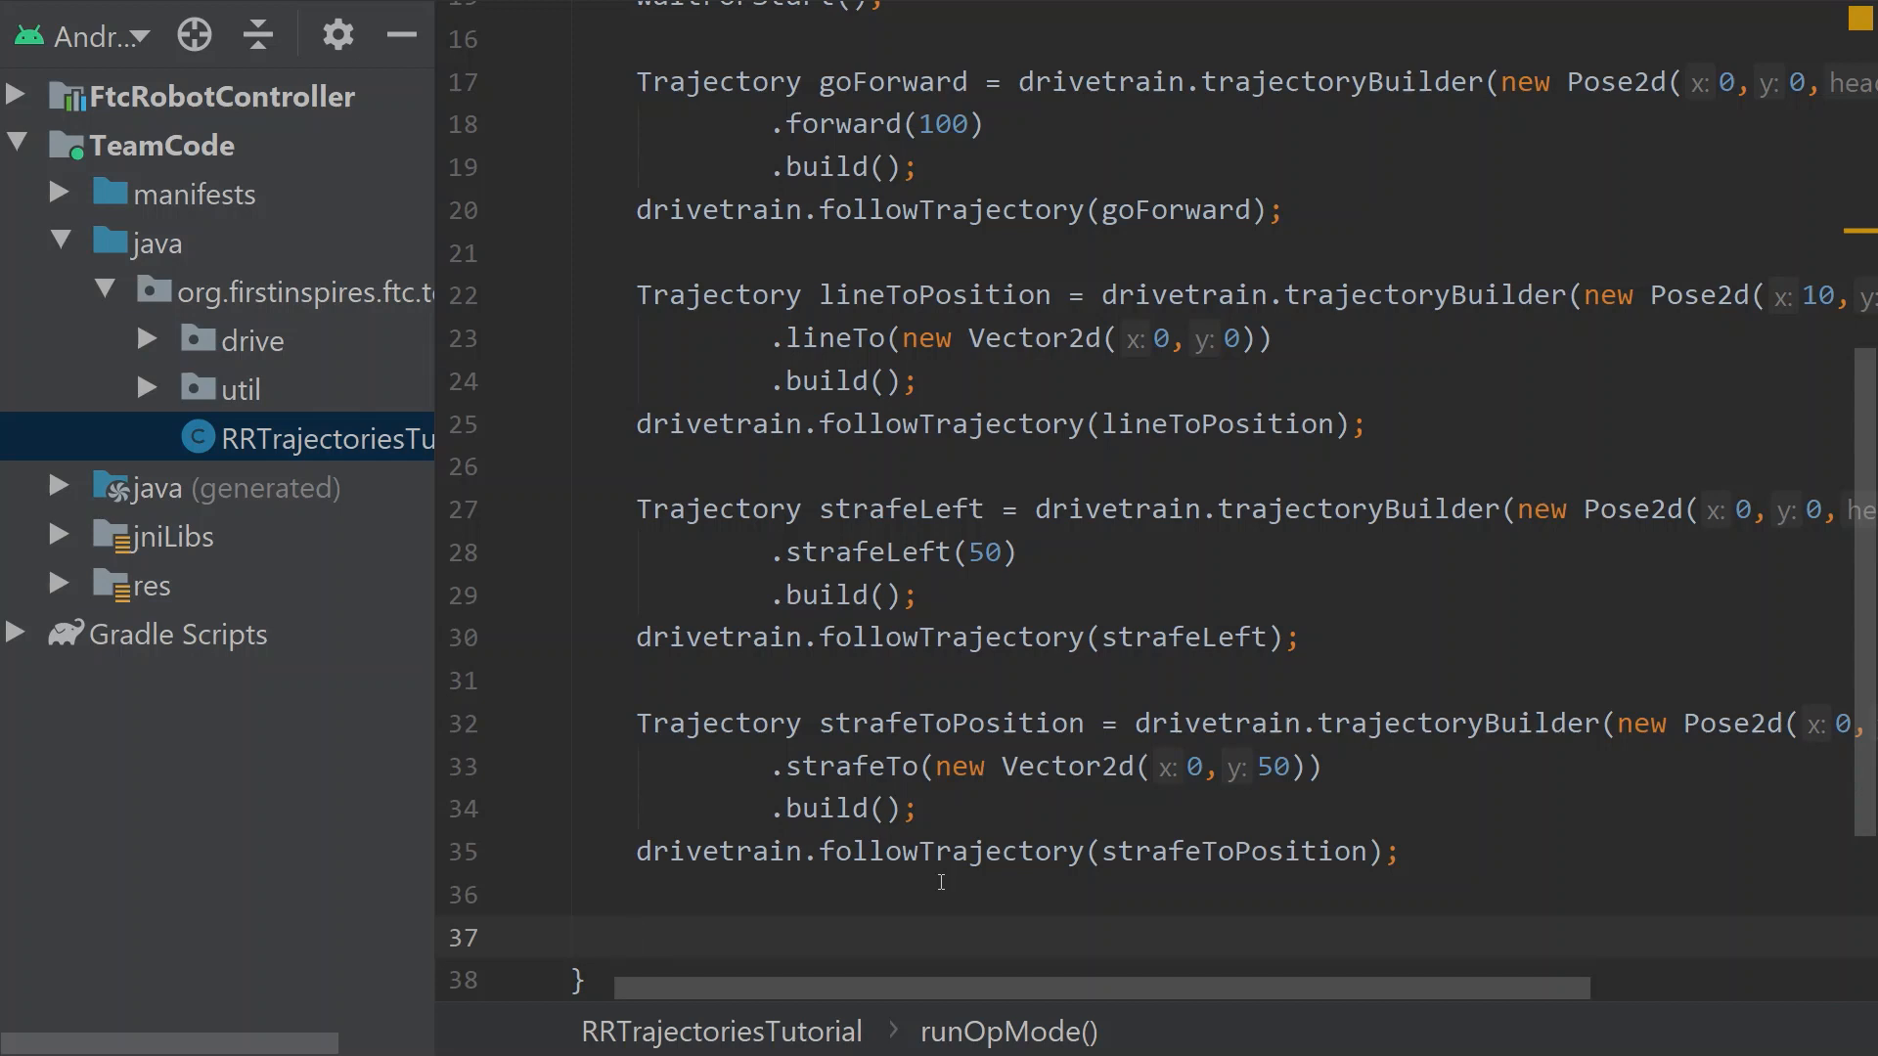
# Declare Trajectory splineToPosition = drivetrain.trajectoryBuilder(new Pose2d(...)) using the startPose overload
pyautogui.write('Trajectory')
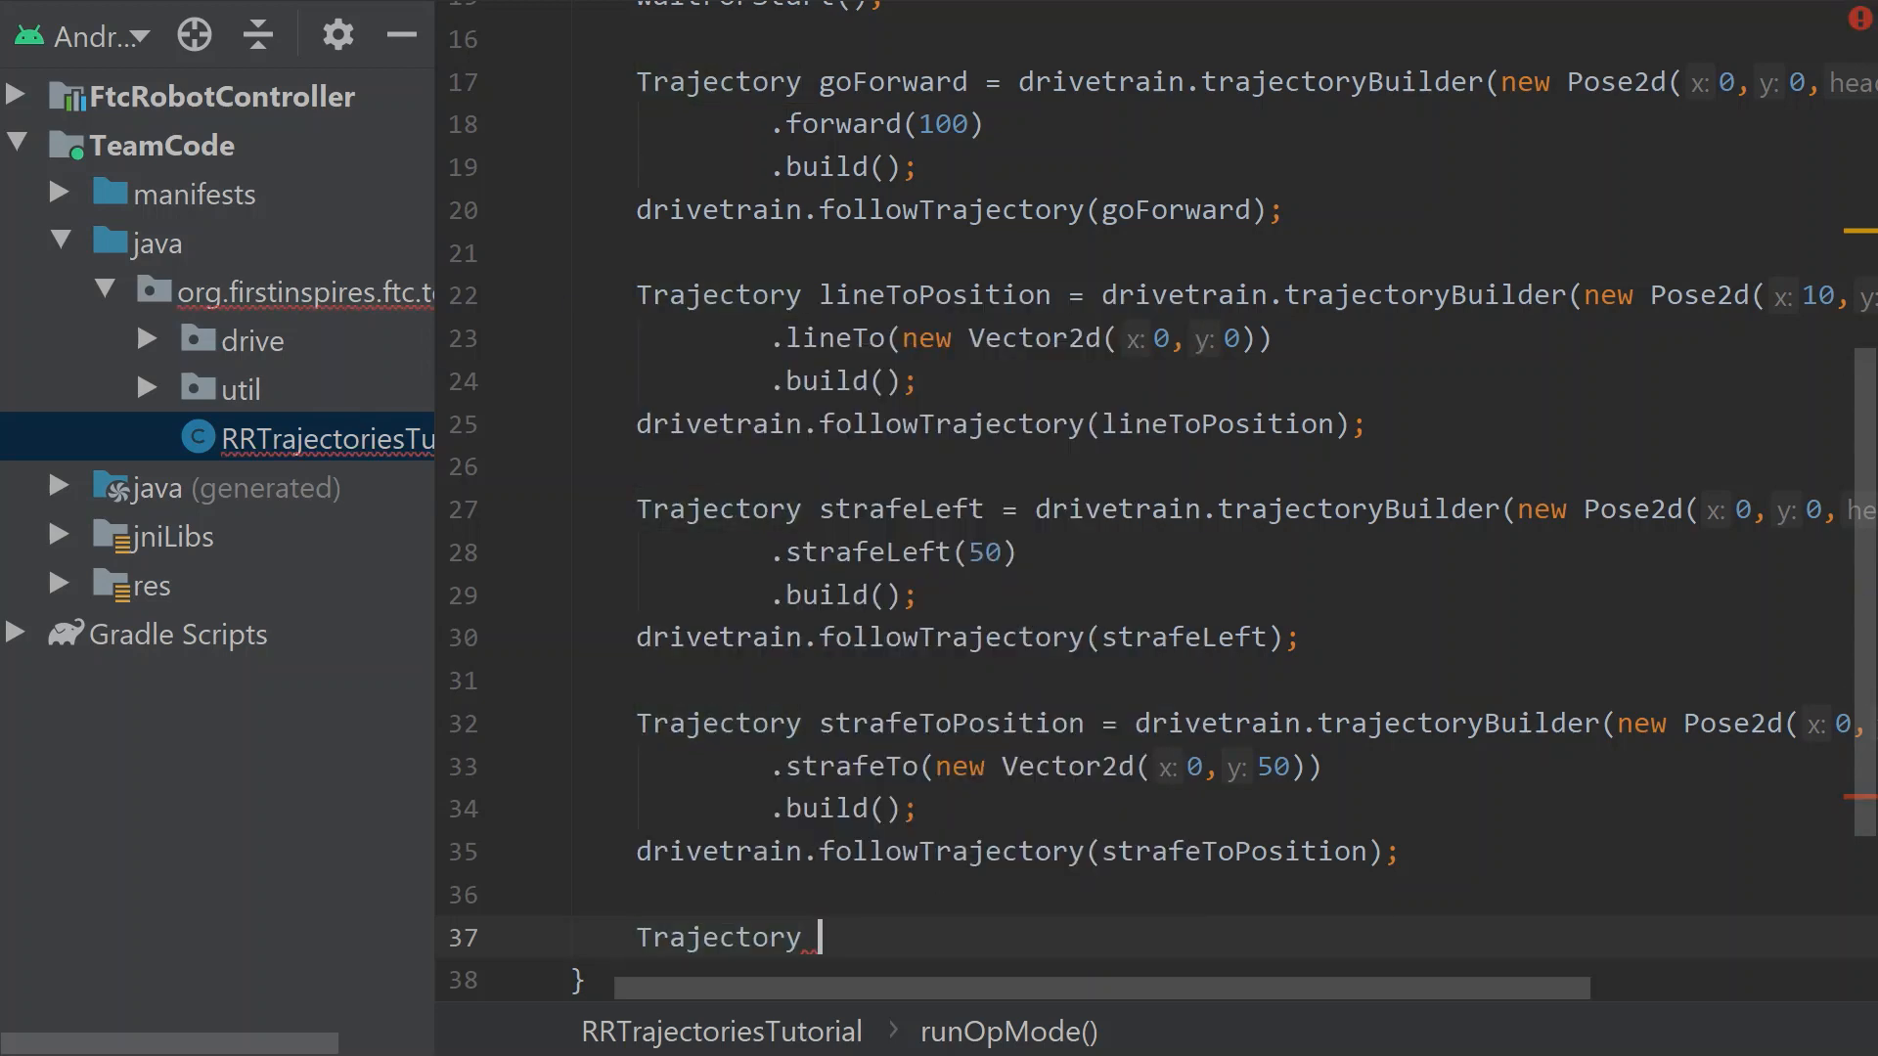
pyautogui.write('spline')
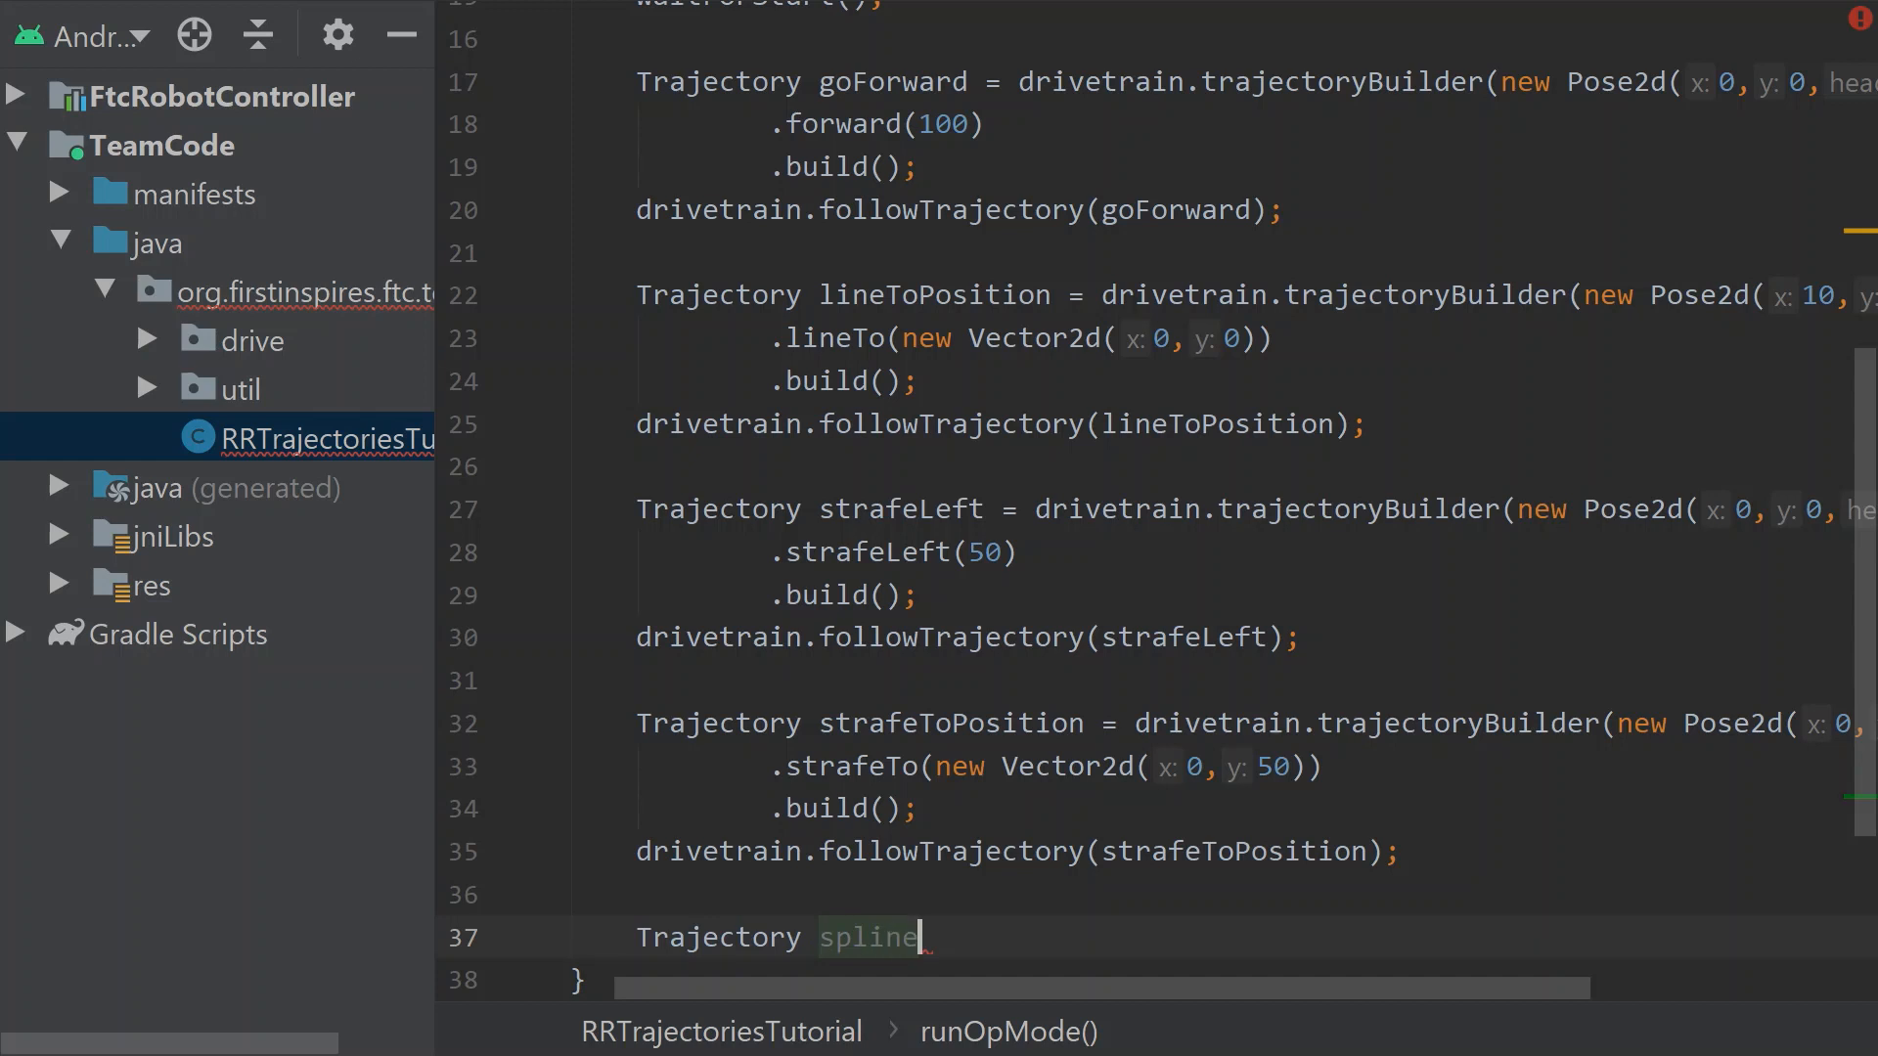
pyautogui.write('ToPosition =')
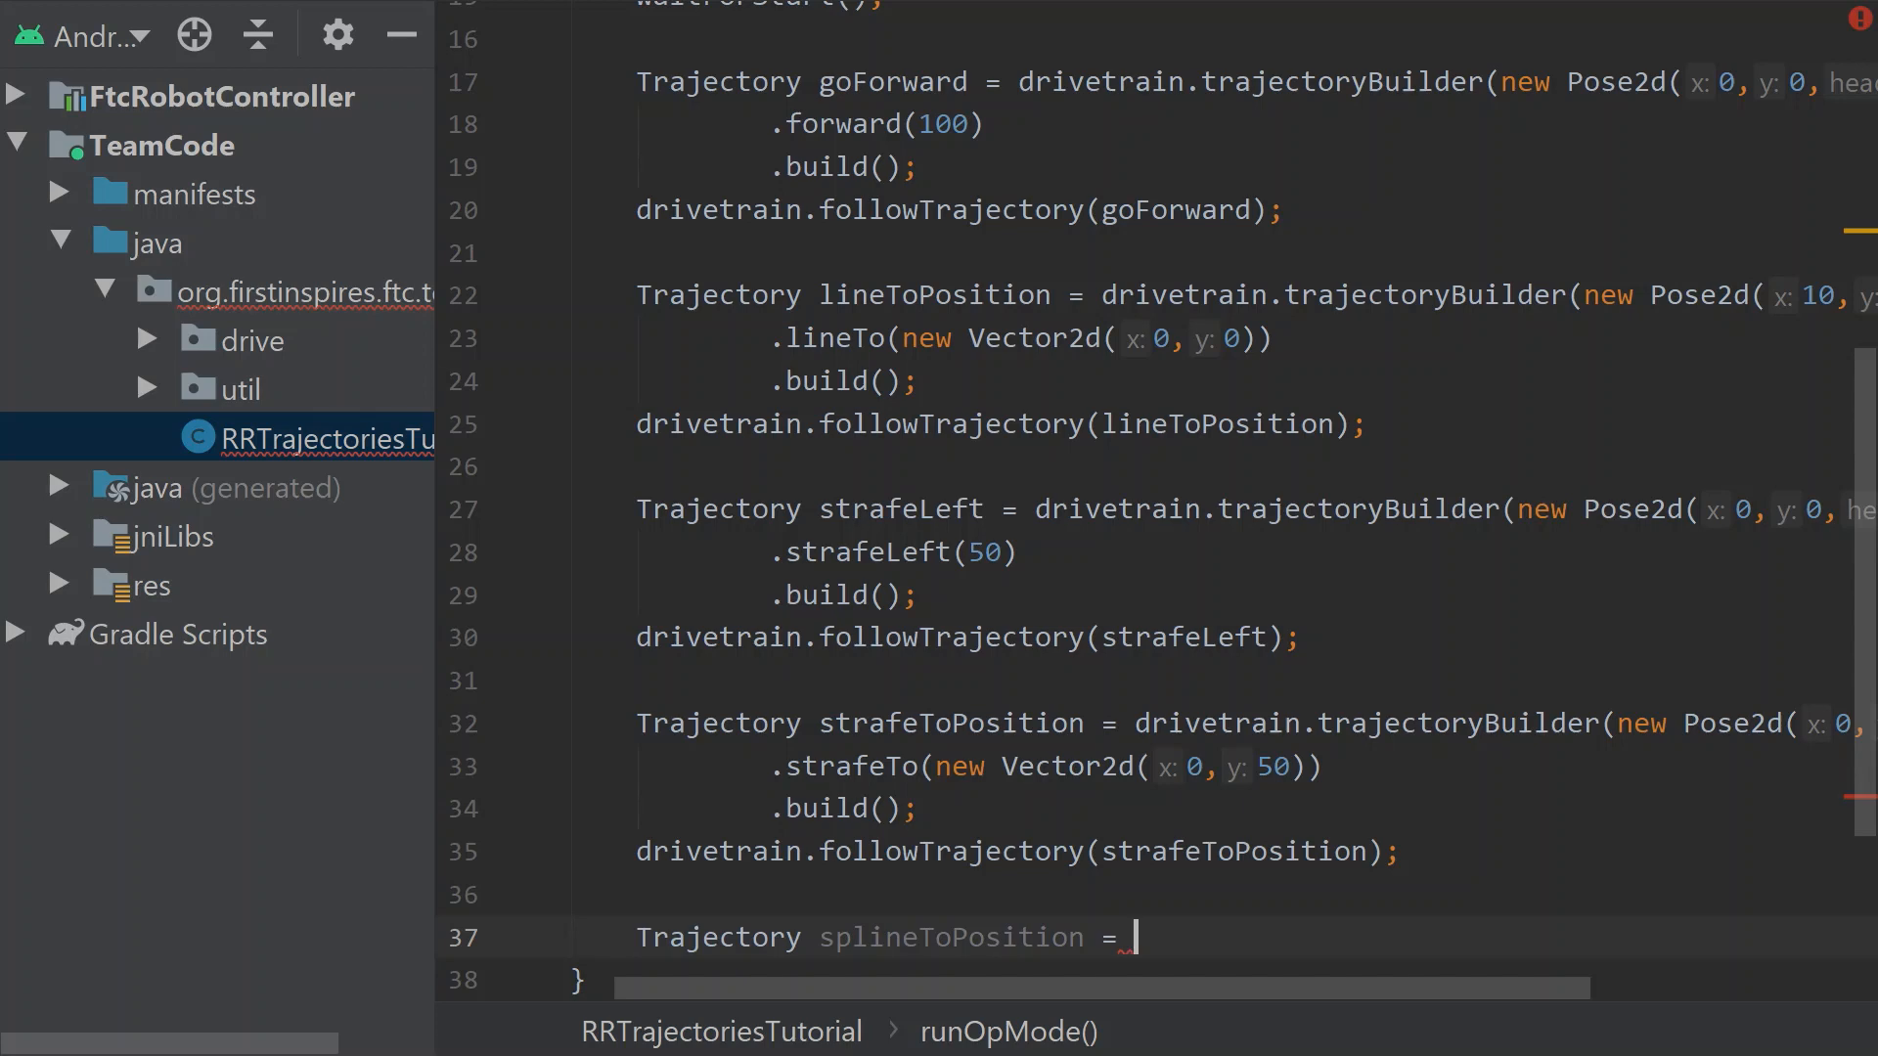
pyautogui.write('drivetrain.trajectoryBuilder(new')
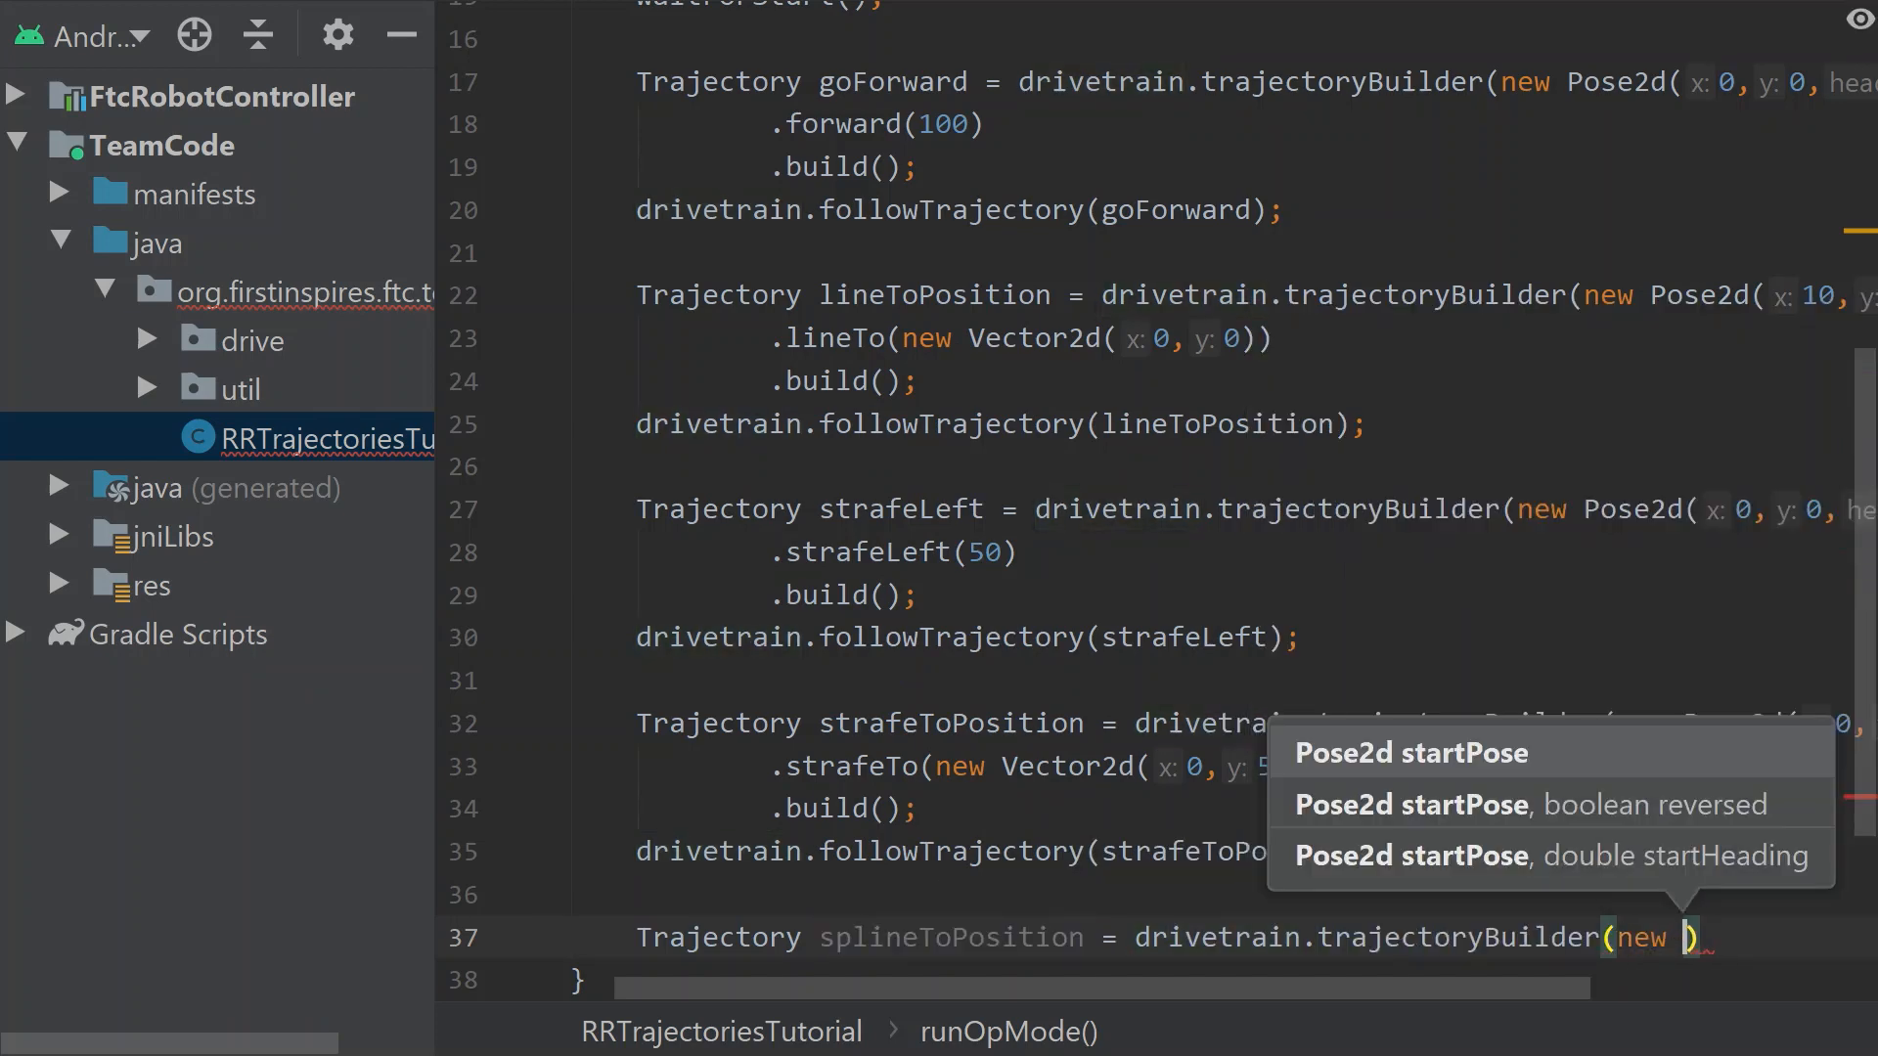
pyautogui.click(1411, 751)
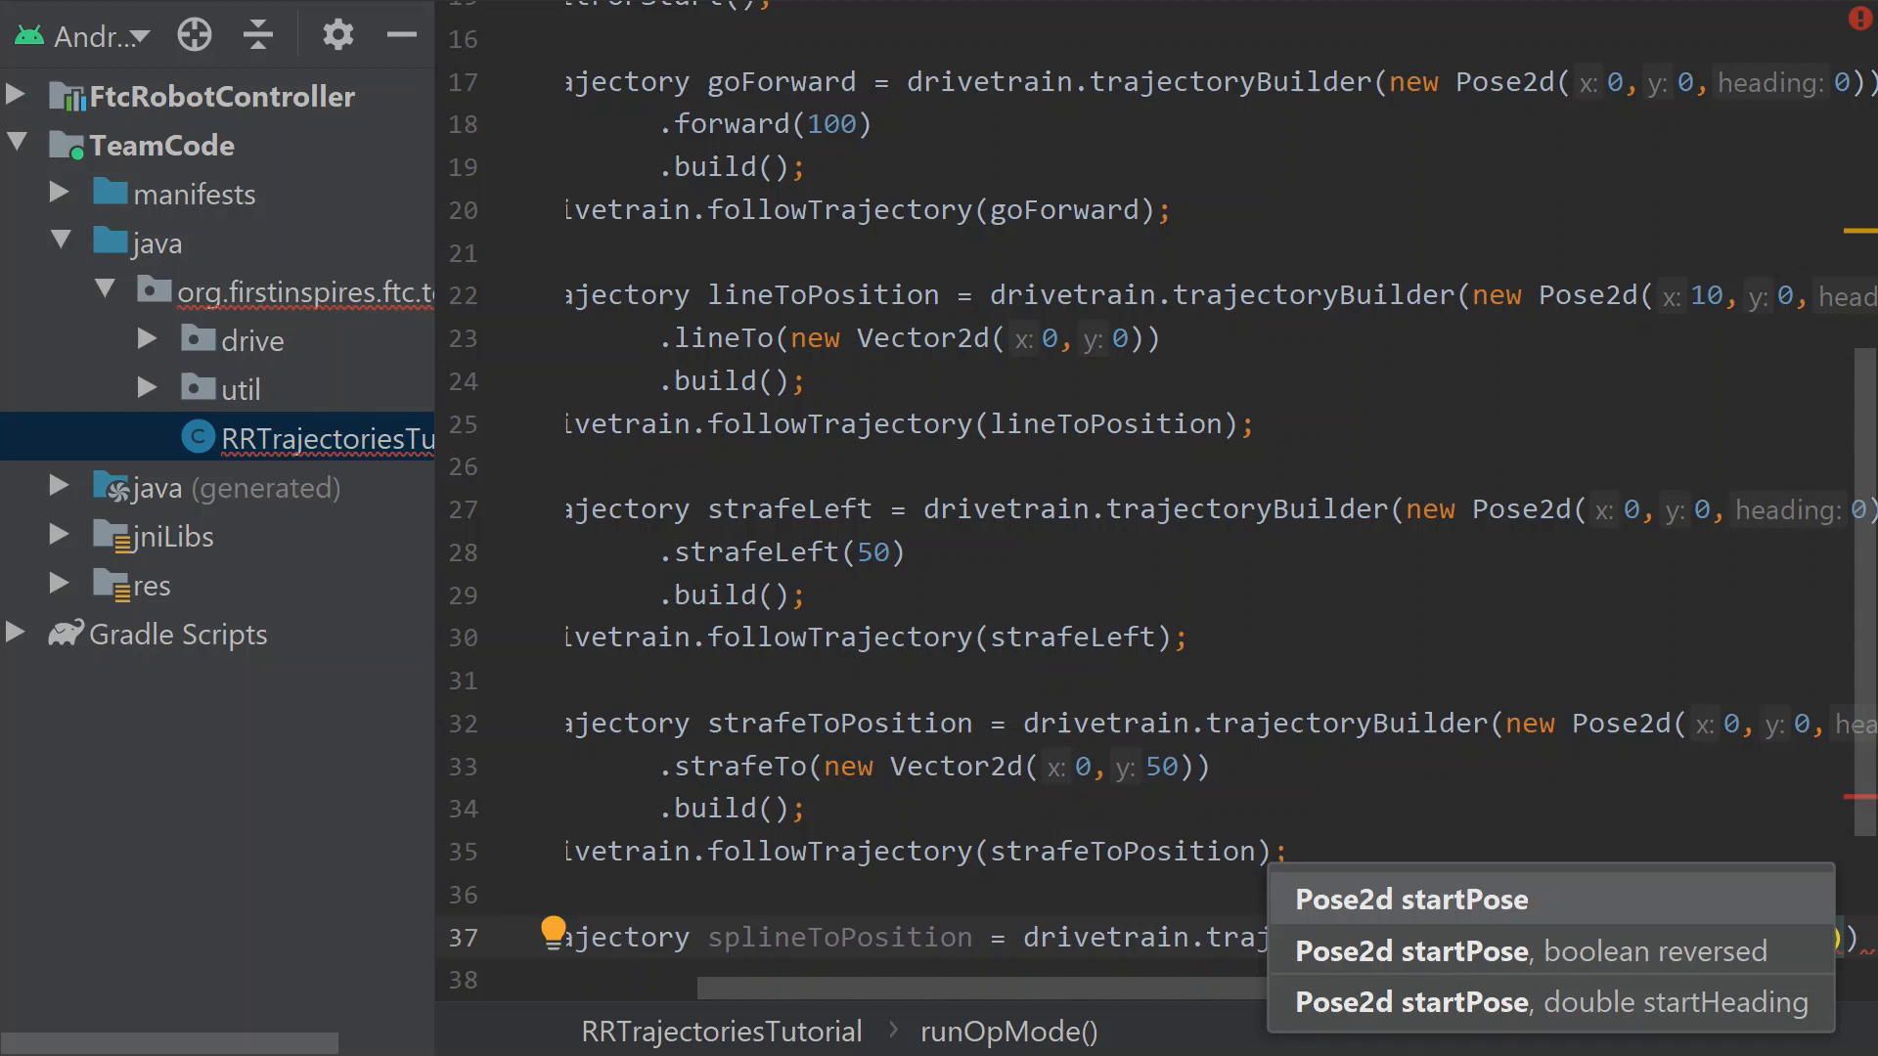
pyautogui.write('Math')
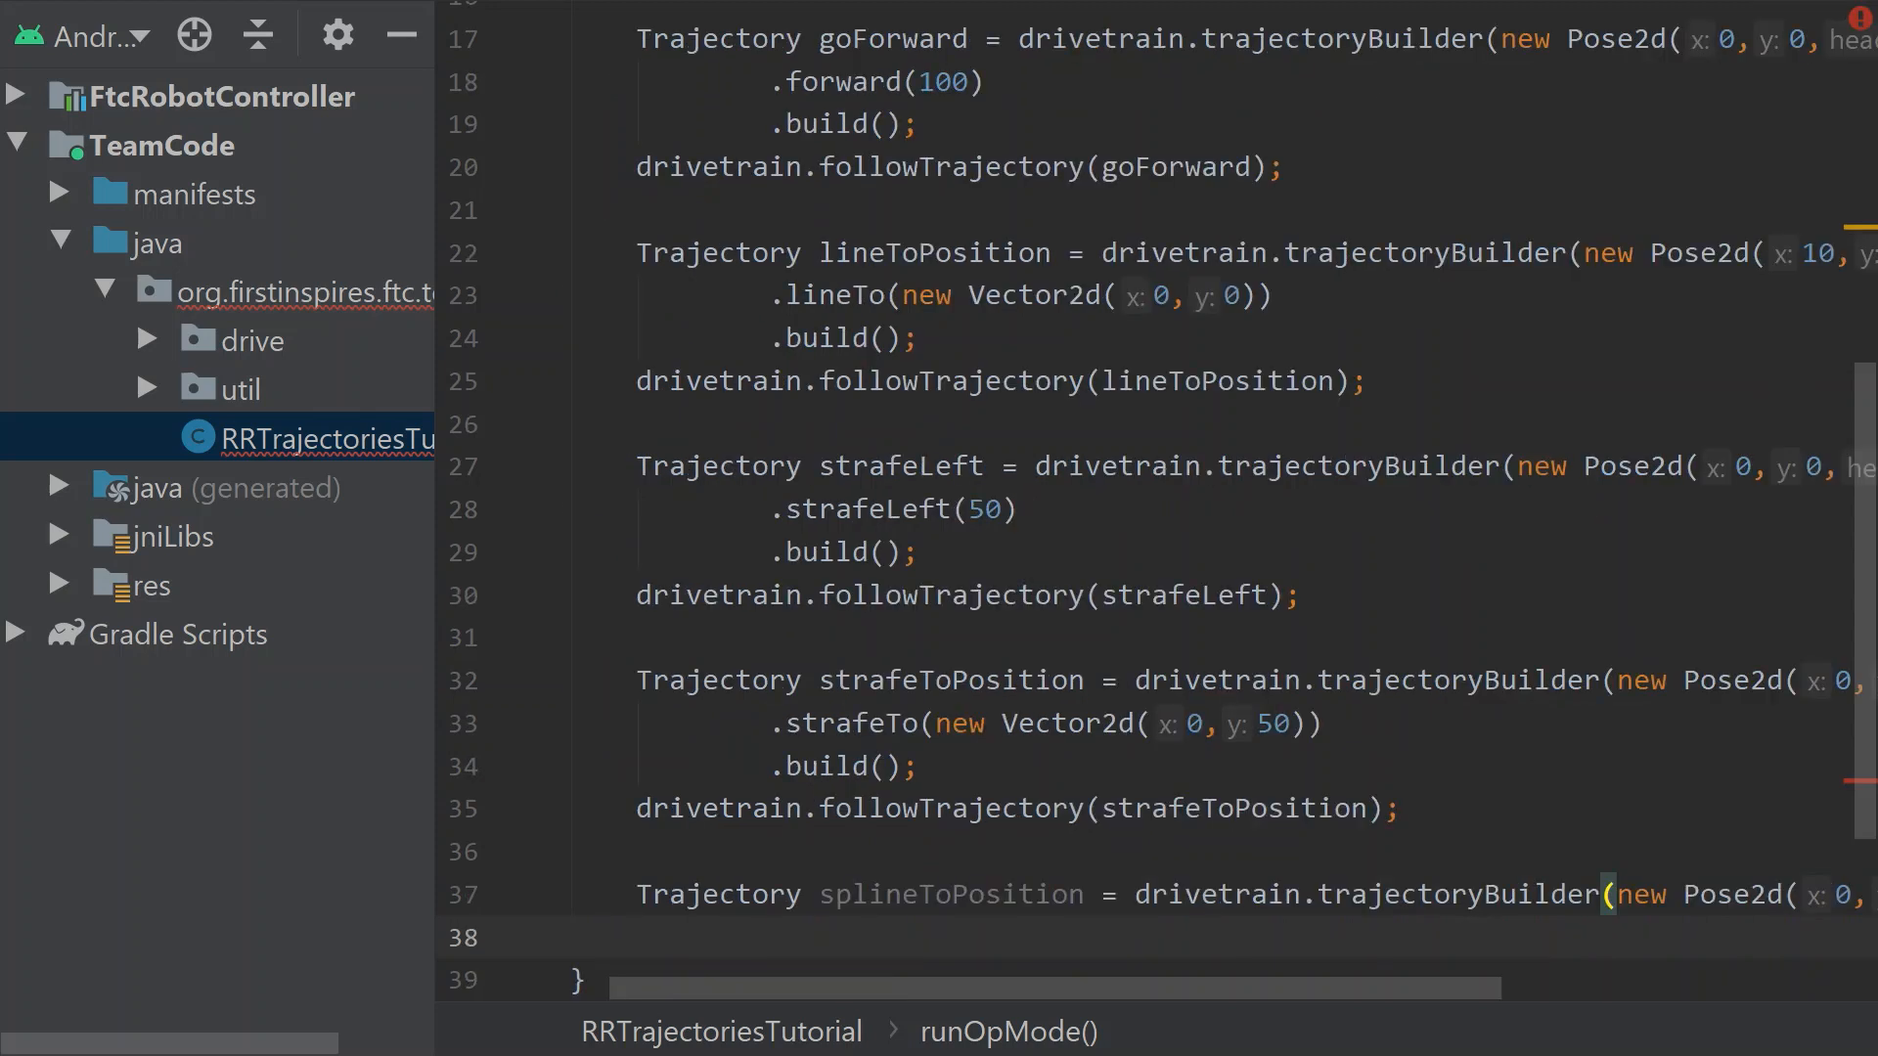
# Chain .splineTo(new Pose2d(50, 50, Math.toRadians(90))).build() onto the spline builder
pyautogui.write('s')
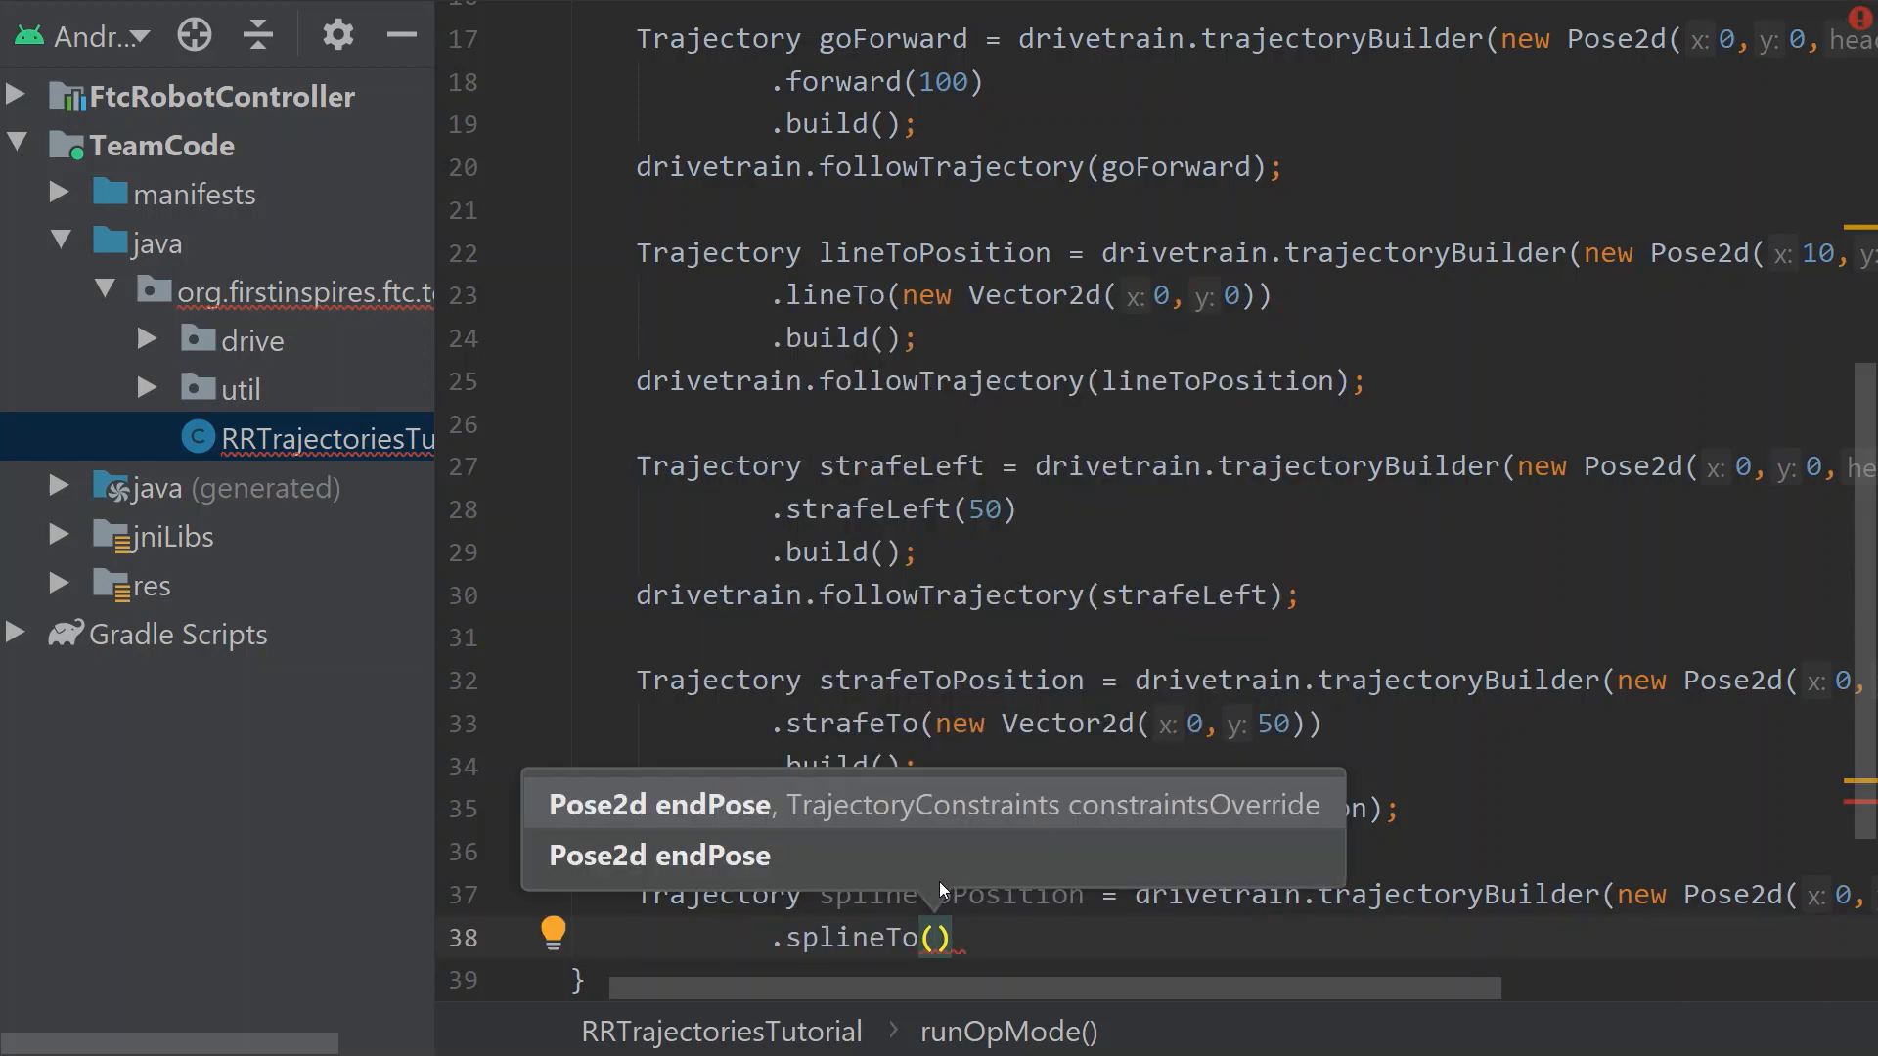
pyautogui.write('n')
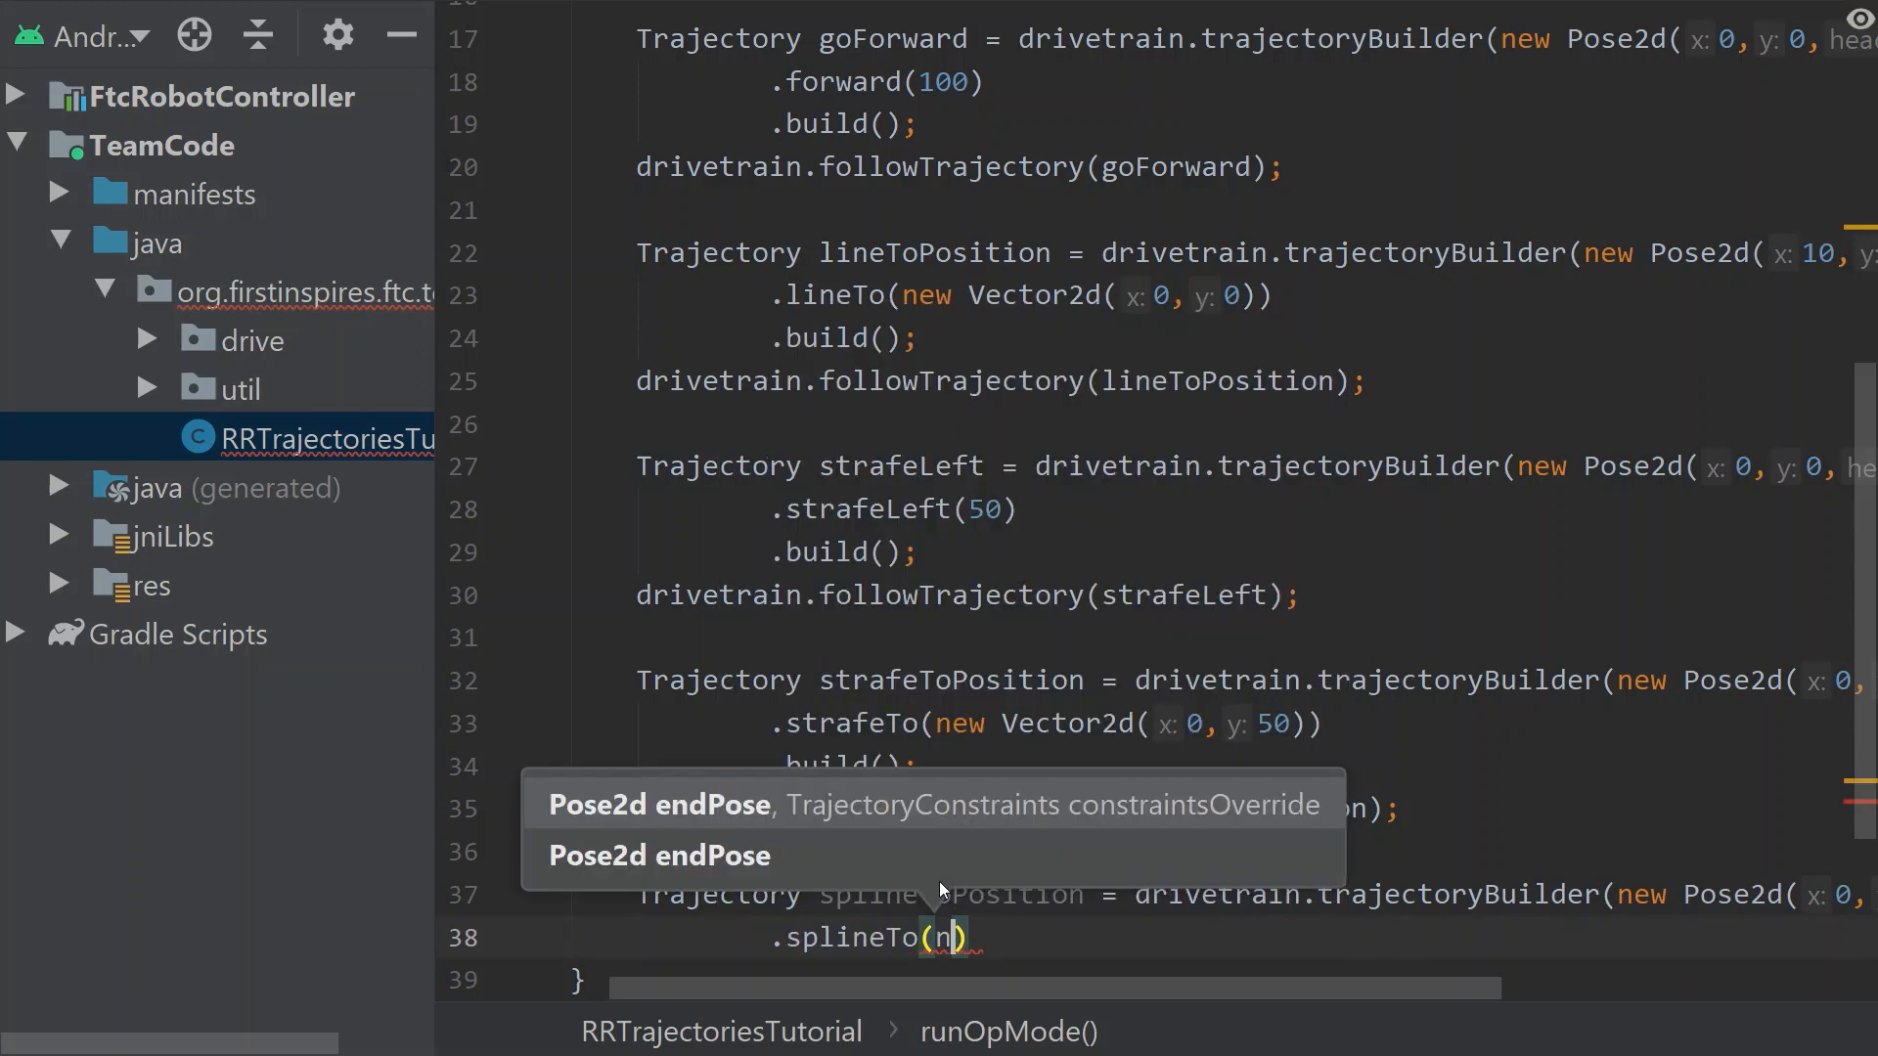
pyautogui.write('new Pose2d(50, 50,')
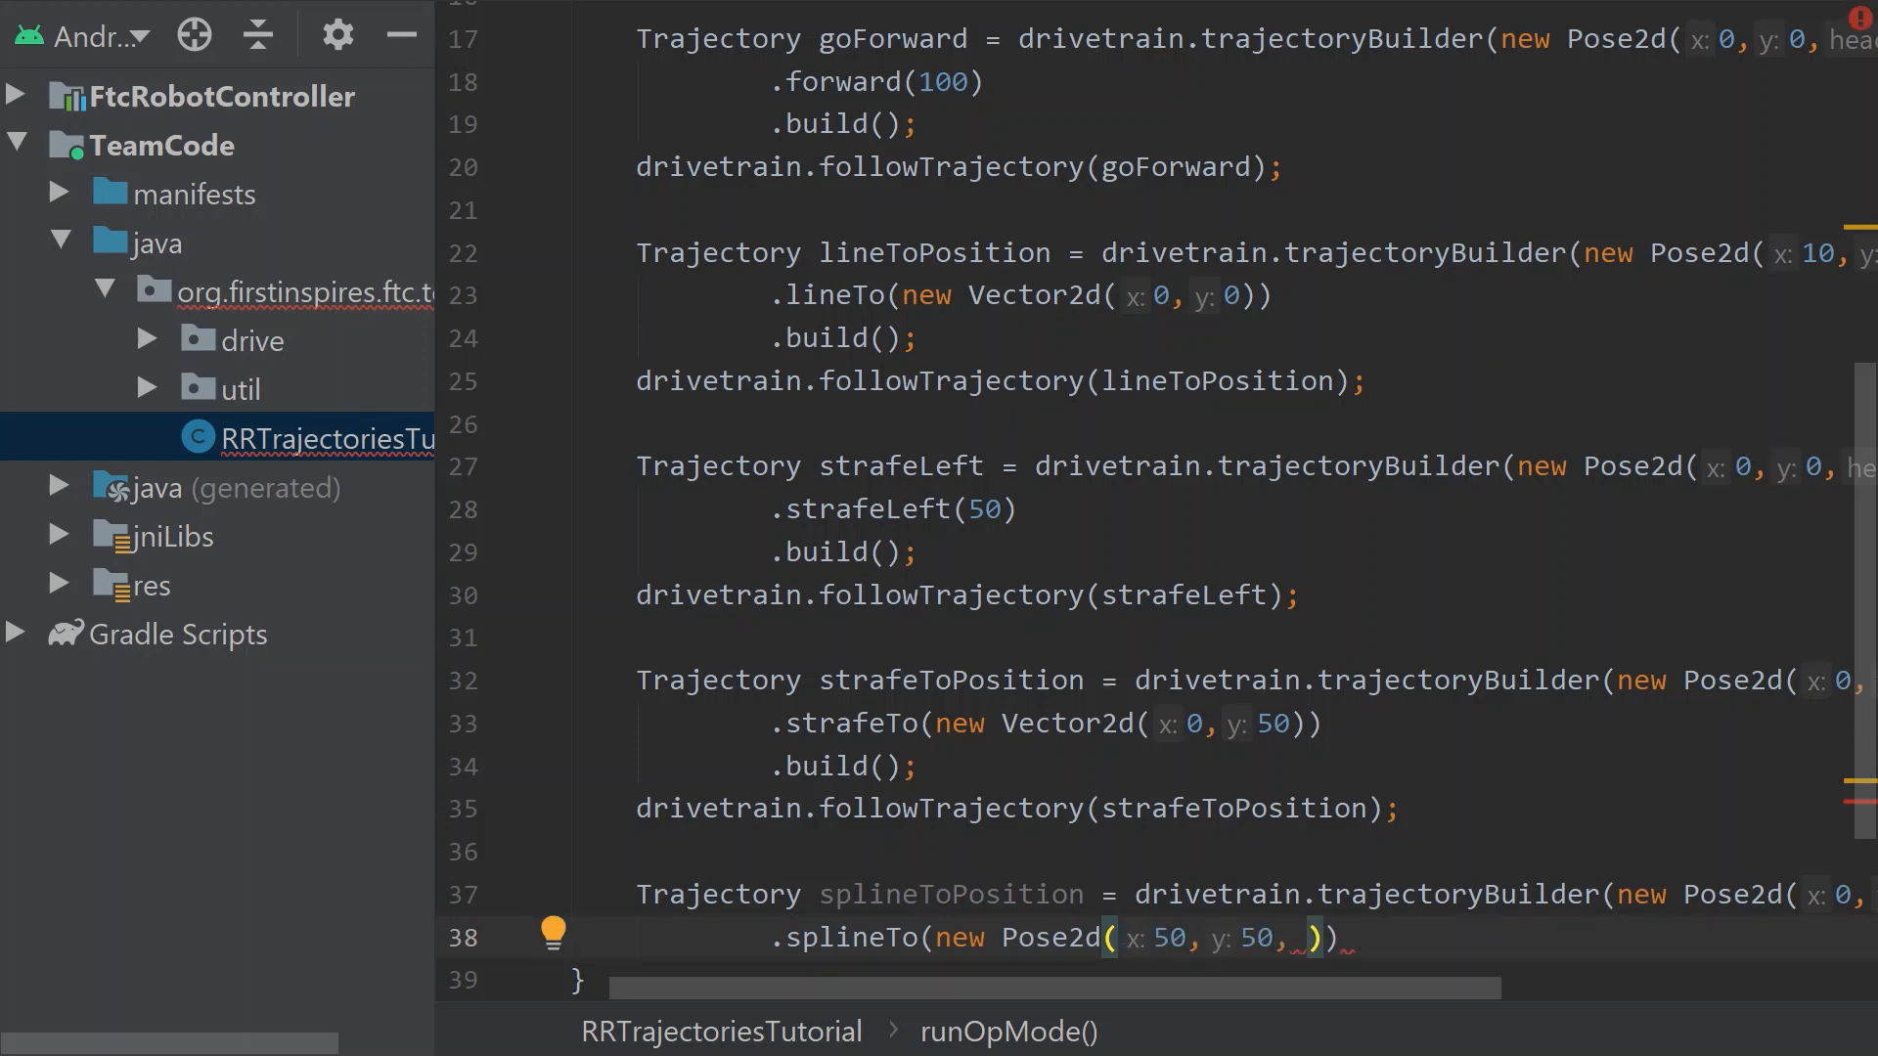
pyautogui.write('Math')
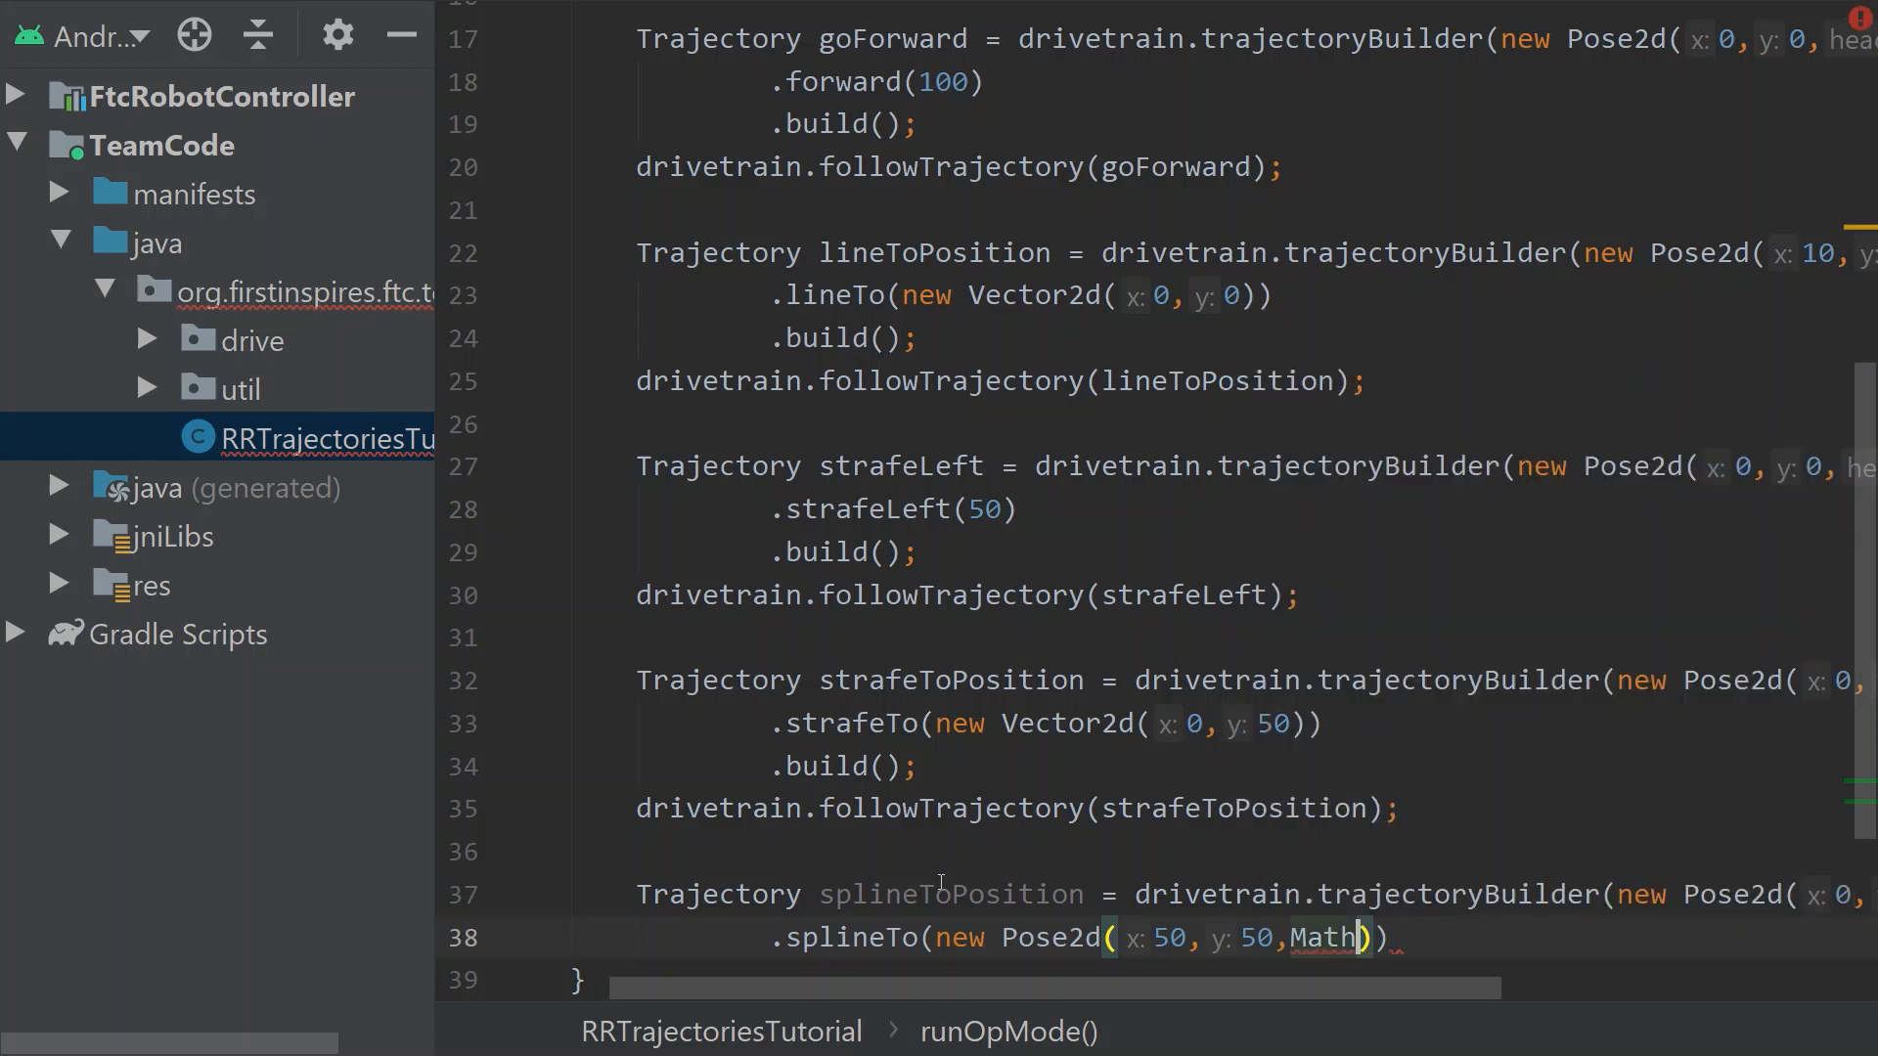
pyautogui.write('.toRadians(')
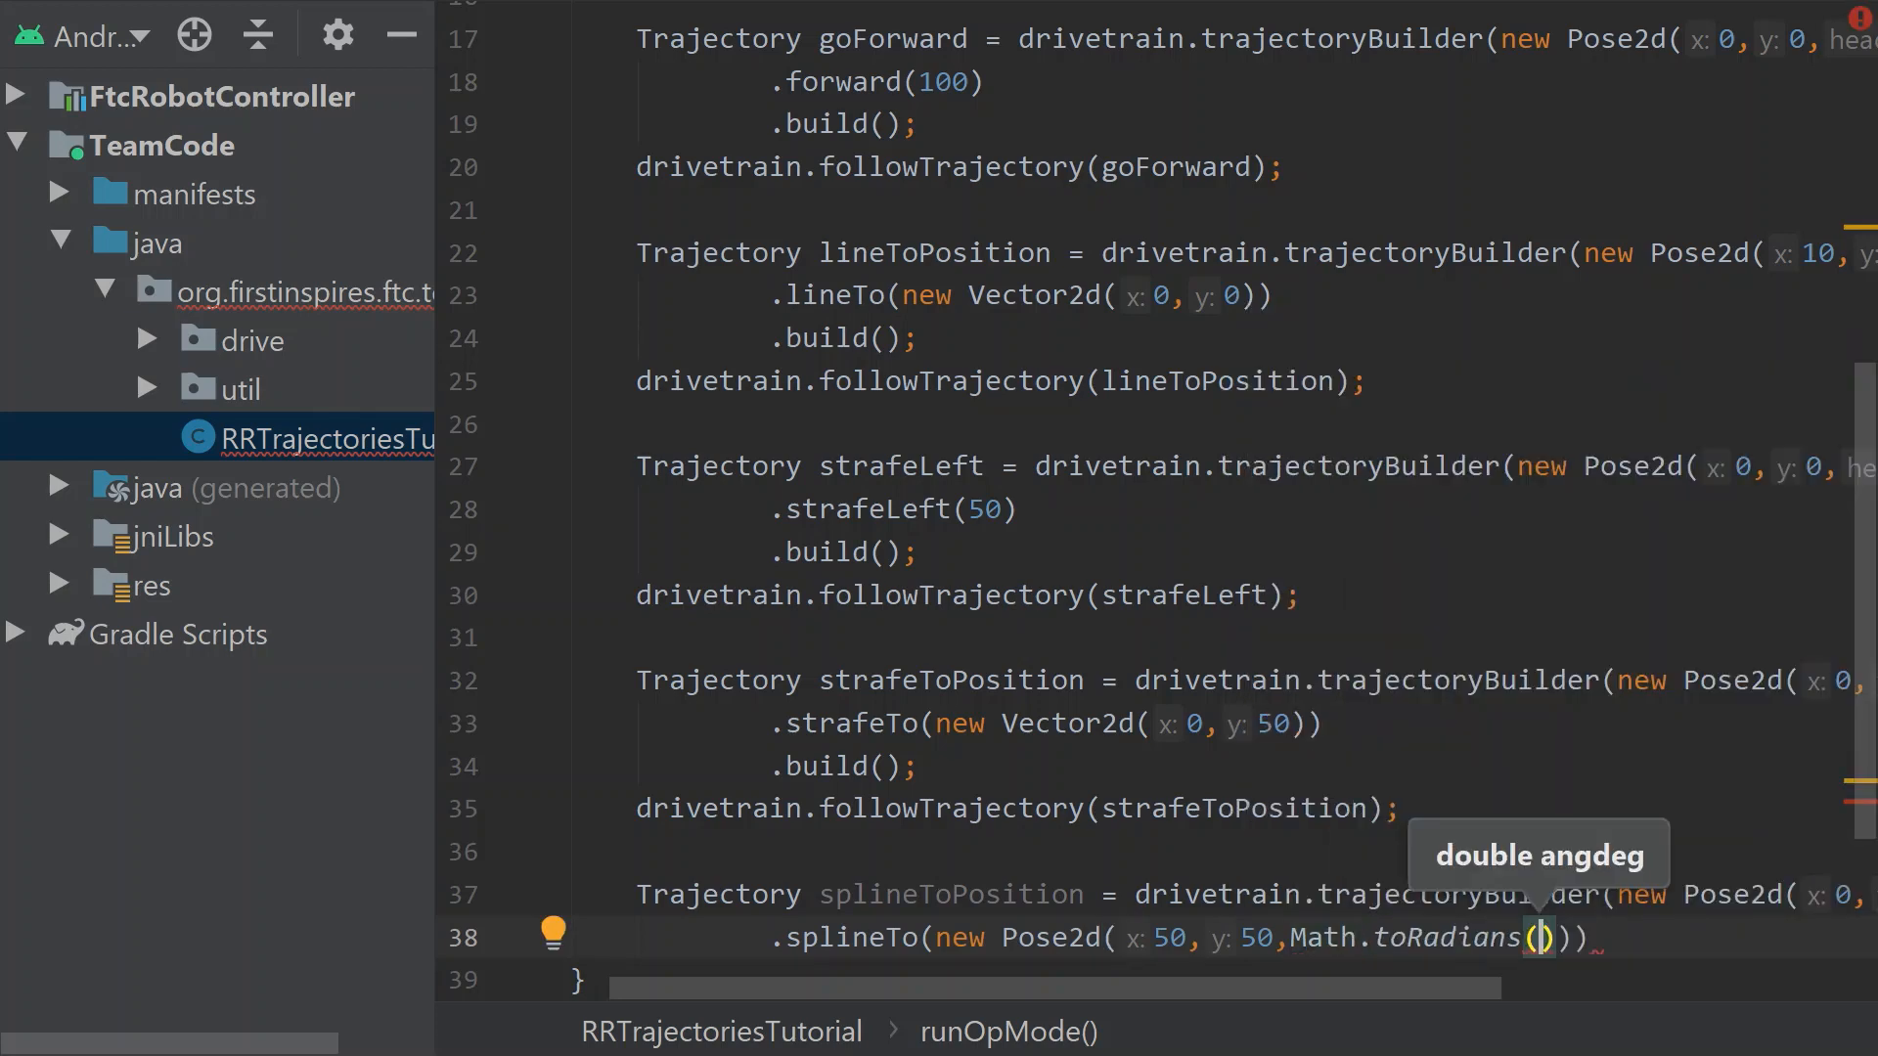
pyautogui.write('90')
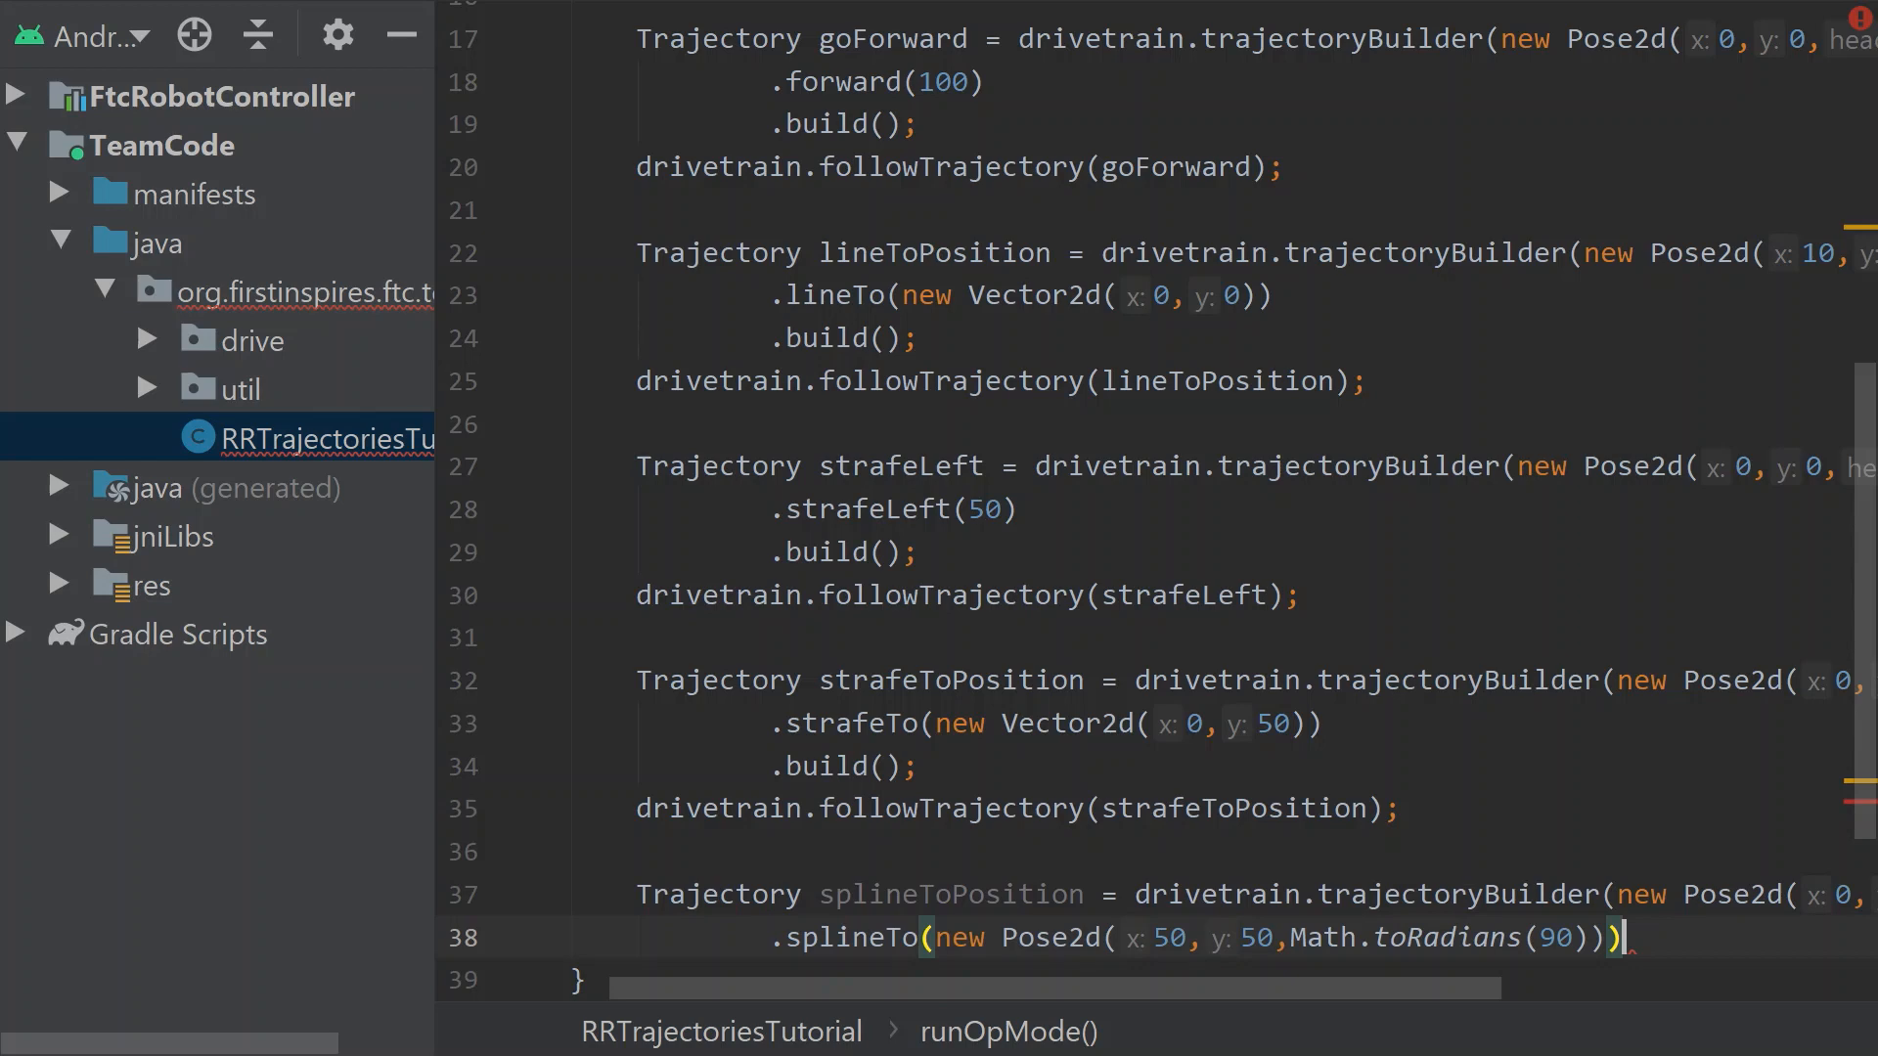
pyautogui.scroll(-3)
pyautogui.write('.build();')
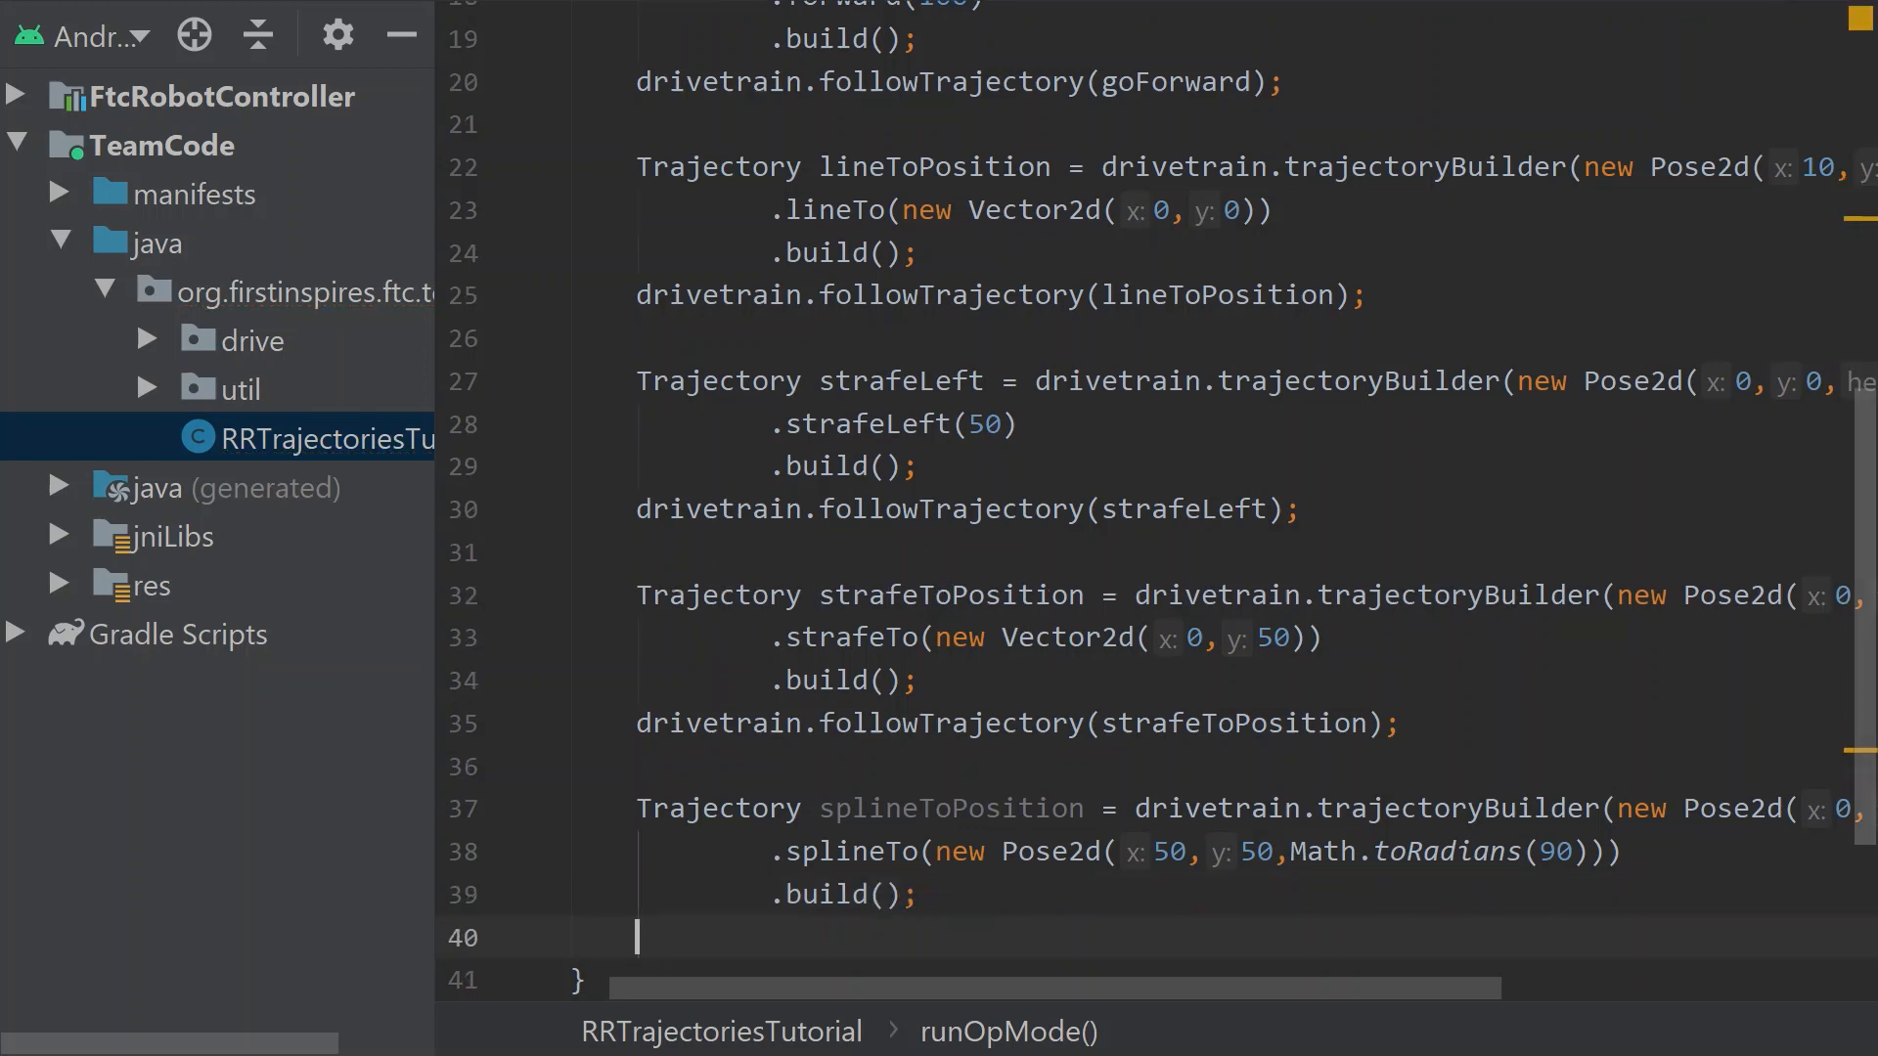
# Add drivetrain.followTrajectory(splineToPosition); on line 40 via autocomplete
pyautogui.write('dr')
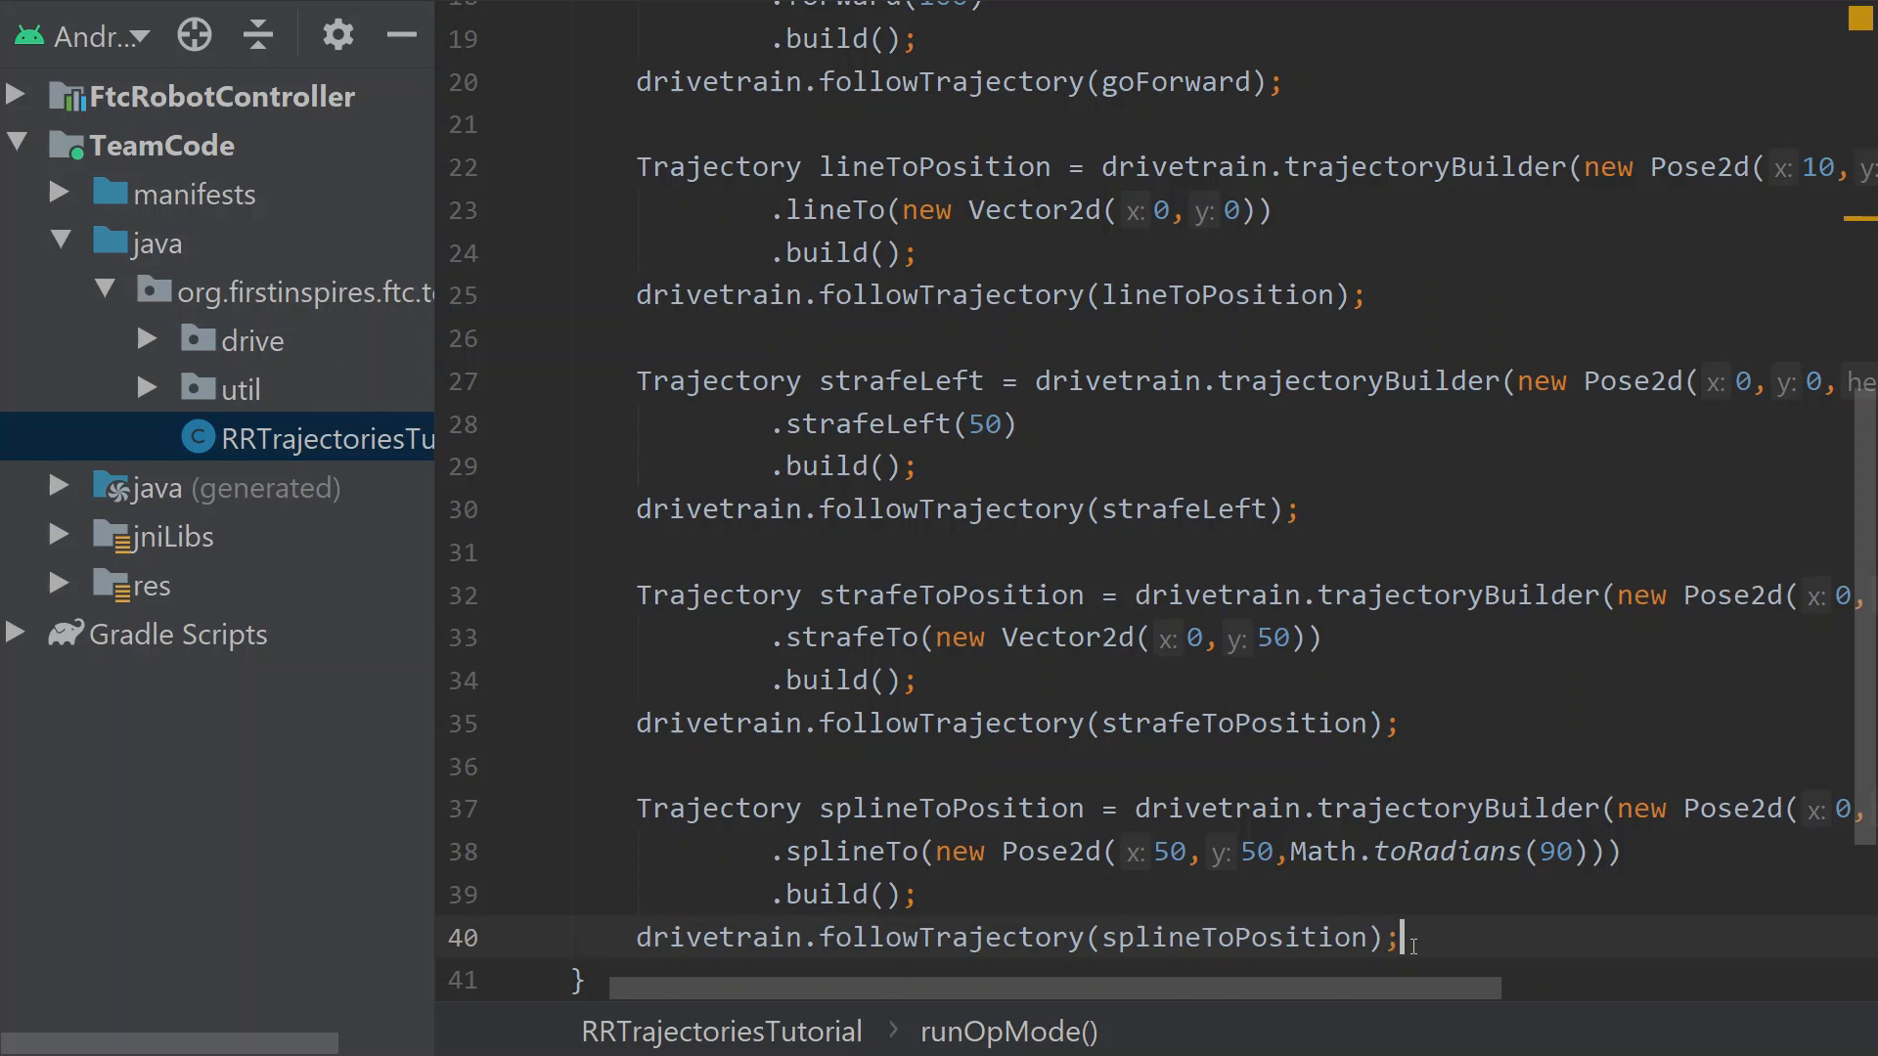
pyautogui.scroll(3)
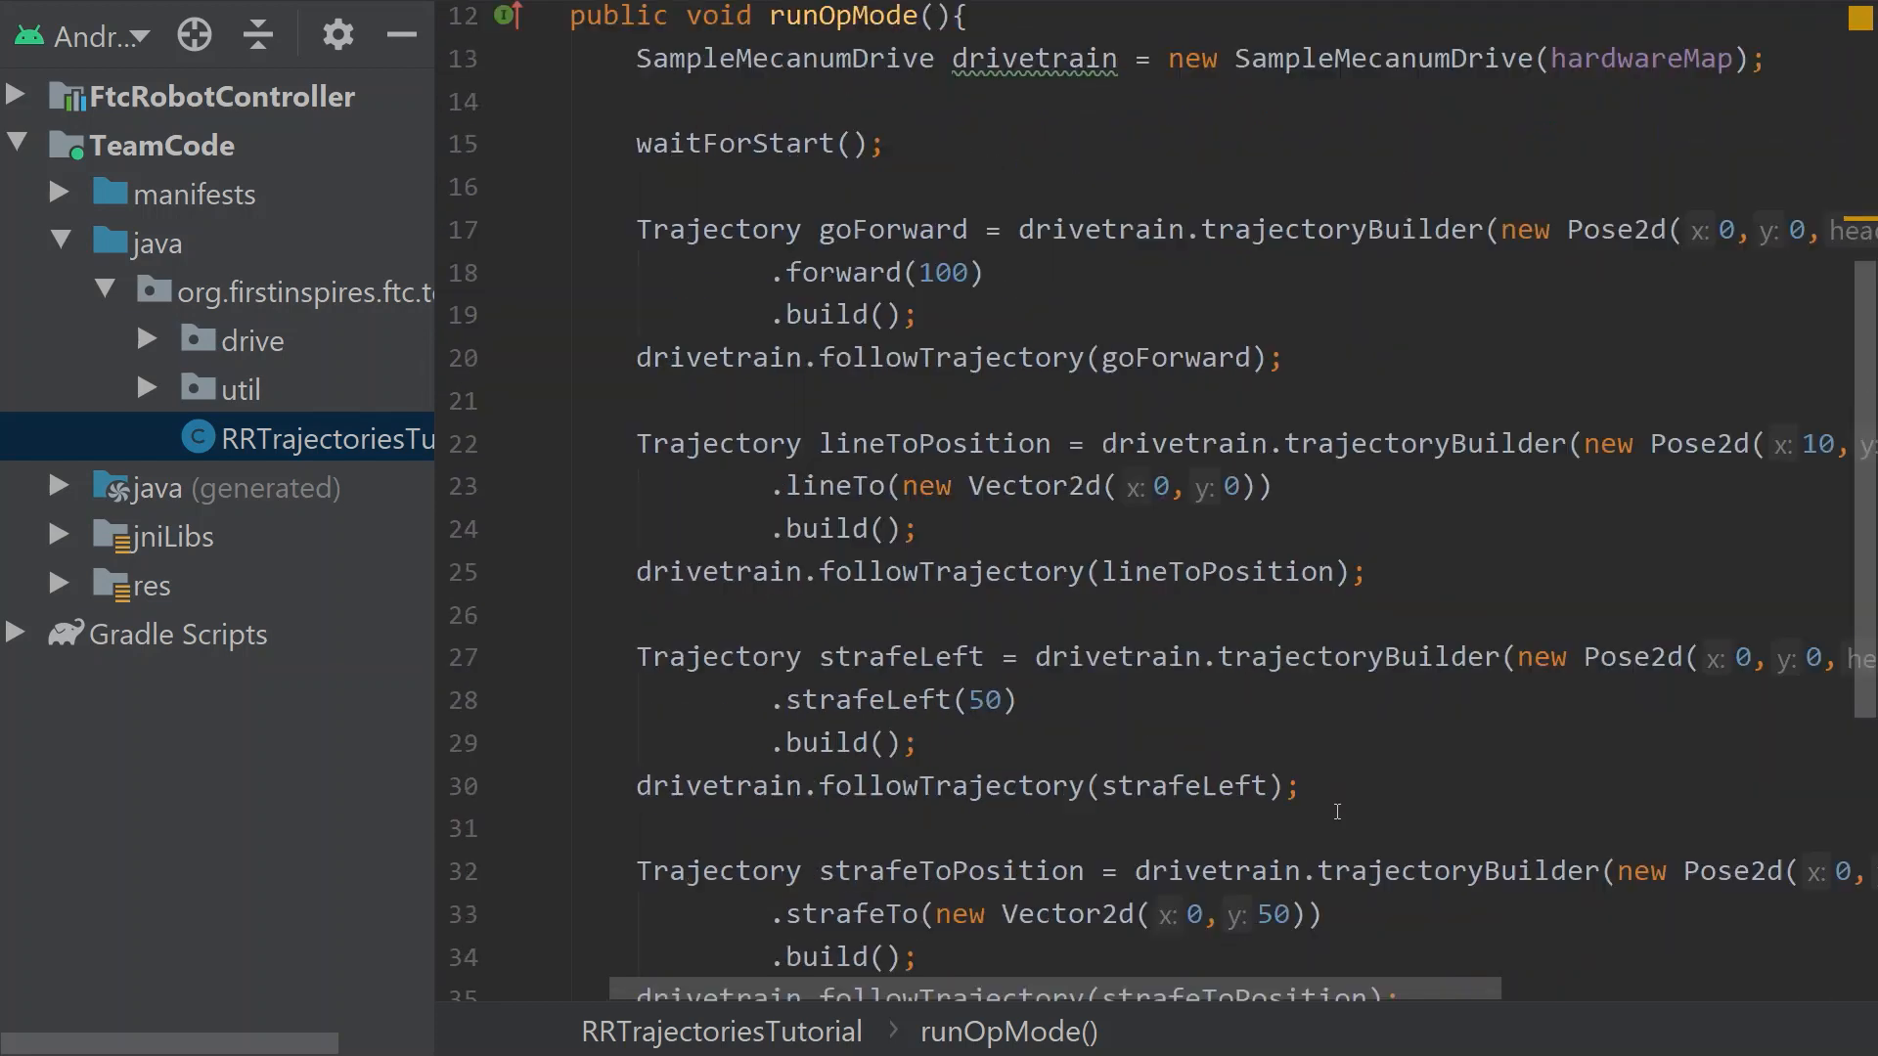
pyautogui.scroll(-3)
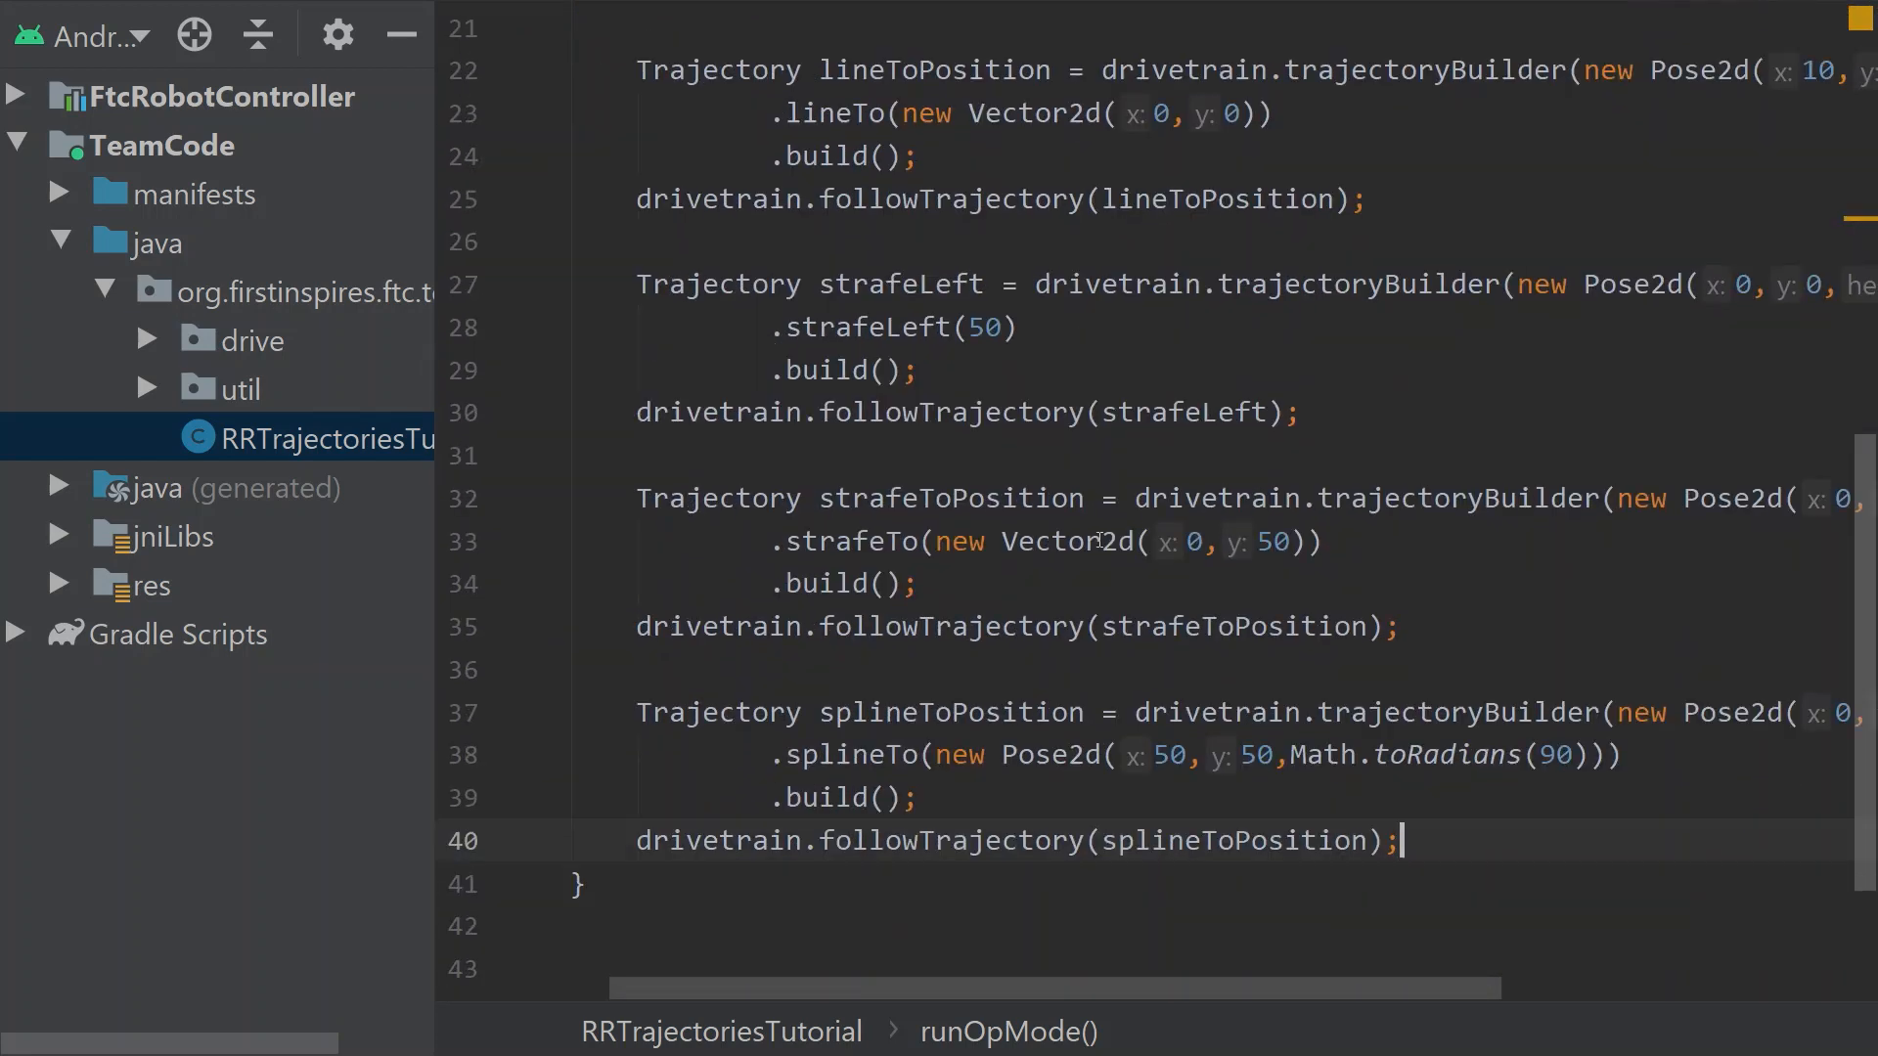
pyautogui.scroll(3)
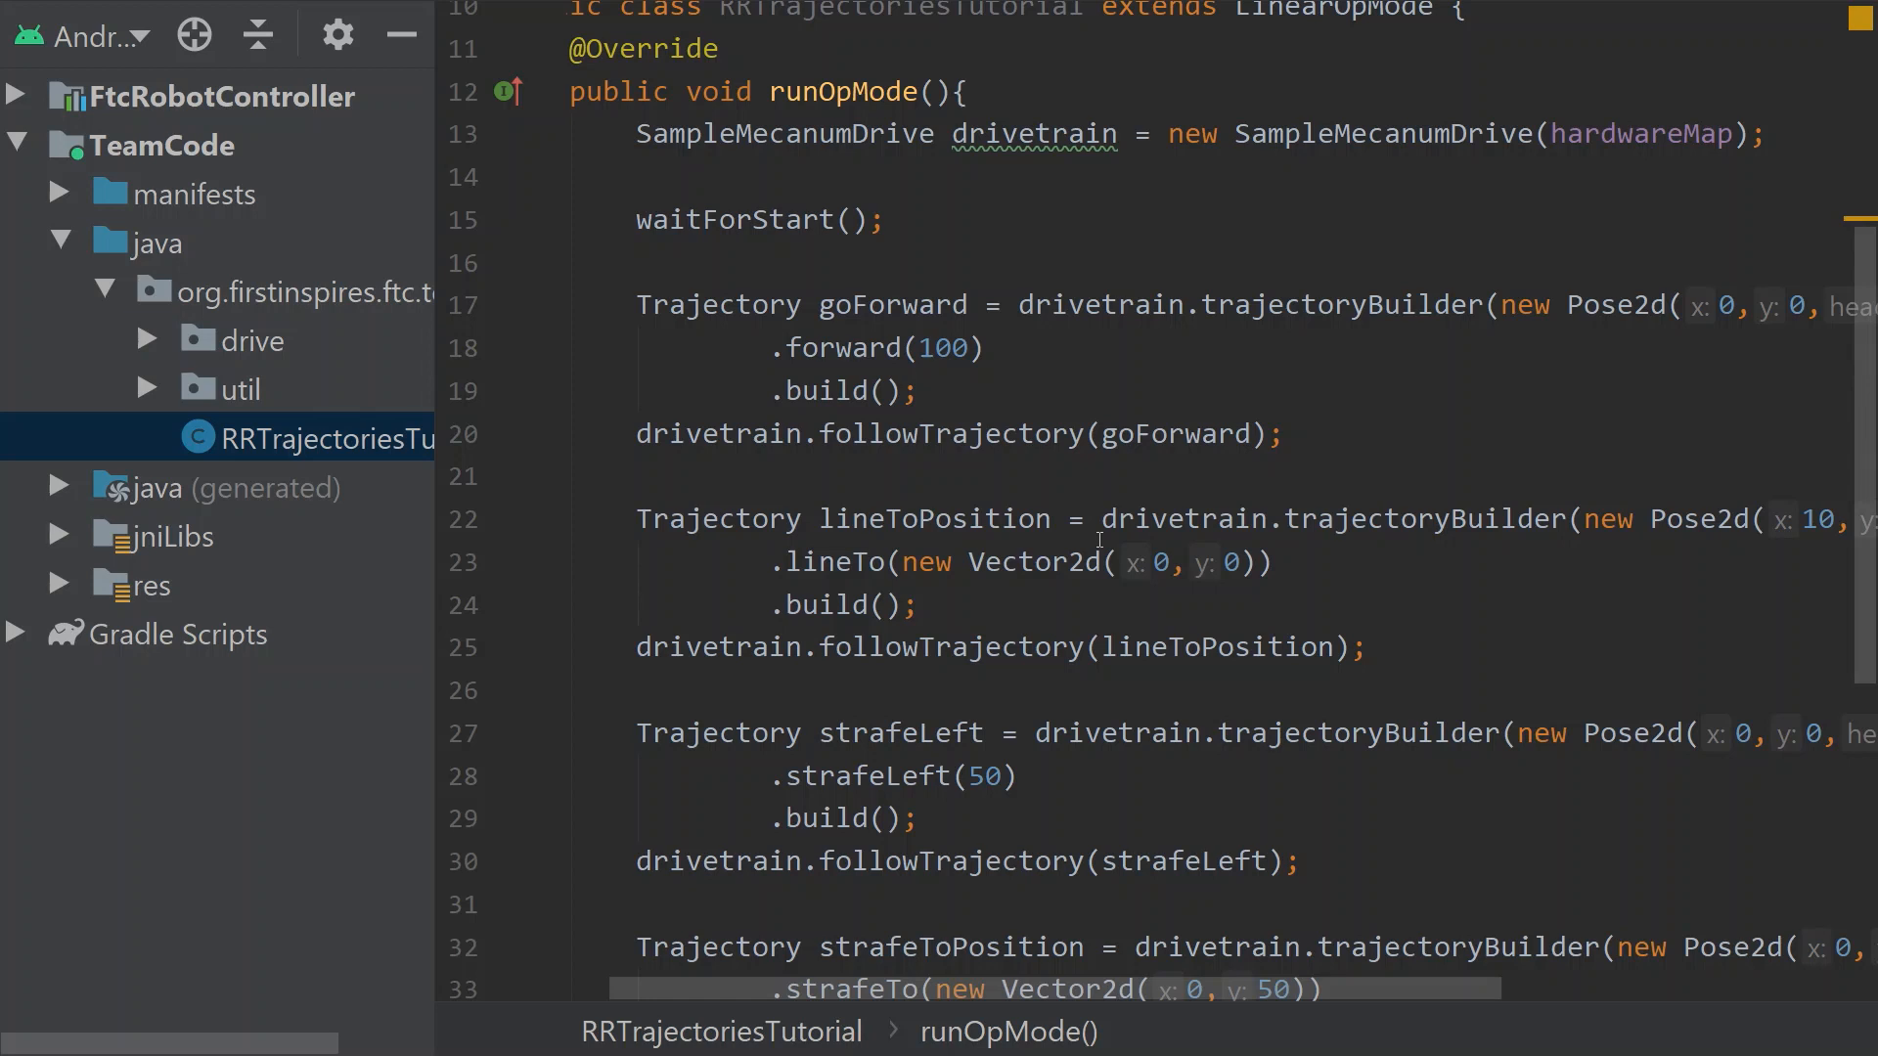
pyautogui.moveTo(1055, 104)
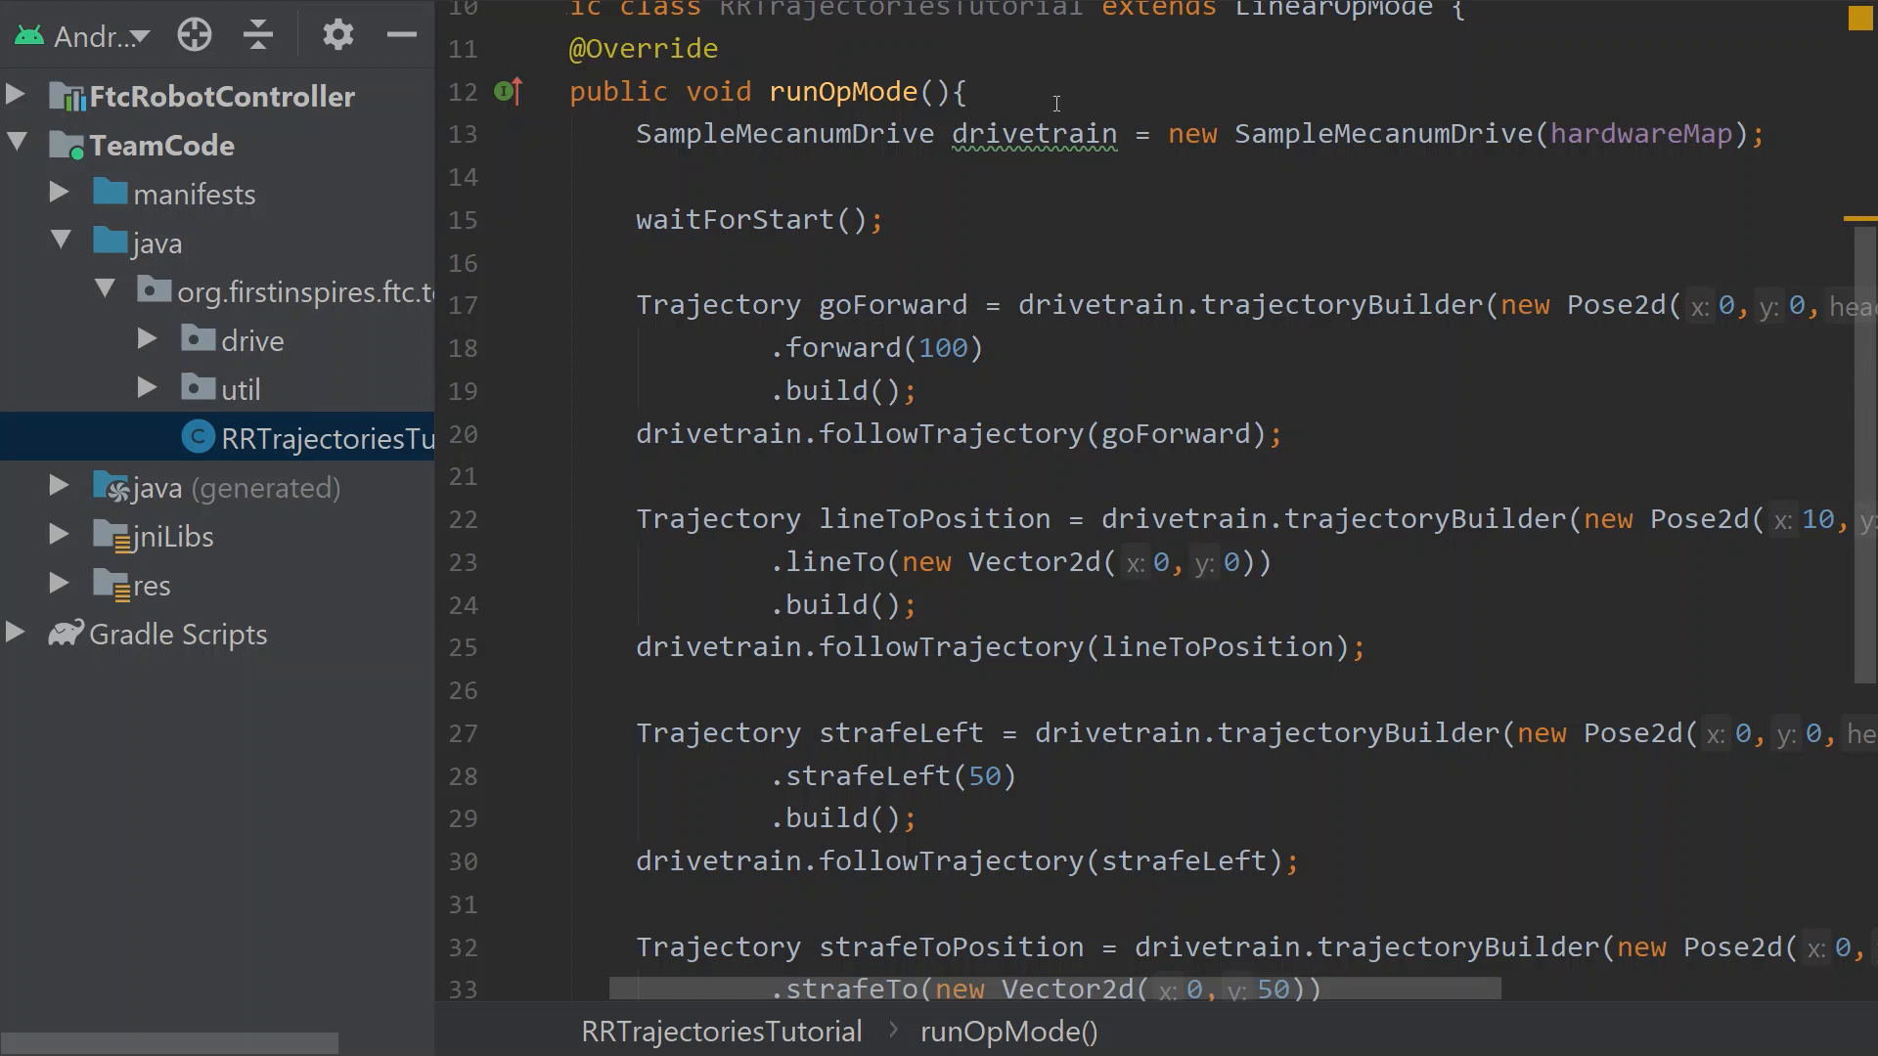